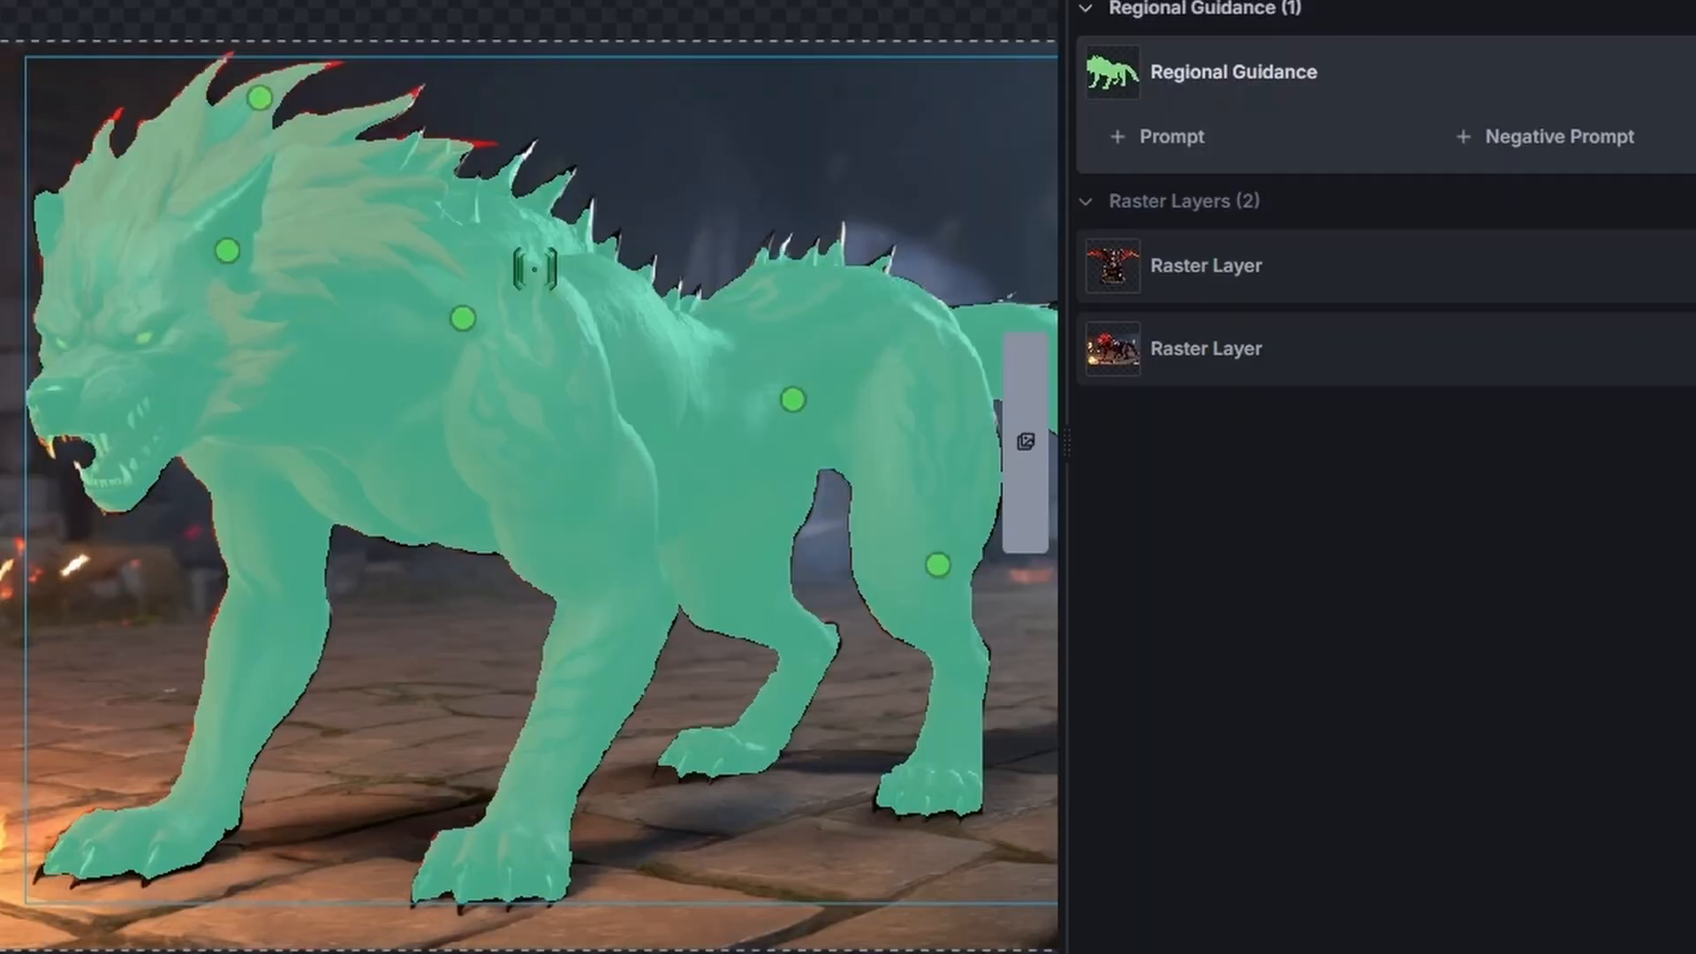
Search 'hellhound' and step through the CyberRealistic XL sample image carousel.
type("hellhound")
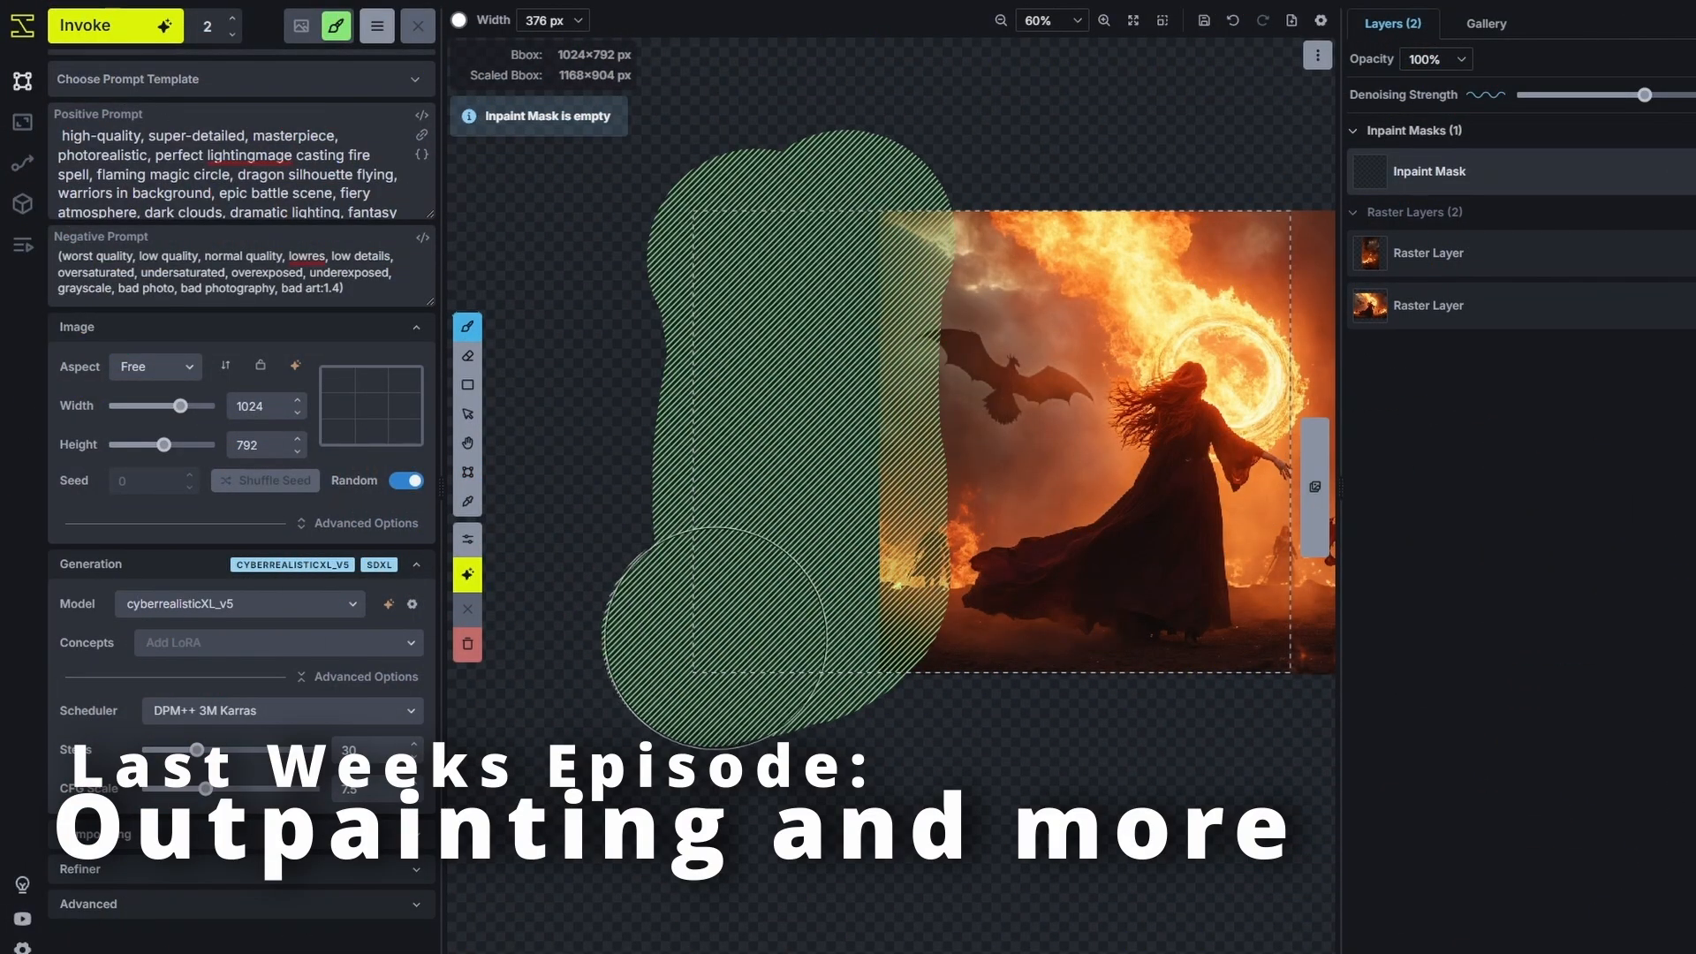
left_click(114, 25)
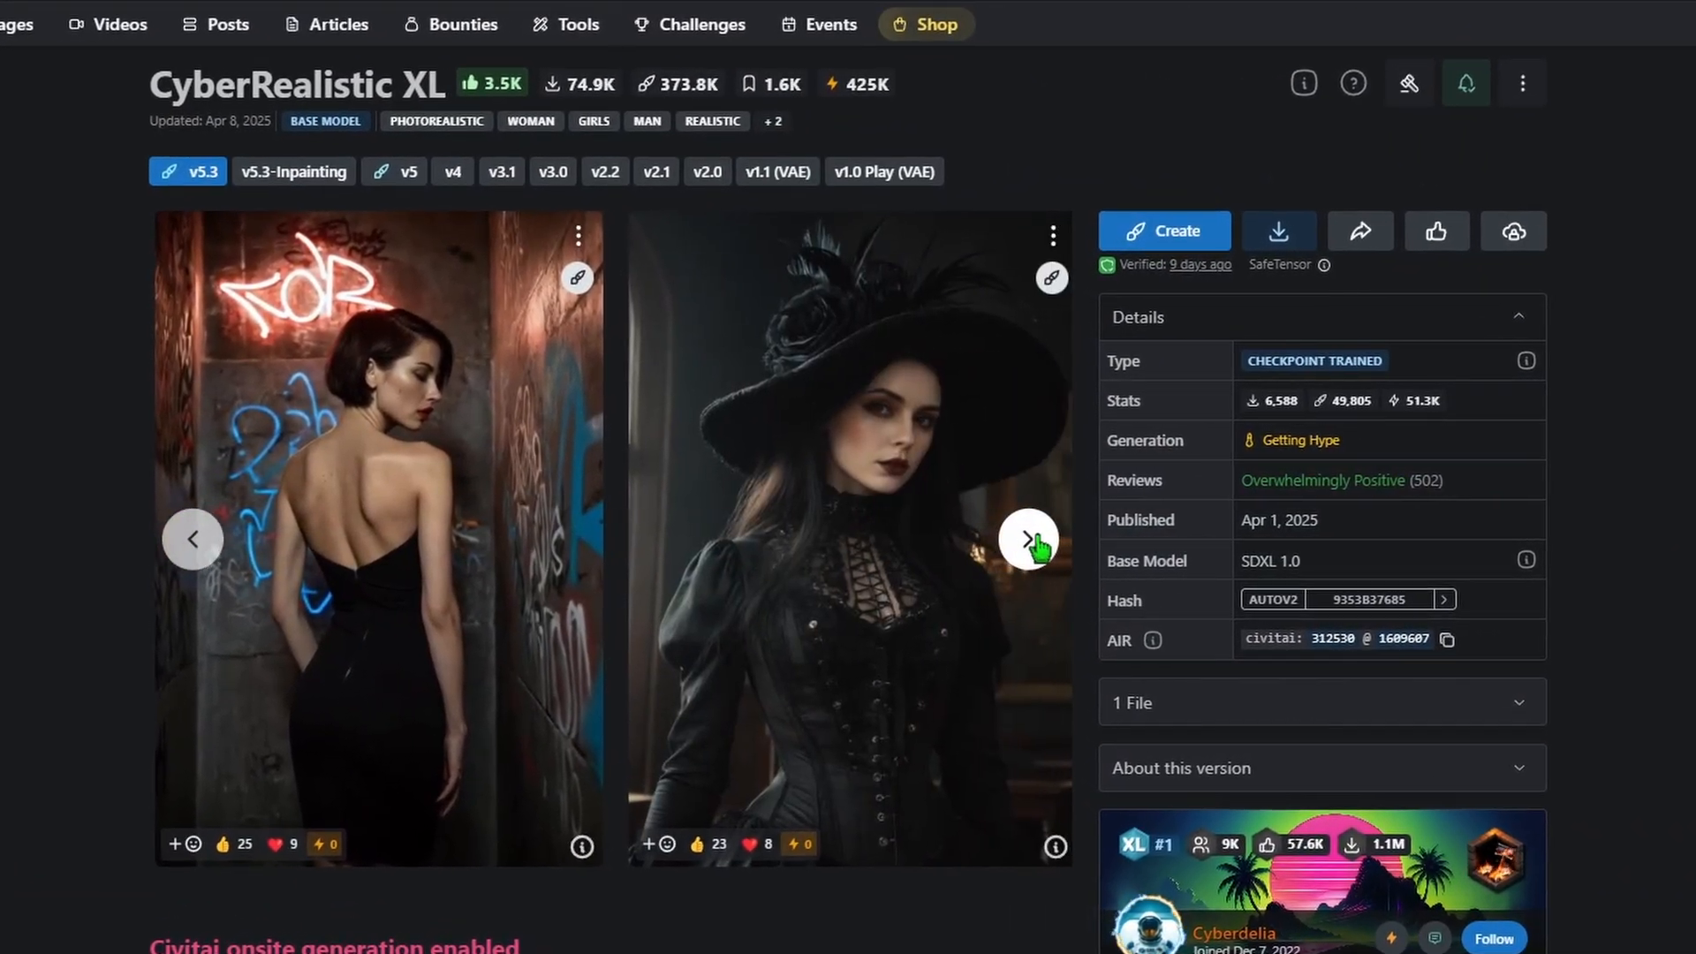
left_click(1026, 538)
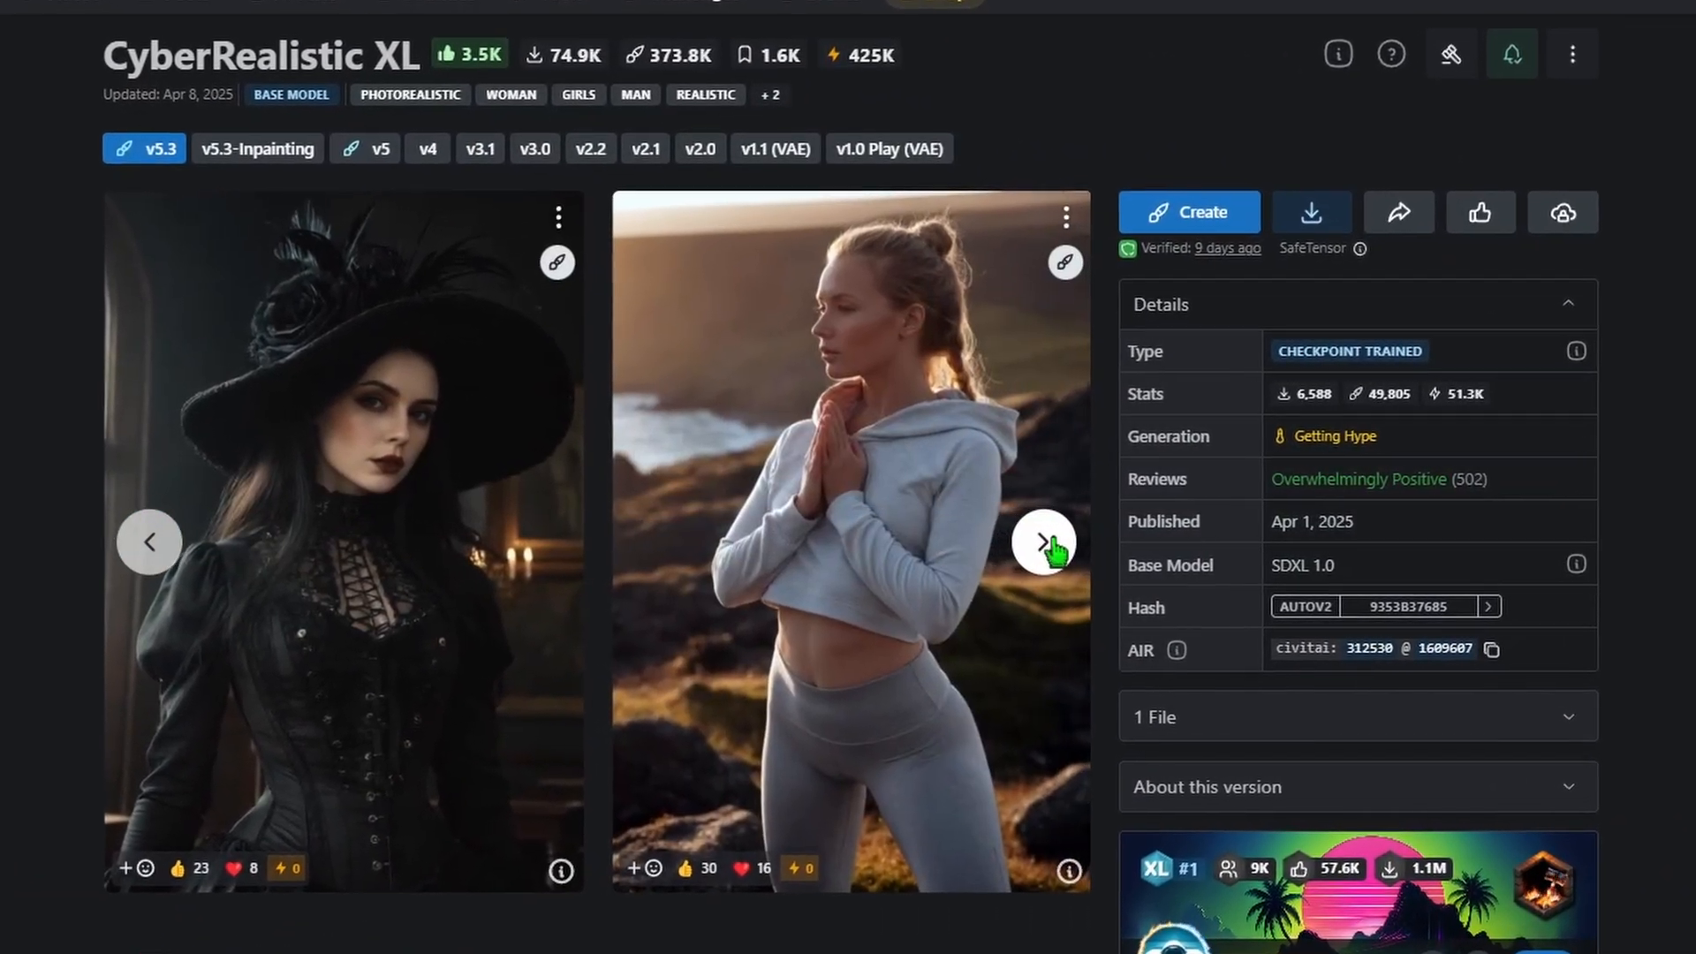
left_click(1042, 543)
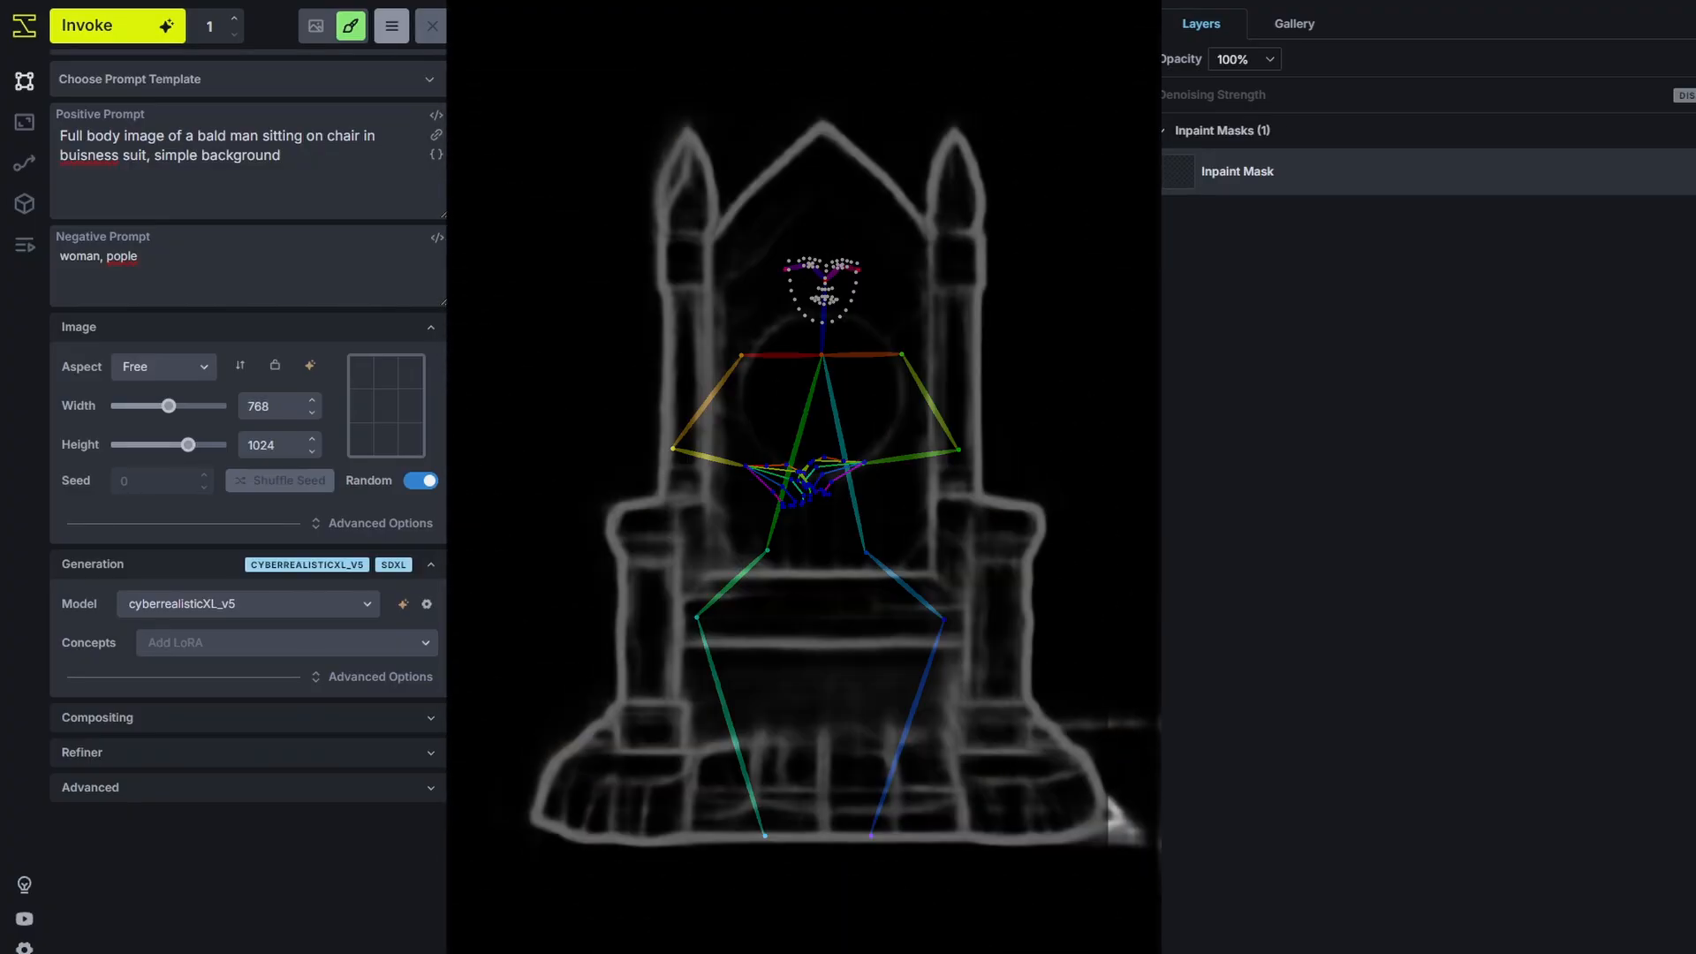
Add the bald man image as a Control Layer using the Pose Detection (openpose) model.
left_click(1293, 23)
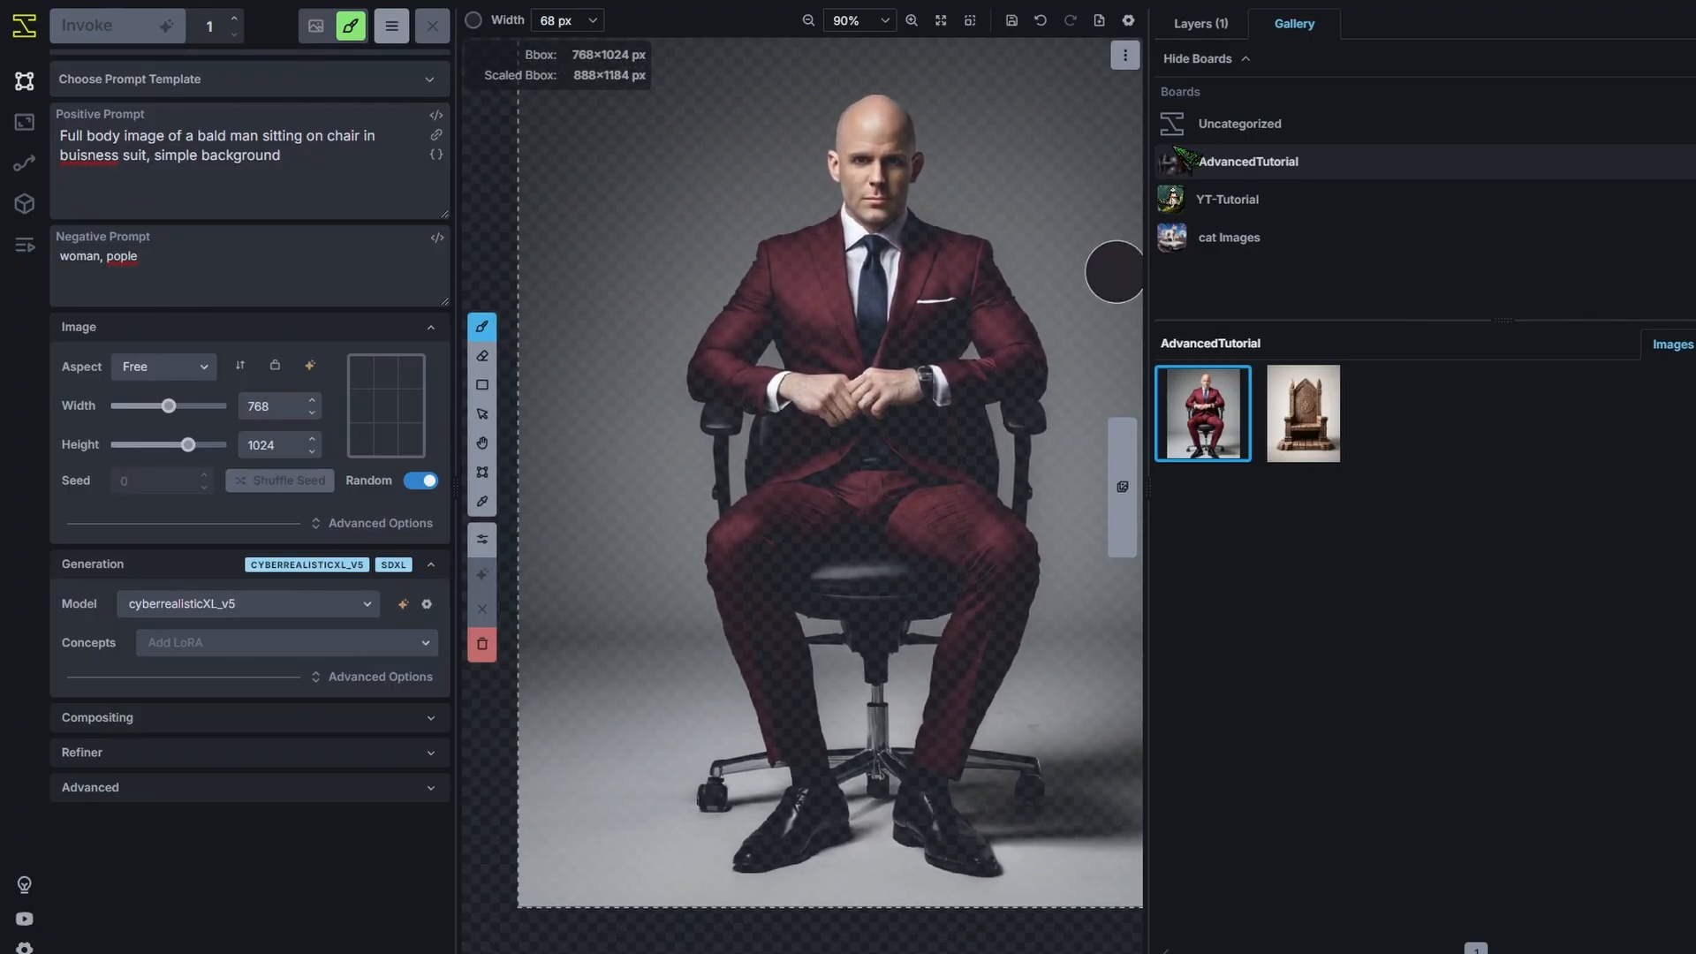
left_click(1197, 23)
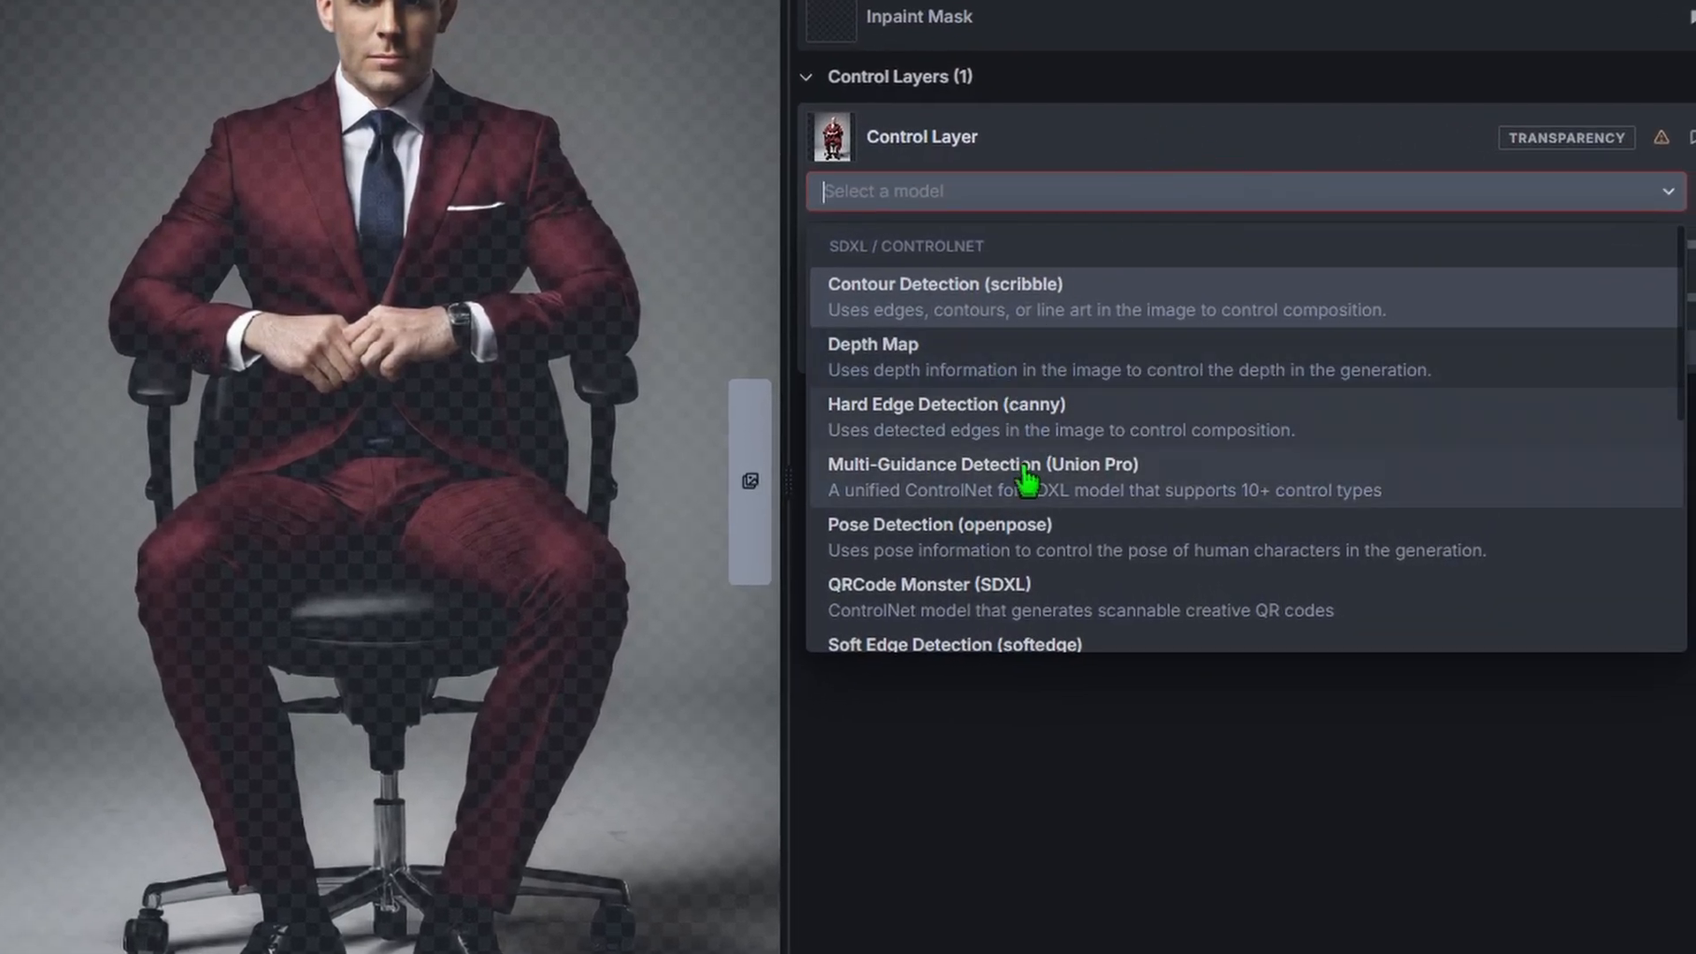
mouse_move(1092, 535)
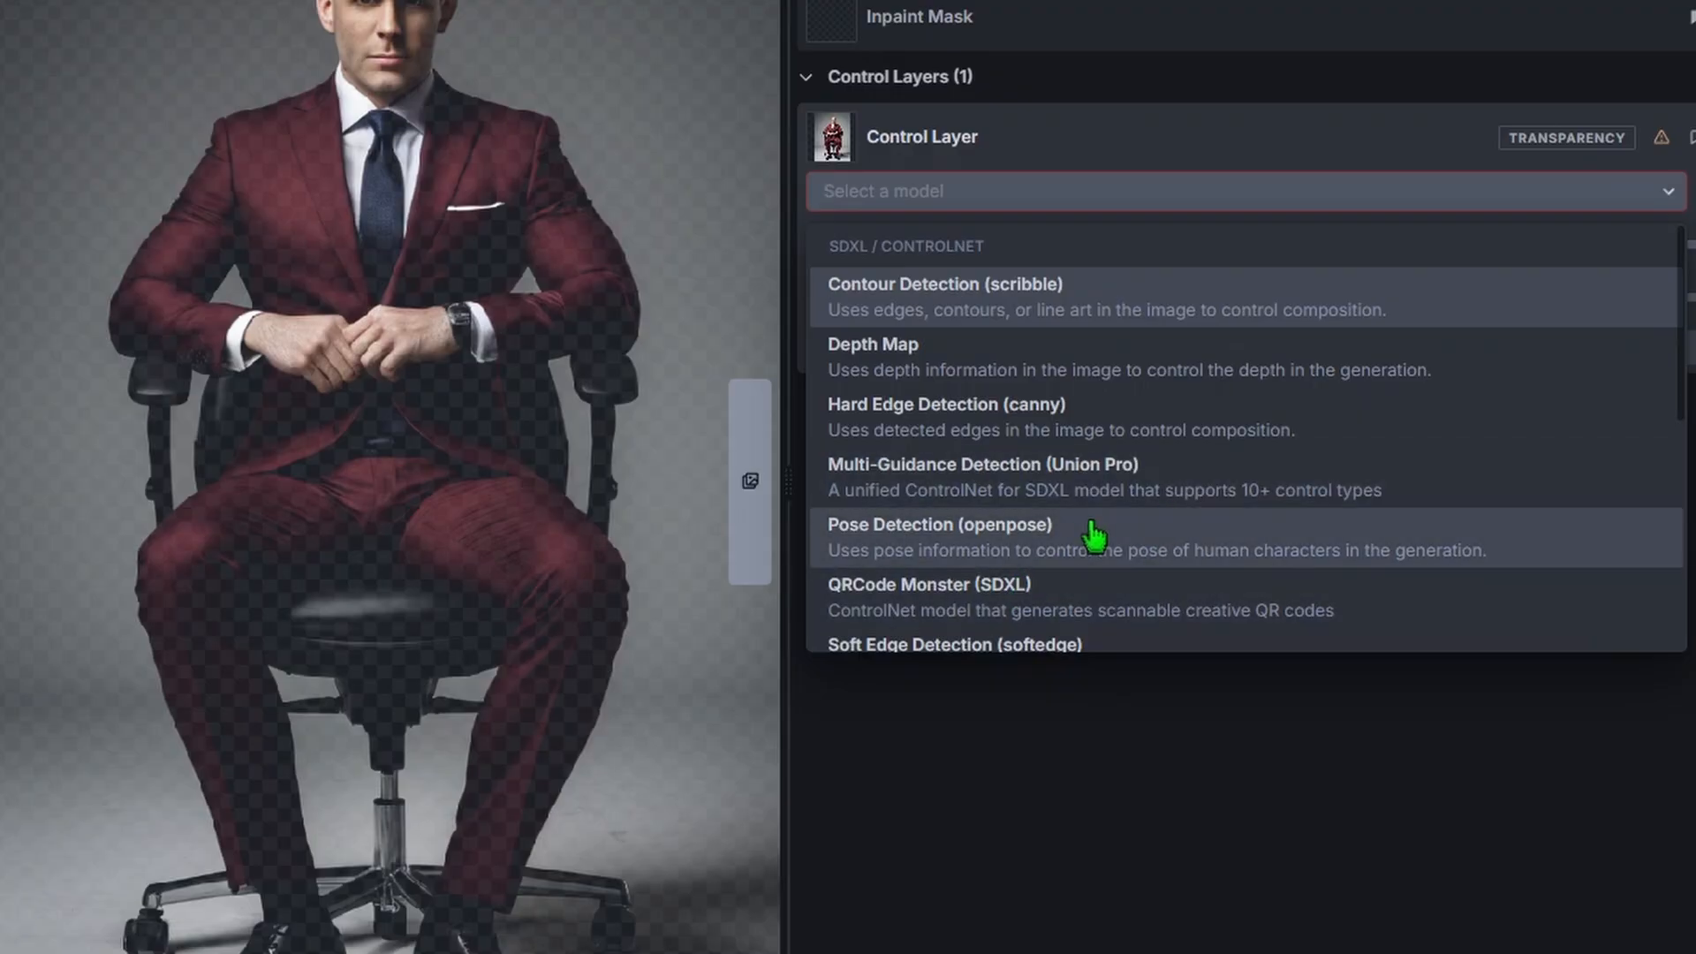
left_click(938, 524)
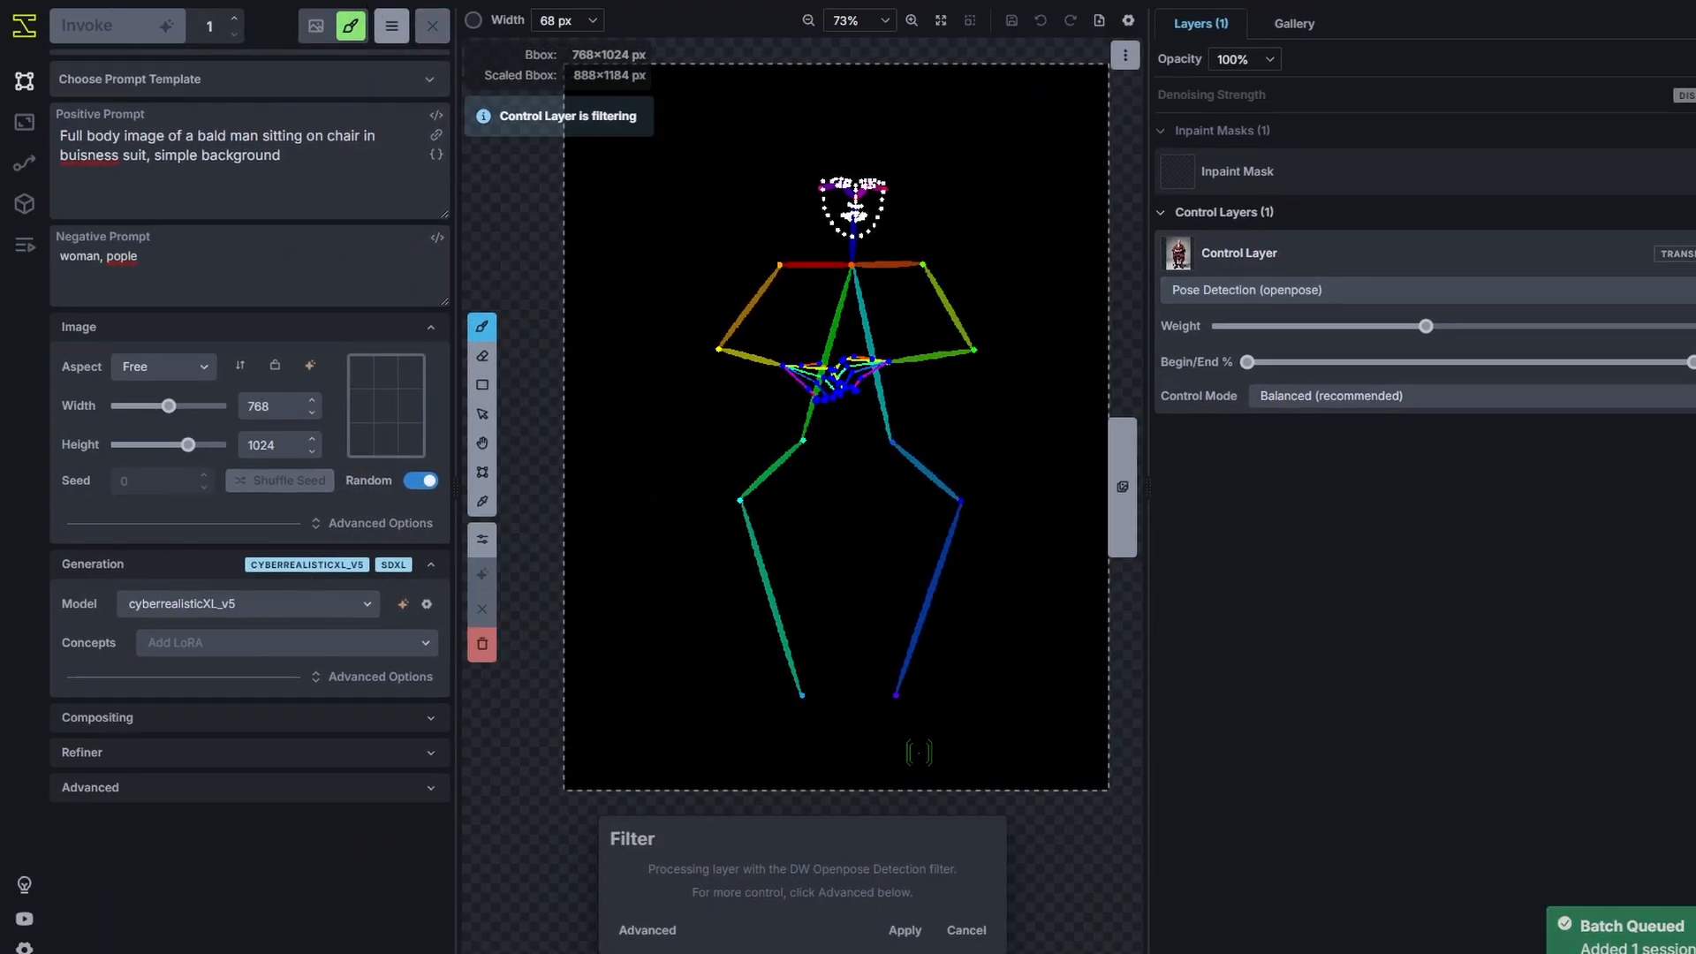
Add the throne image as a Control Layer and try Soft Edge then Hard Edge (canny).
left_click(1293, 23)
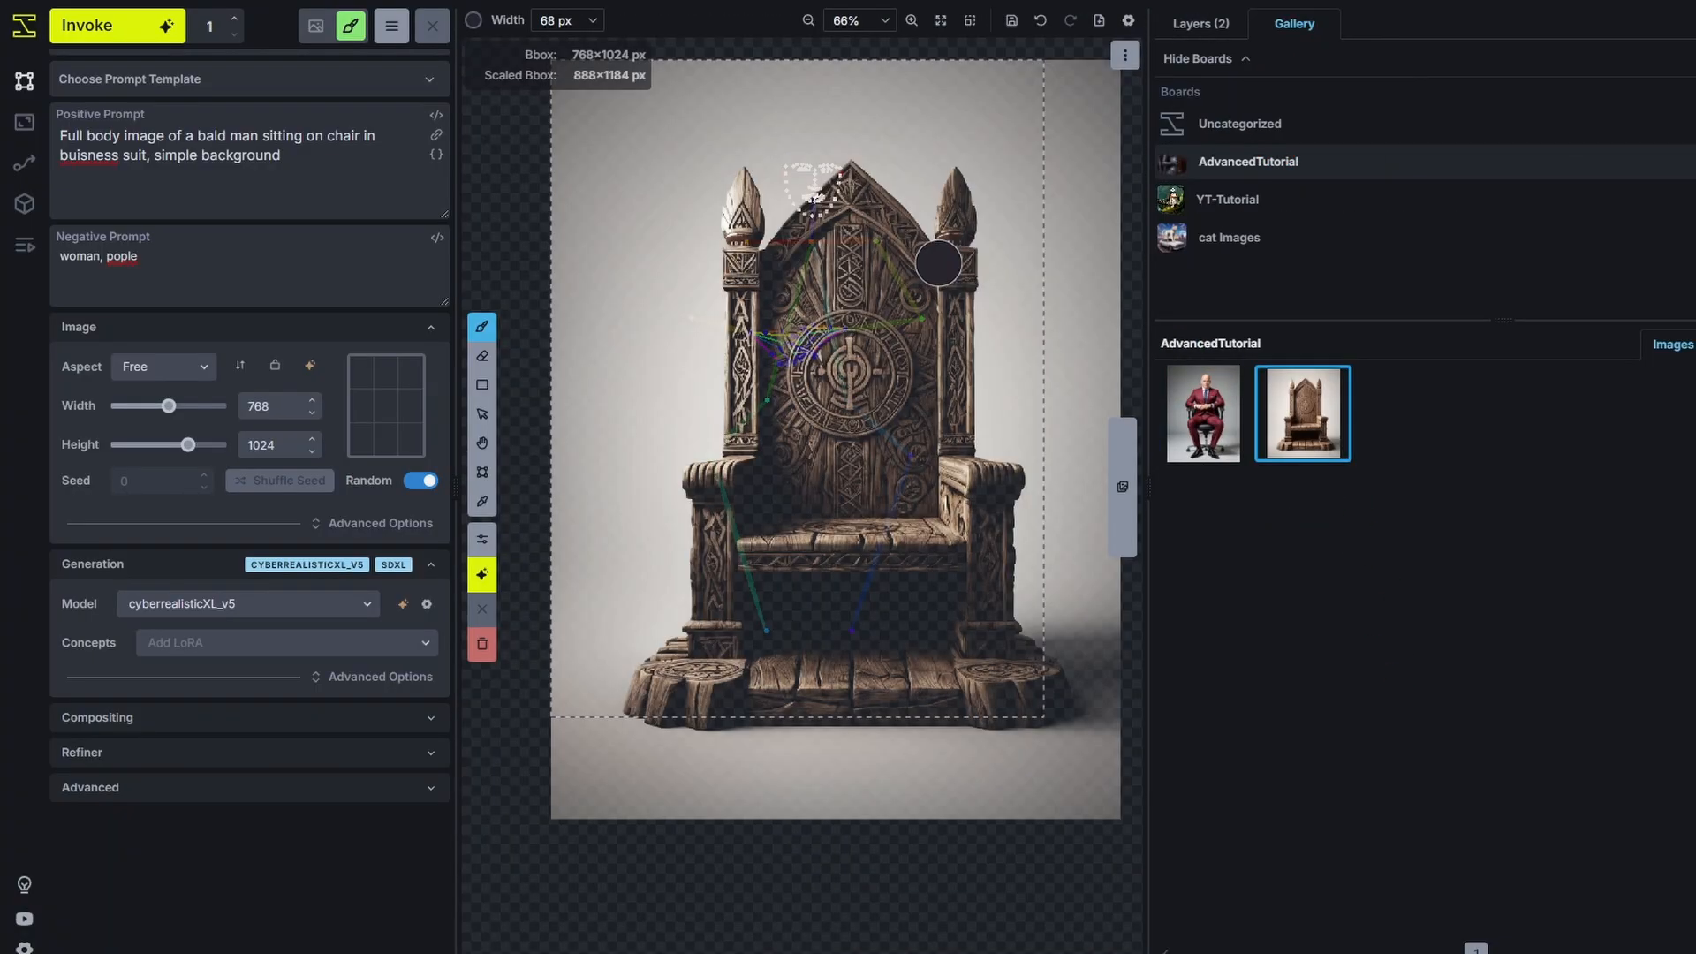
left_click(1197, 23)
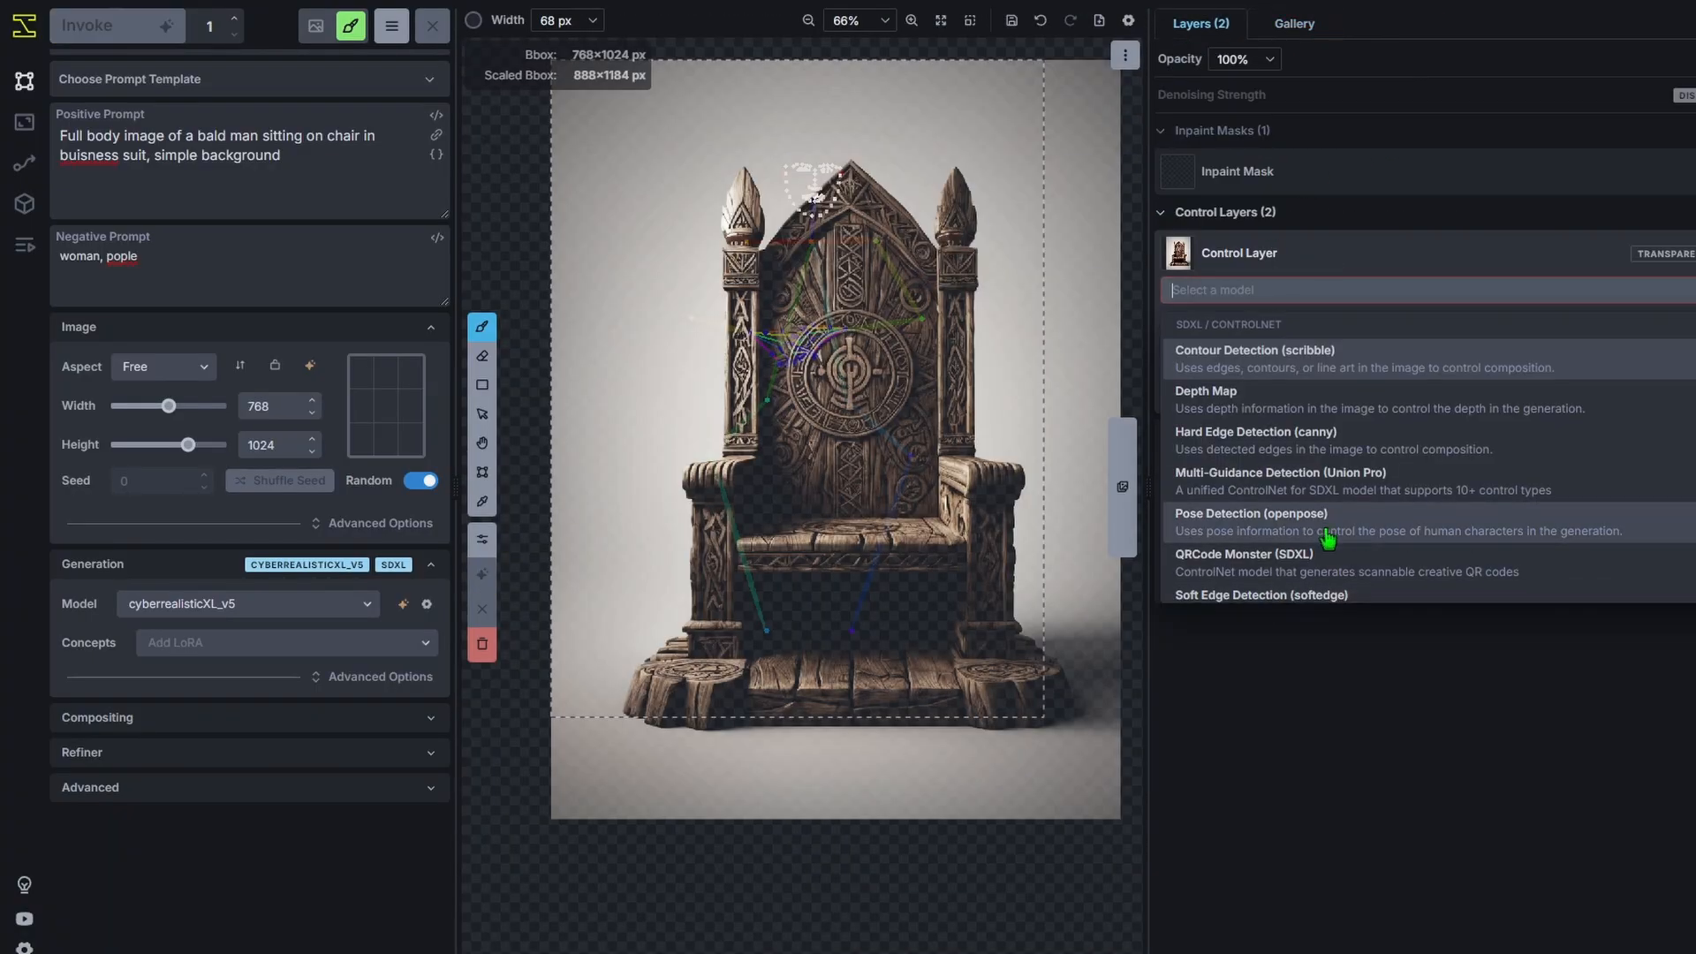
left_click(1259, 594)
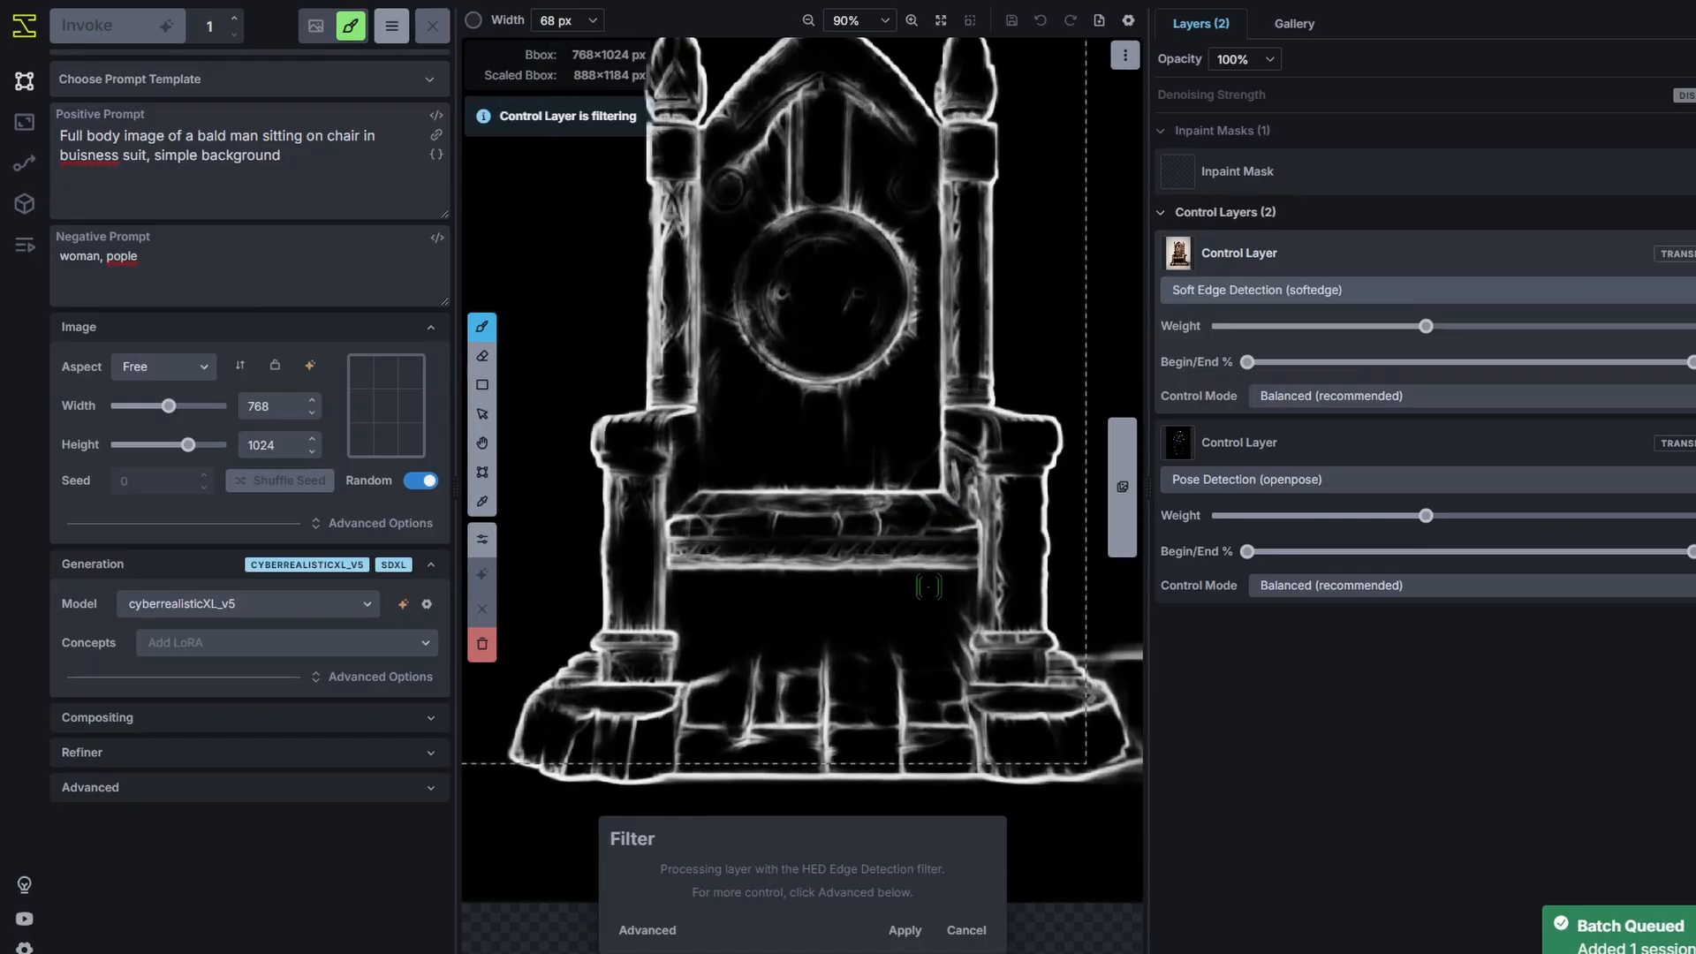
scroll("down", 3)
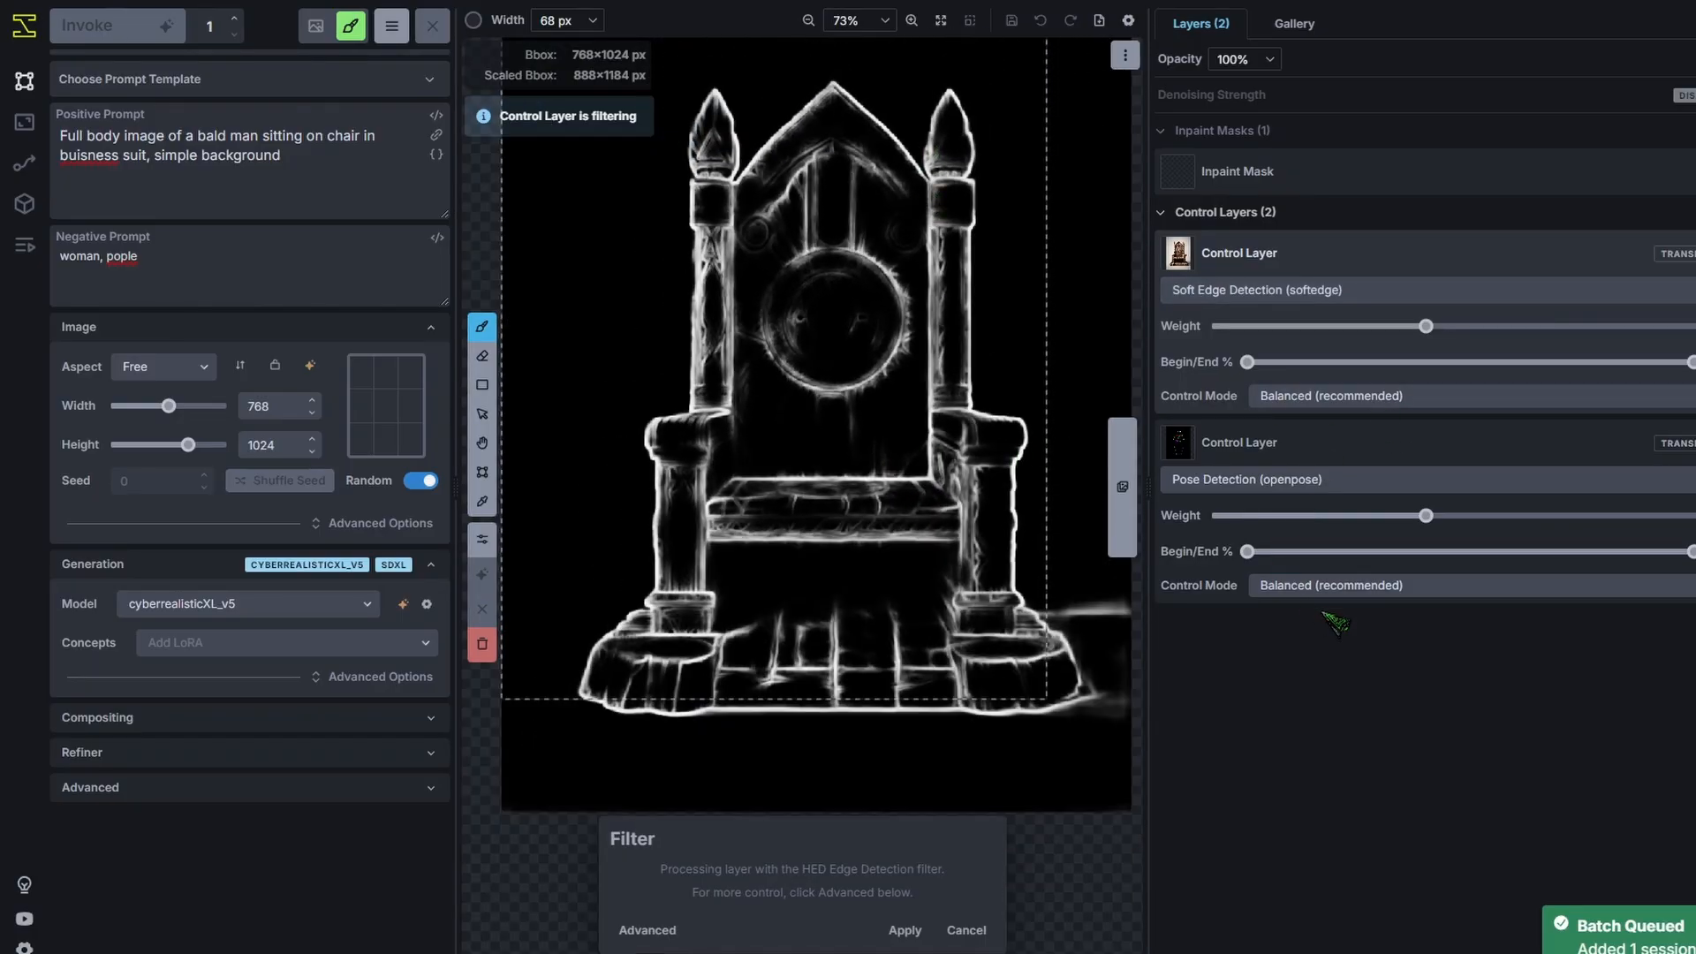
left_click(1254, 290)
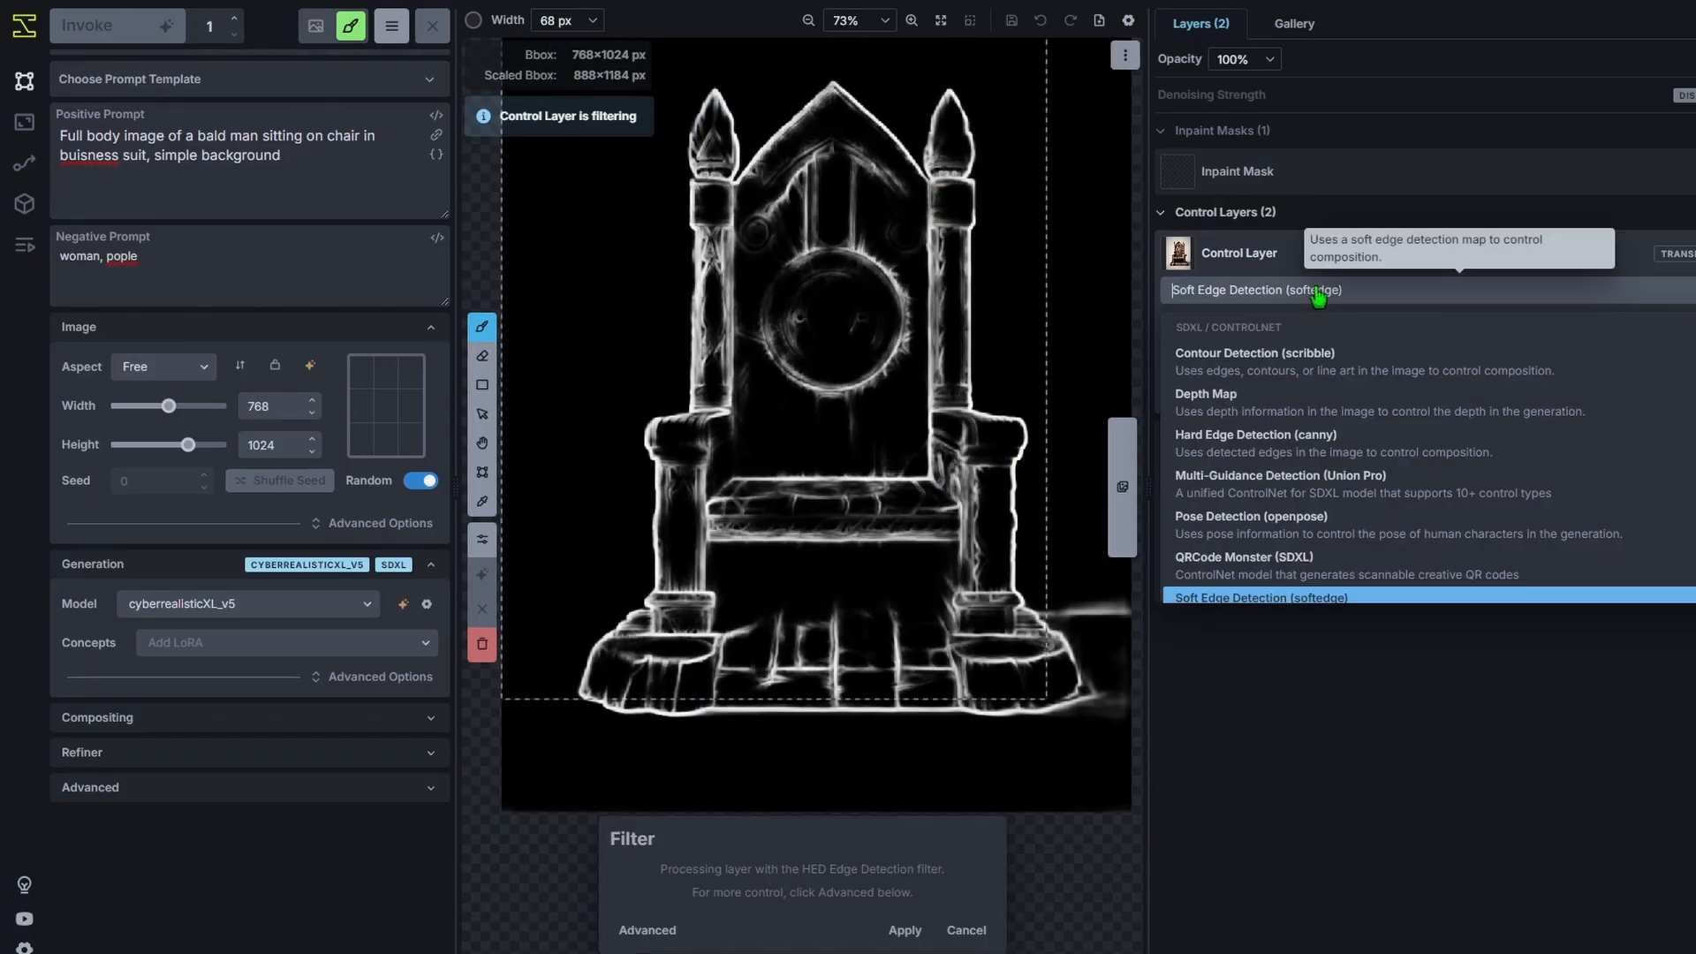
left_click(1255, 438)
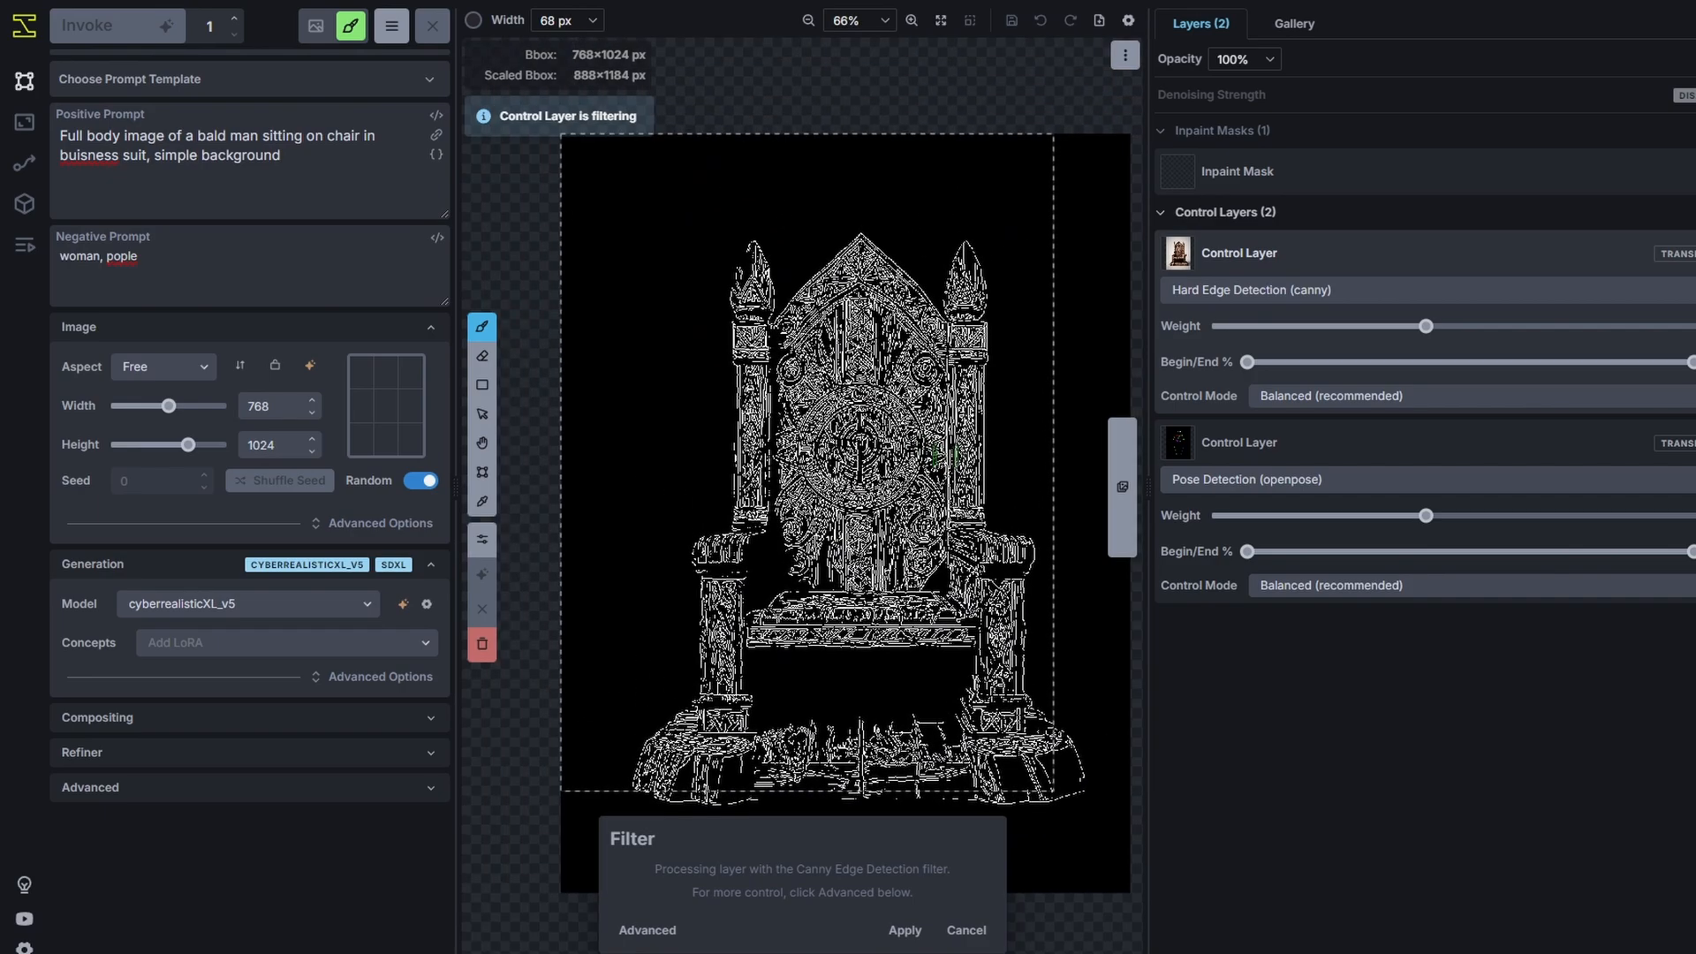
Switch the throne layer back to Soft Edge detection and apply the filter.
left_click(1298, 288)
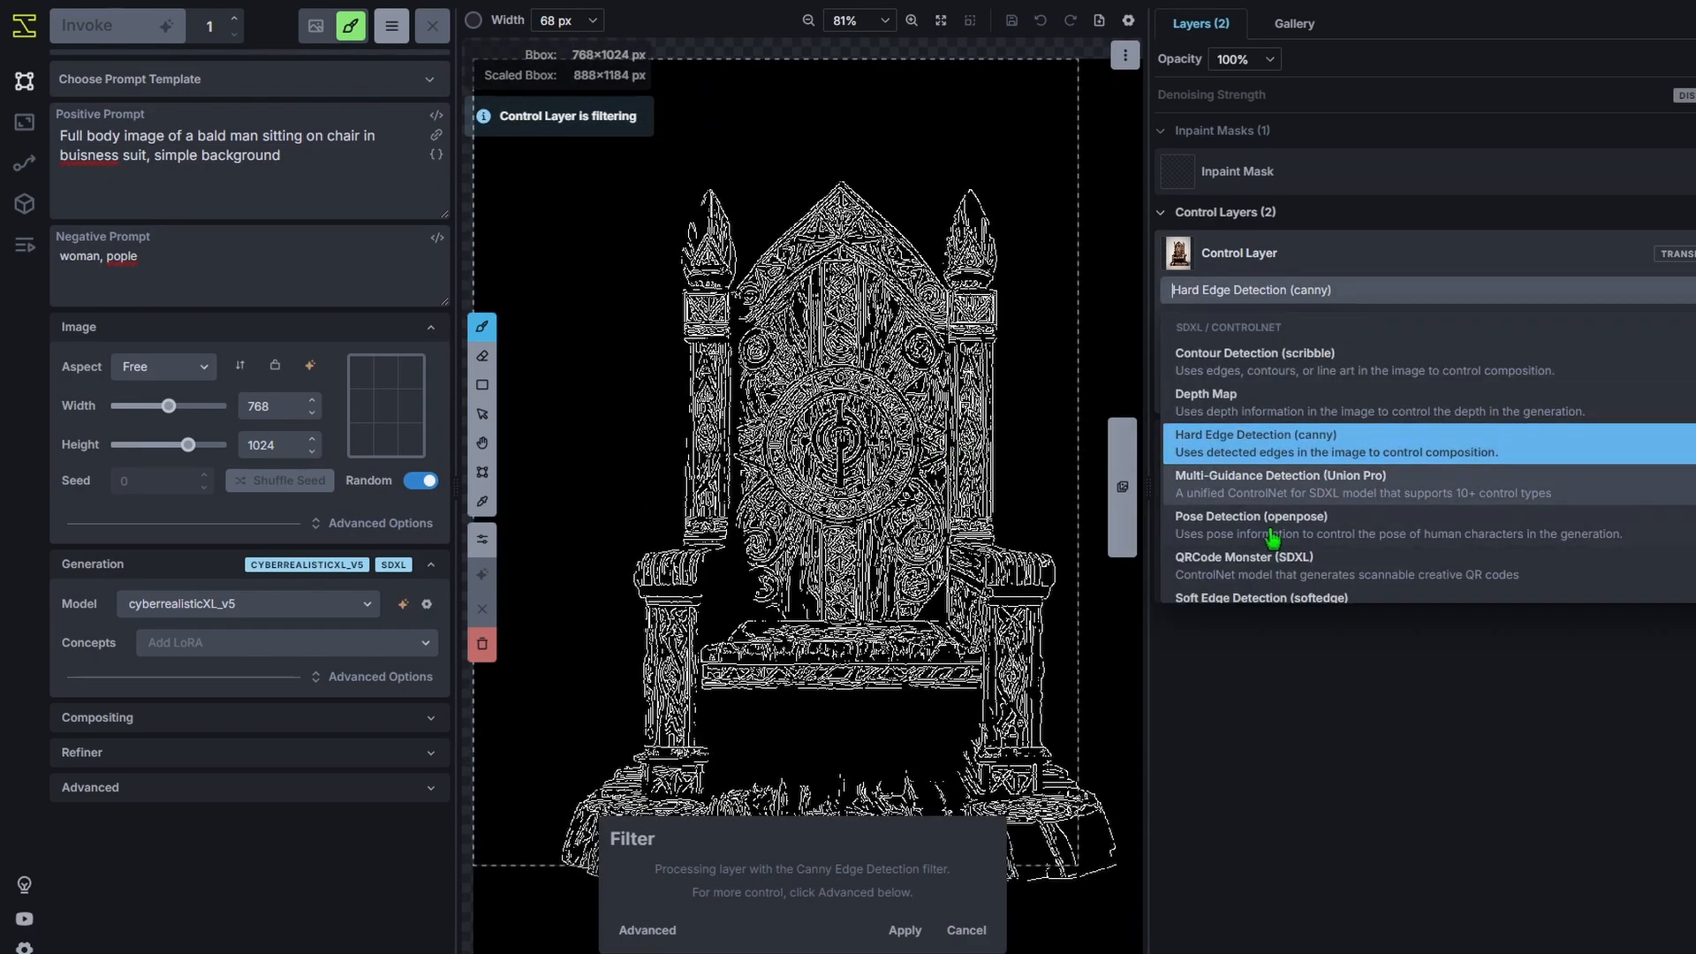
left_click(1261, 595)
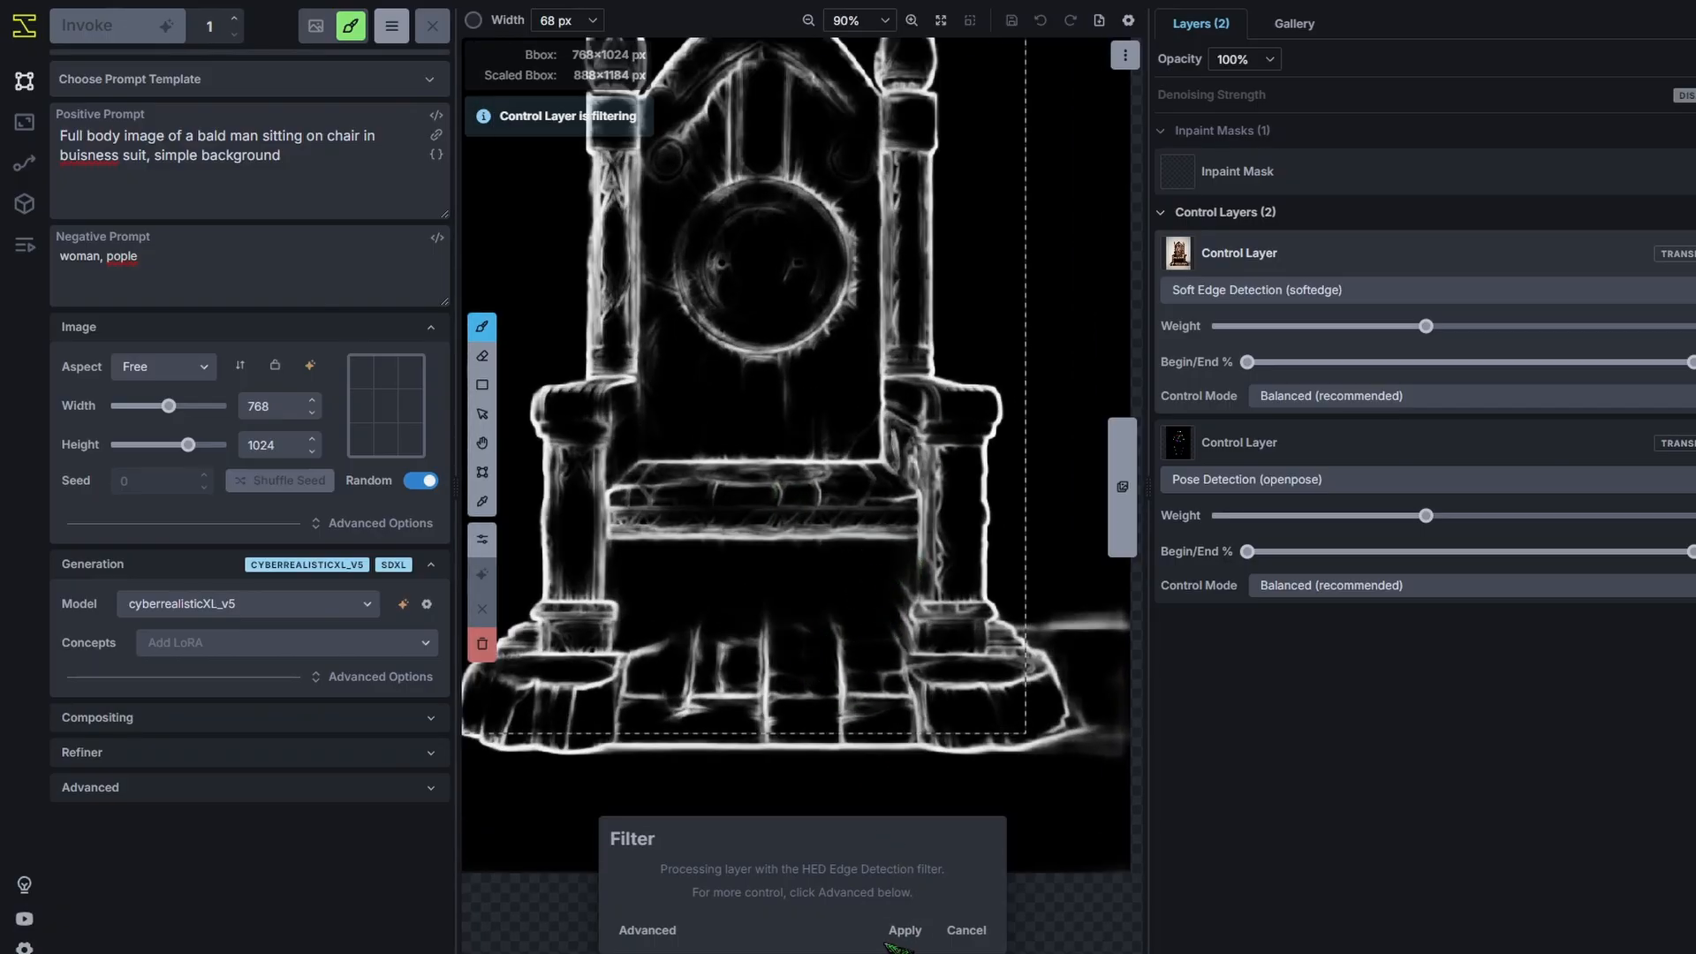
left_click(904, 931)
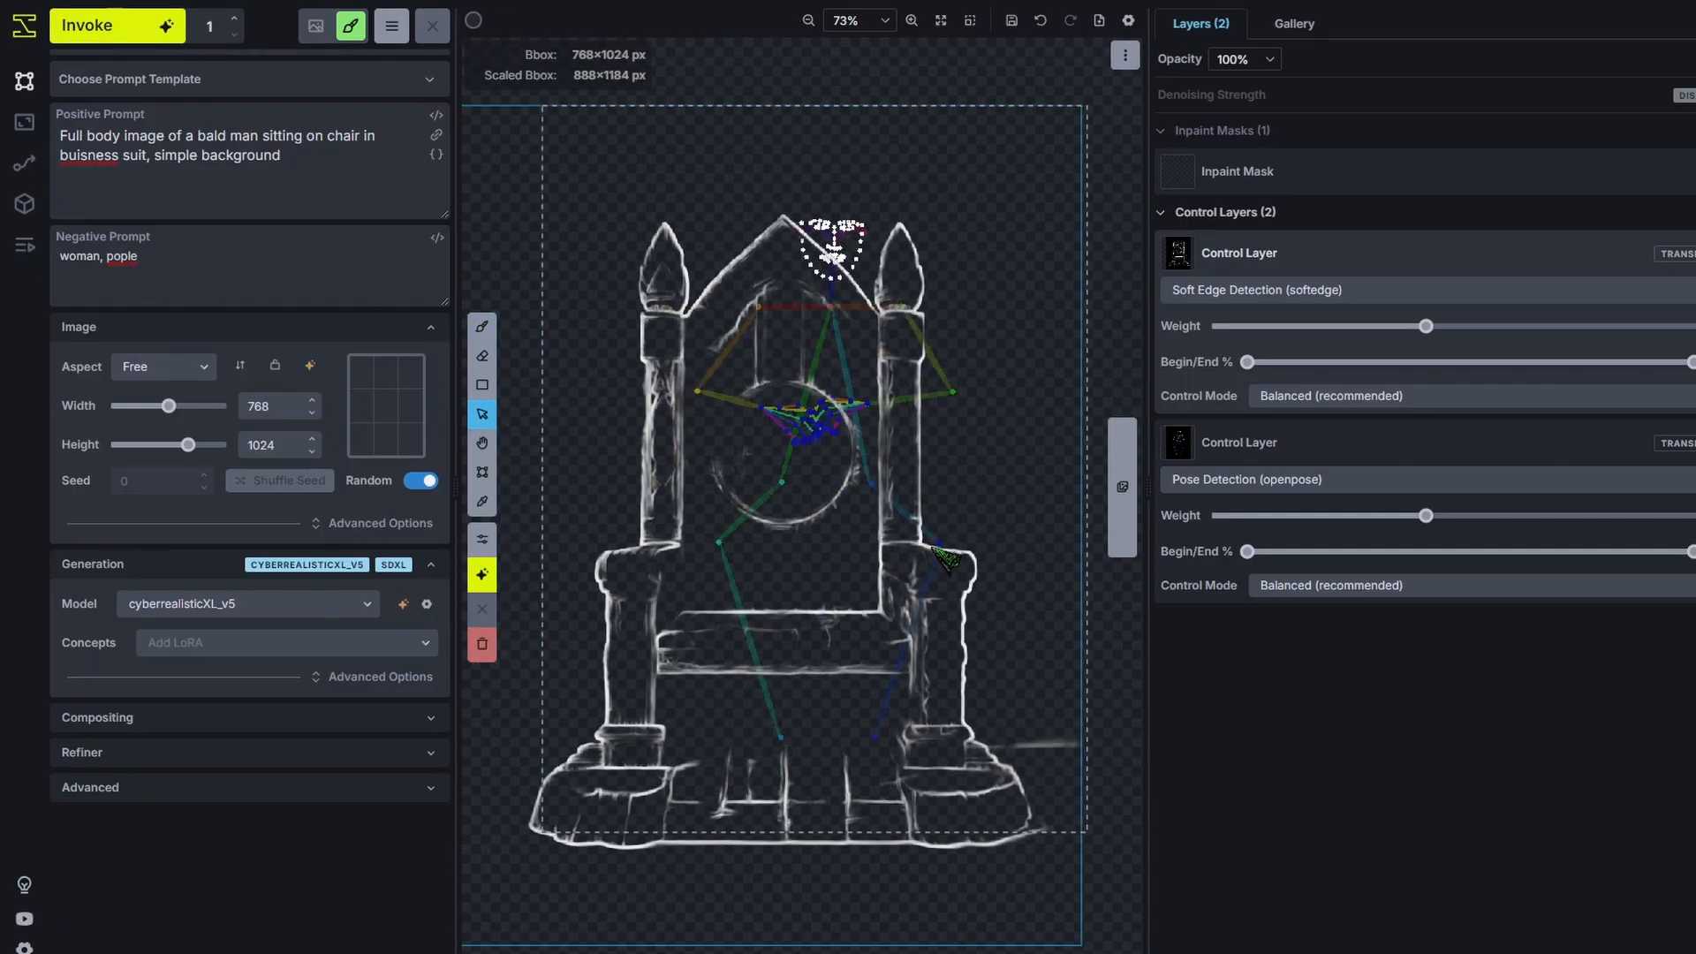
scroll("up", 3)
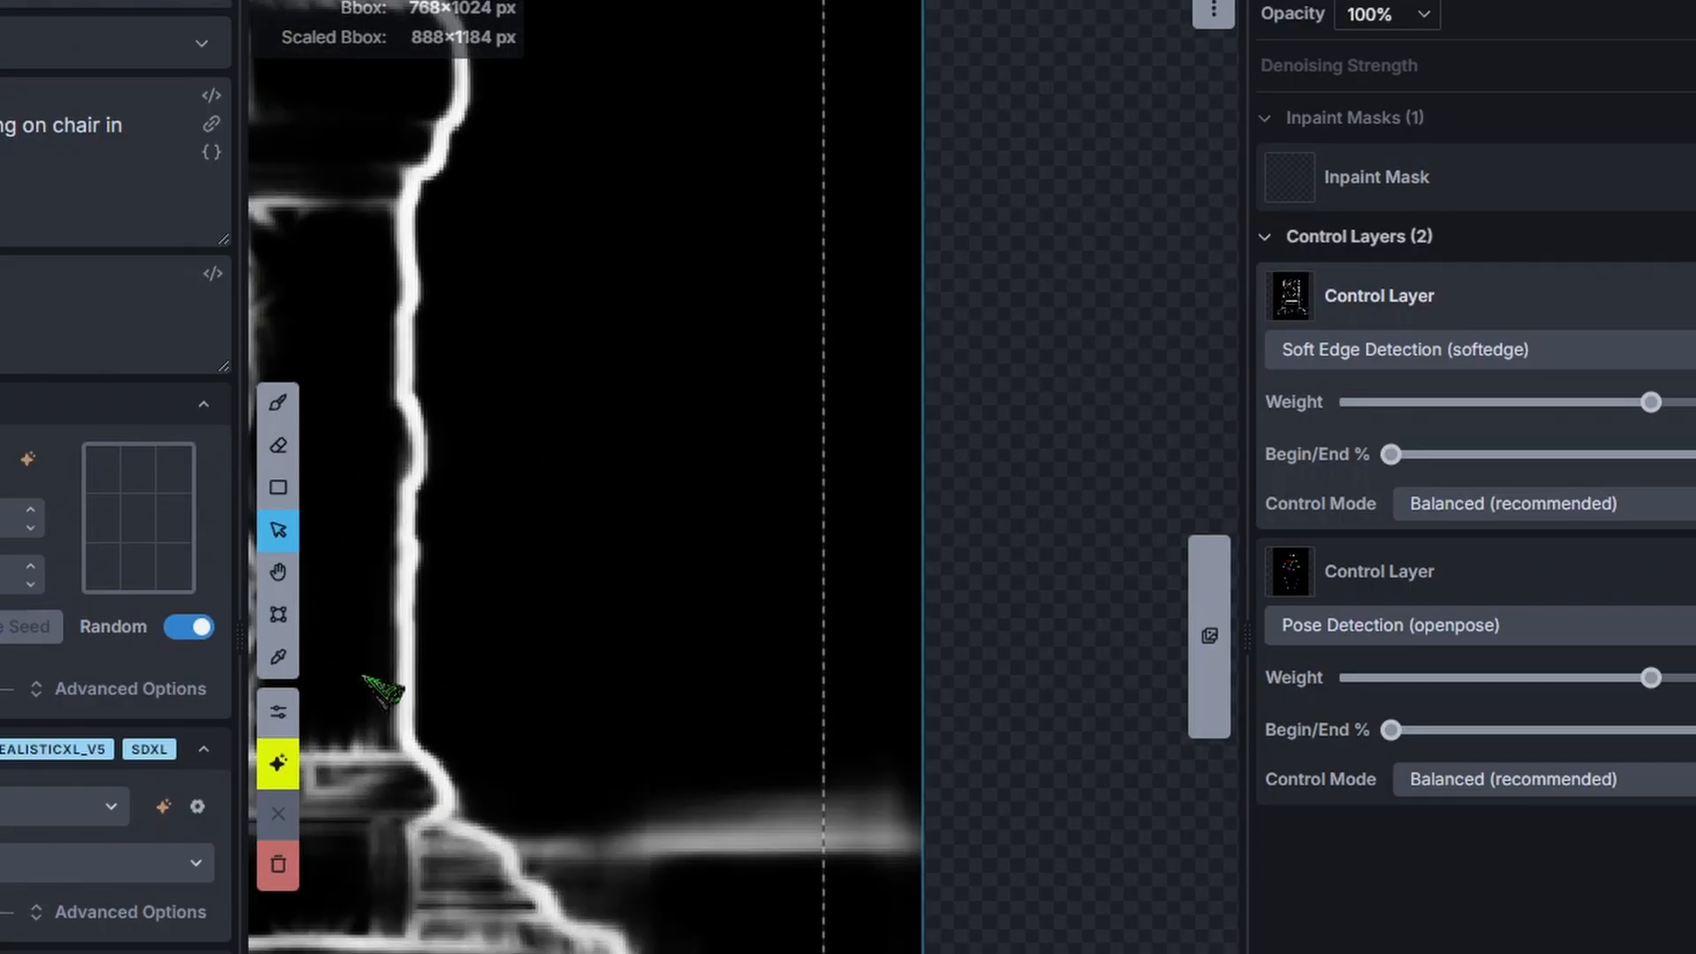
mouse_move(278, 657)
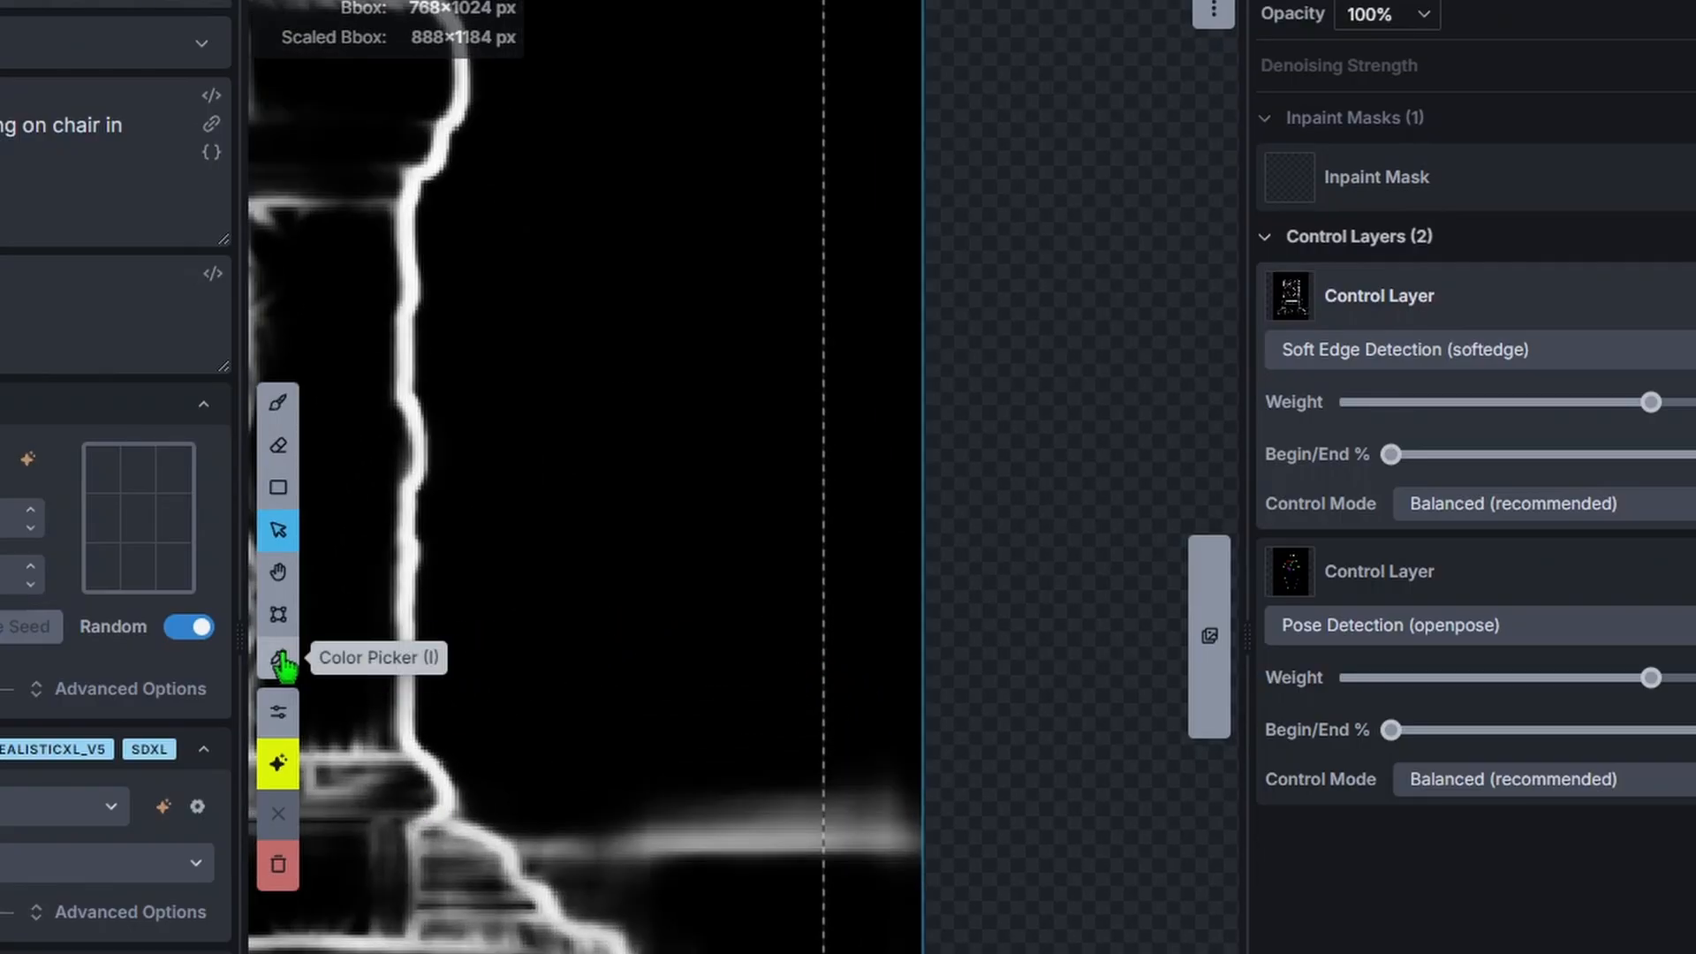
left_click(278, 657)
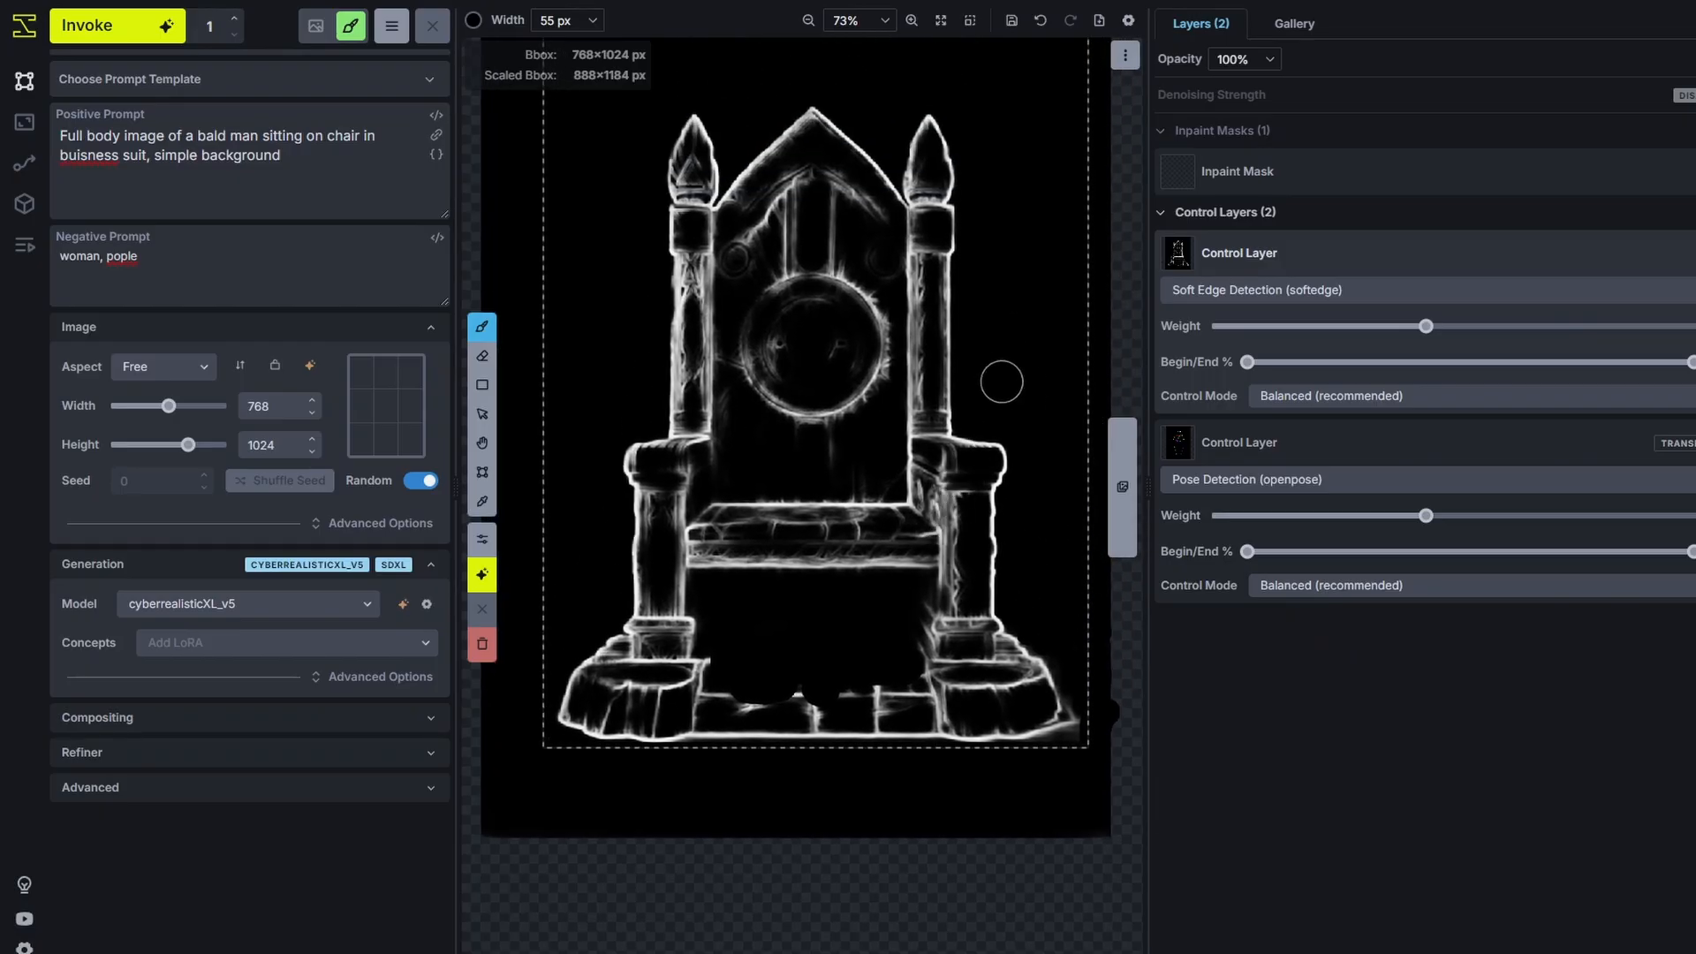
right_click(1000, 382)
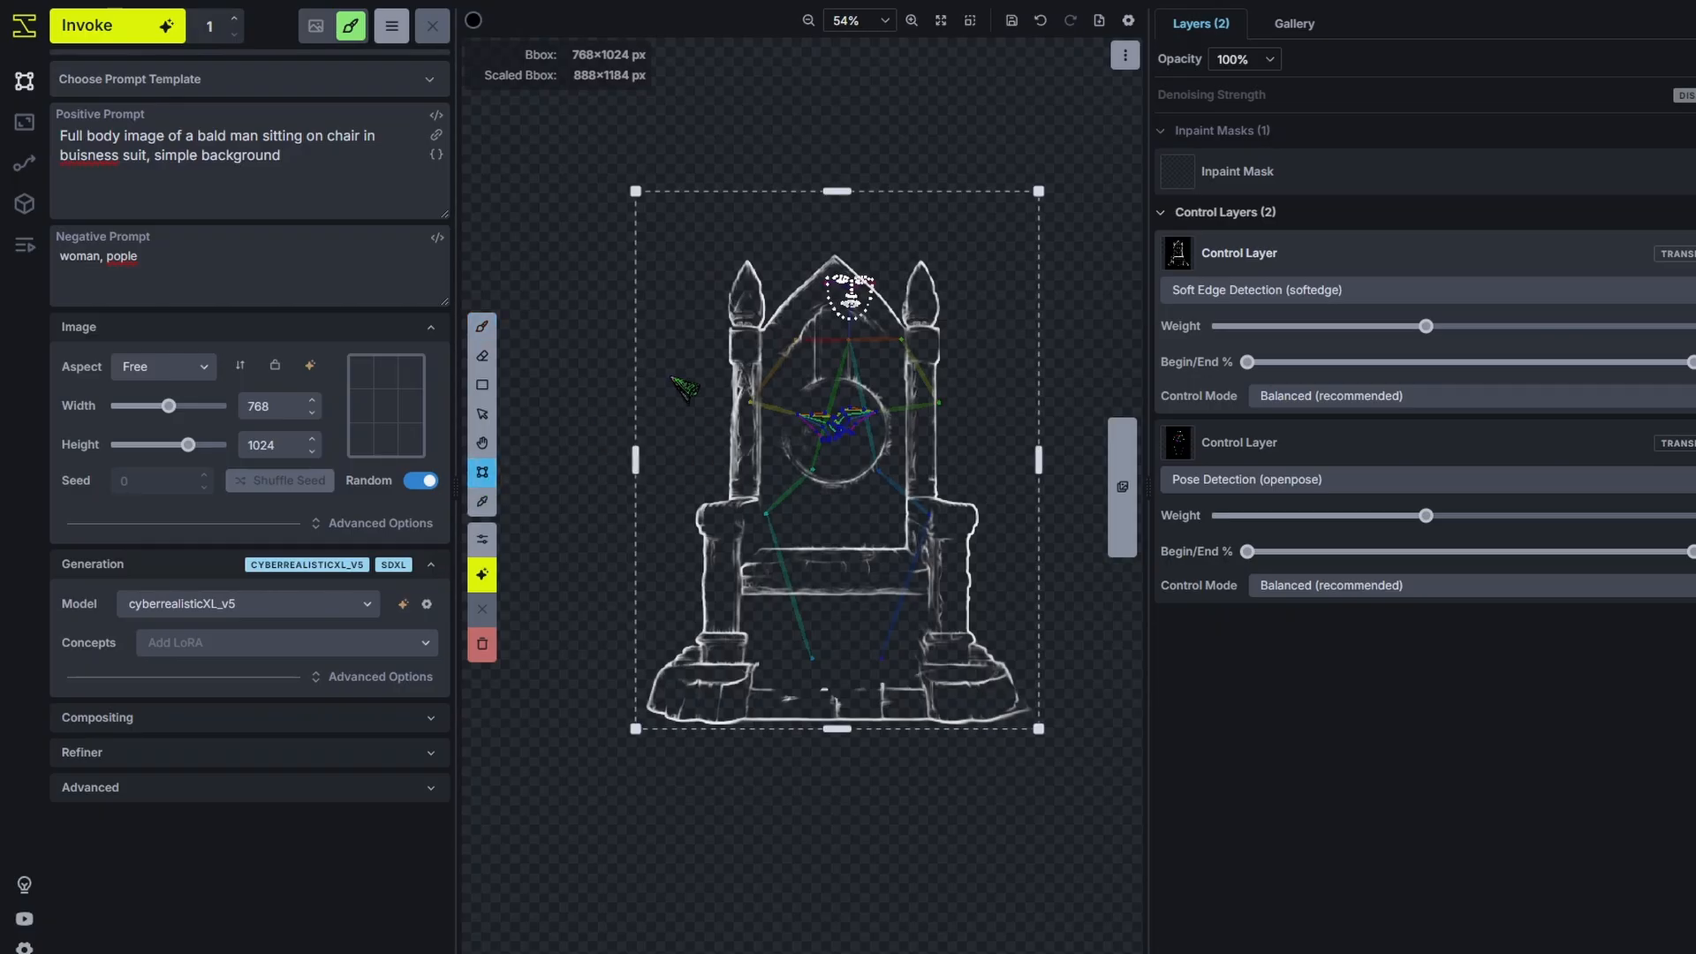
Set the bbox aspect to 1024×768 landscape and start transforming the pose control layer.
left_click(162, 366)
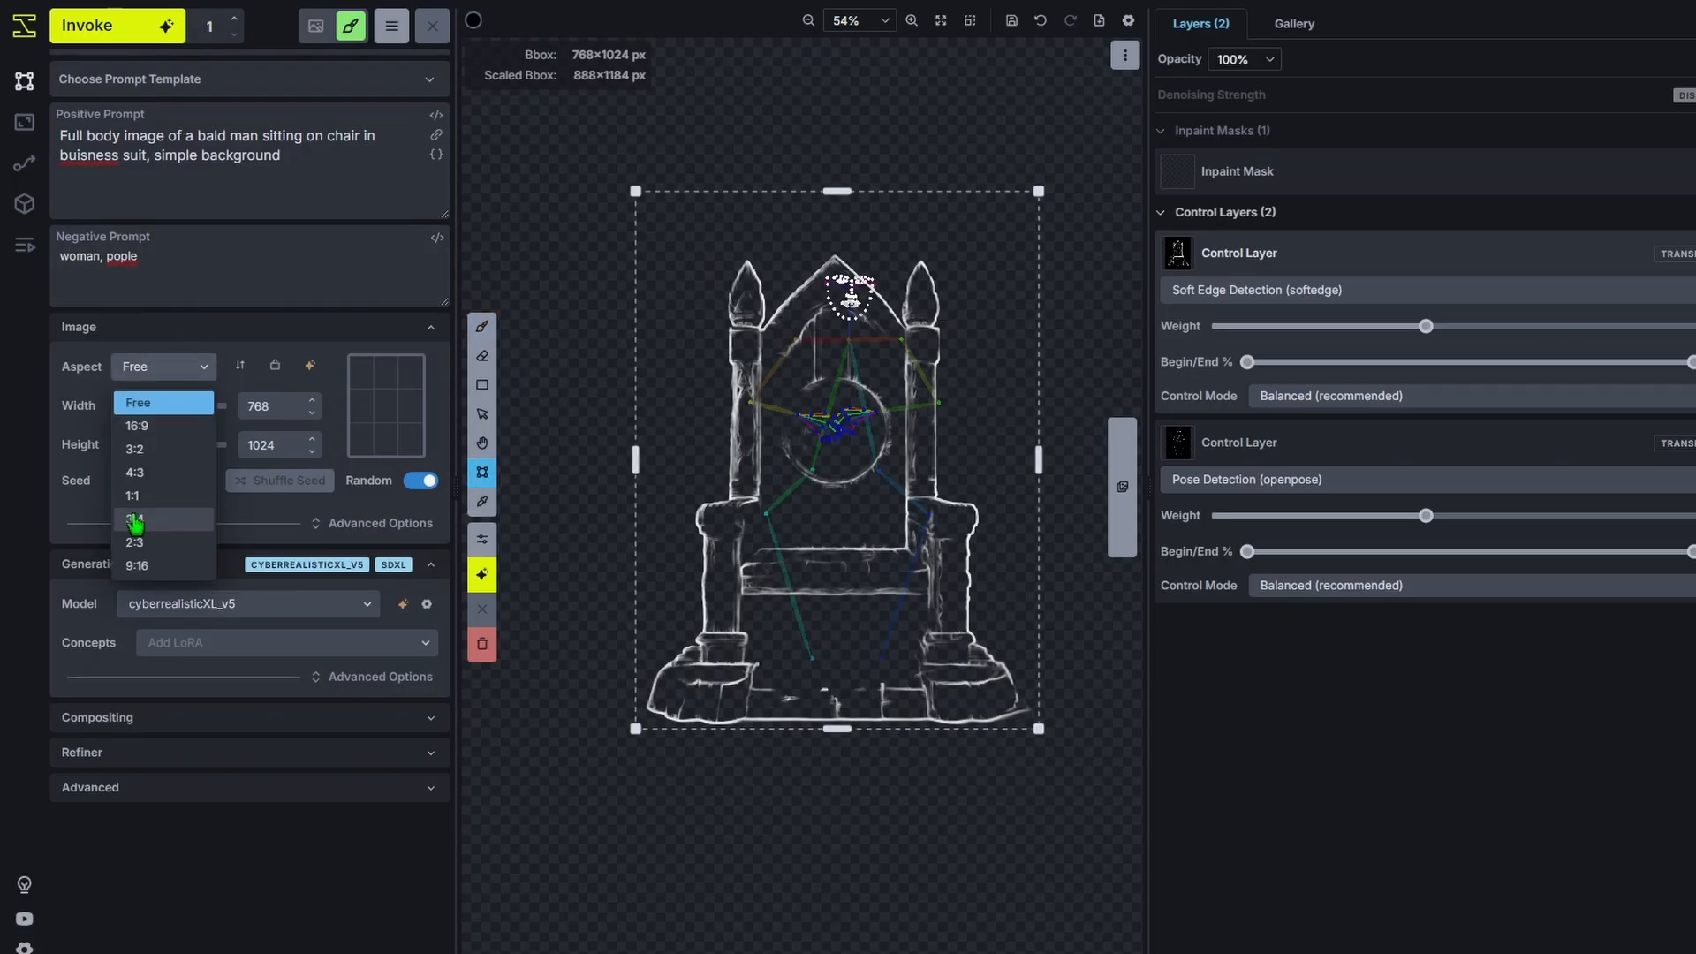
left_click(134, 474)
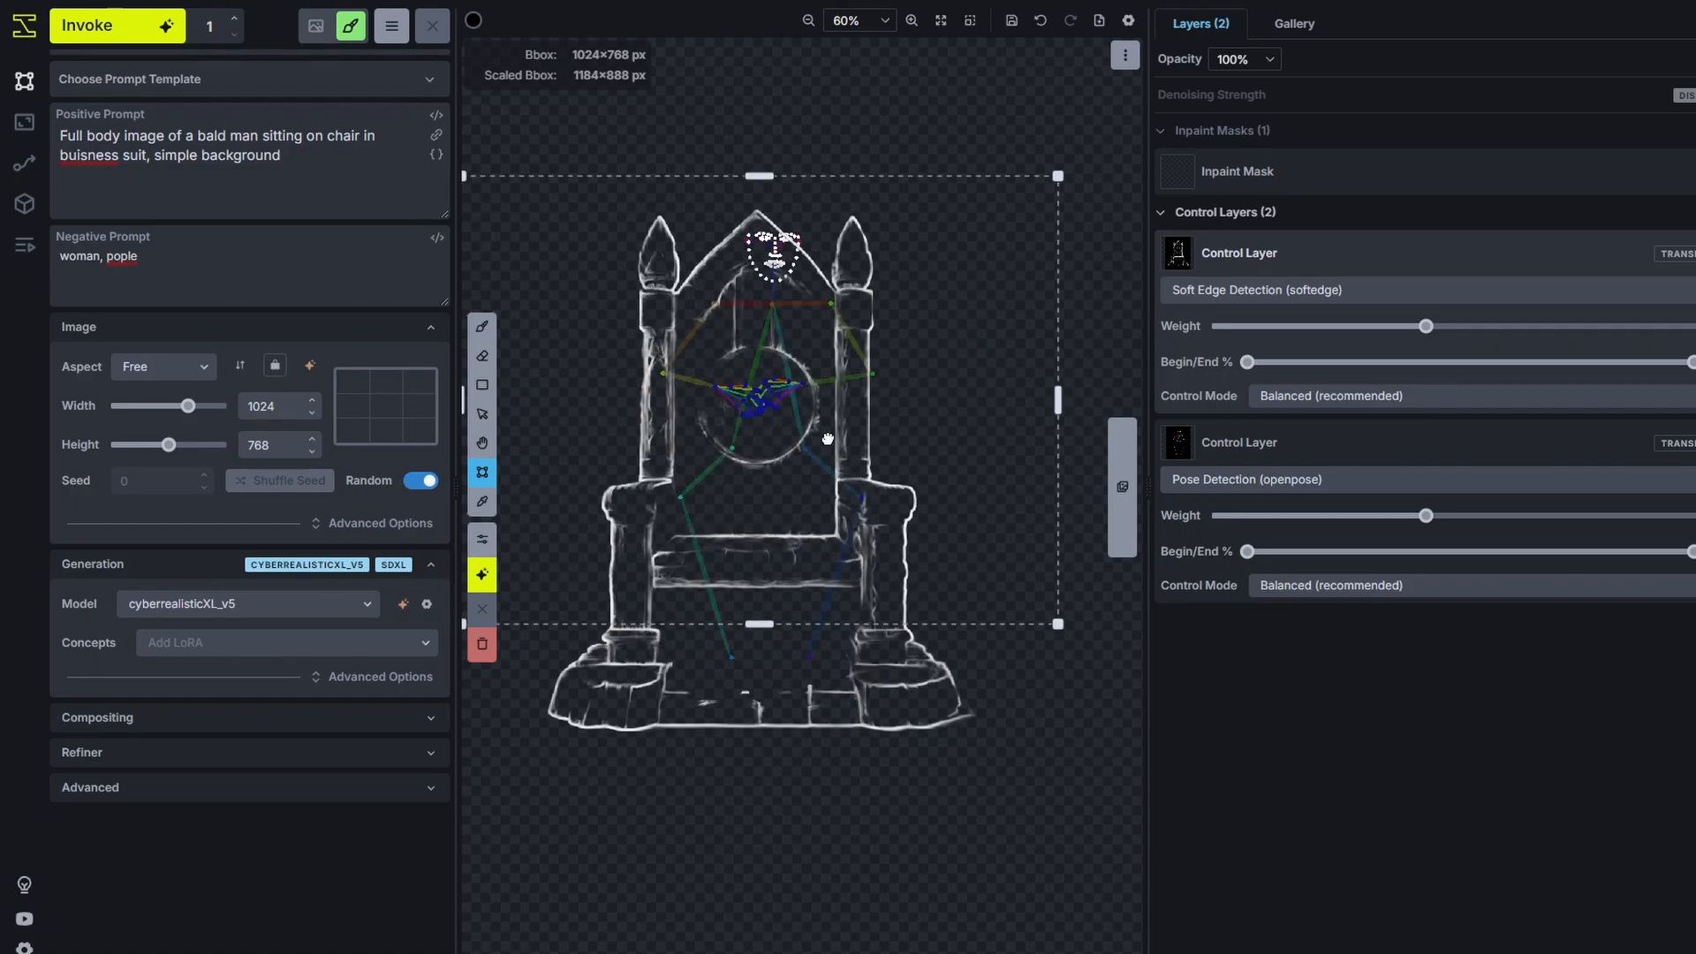
key("shift+t")
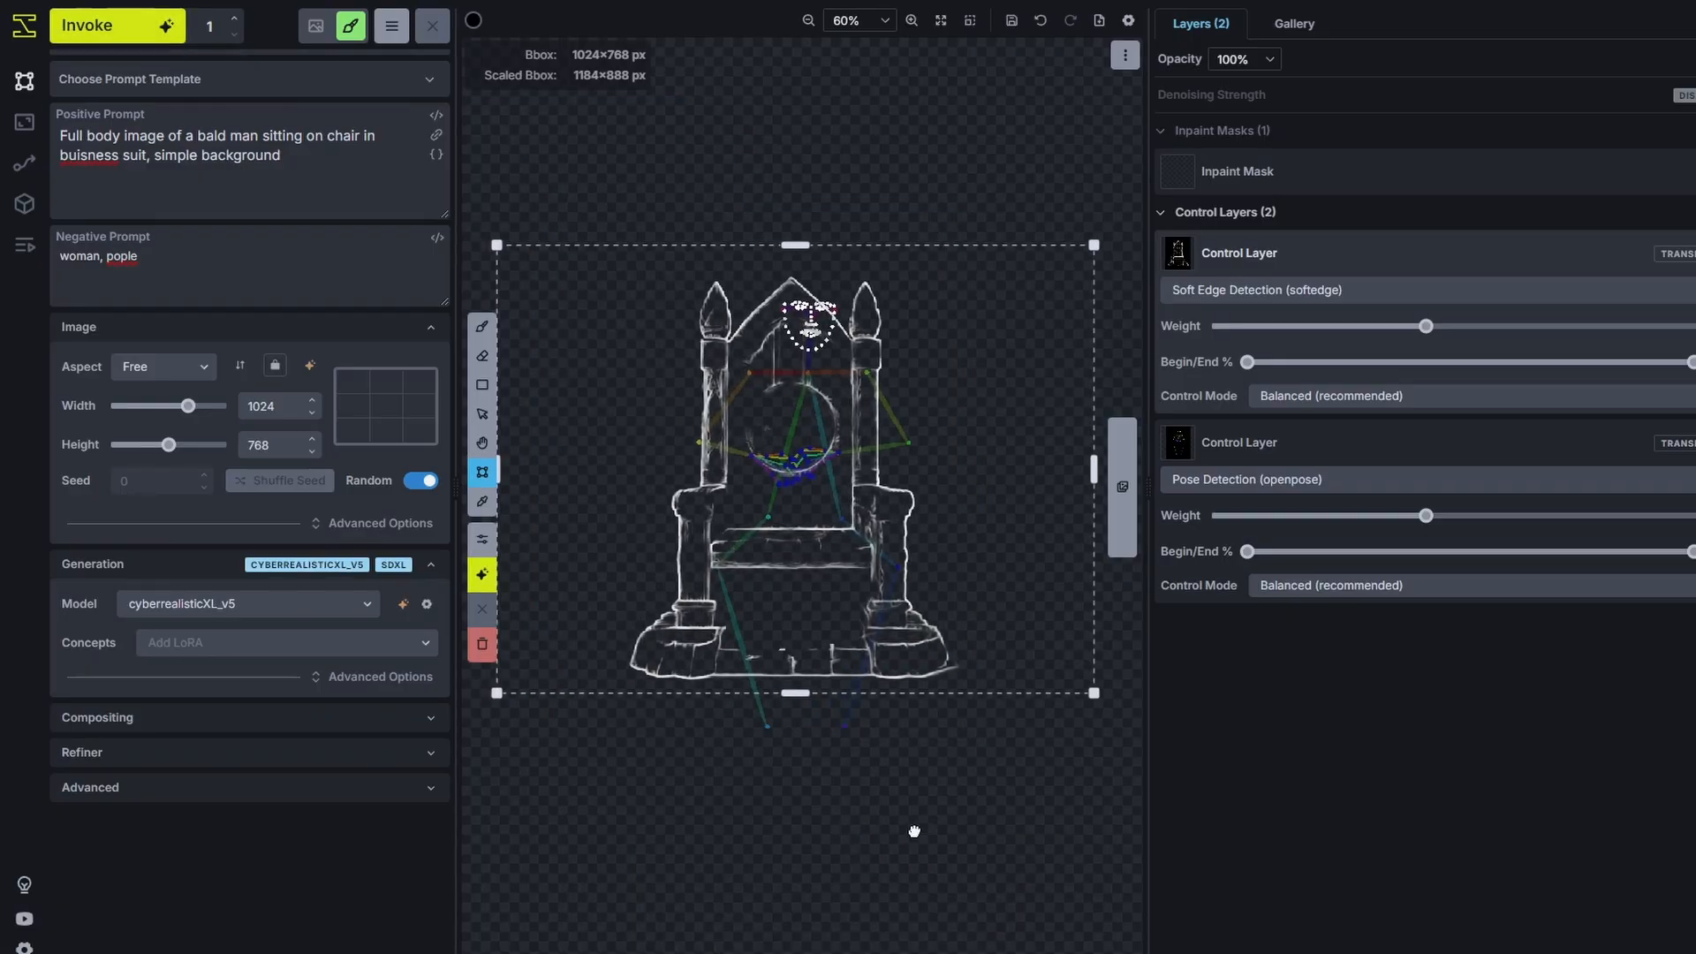
scroll("up", 3)
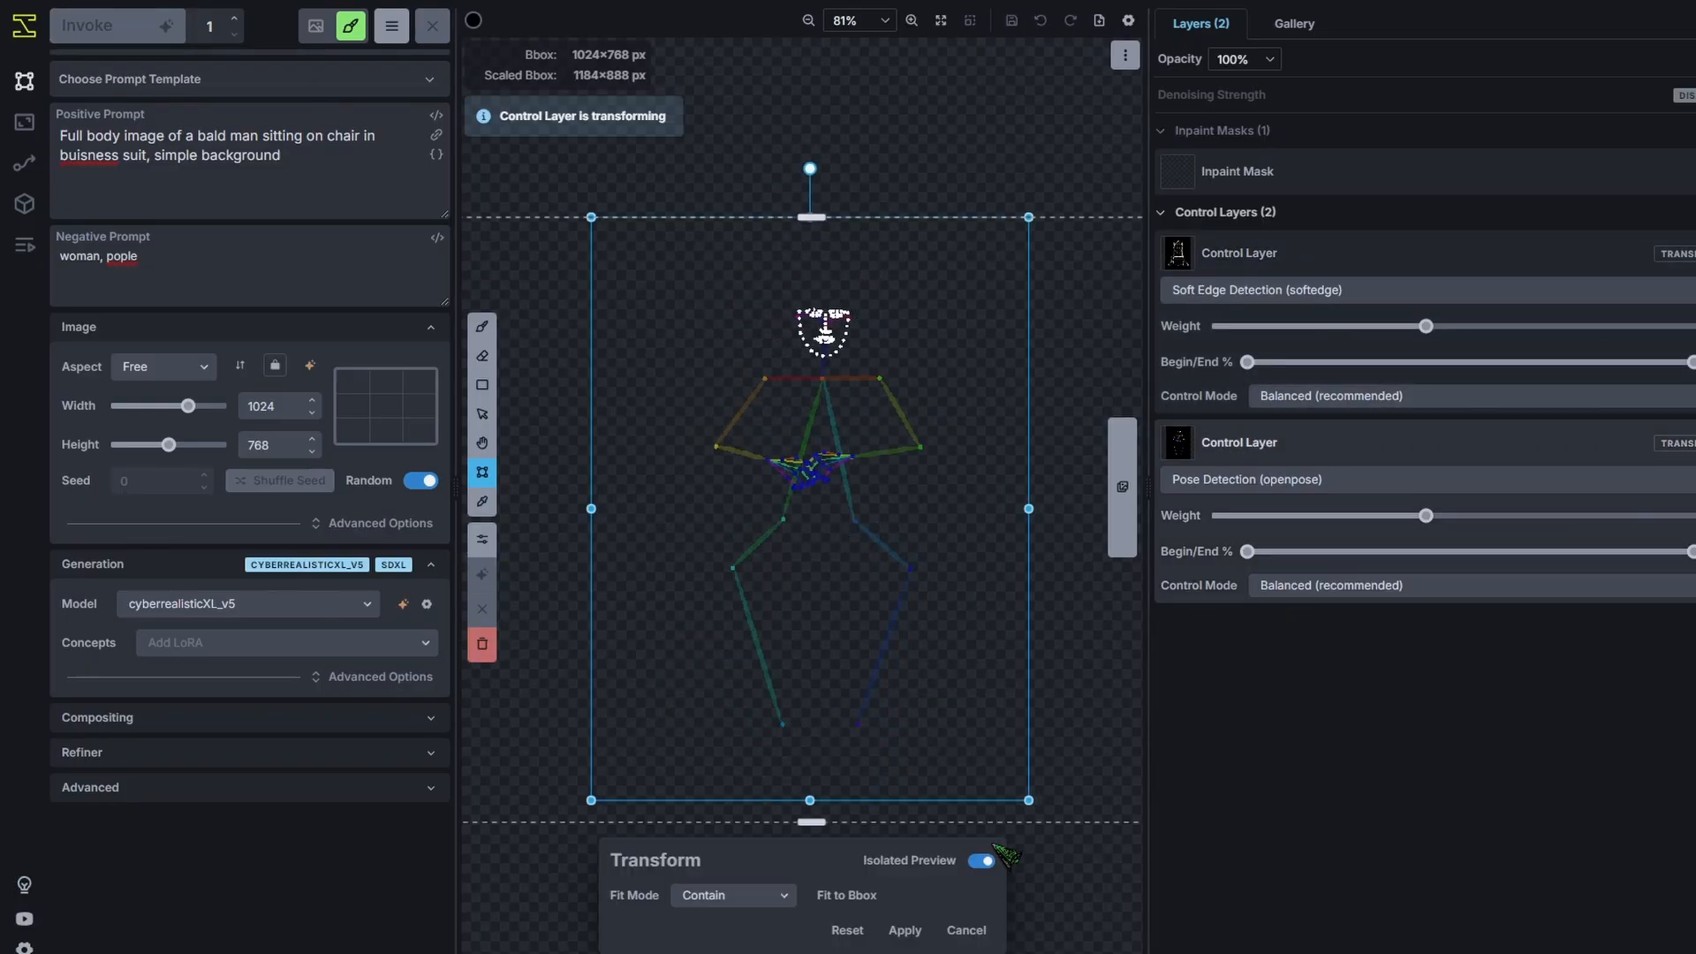
Toggle Isolated Preview to see the other layers while resizing the pose skeleton.
left_click(982, 860)
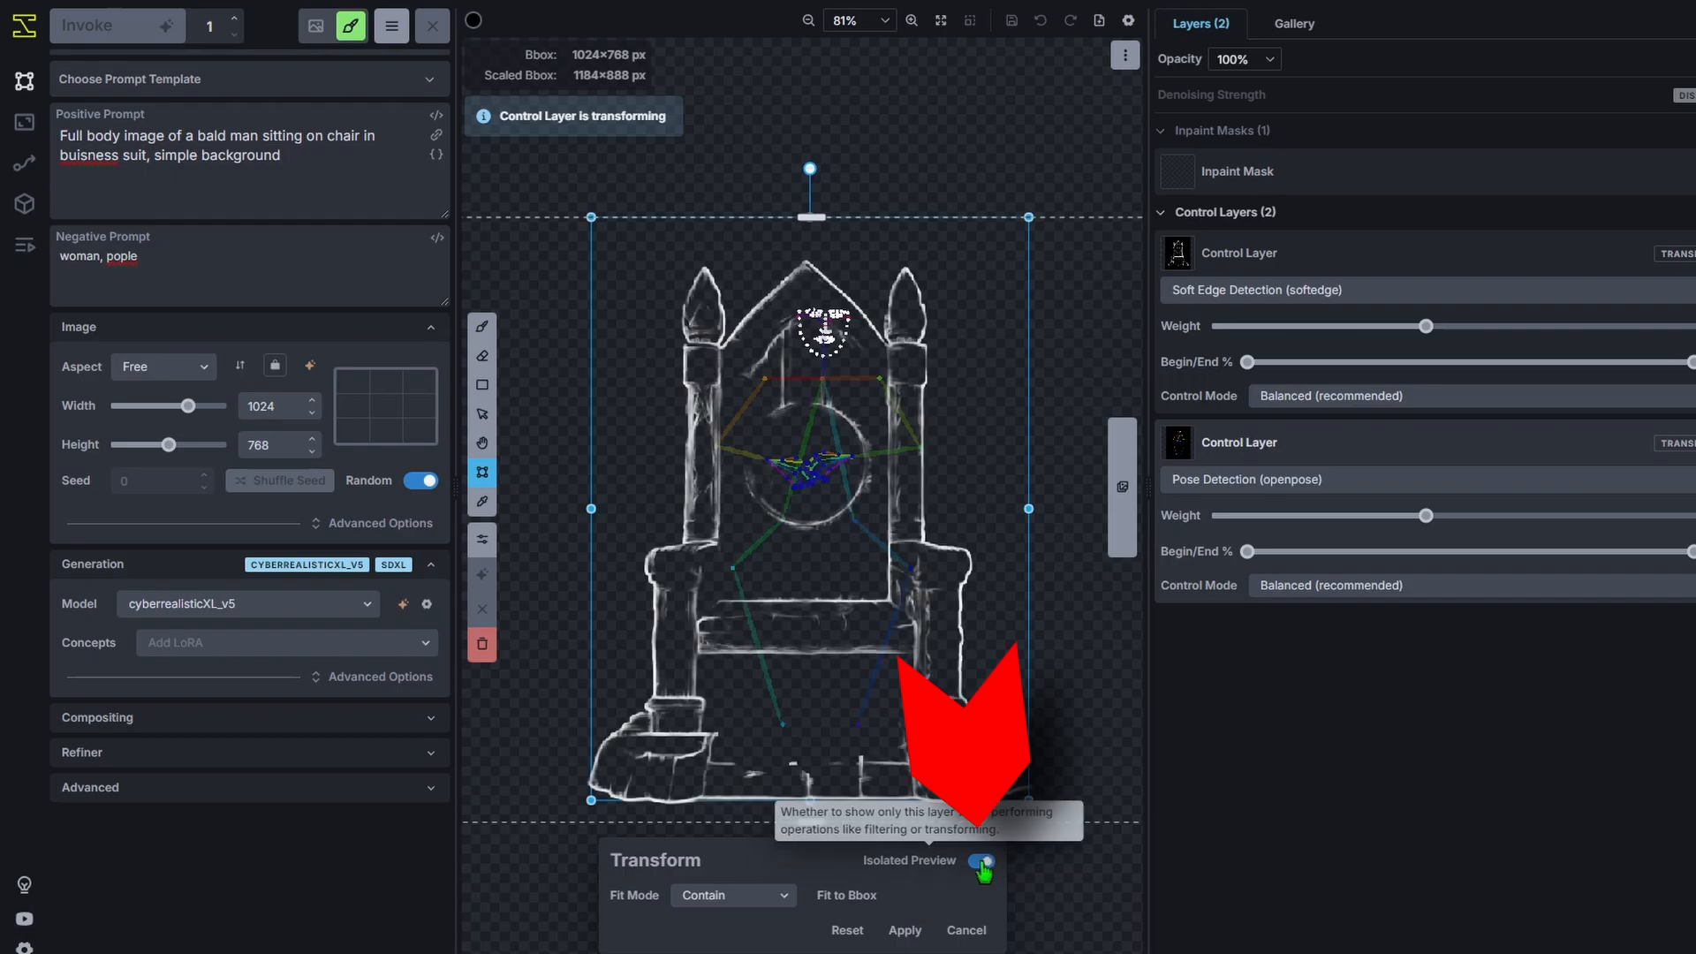
left_click(977, 860)
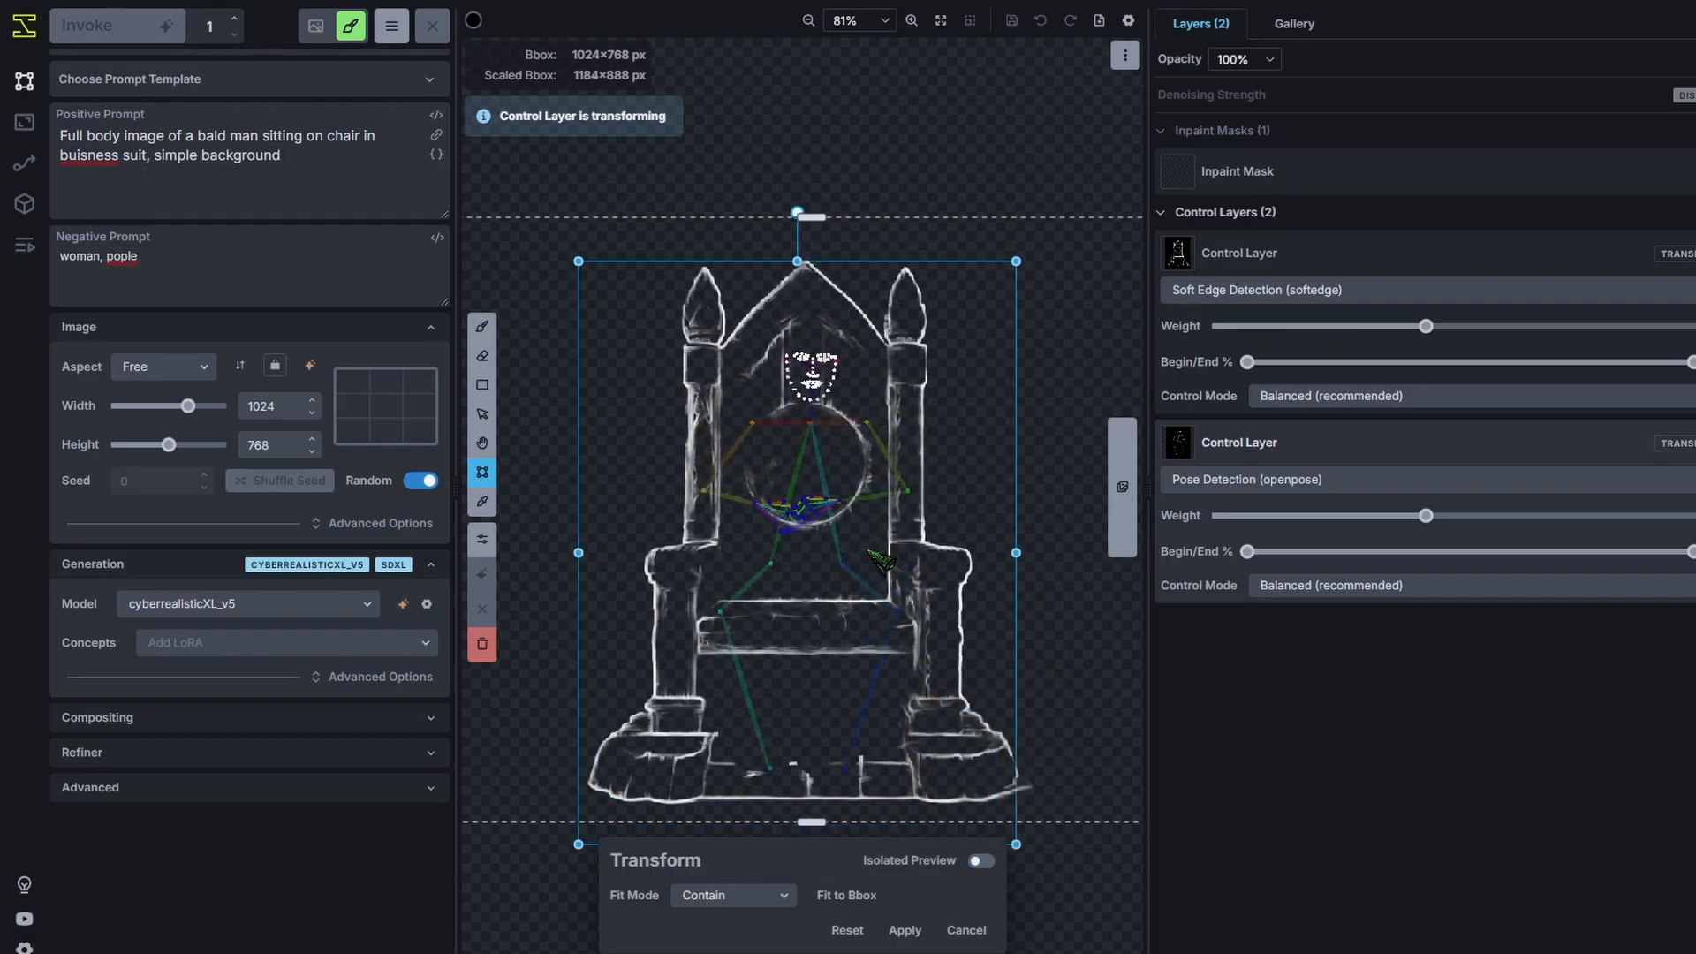
left_click(976, 860)
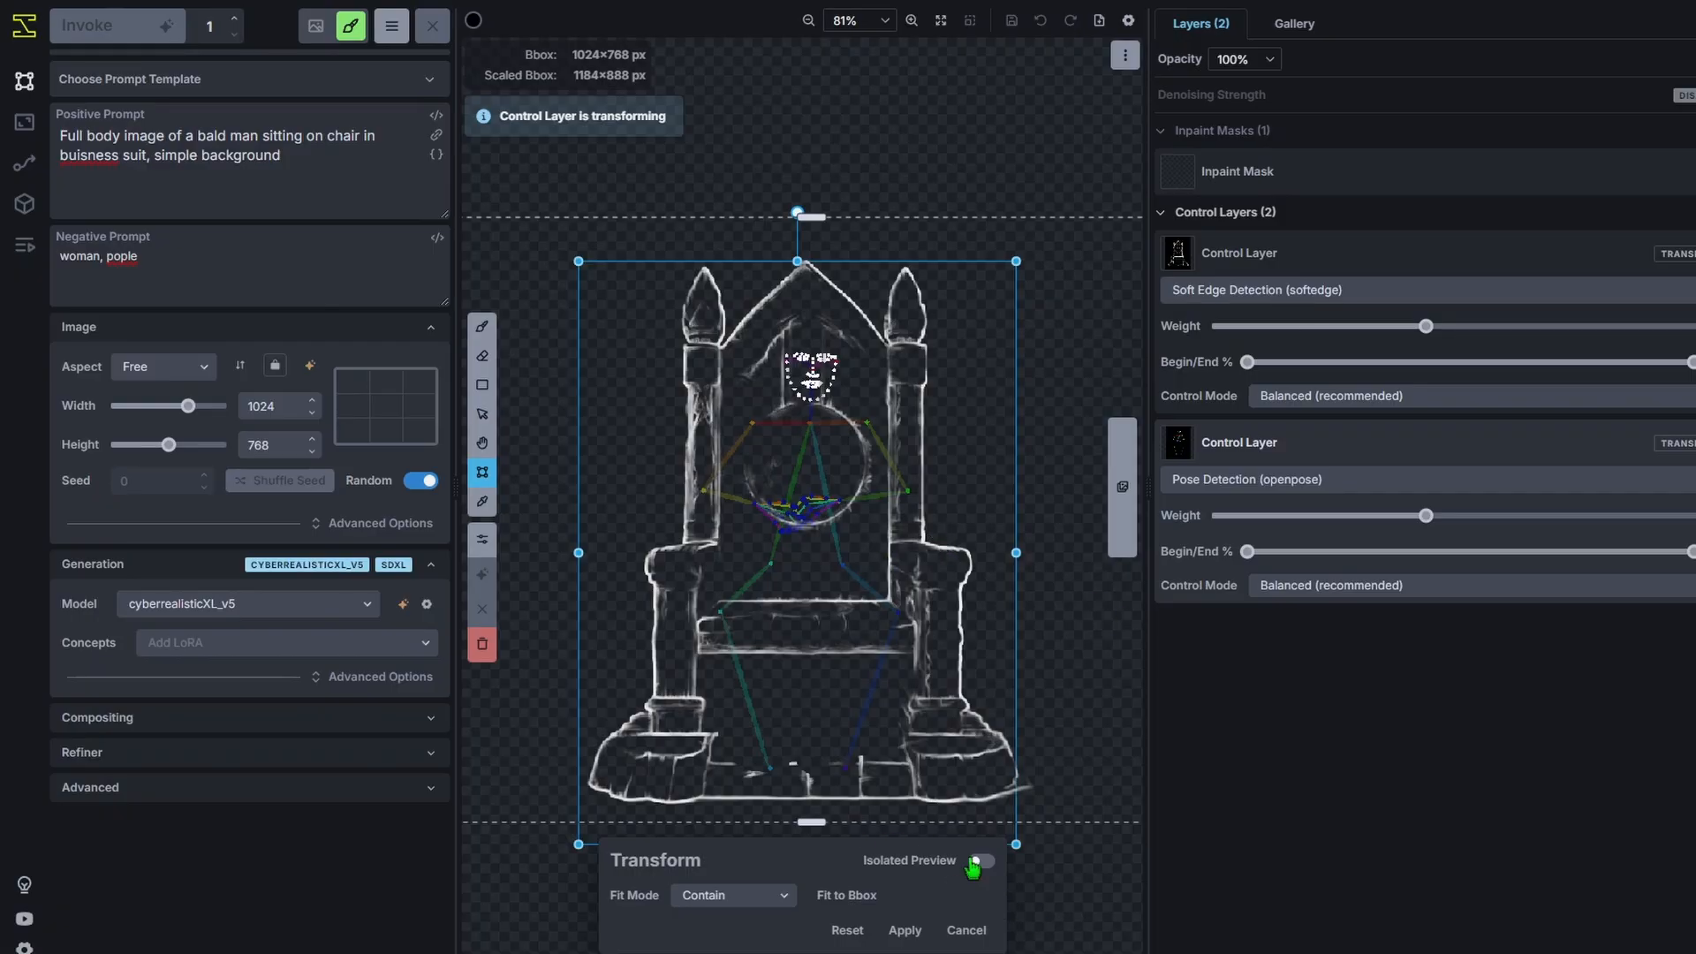
left_click(976, 860)
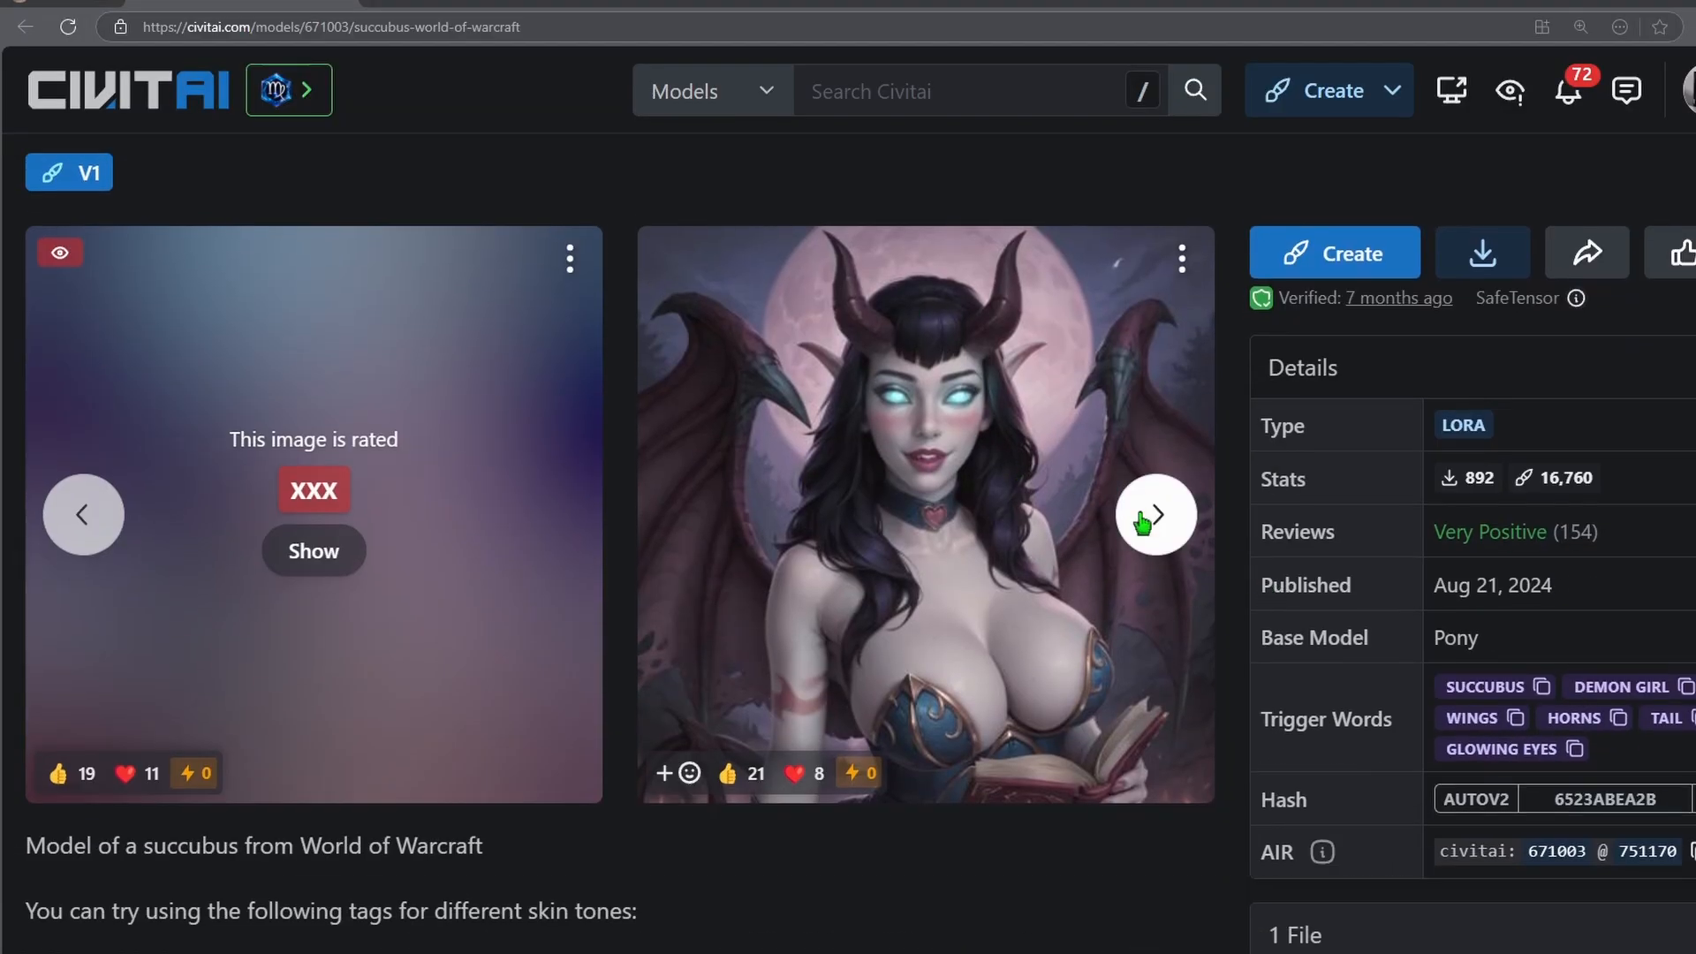
Scroll the Civitai succubus LoRA page through its previews and trigger words.
scroll("up", 3)
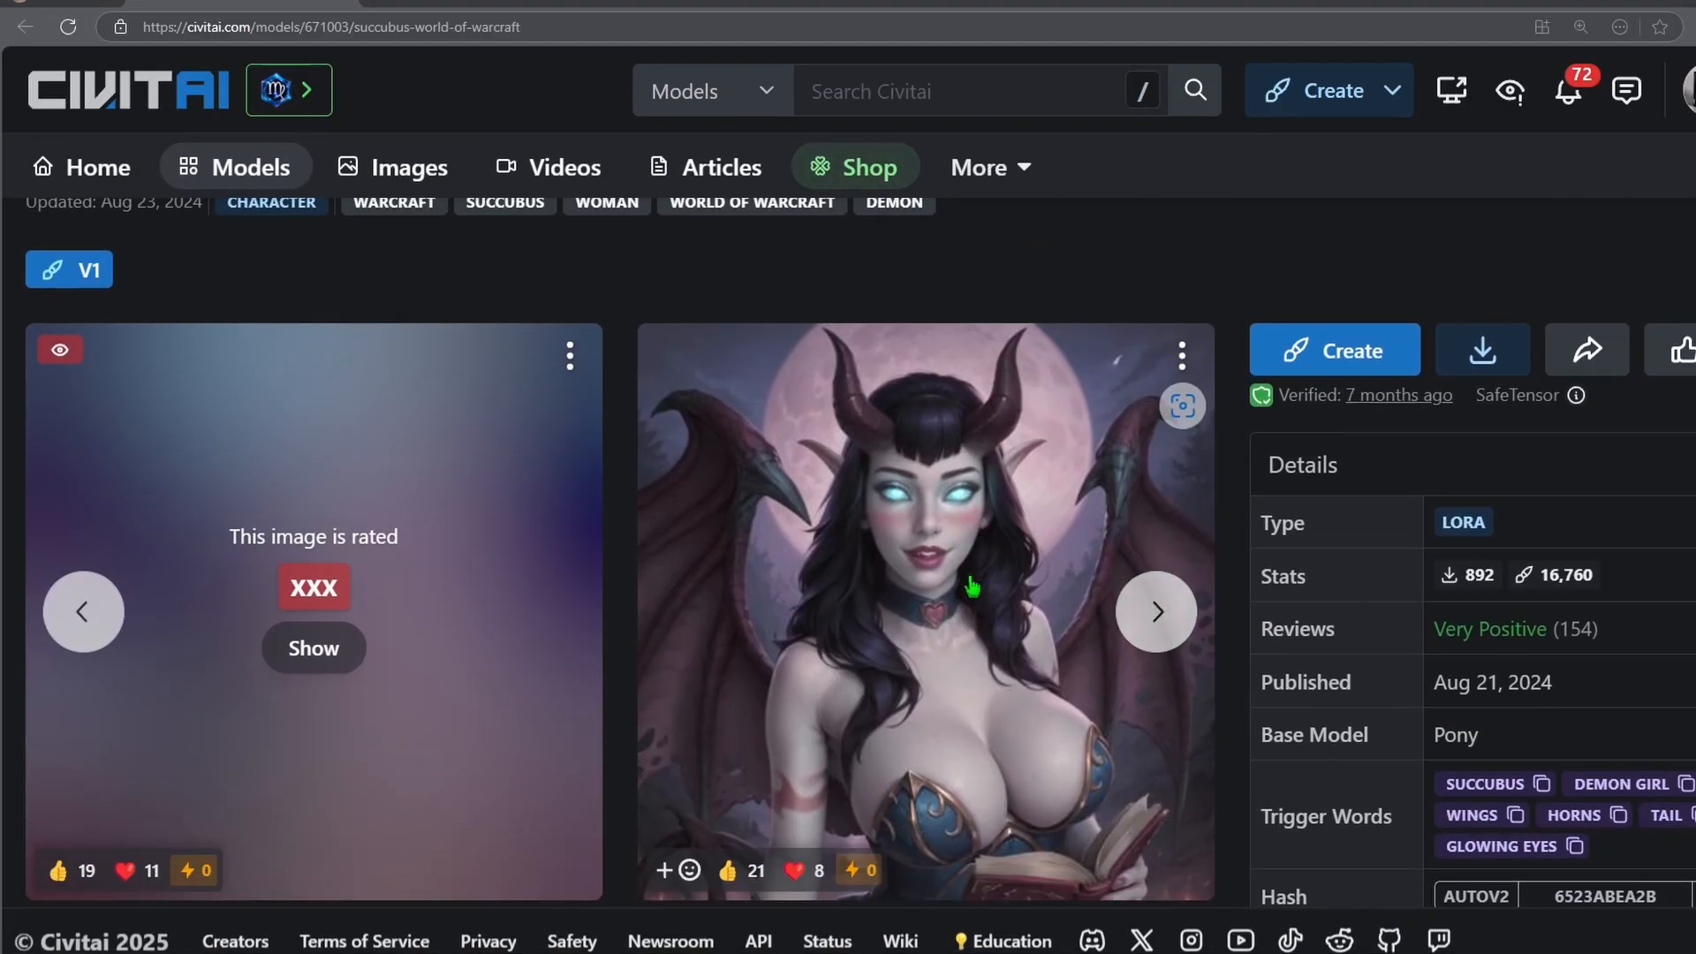
scroll("down", 3)
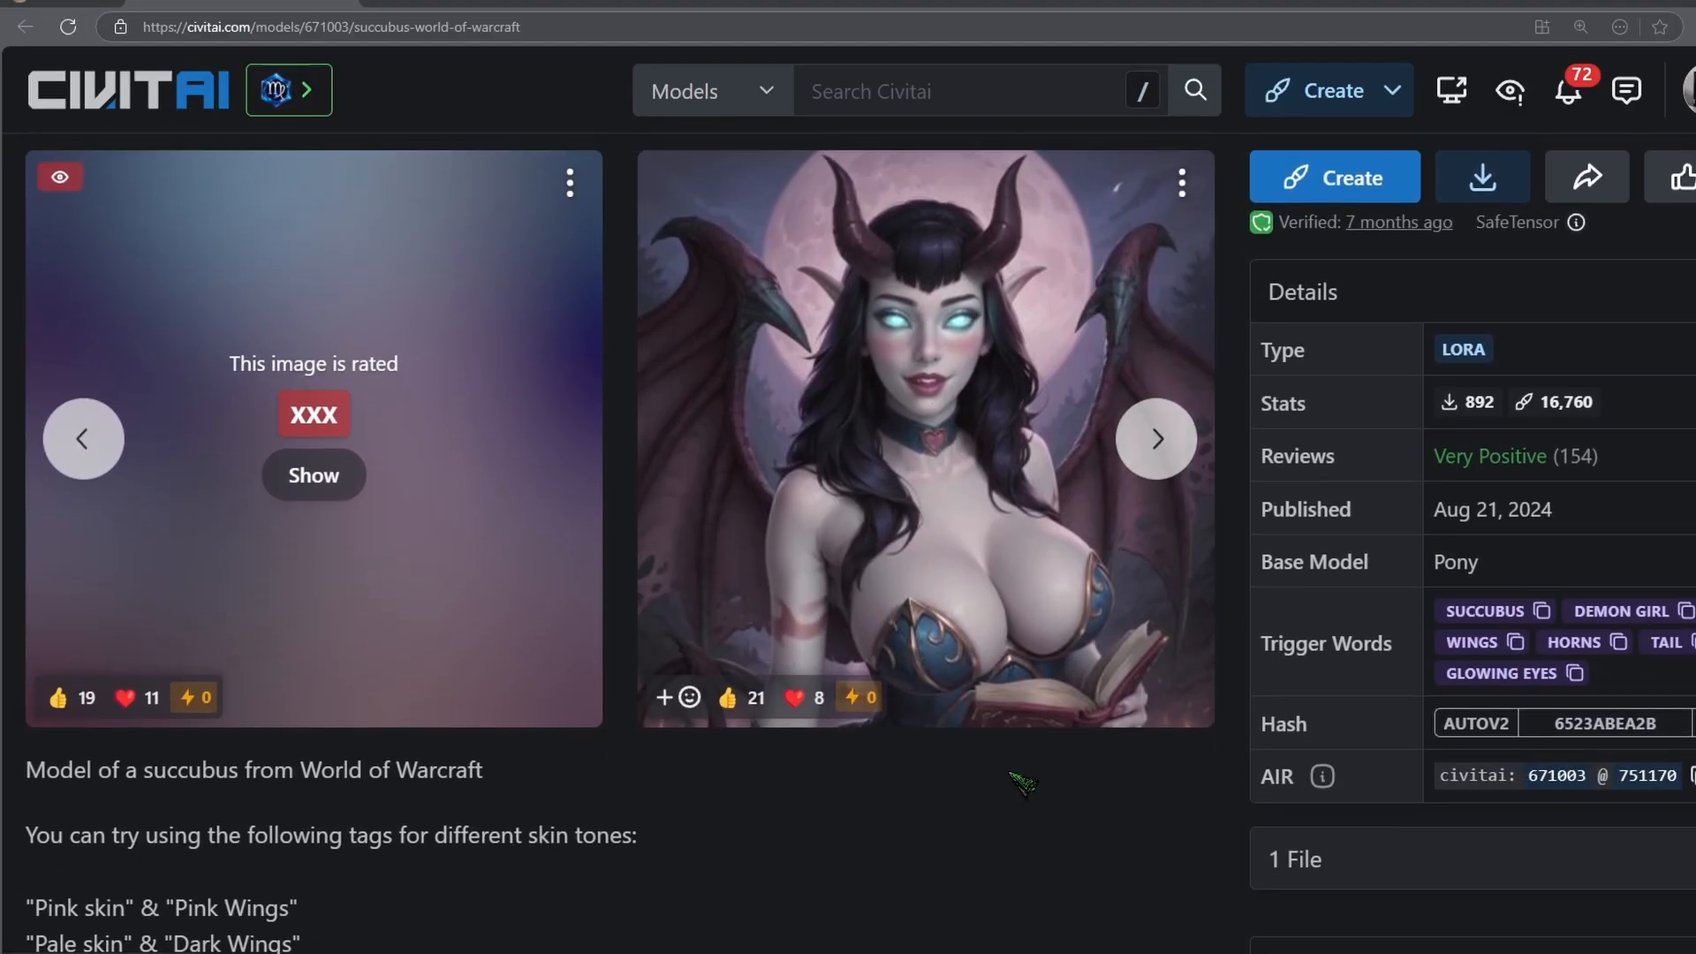
scroll("up", 3)
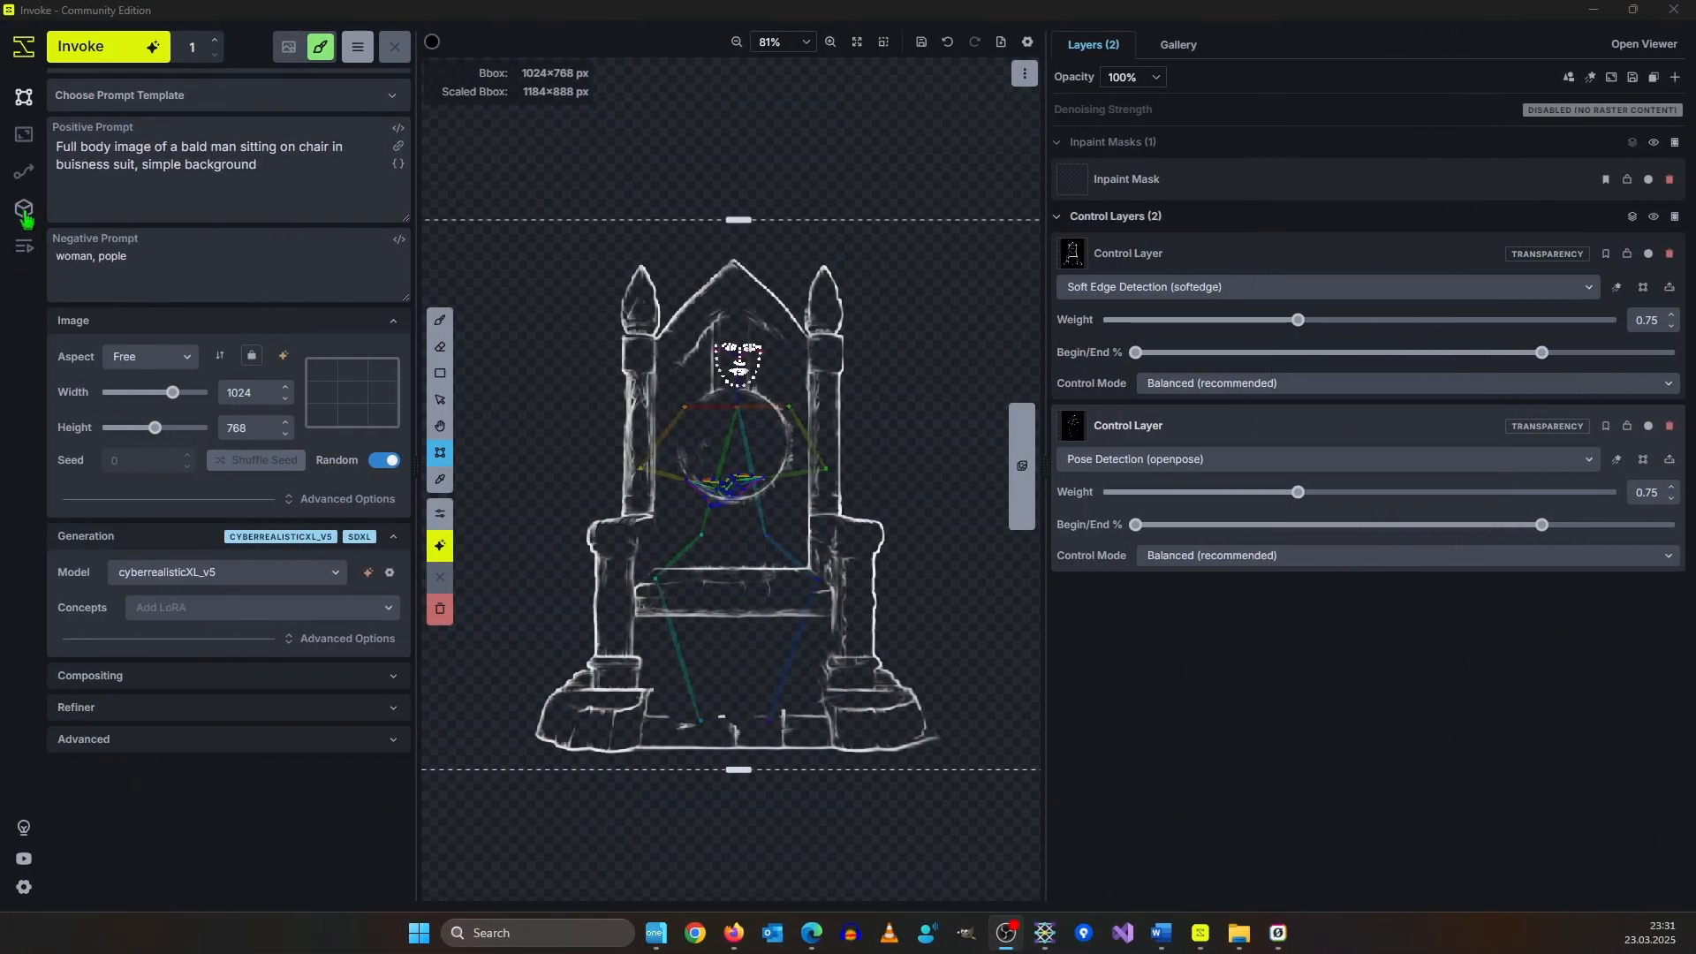
Scan D:\Matrix\Models\Lora\Sort in Model Manager and install Succubus-000006.safetensors.
left_click(23, 208)
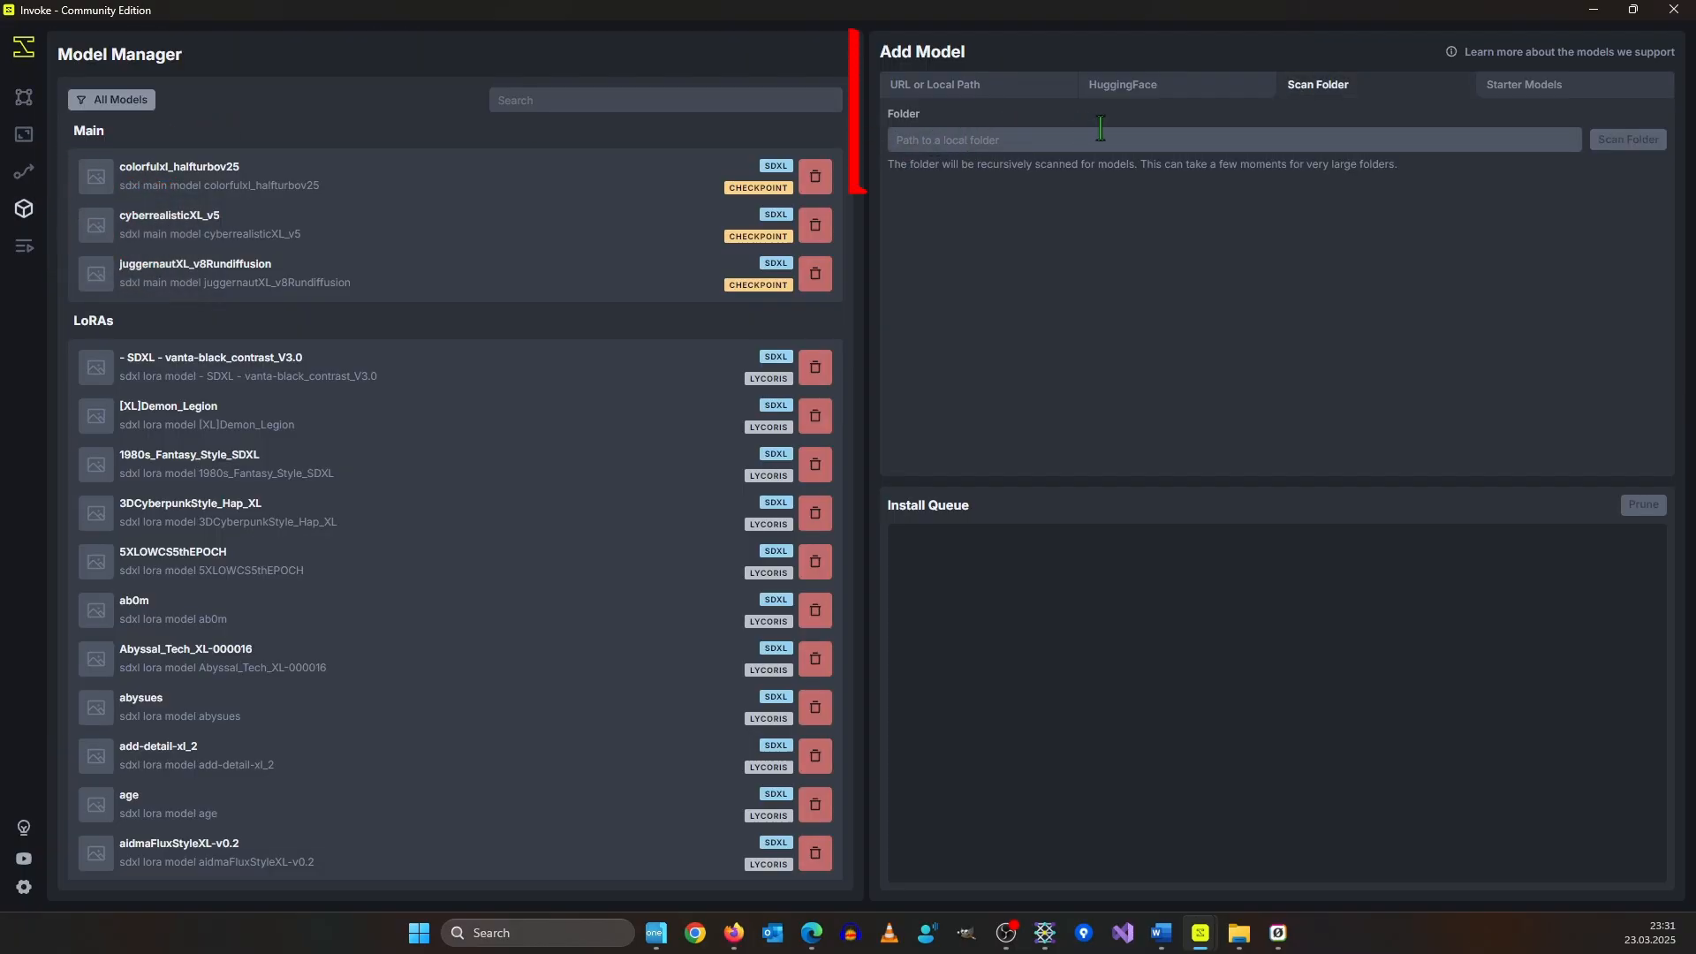
type("D:\\Matrix\\Models\\Lora\\Sort")
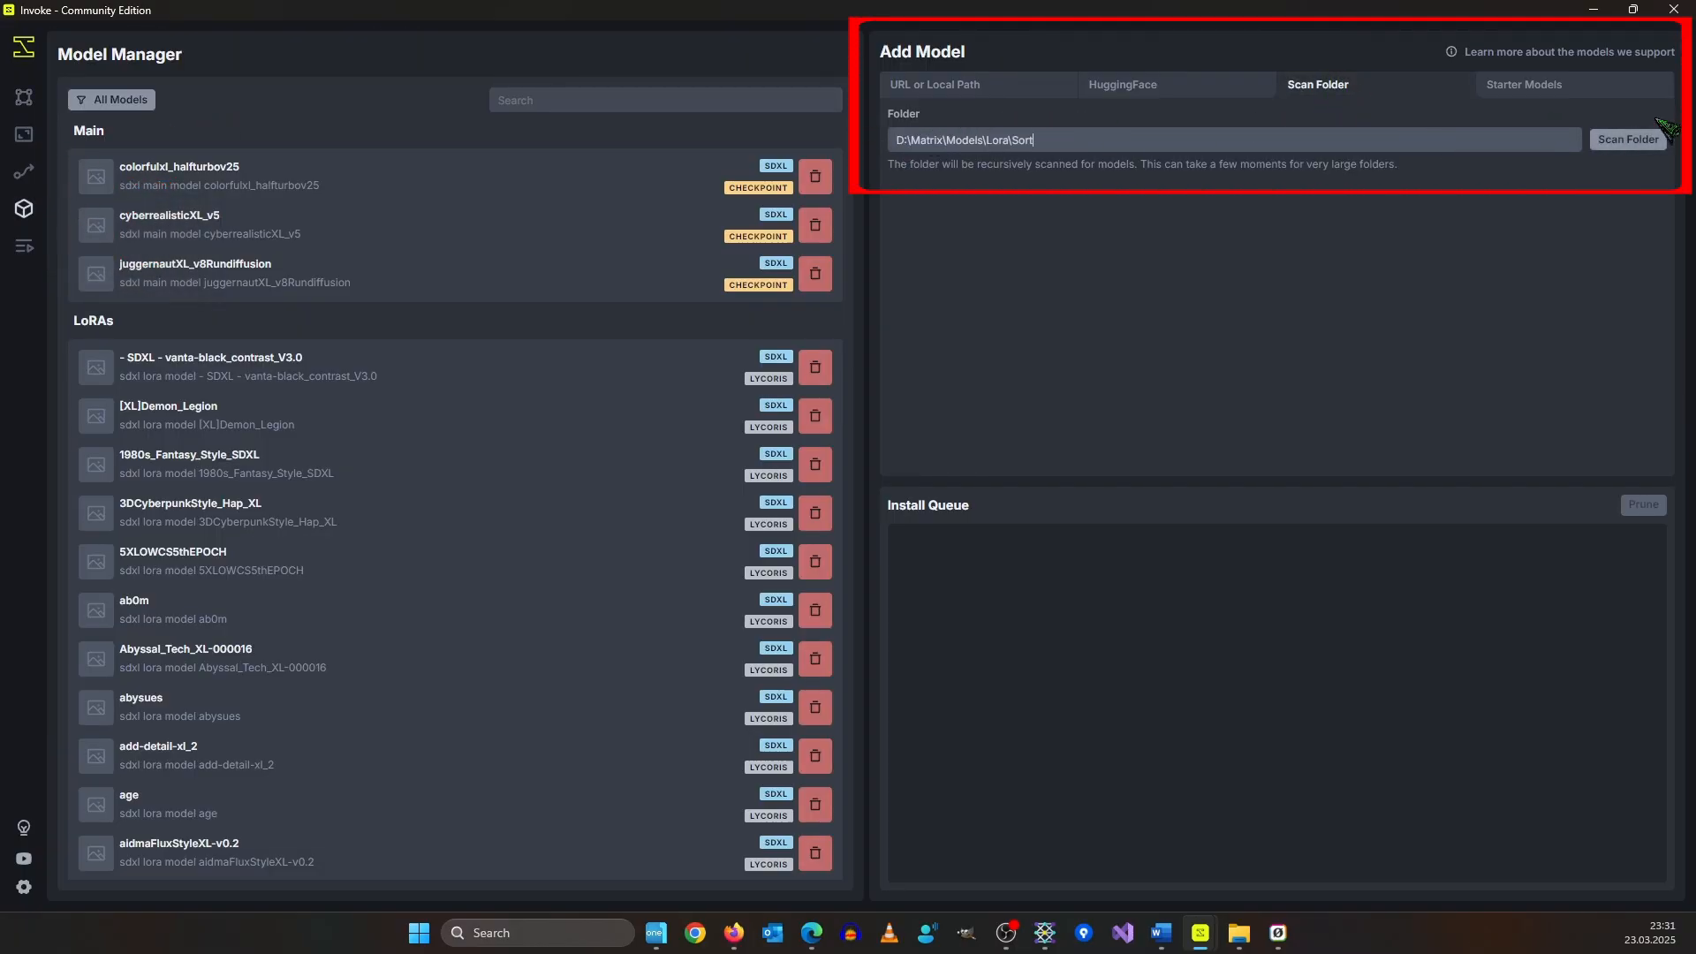
left_click(1626, 137)
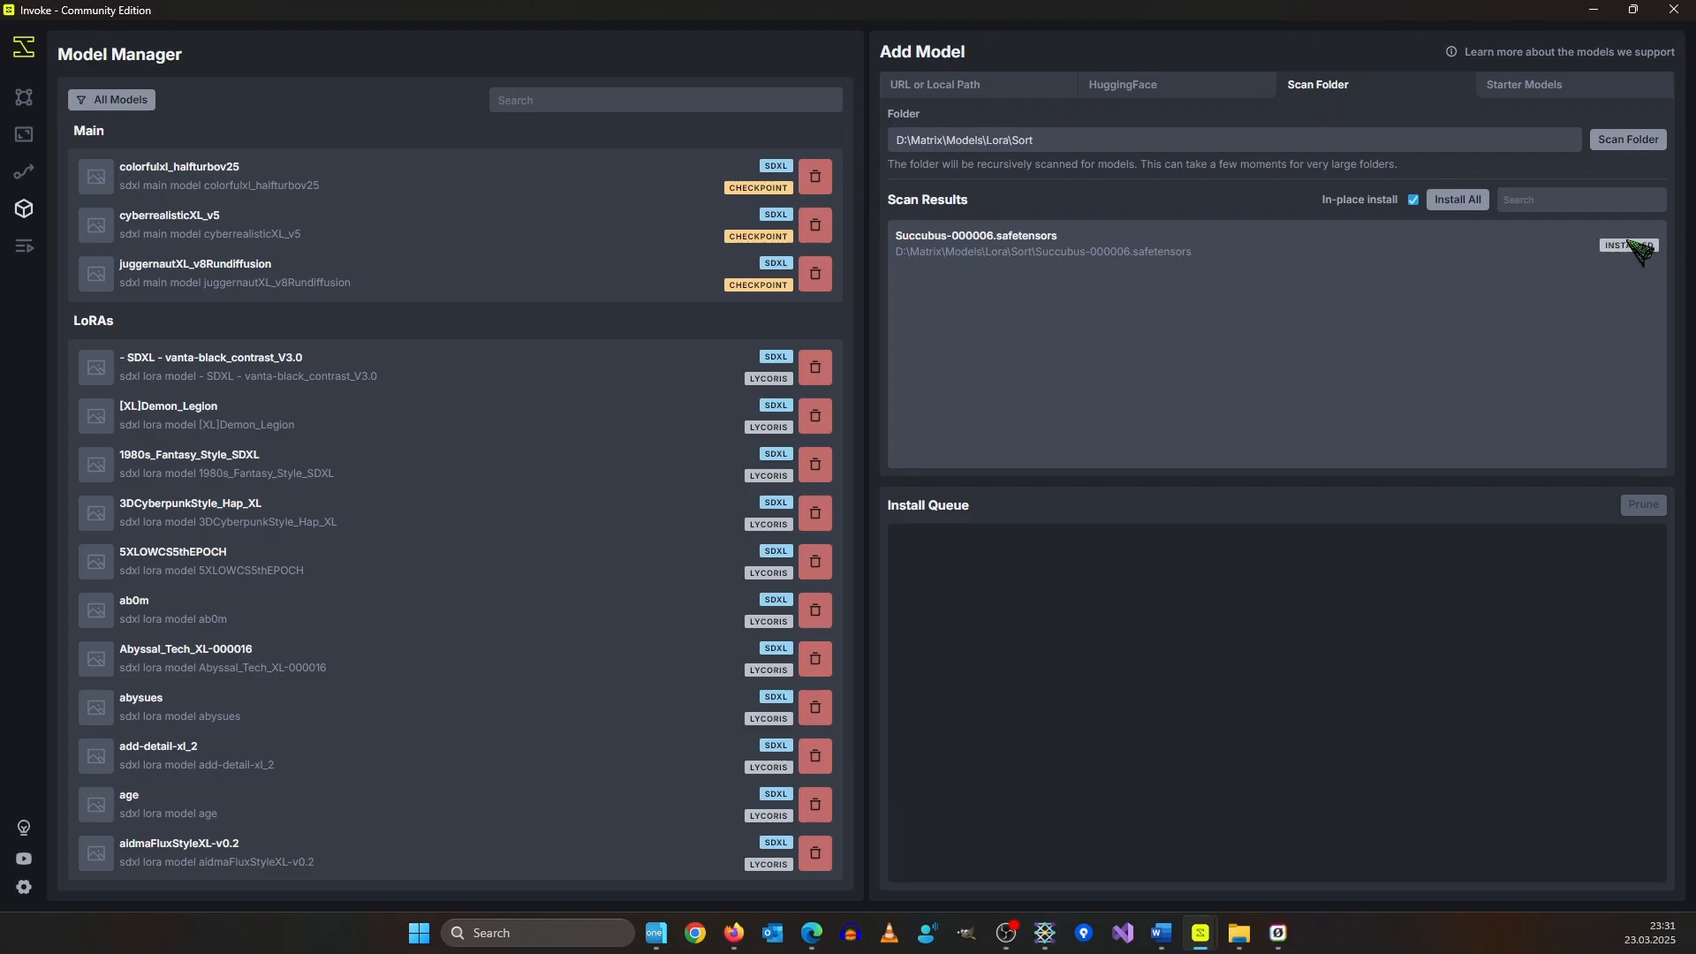
left_click(1627, 243)
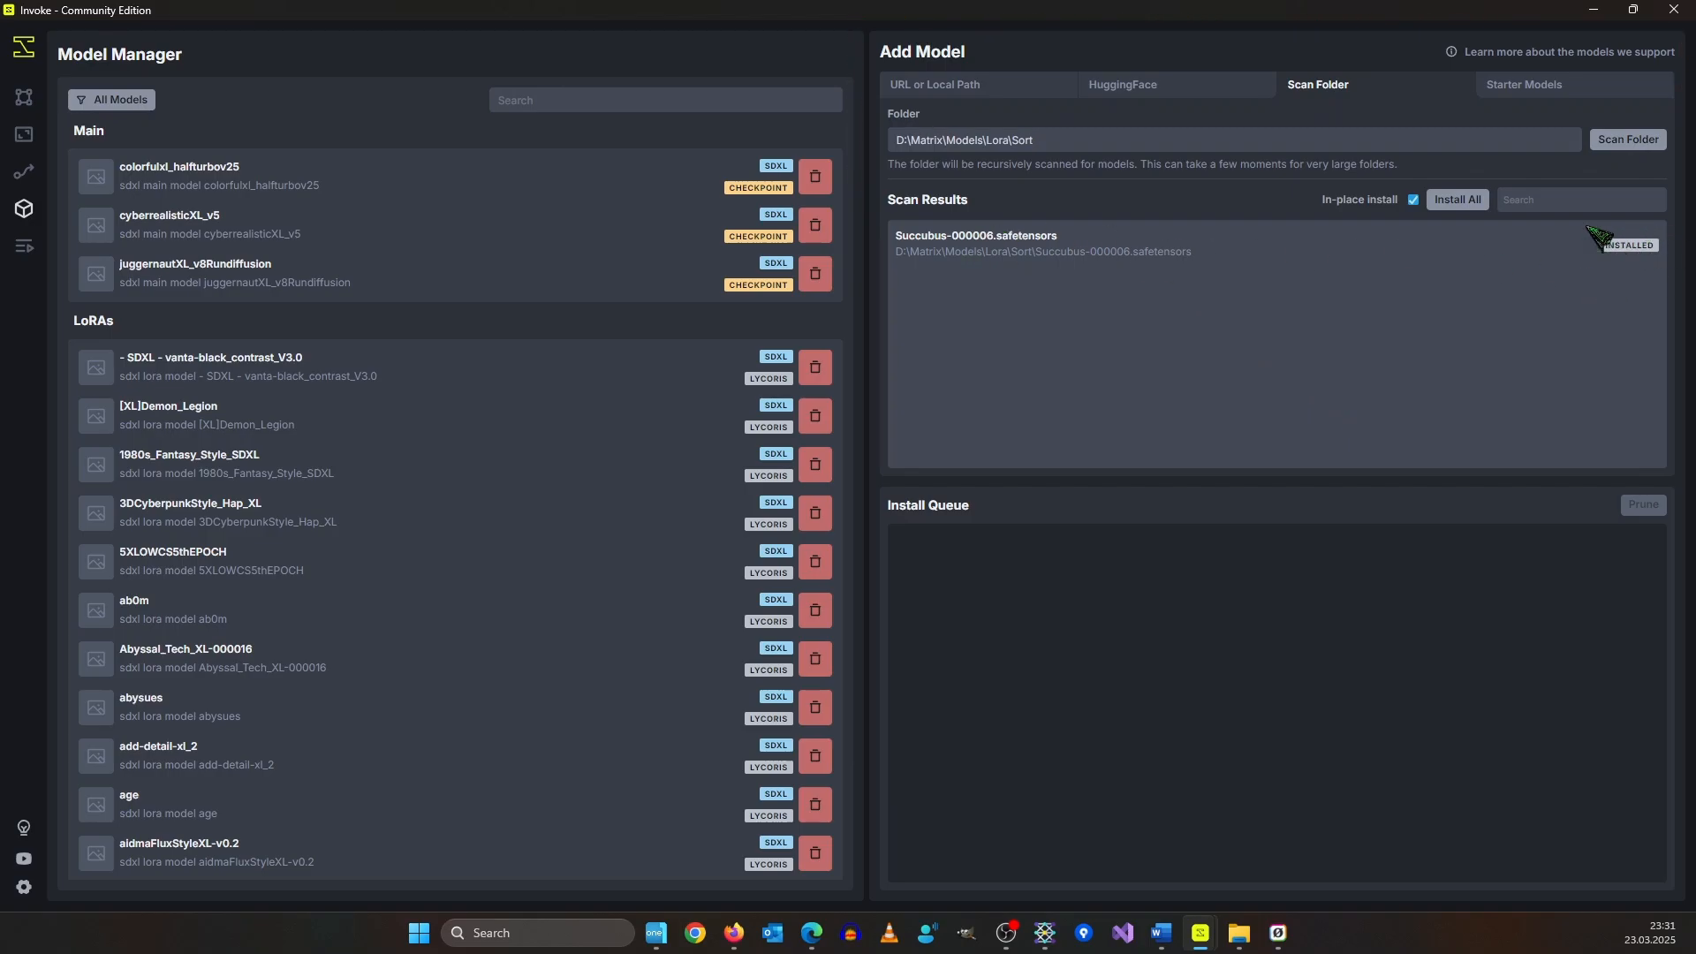
mouse_move(288, 164)
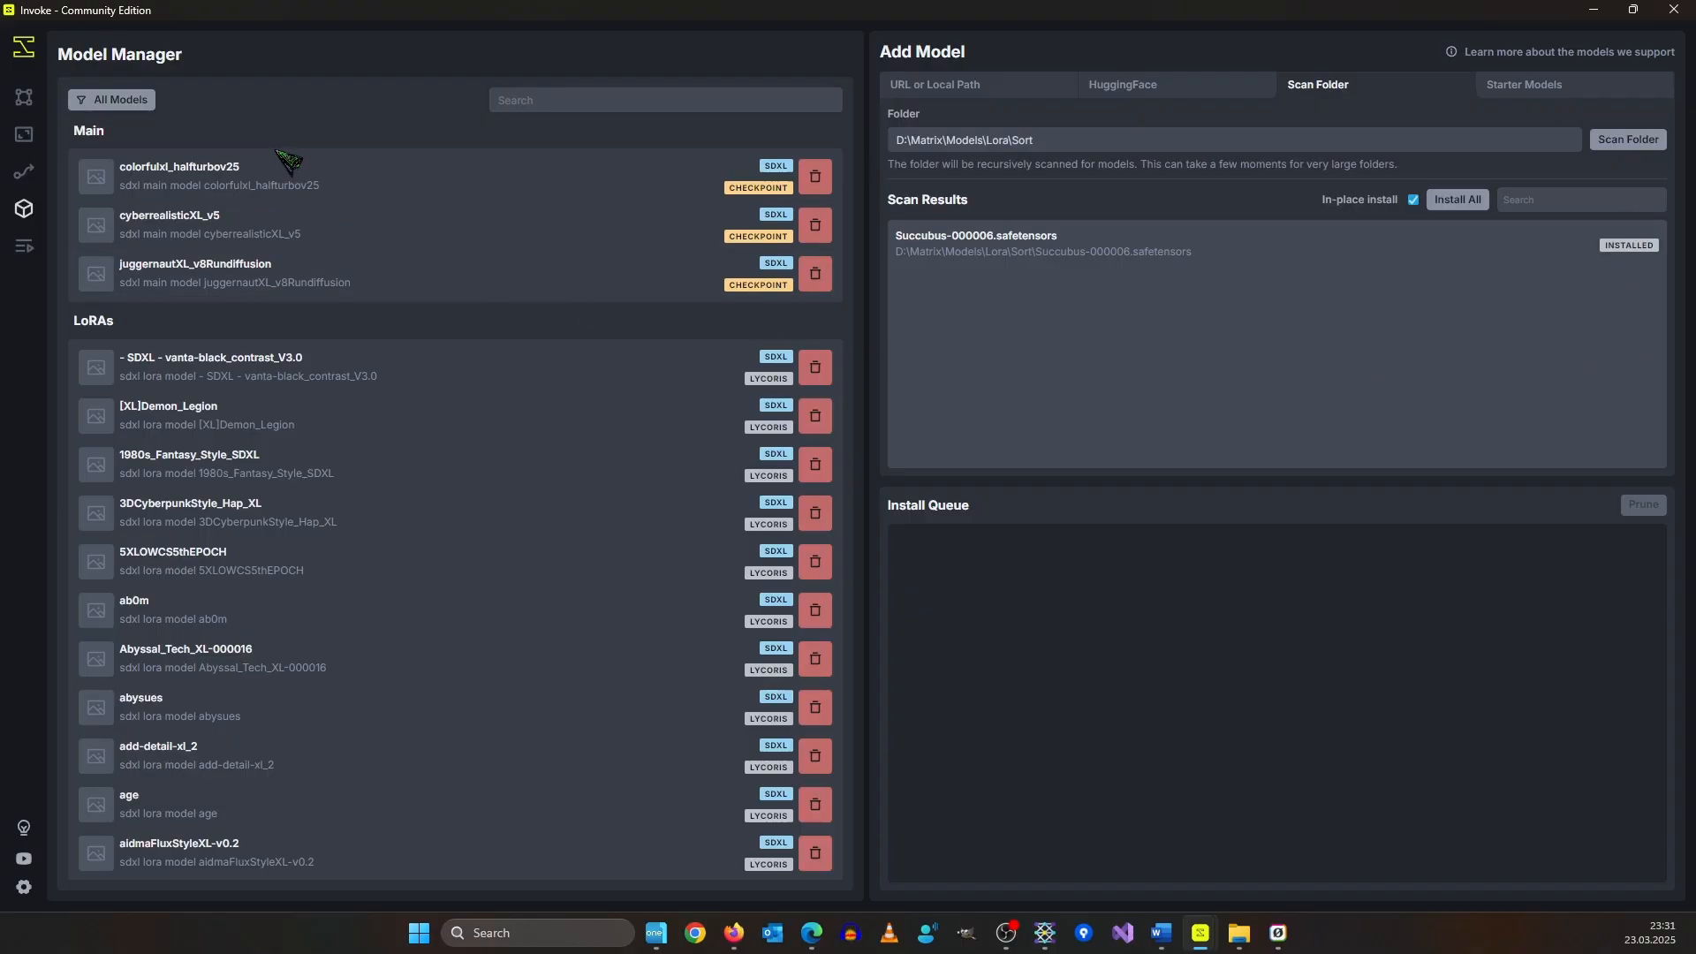
Back on the canvas, add the Succubus-000006 LoRA as a concept.
left_click(23, 90)
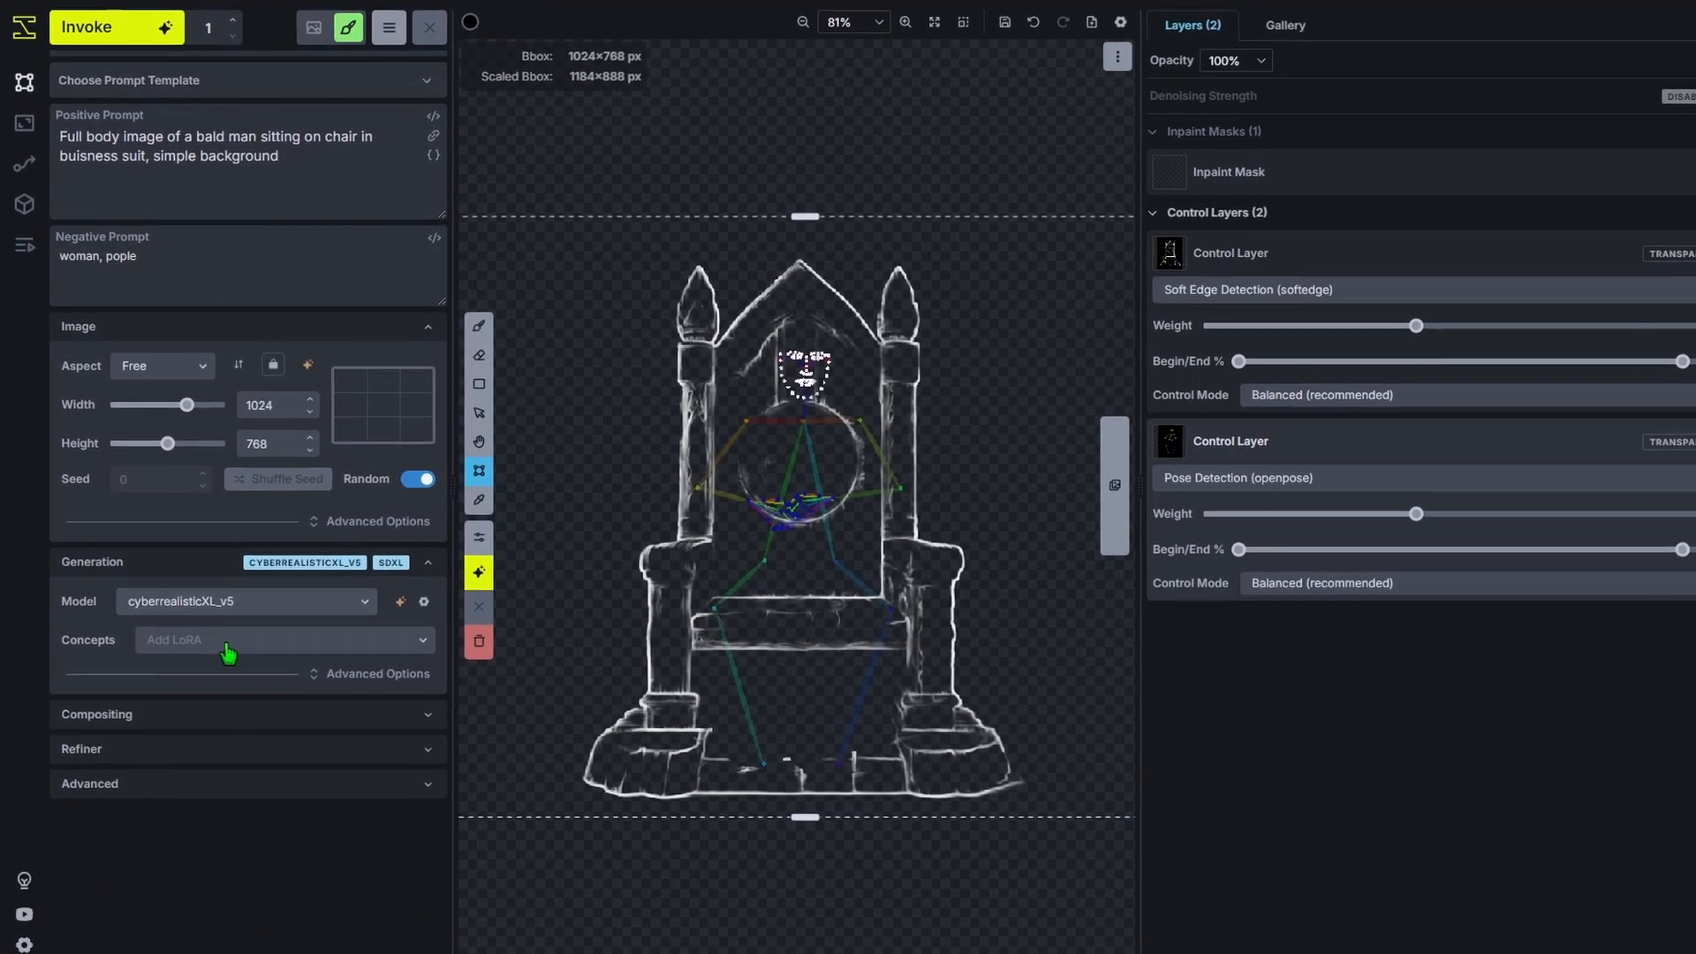
type("succ")
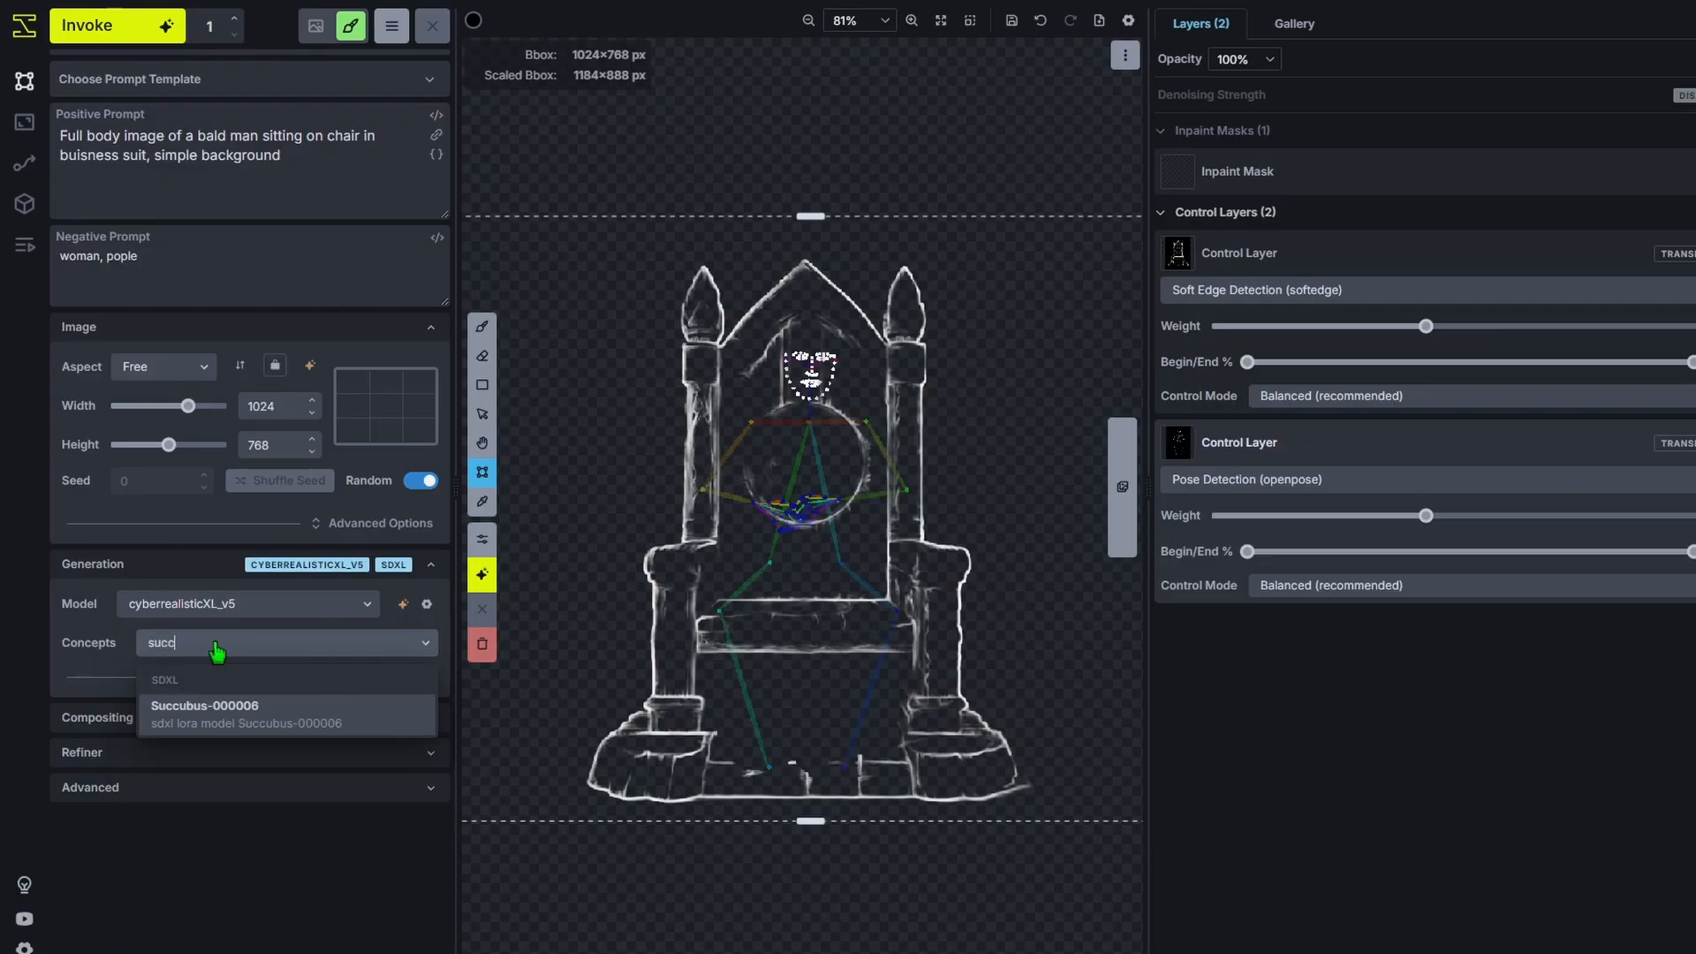
left_click(205, 712)
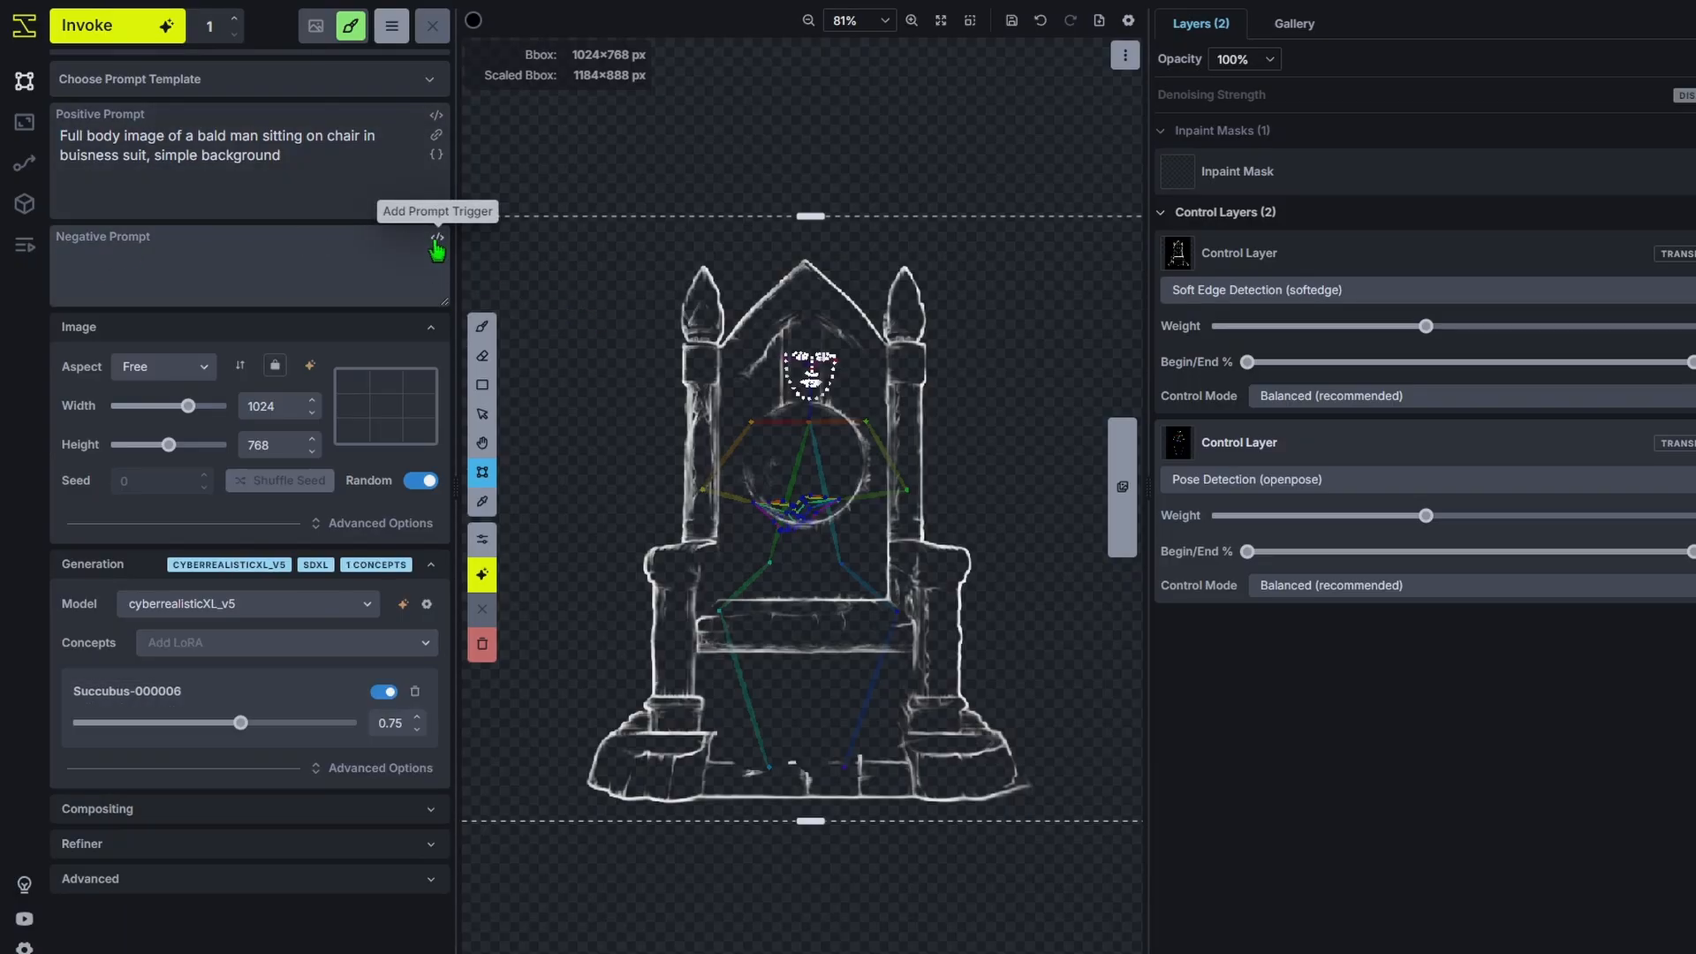
Insert the 'worst quality' trigger phrase into the negative prompt and edit the positive prompt.
left_click(436, 239)
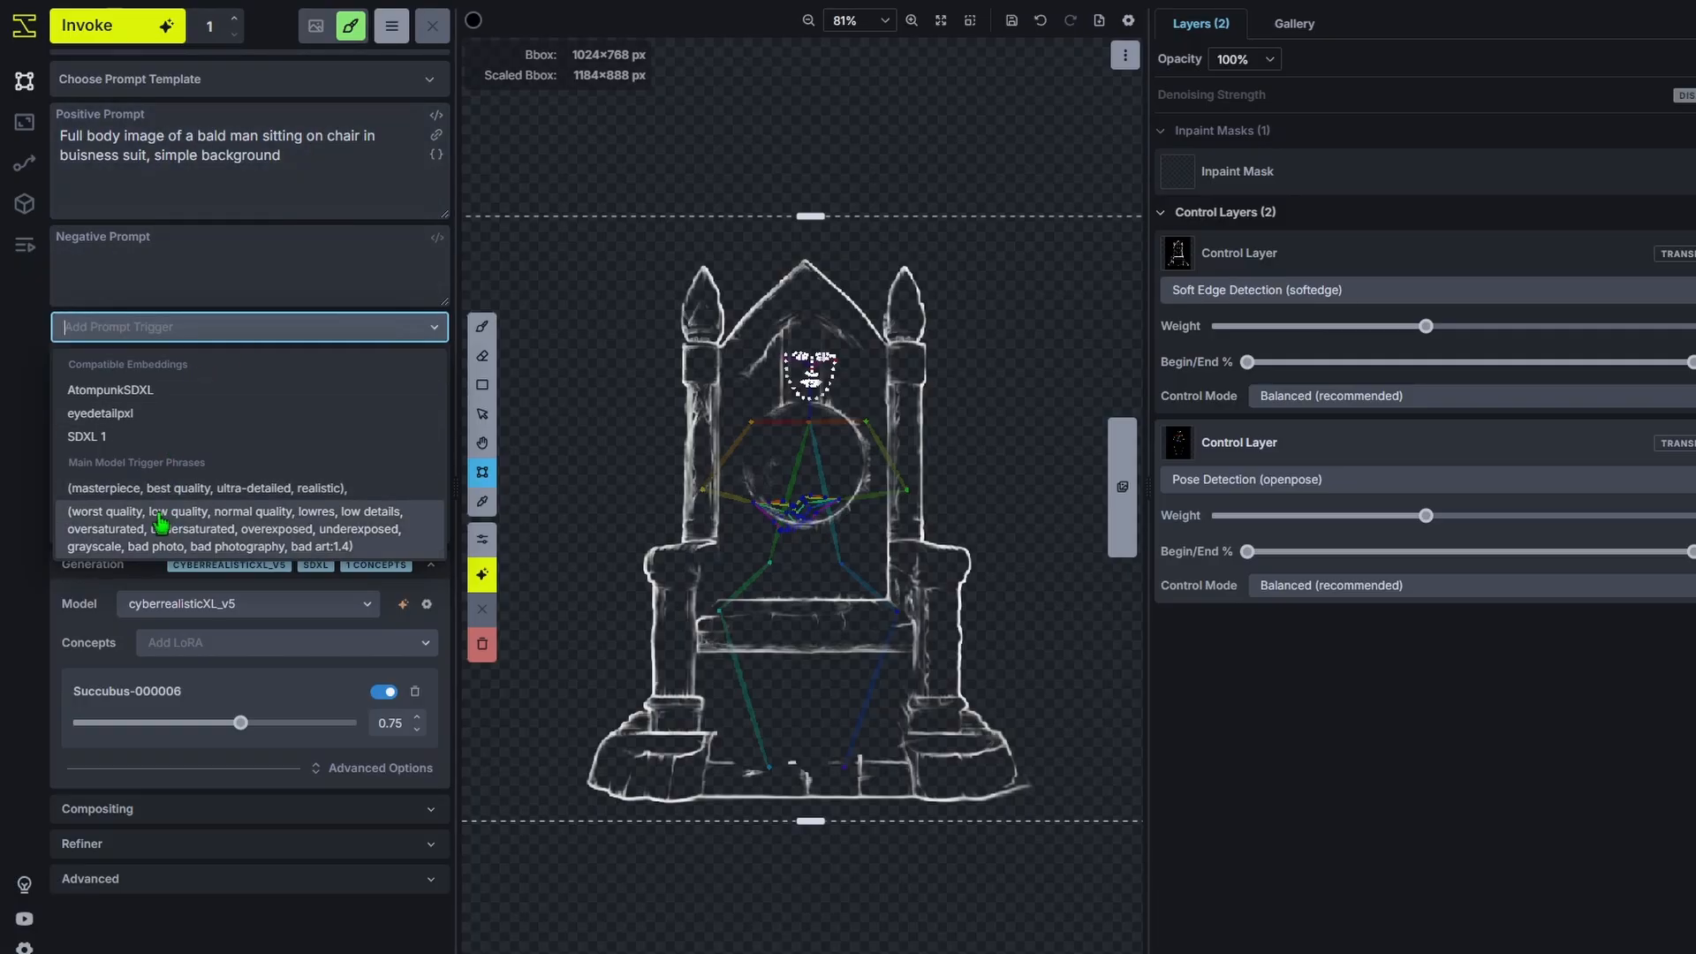
left_click(235, 528)
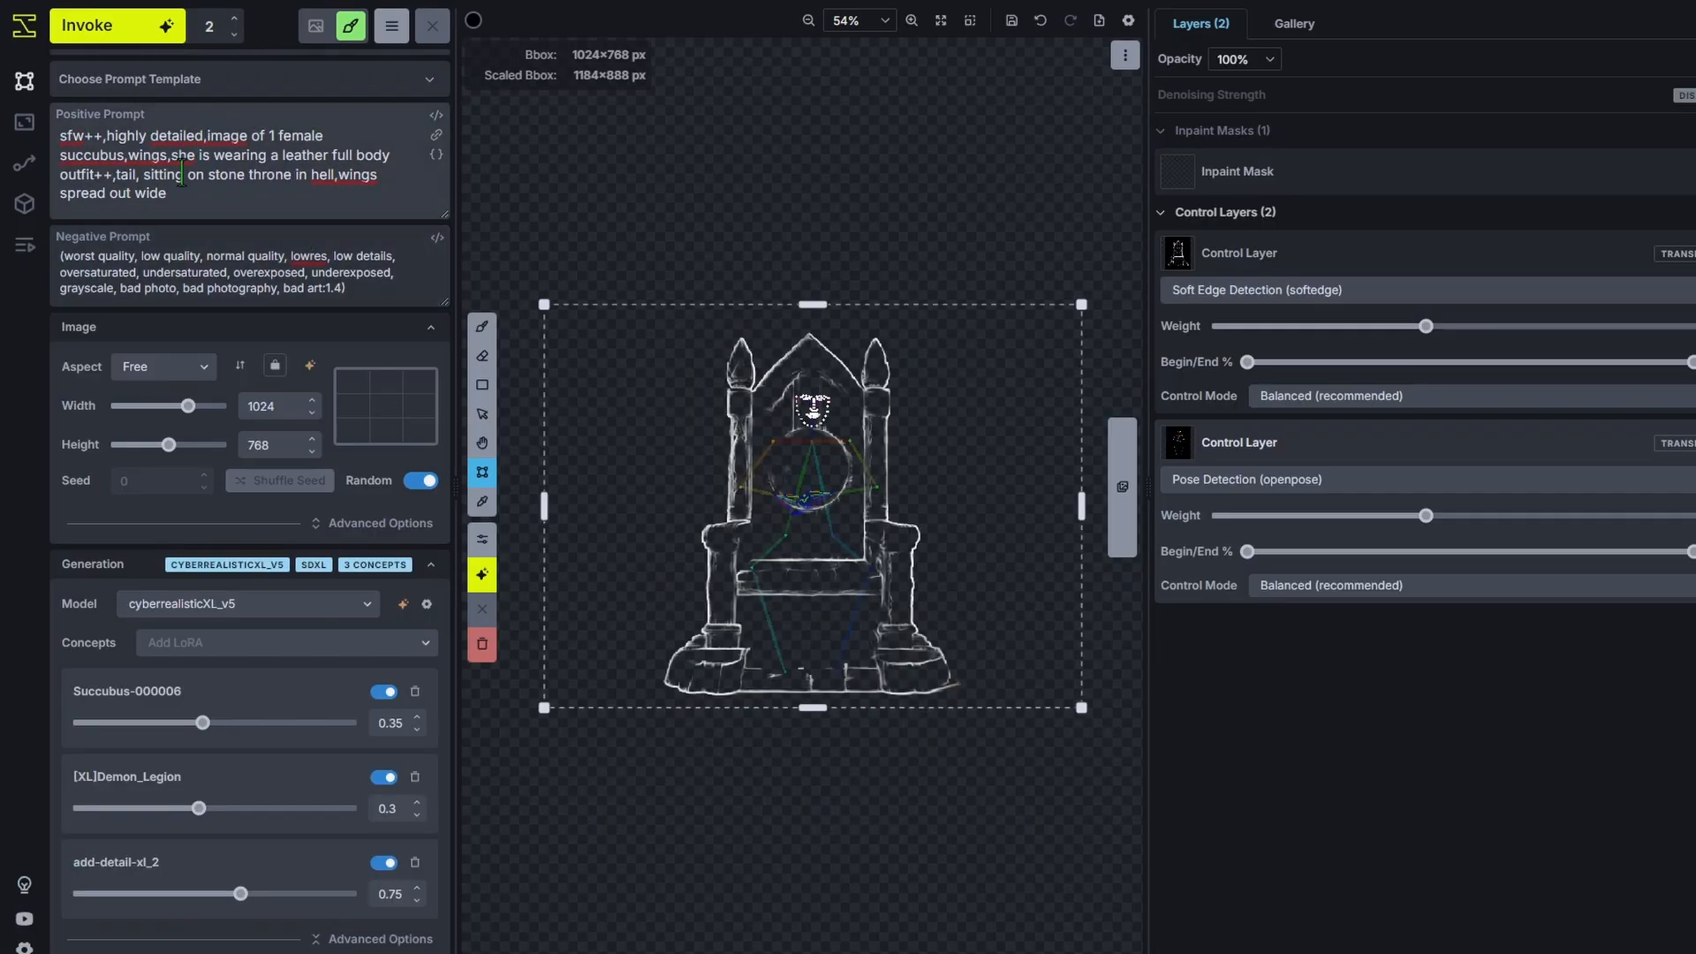
left_click(102, 25)
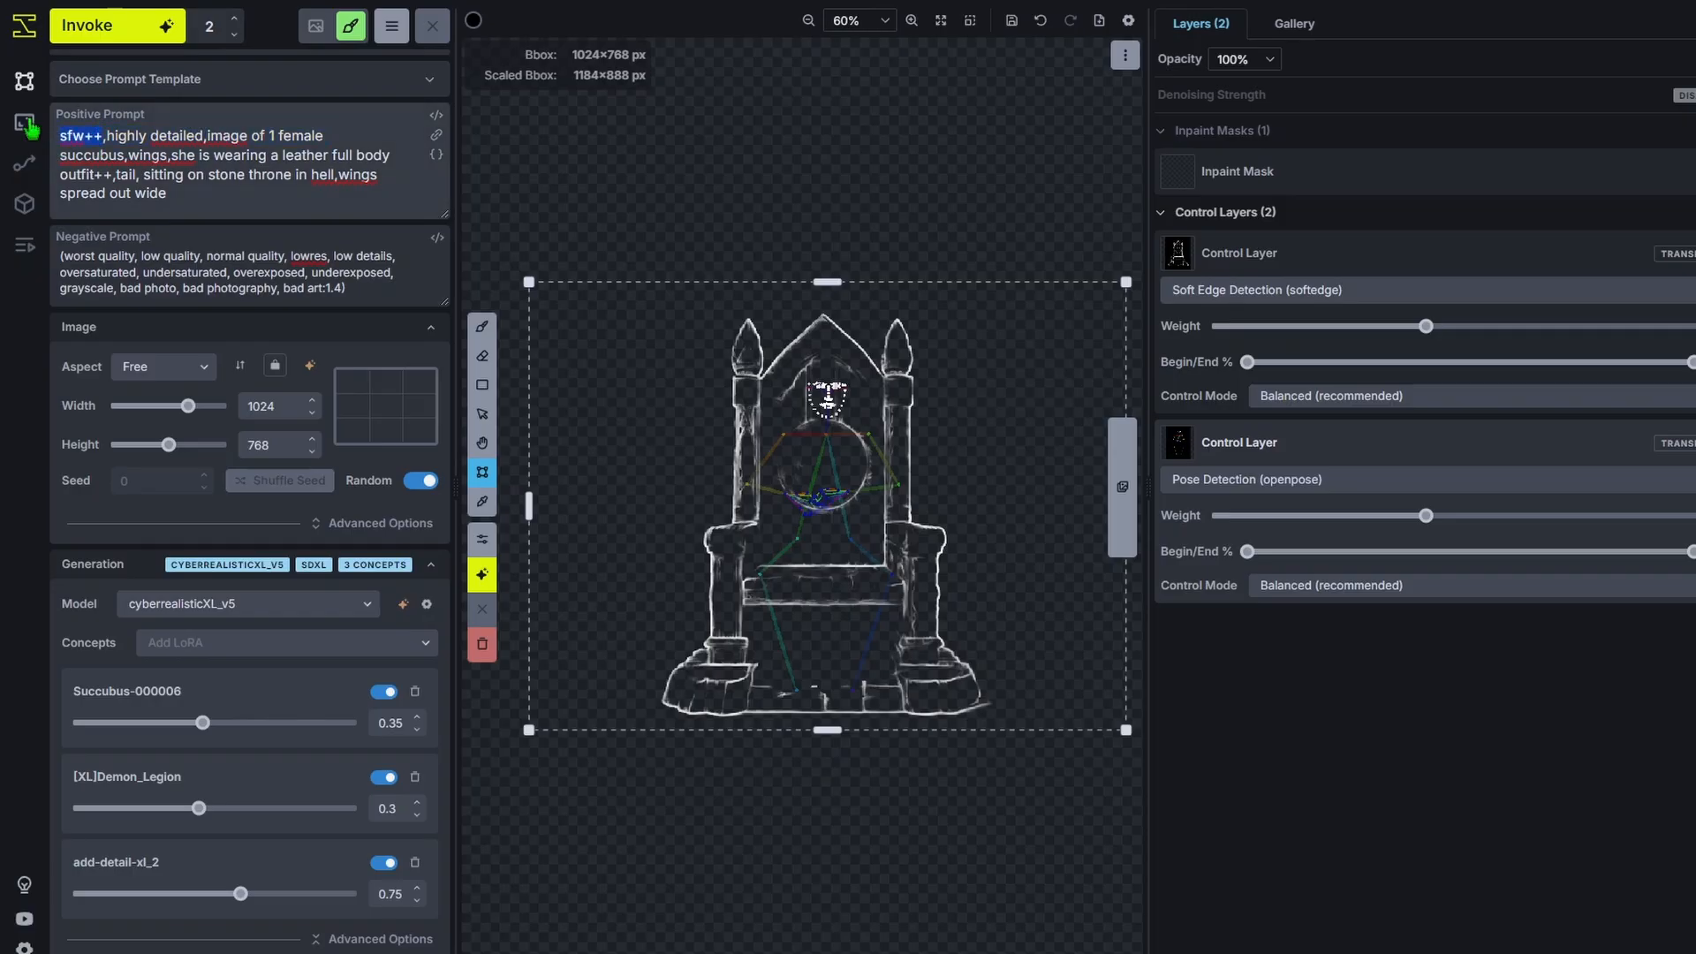
left_click(104, 24)
type("nsfw,naked,revealing outfit, clevage,")
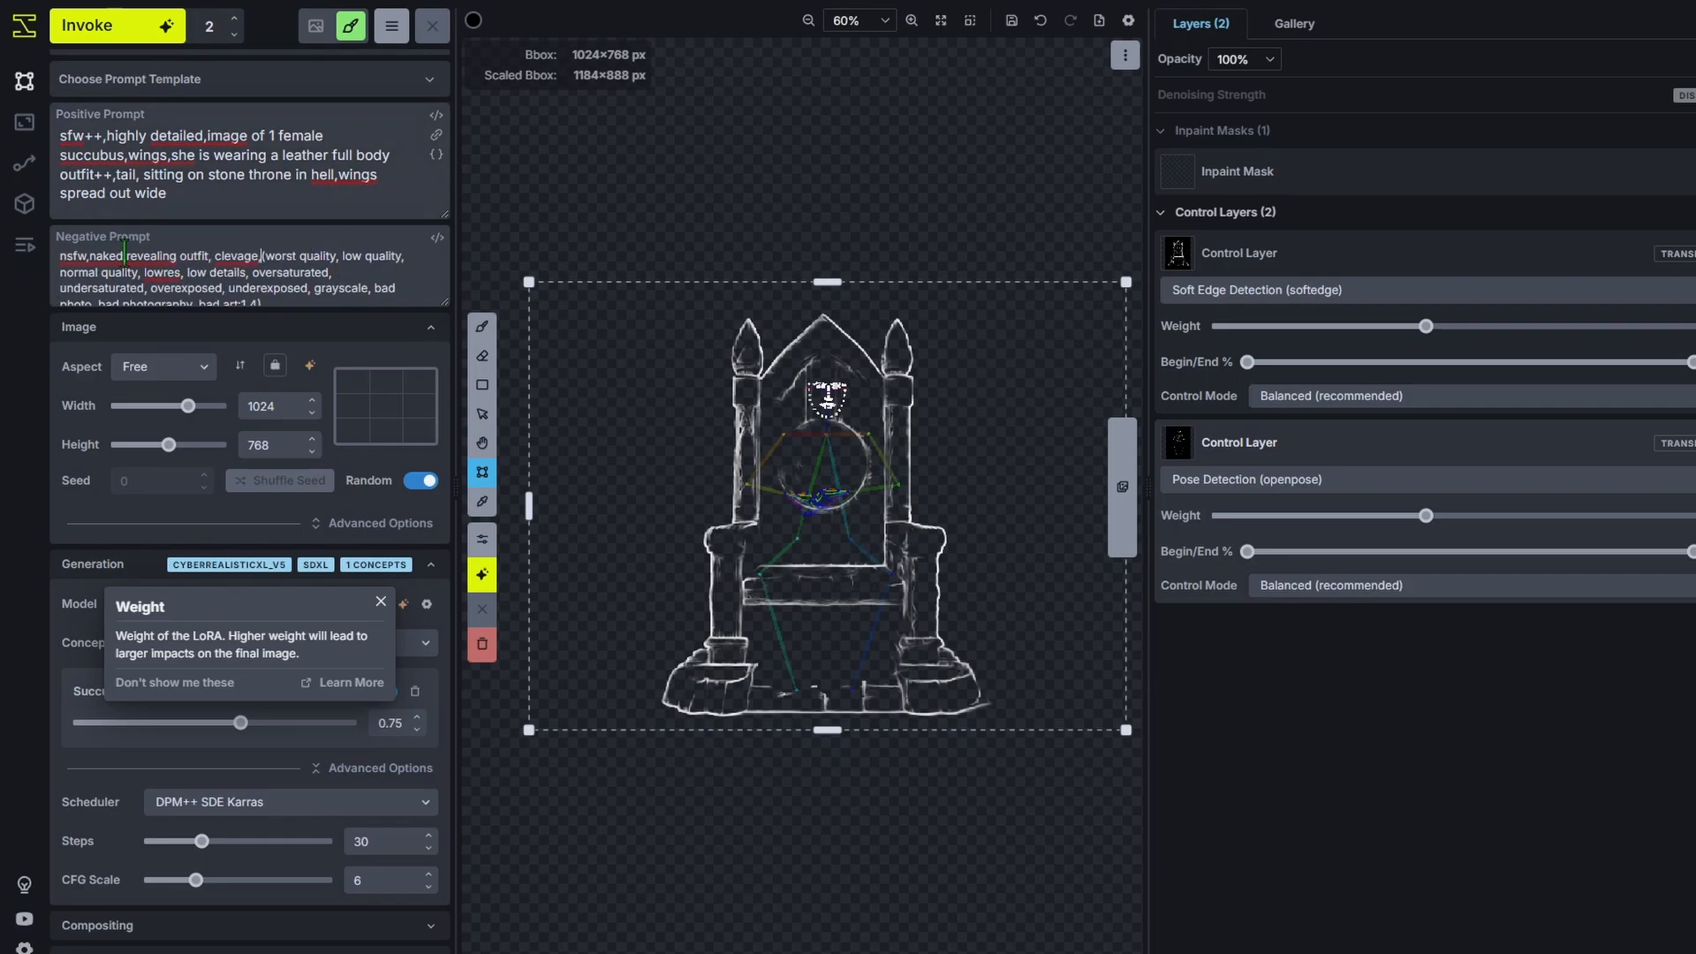
Invoke, cancel, lower the Succubus-000006 weight to 0.46 and generate again.
left_click(103, 25)
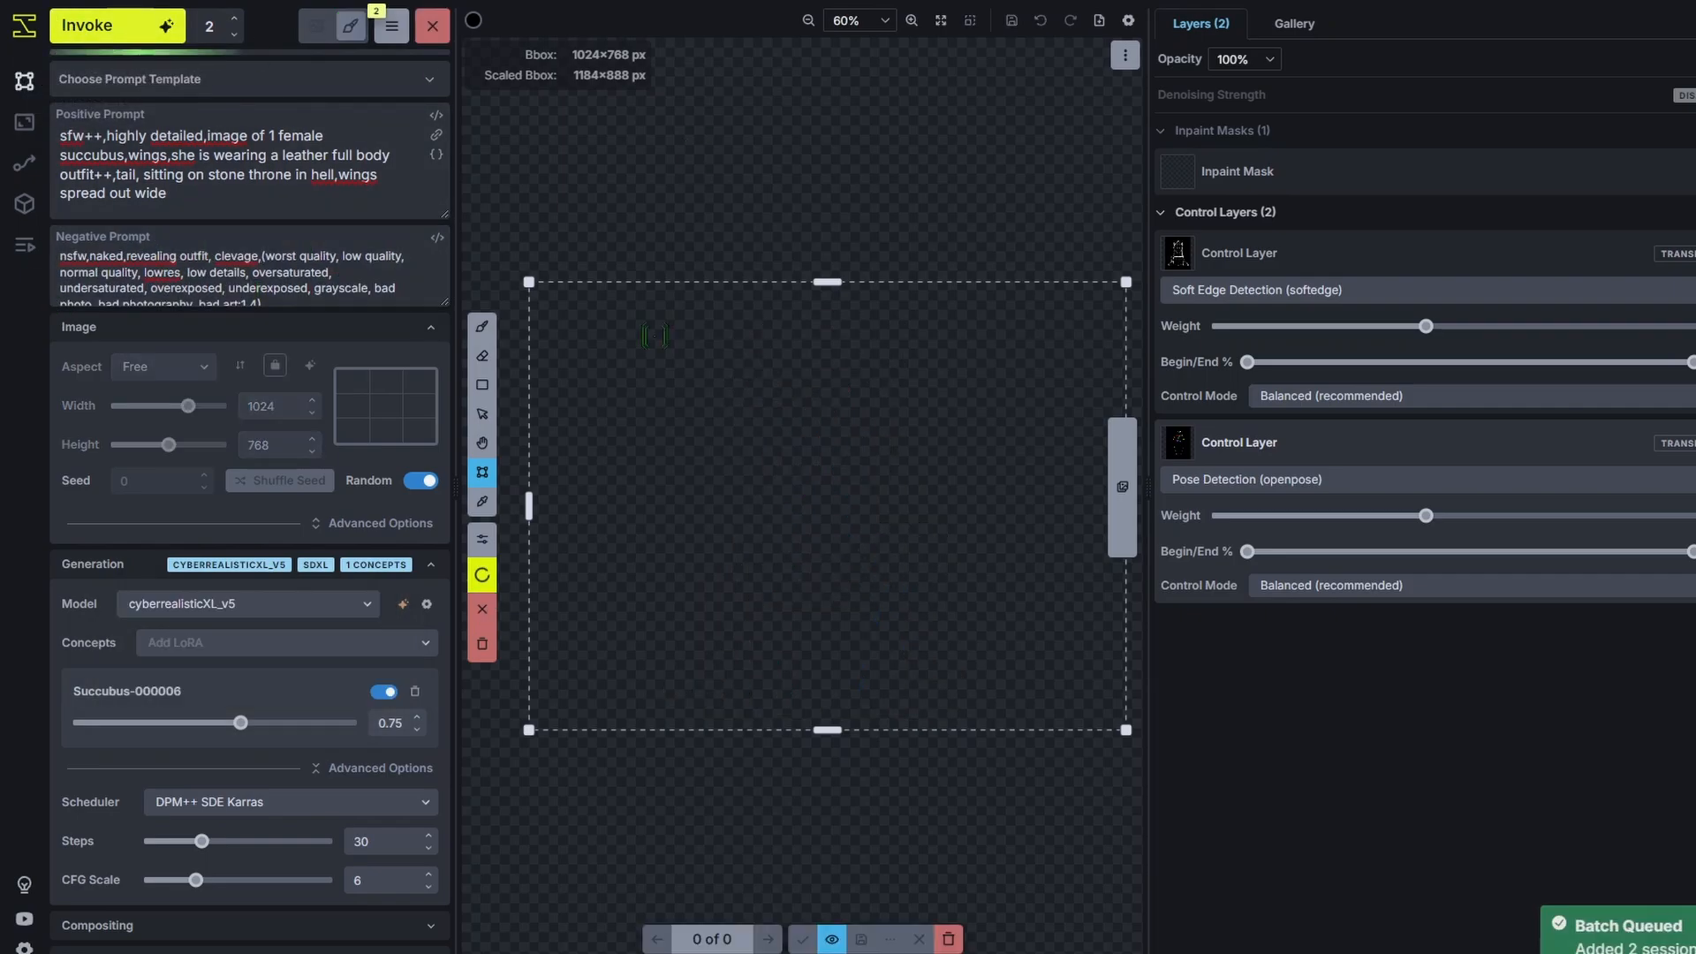
left_click(103, 25)
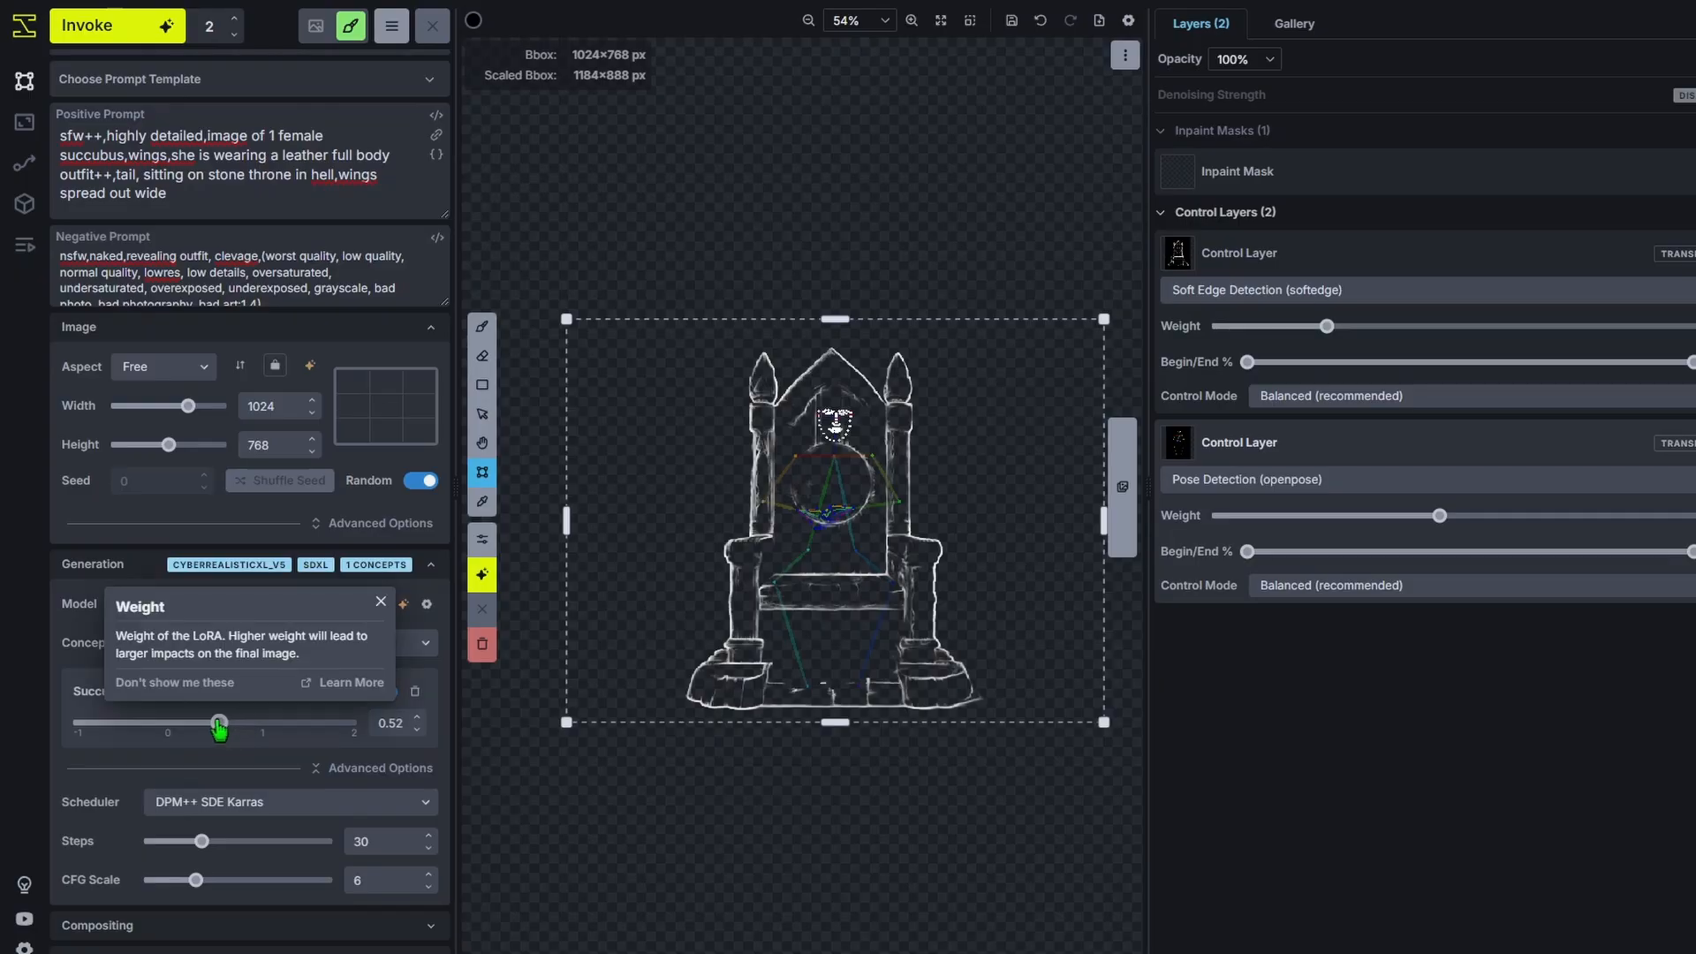
left_click(102, 25)
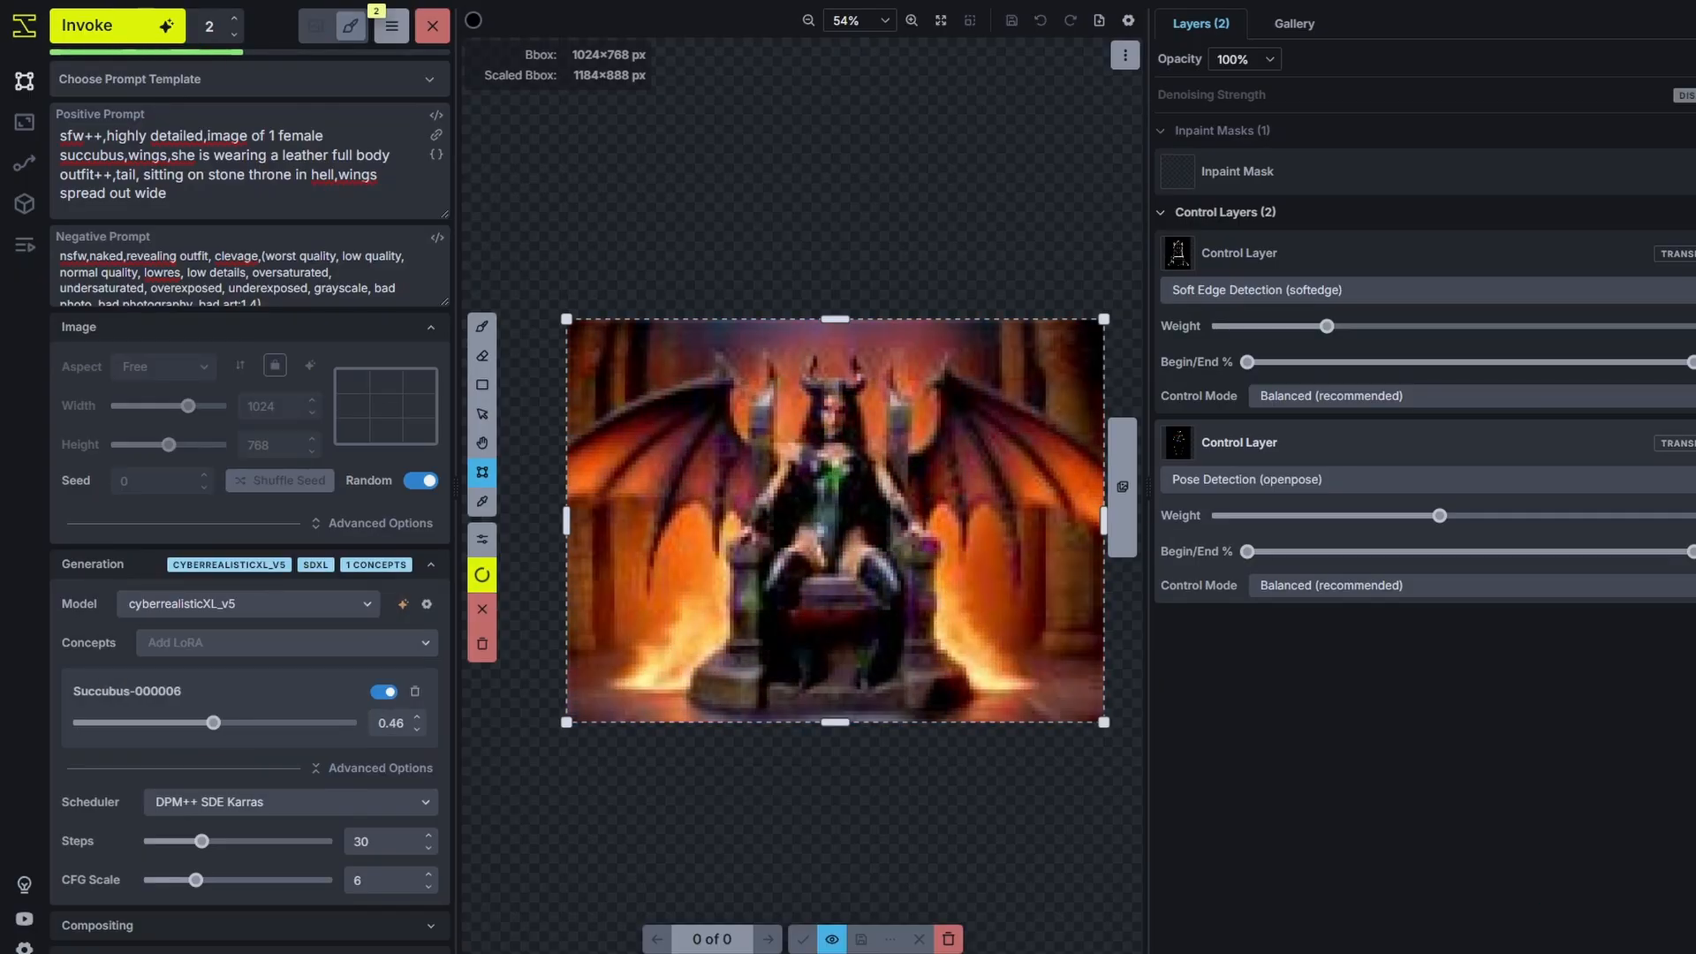
left_click(103, 25)
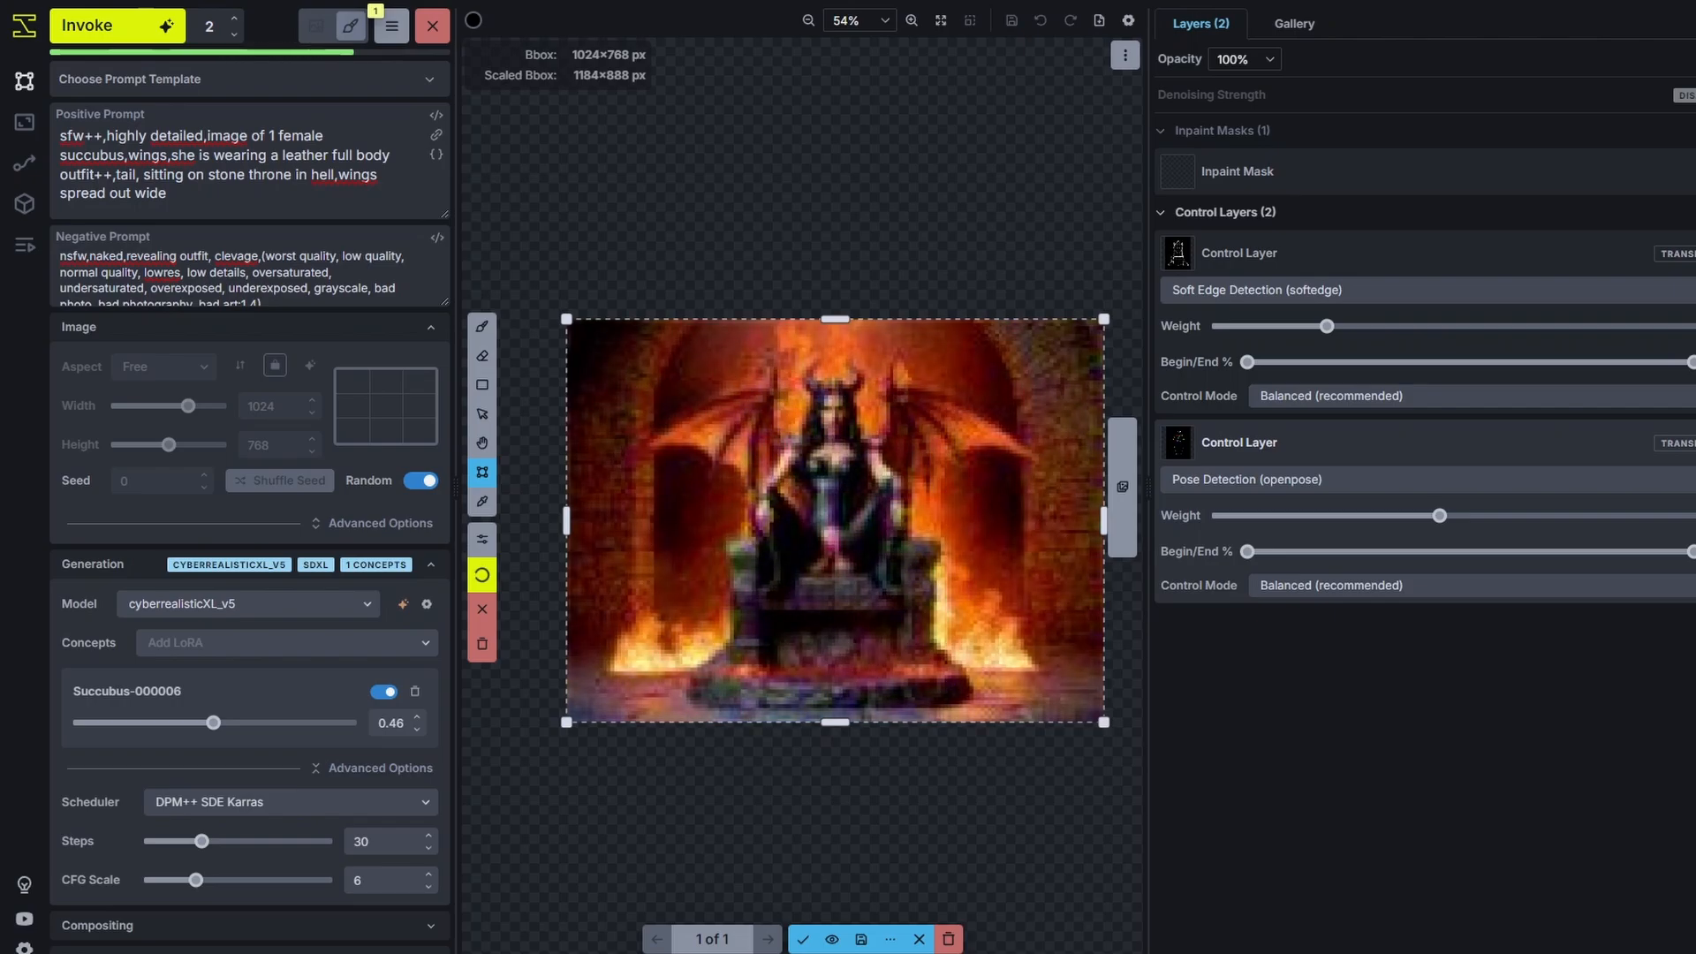
left_click(102, 25)
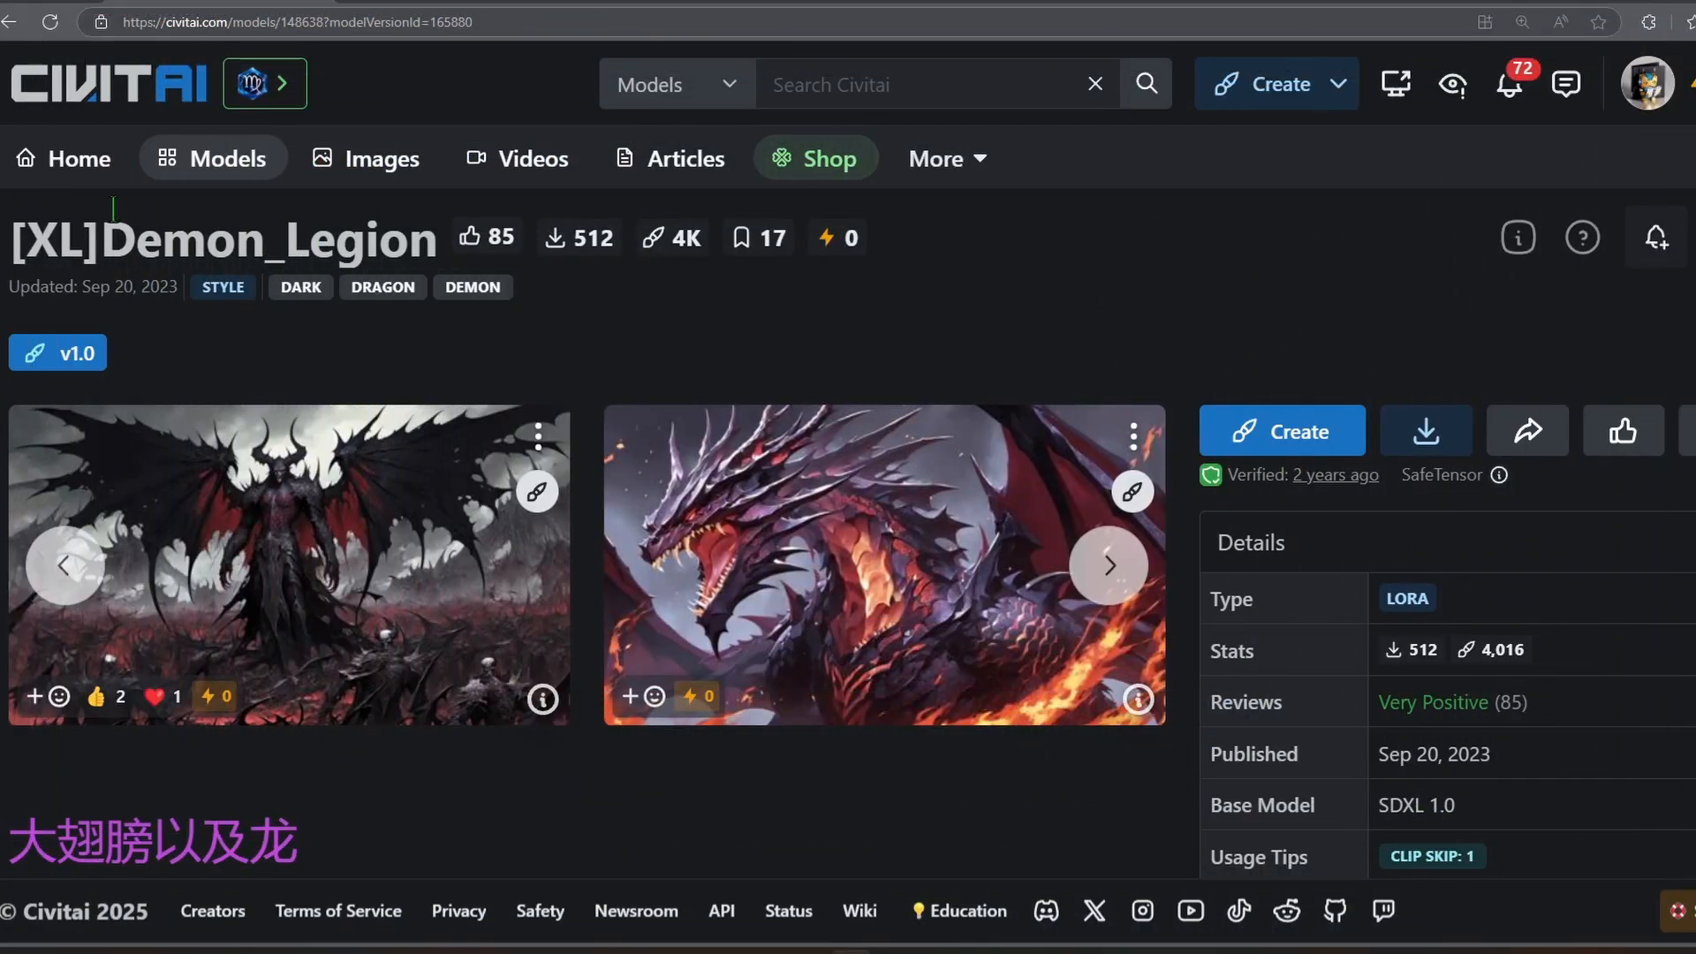
Scroll the Civitai [XL]Demon_Legion LoRA page with its demon and dragon previews.
scroll("down", 3)
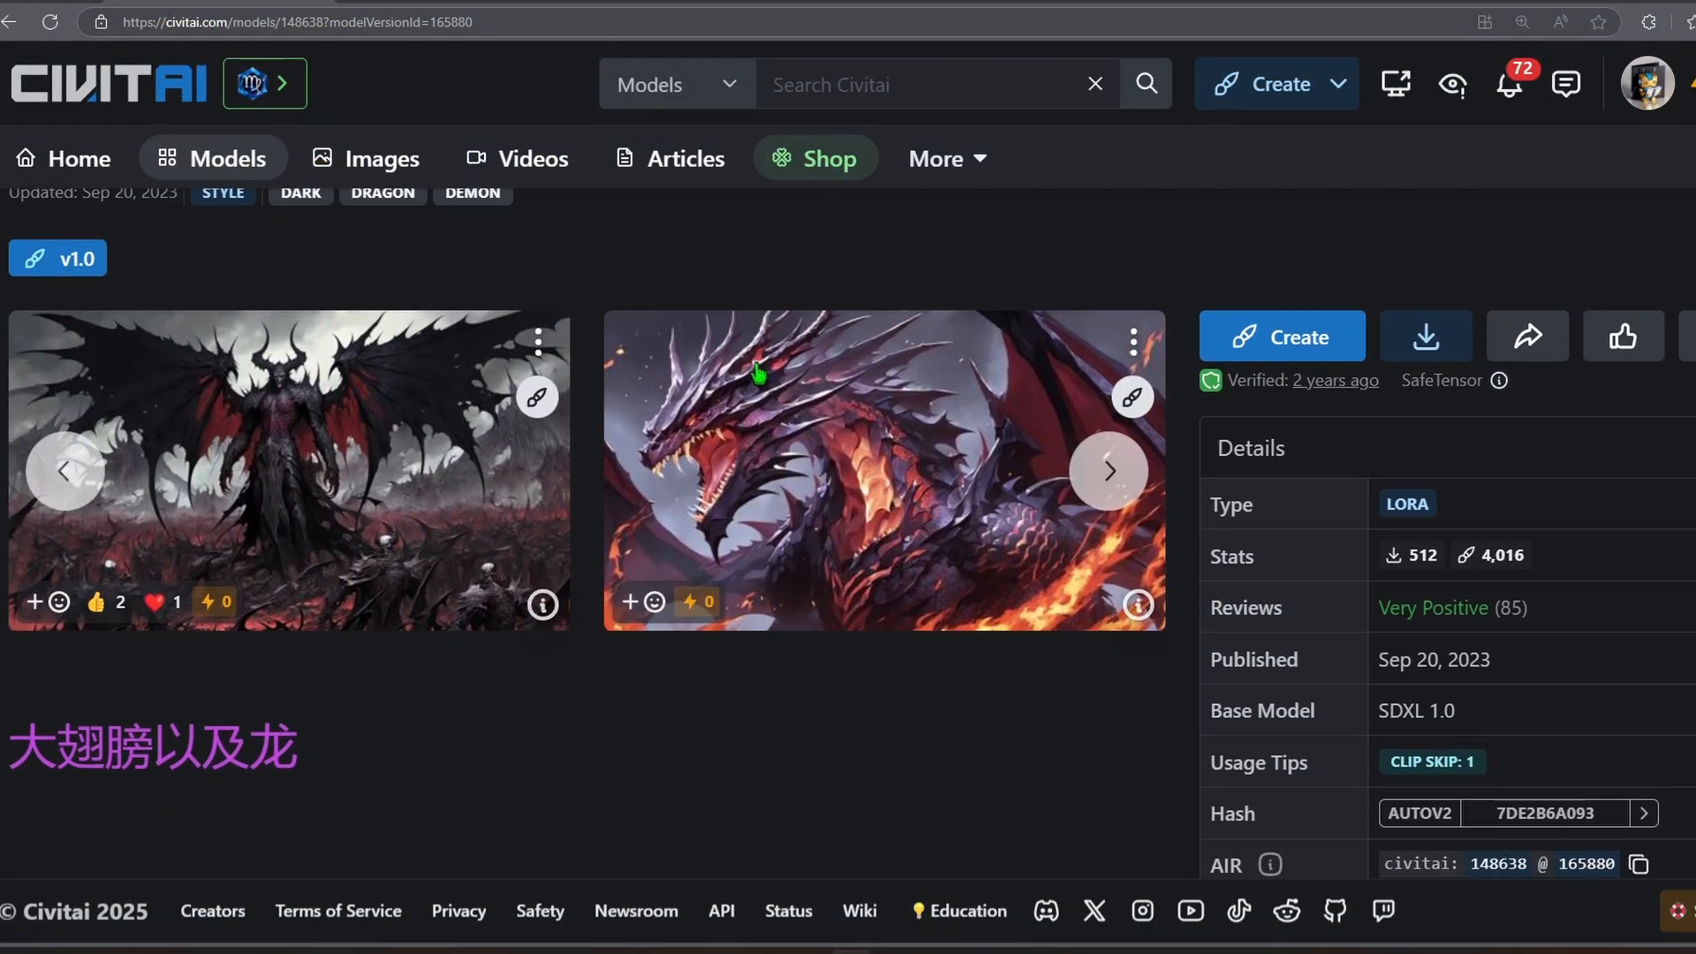
scroll("up", 3)
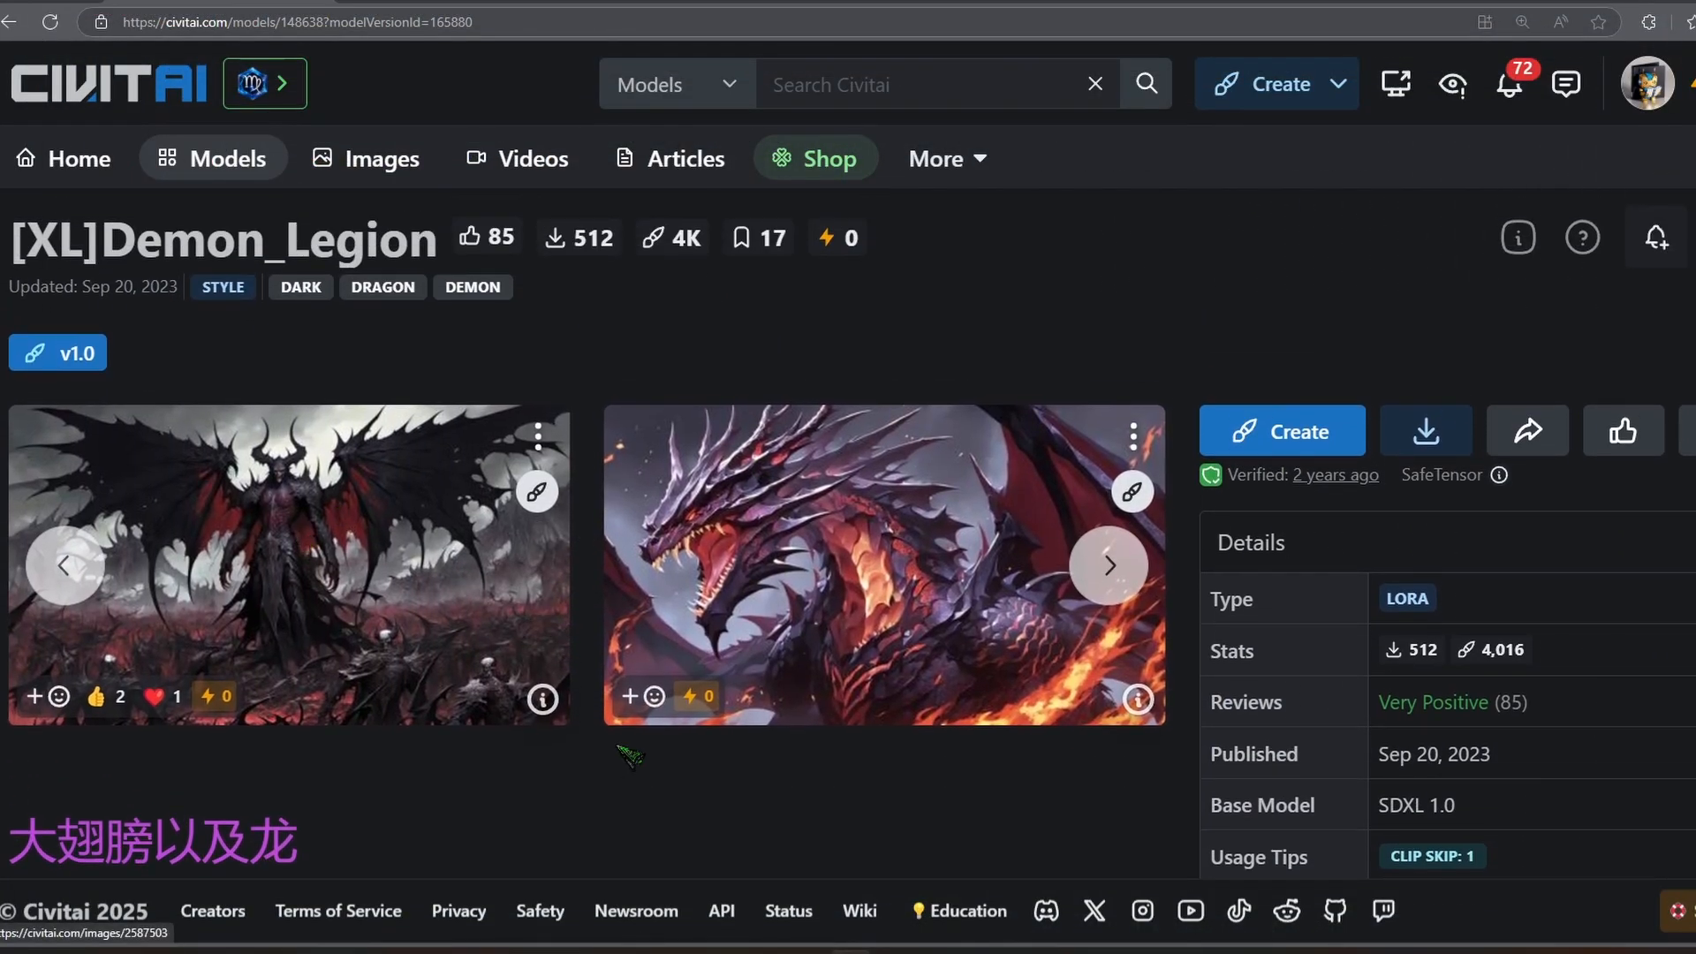
left_click(288, 562)
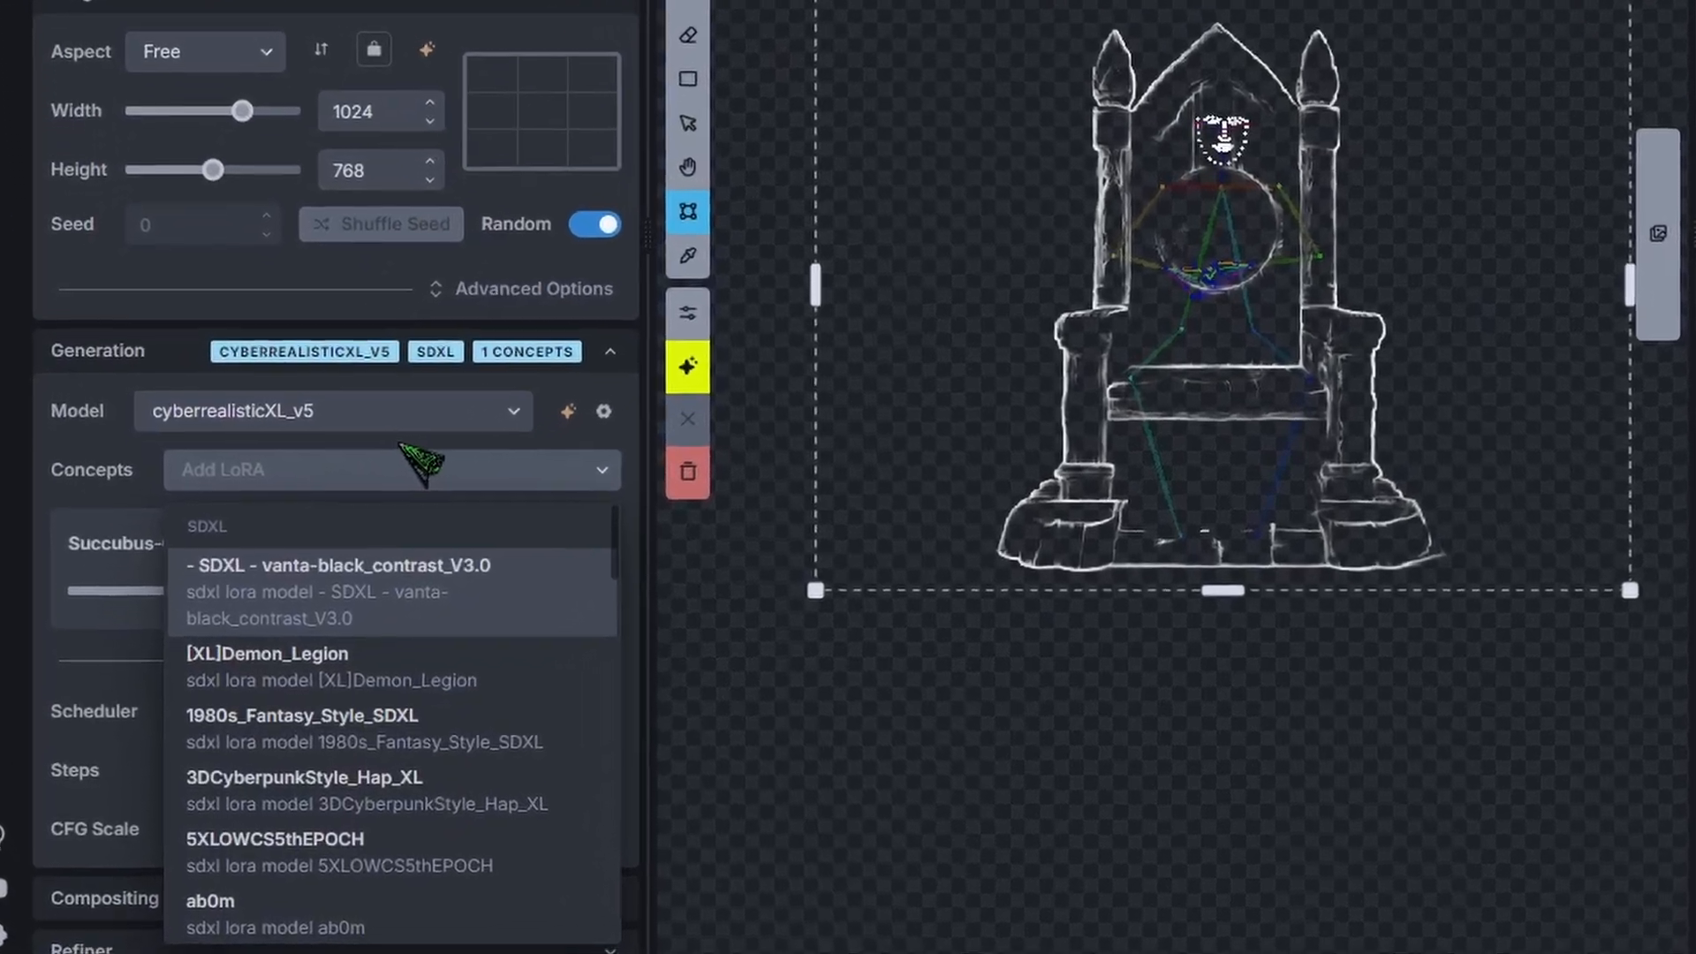
Add [XL]Demon_Legion and add-detail-xl_2 LoRAs and lower the Demon_Legion weight slider.
type("de")
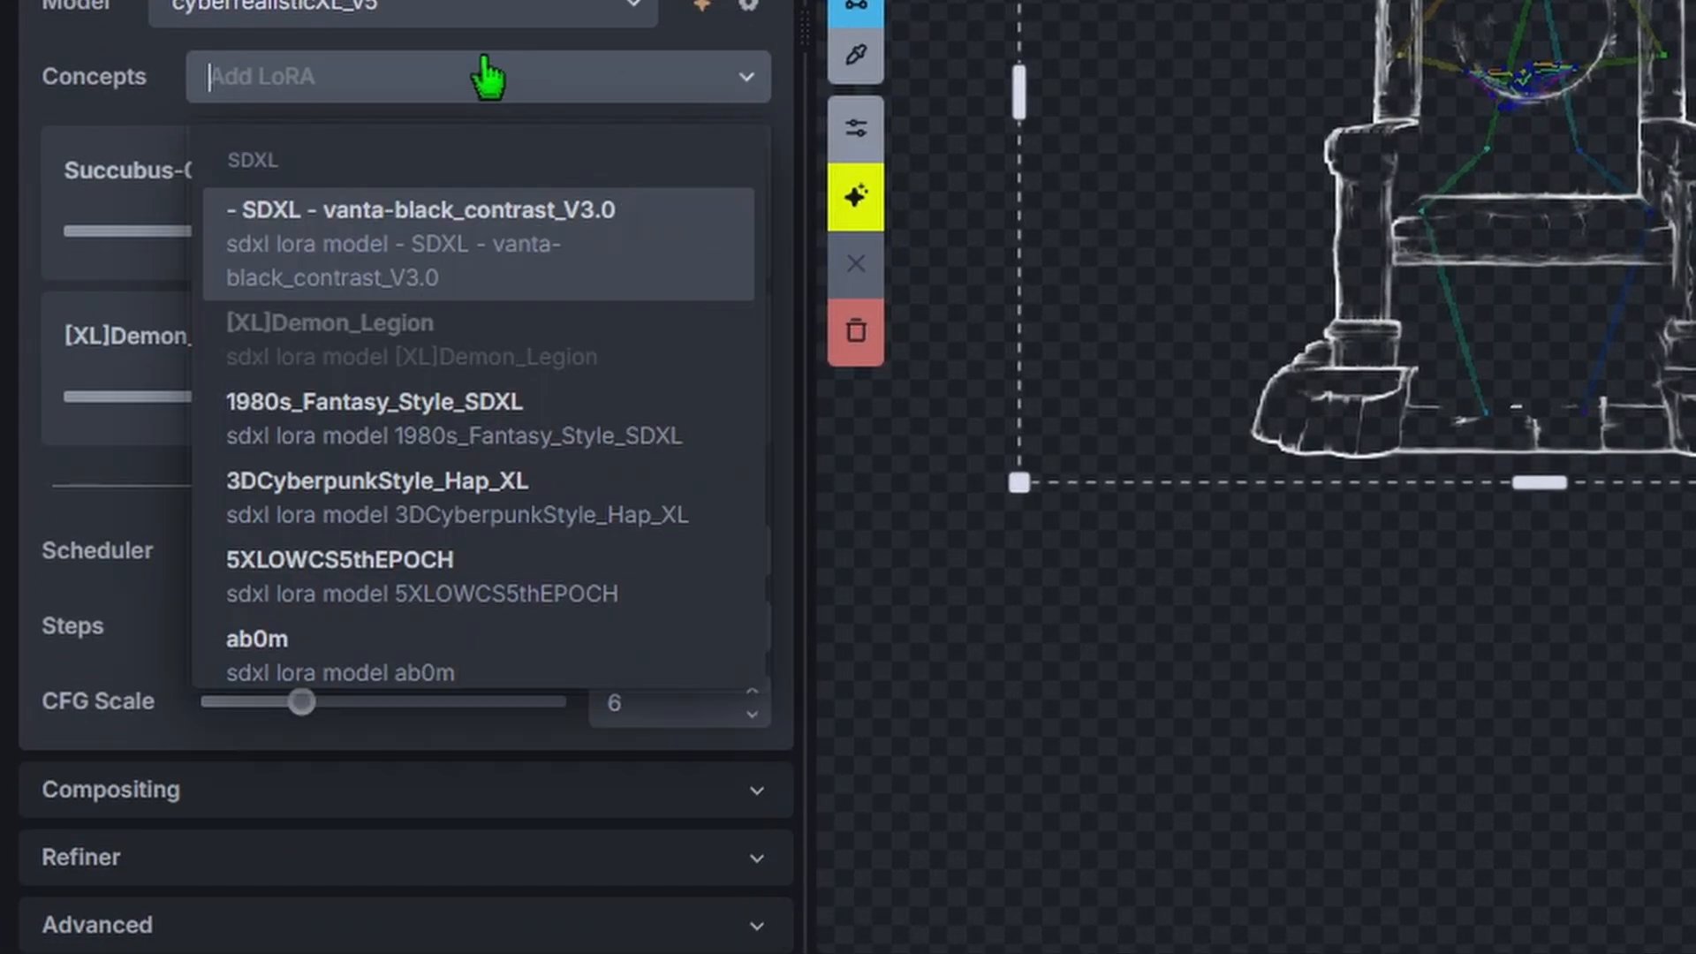
type("add")
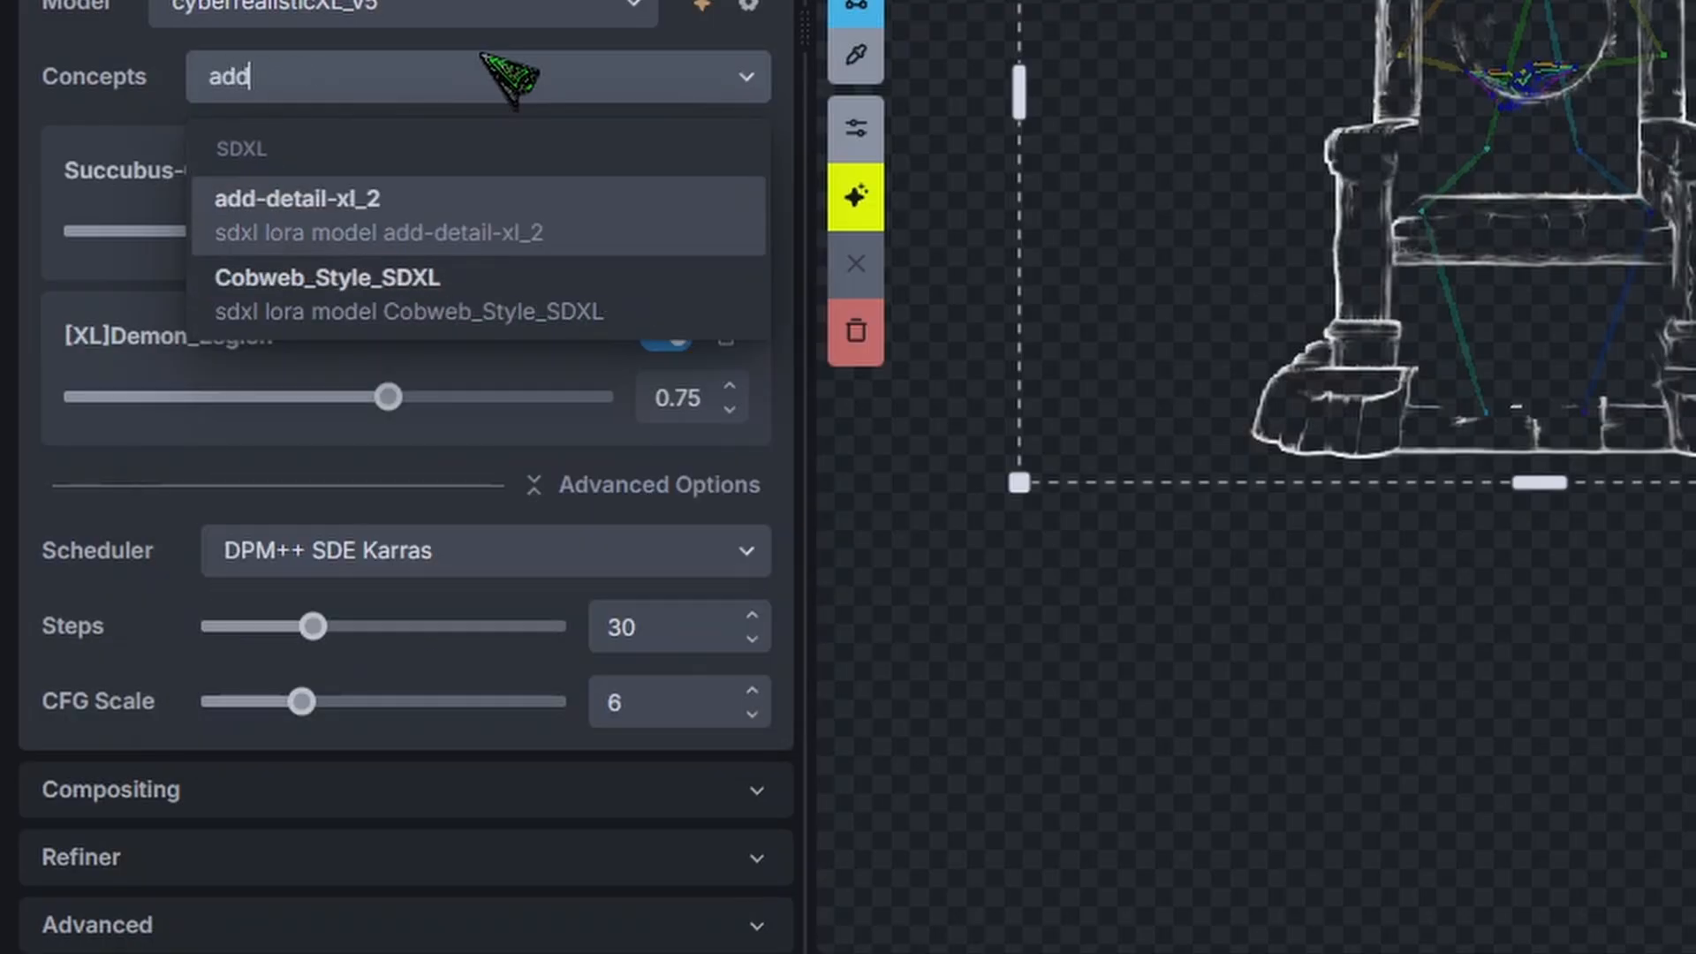
left_click(291, 199)
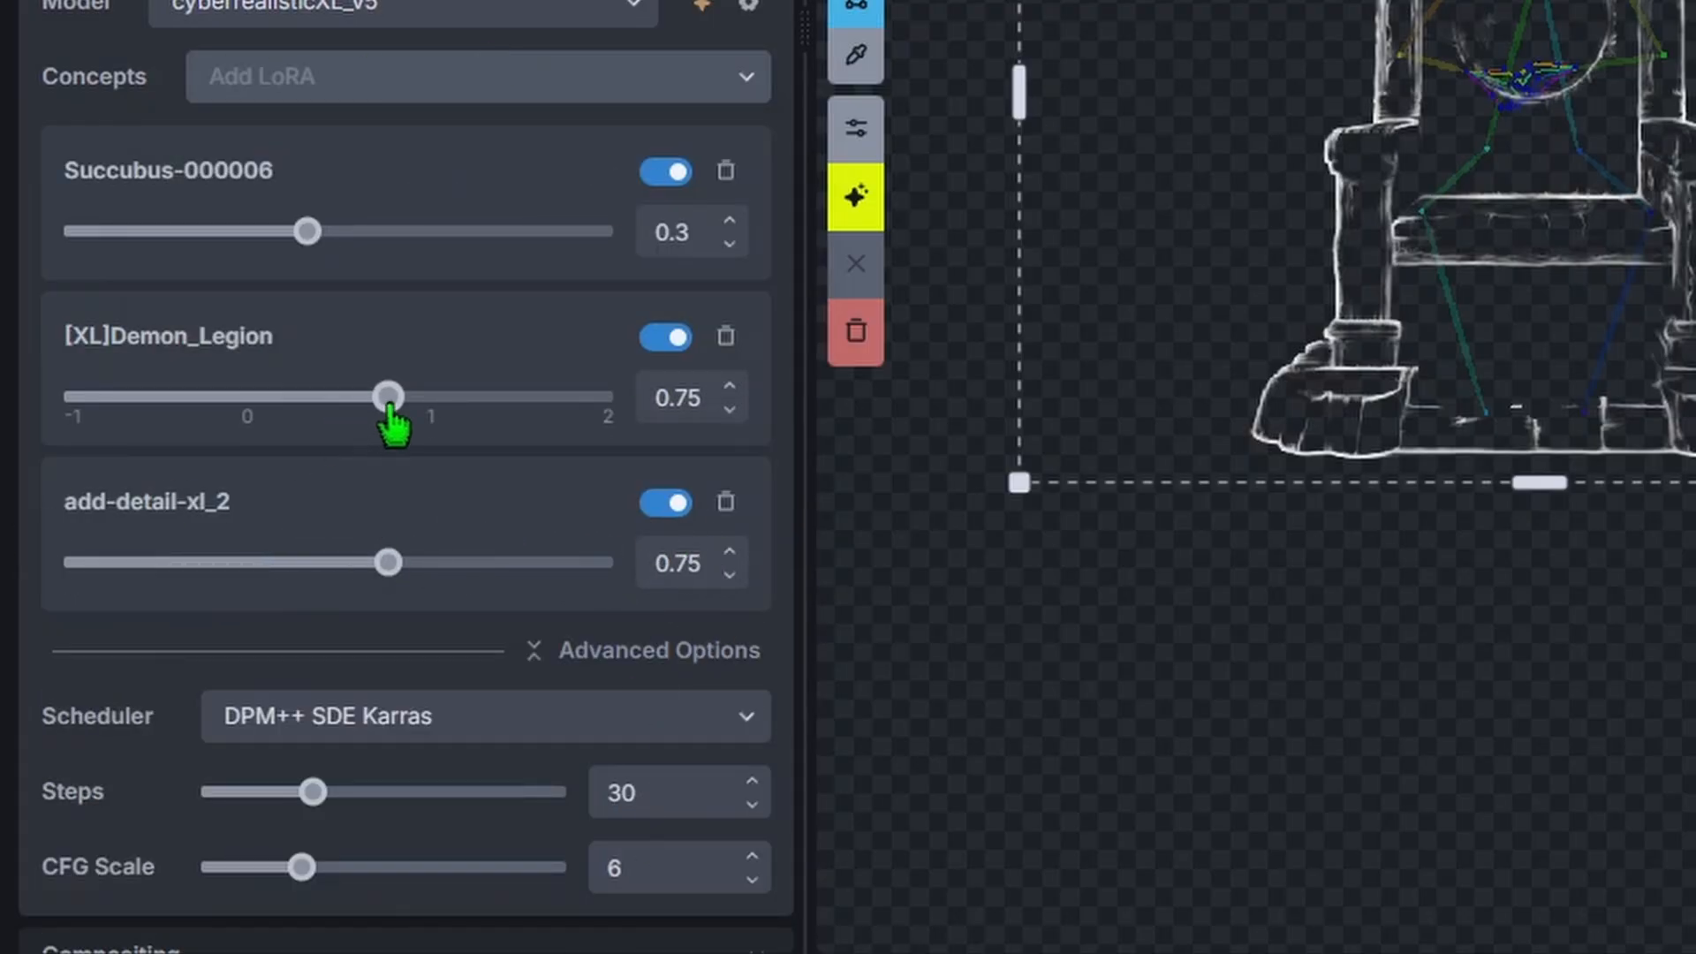
left_click_drag(387, 396, 340, 396)
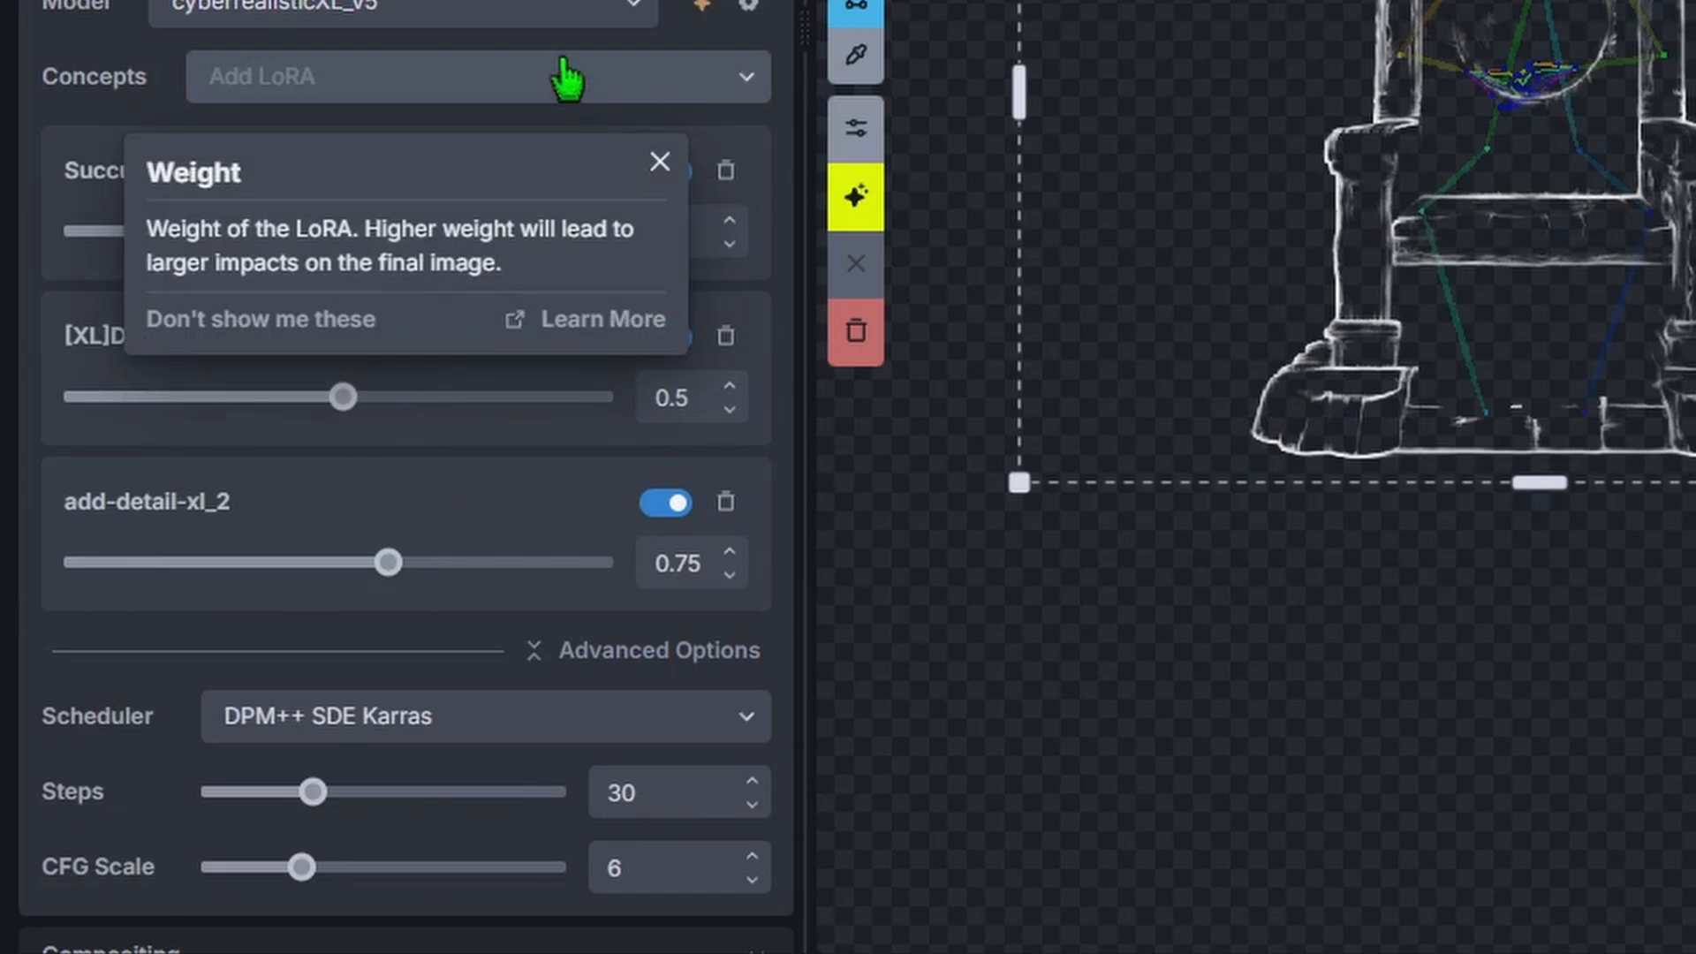
left_click(658, 161)
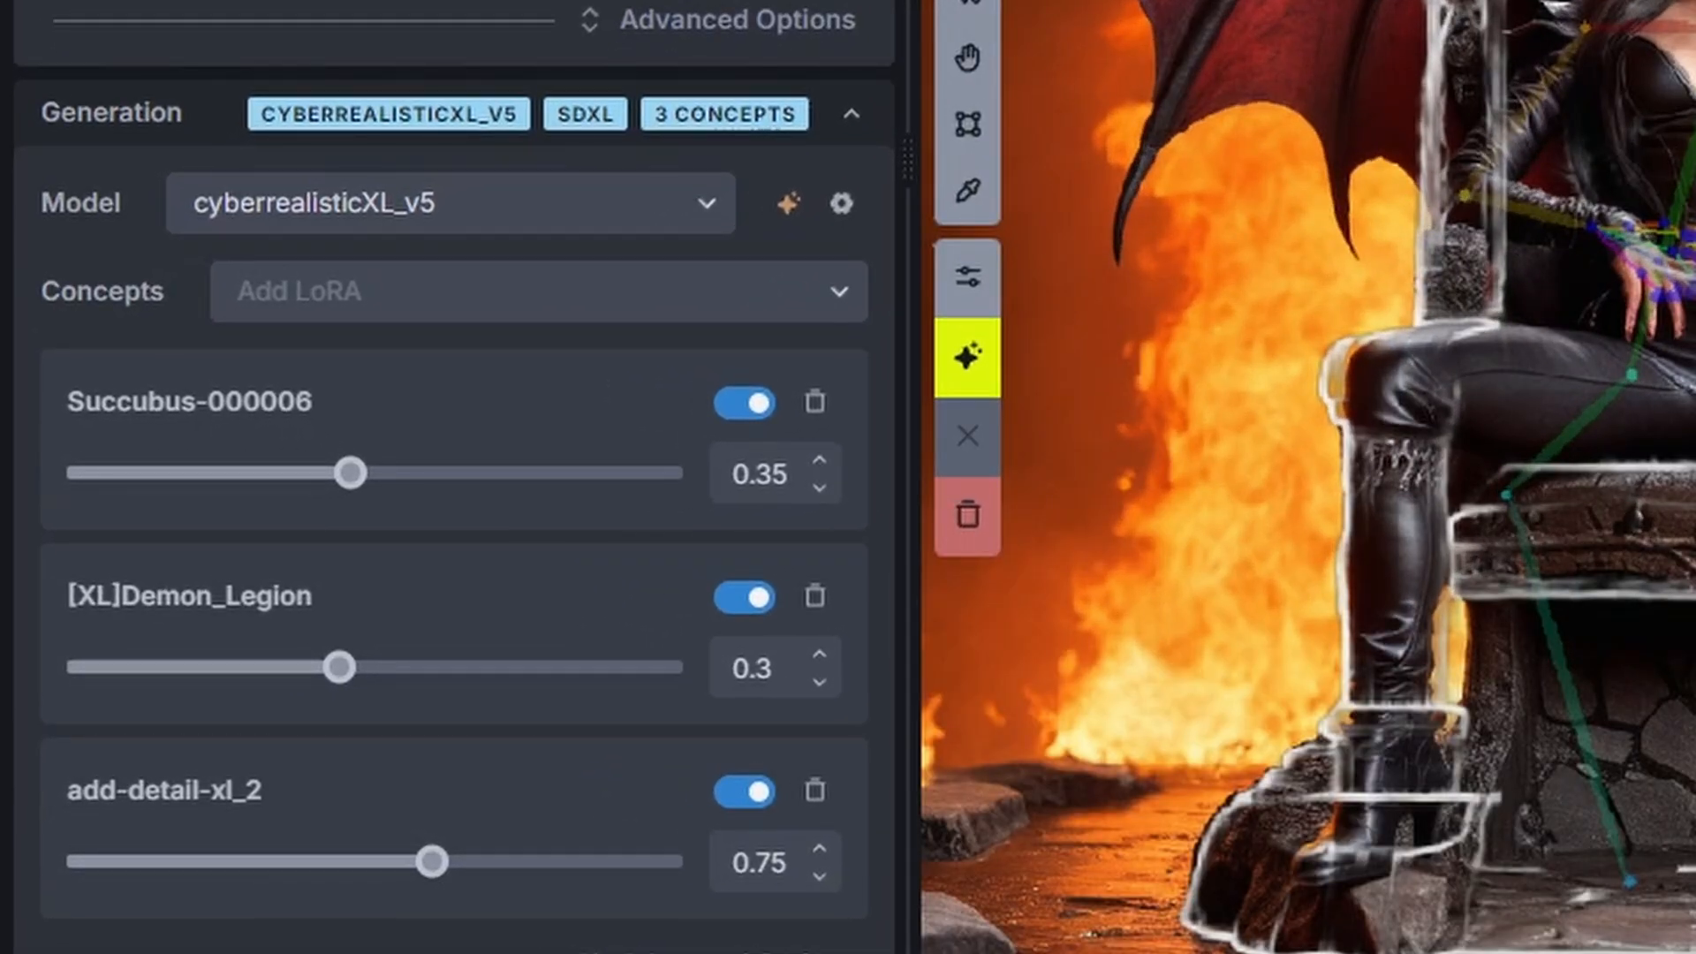
scroll("up", 3)
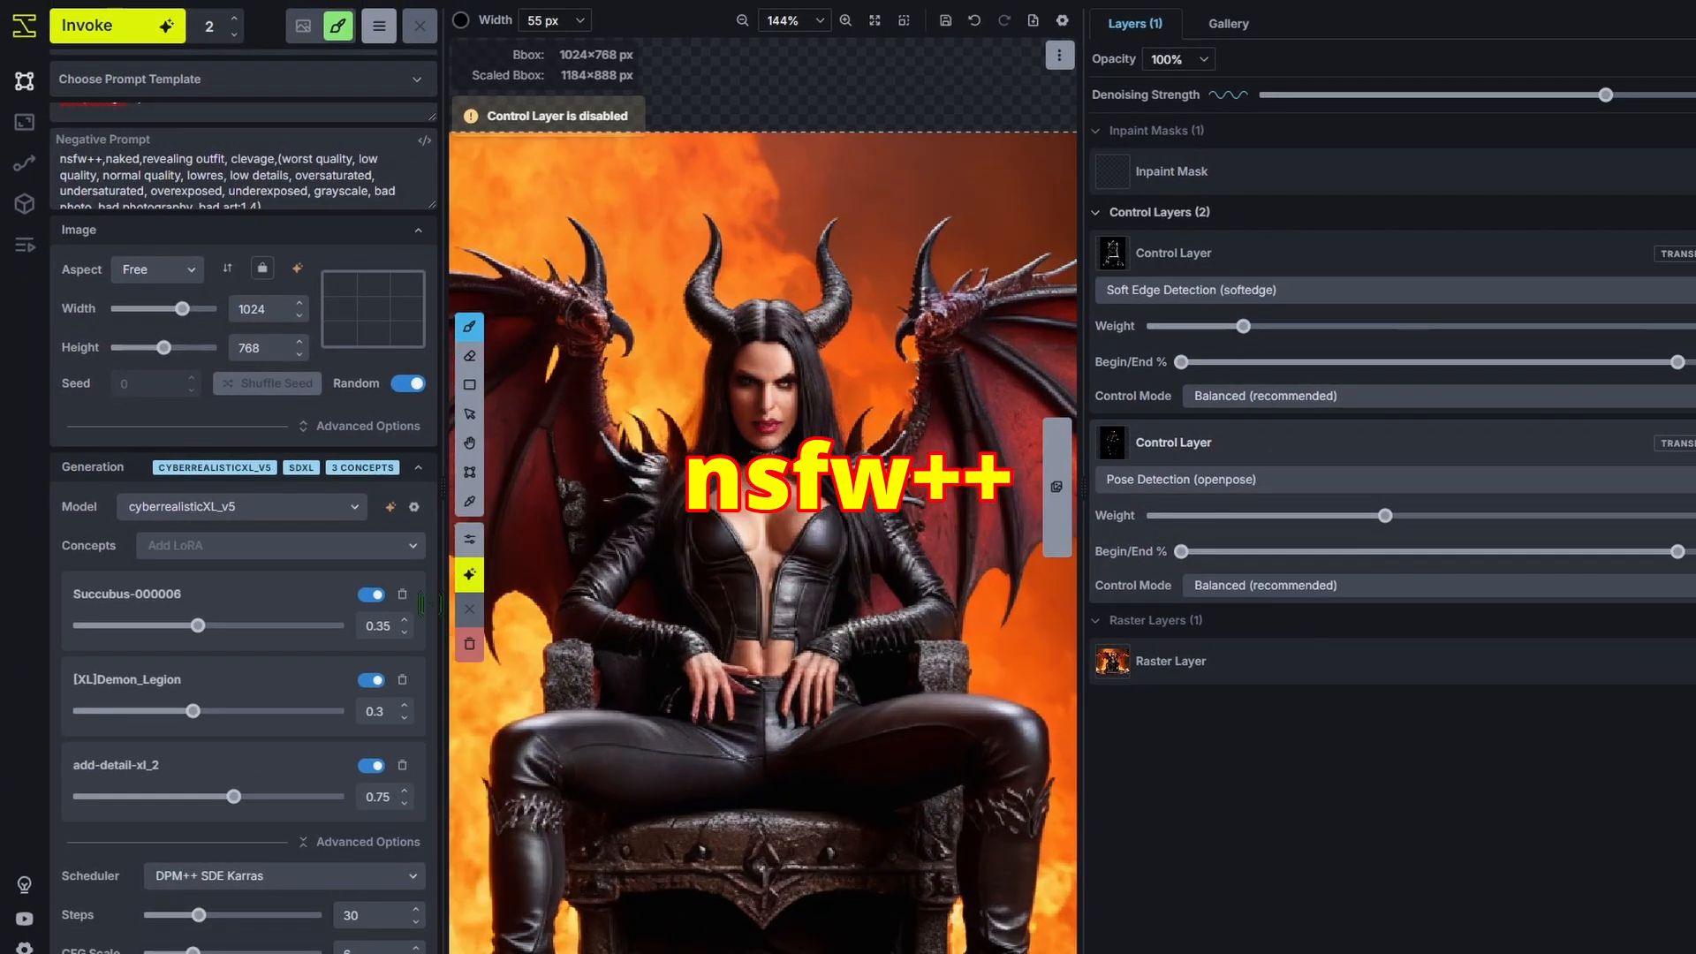
scroll("down", 3)
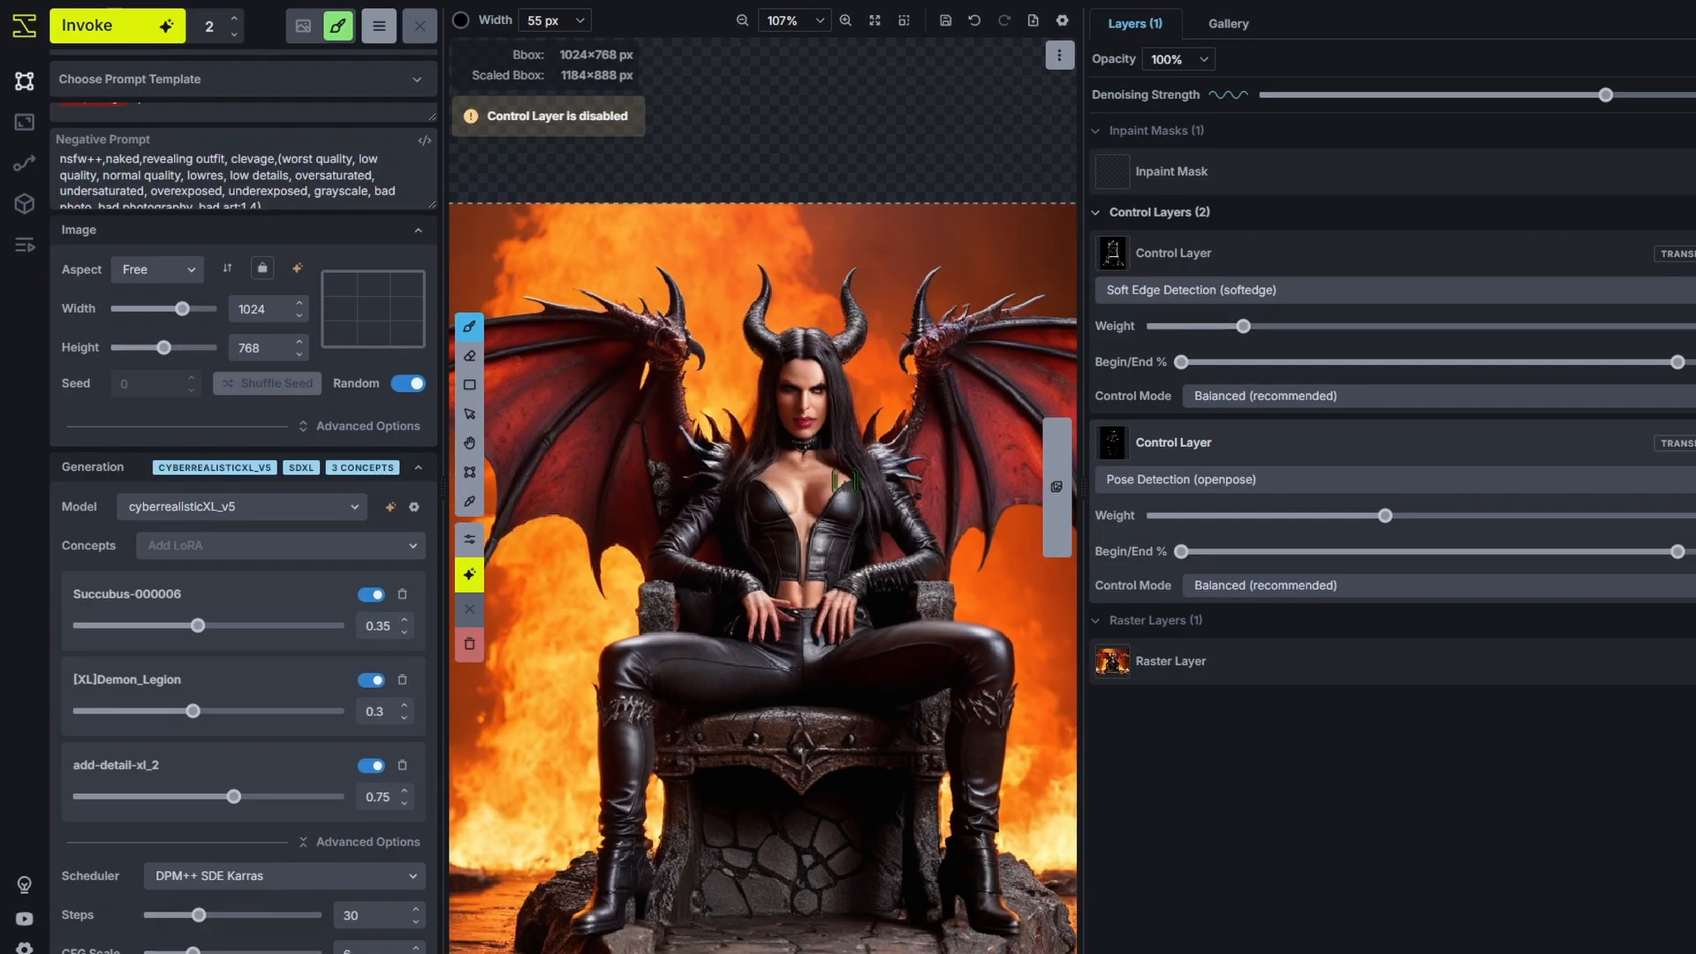
scroll("down", 3)
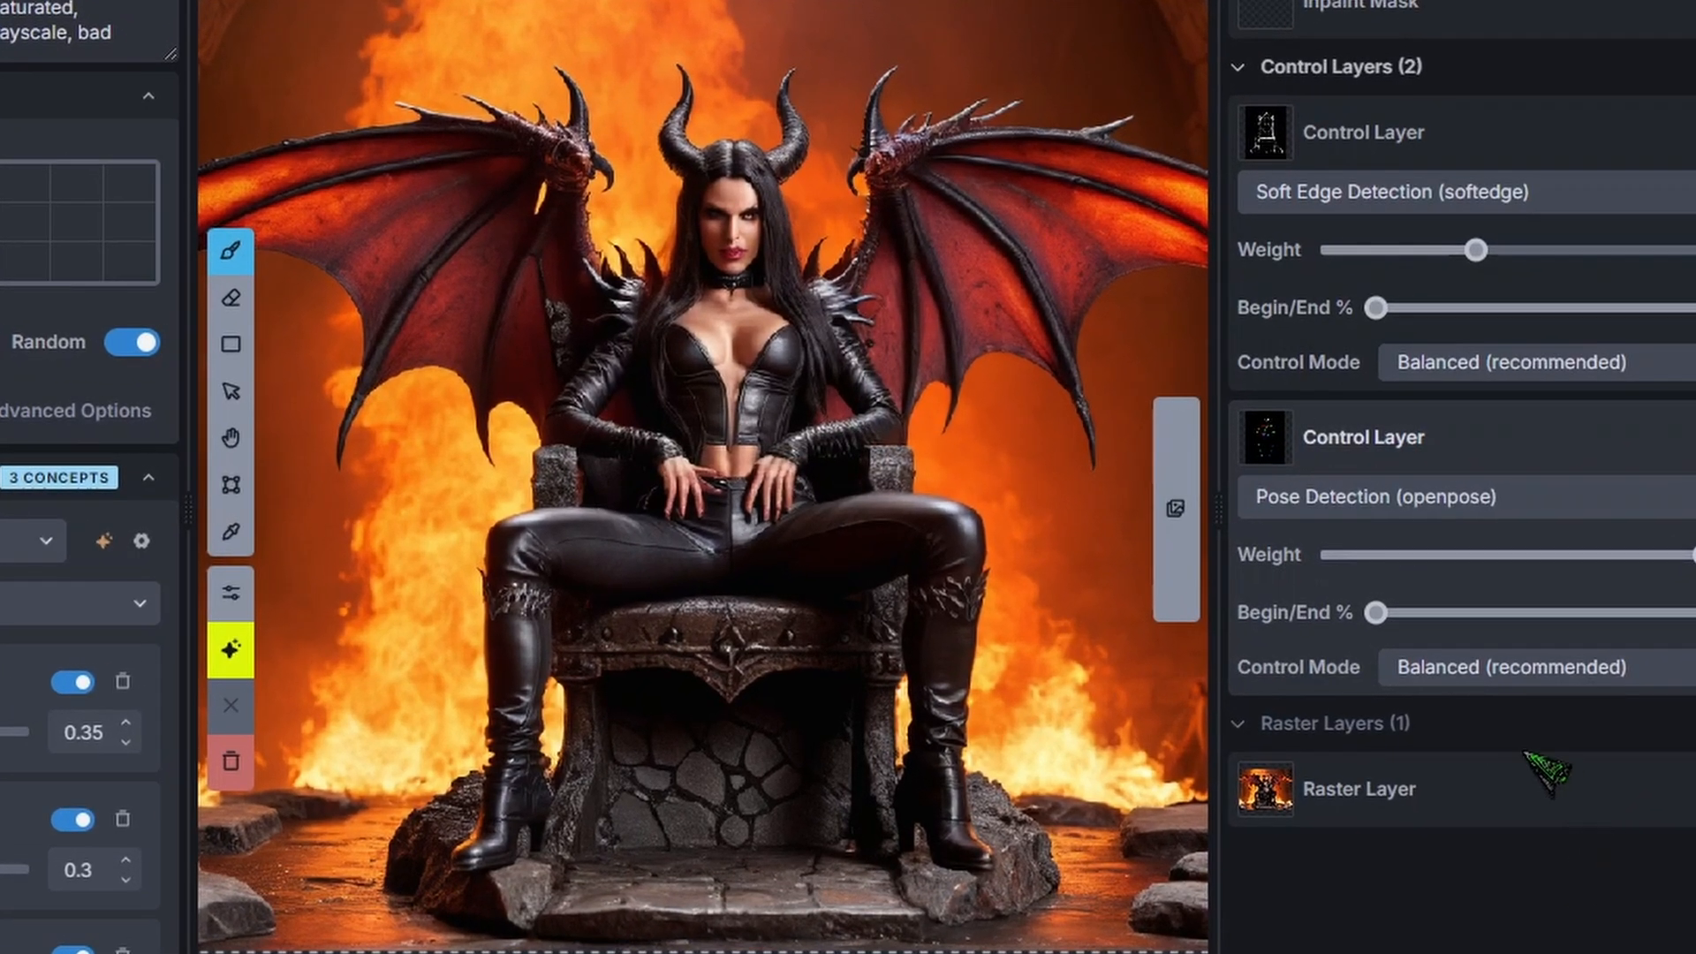
mouse_move(1632, 768)
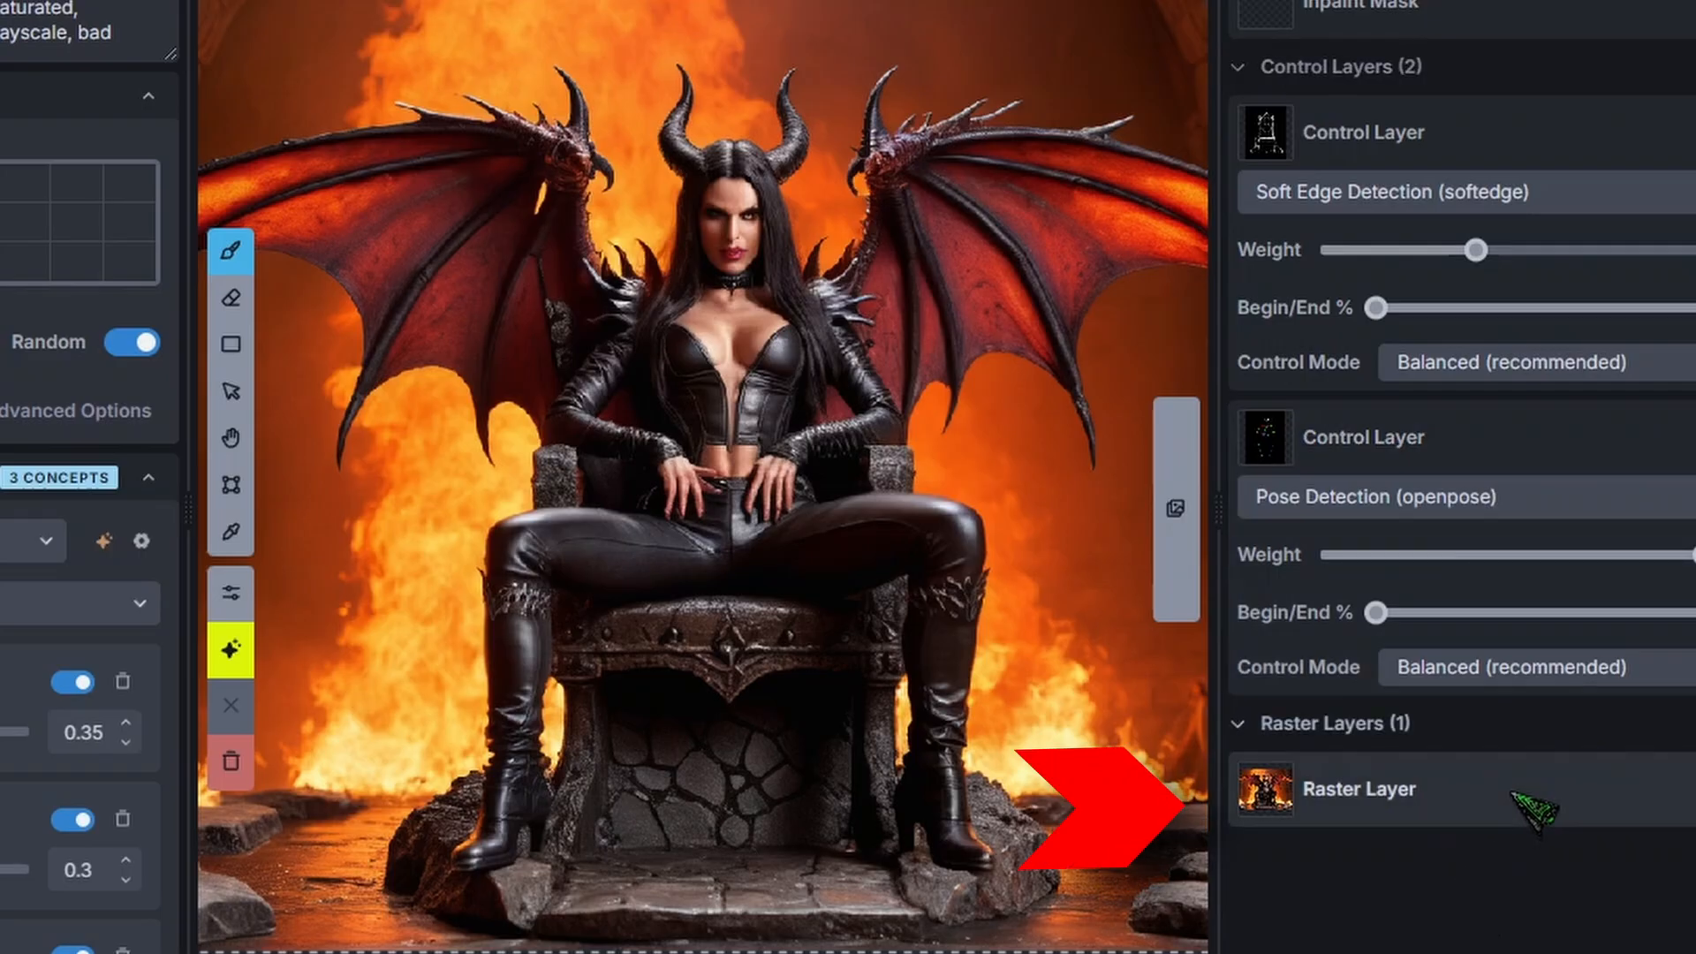
mouse_move(1595, 763)
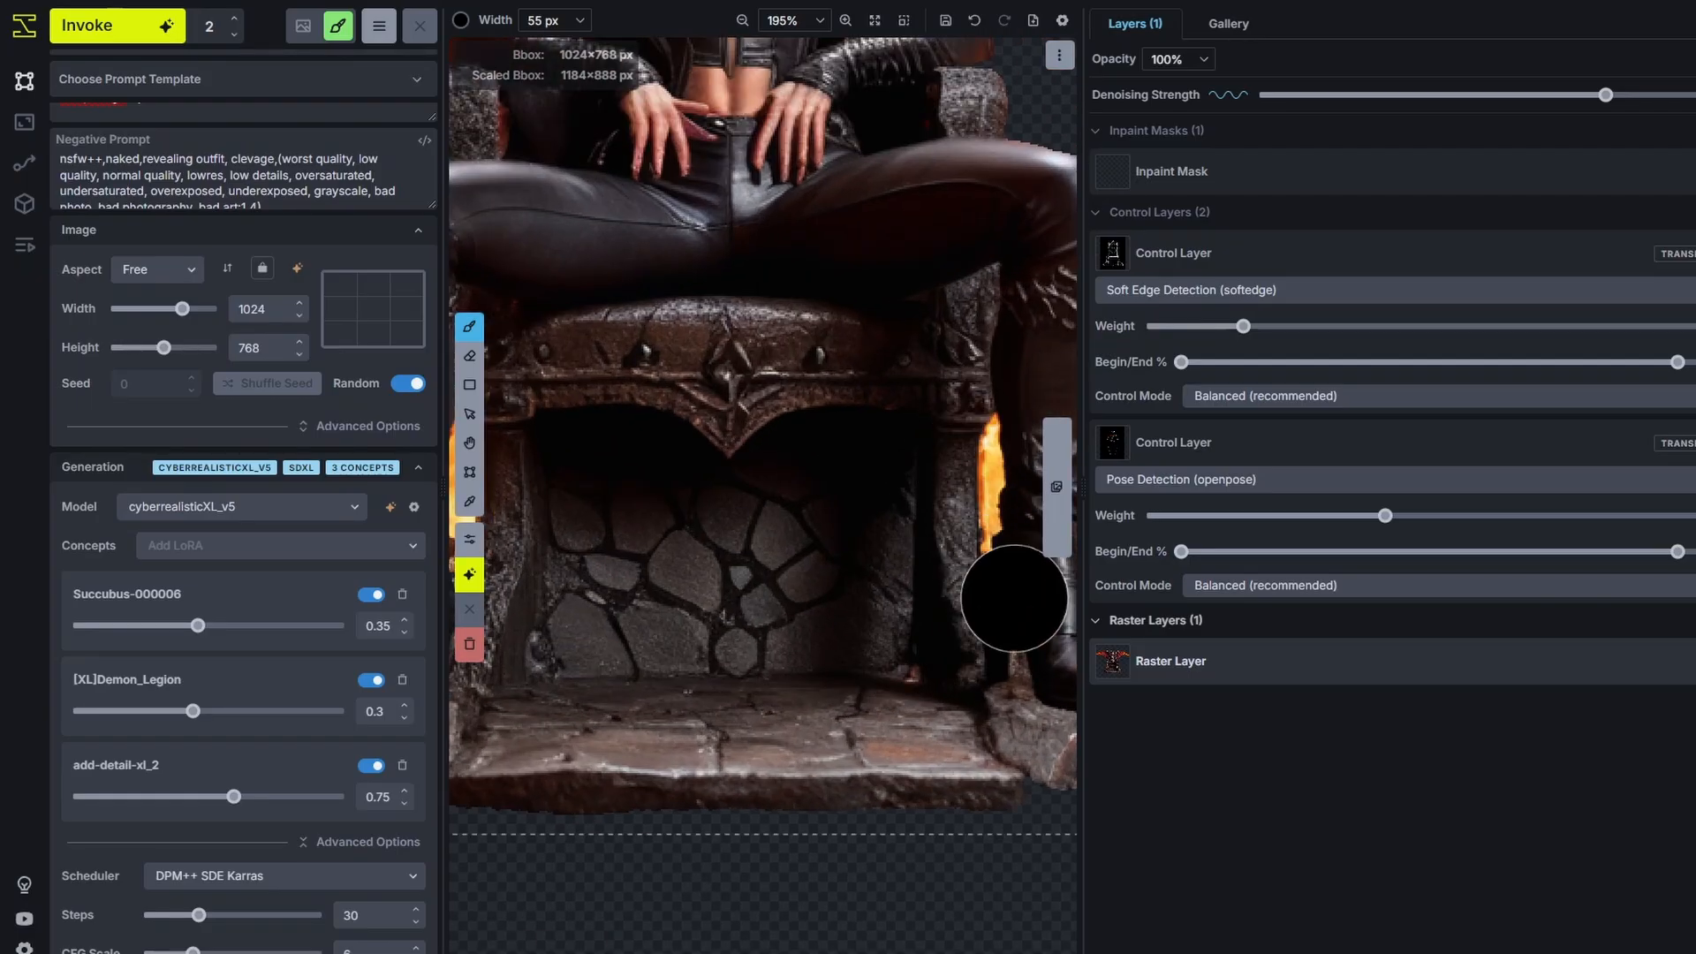
Zoom out to view the whole cut-out succubus and throne on the transparent canvas.
scroll("down", 3)
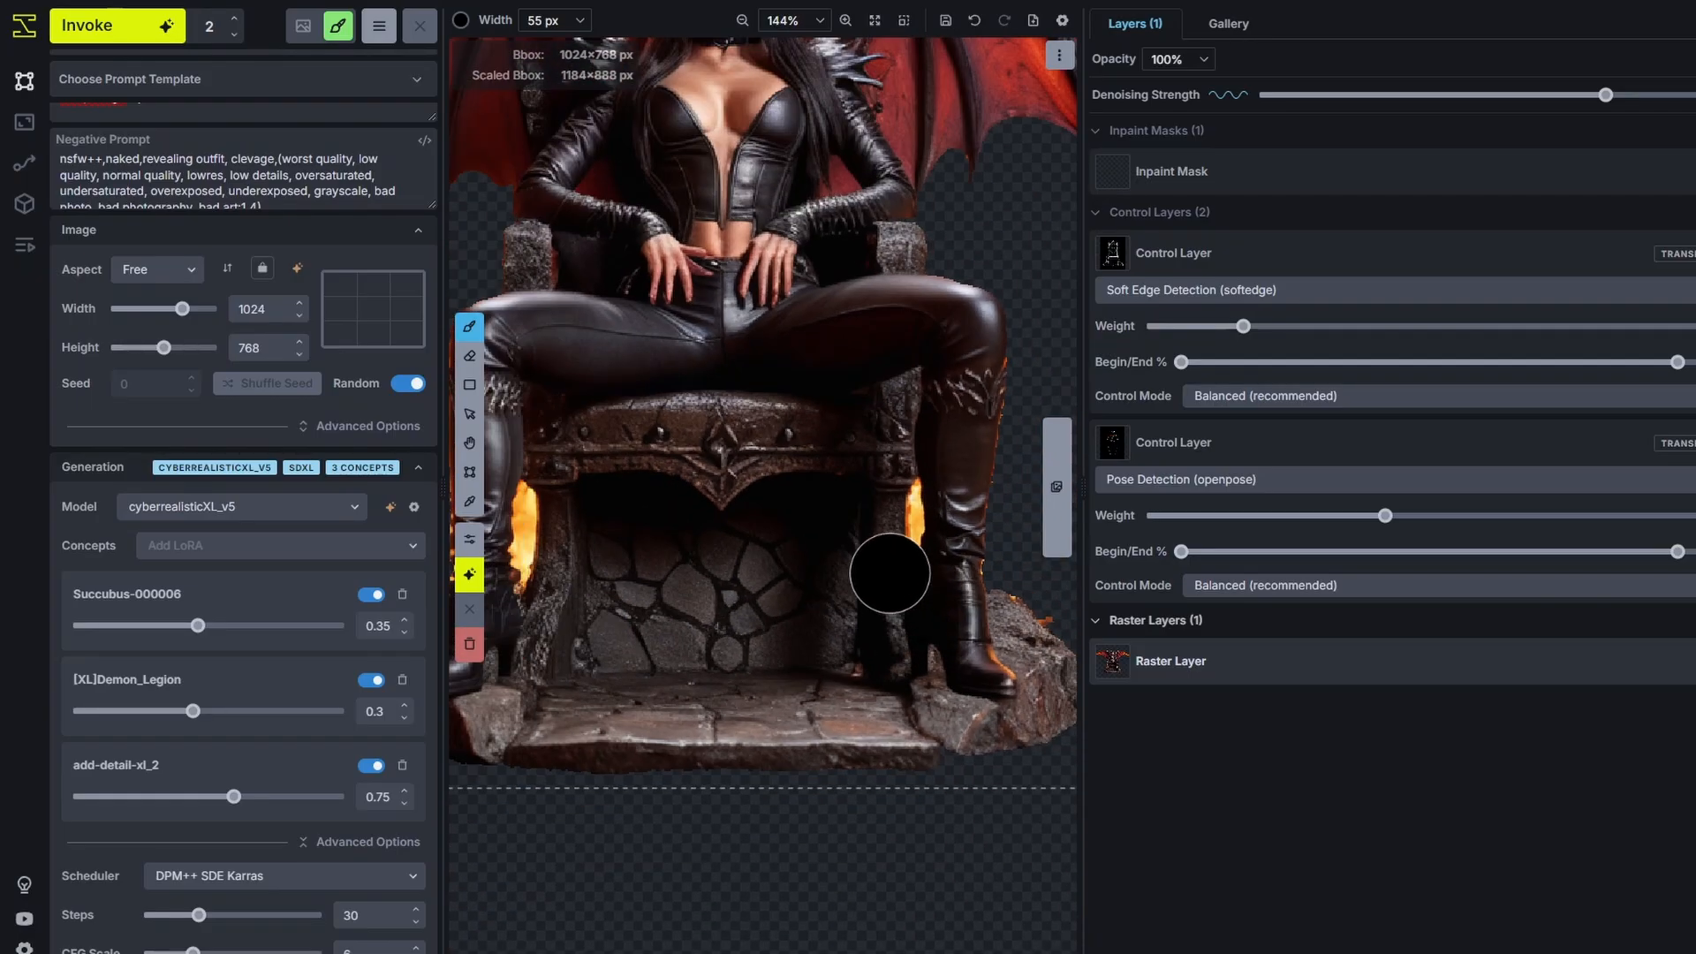
scroll("down", 3)
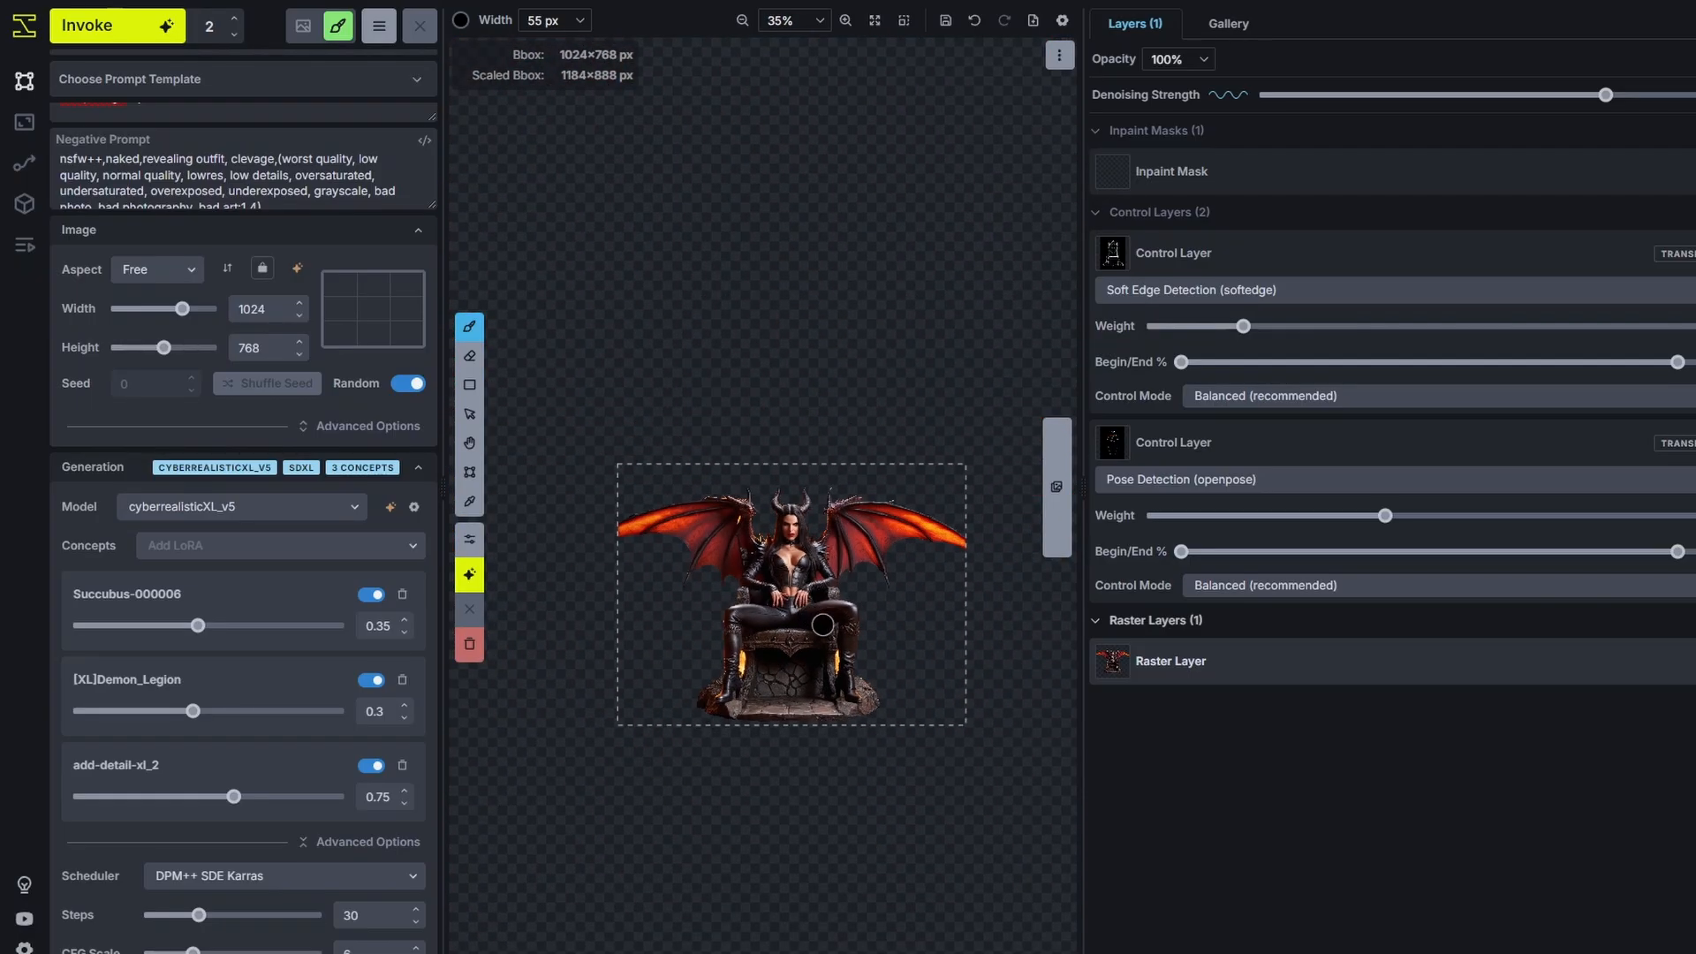
Recall the hellhound image's 'hellhound, angry' prompts and 1152×648 size from the gallery.
left_click(1226, 23)
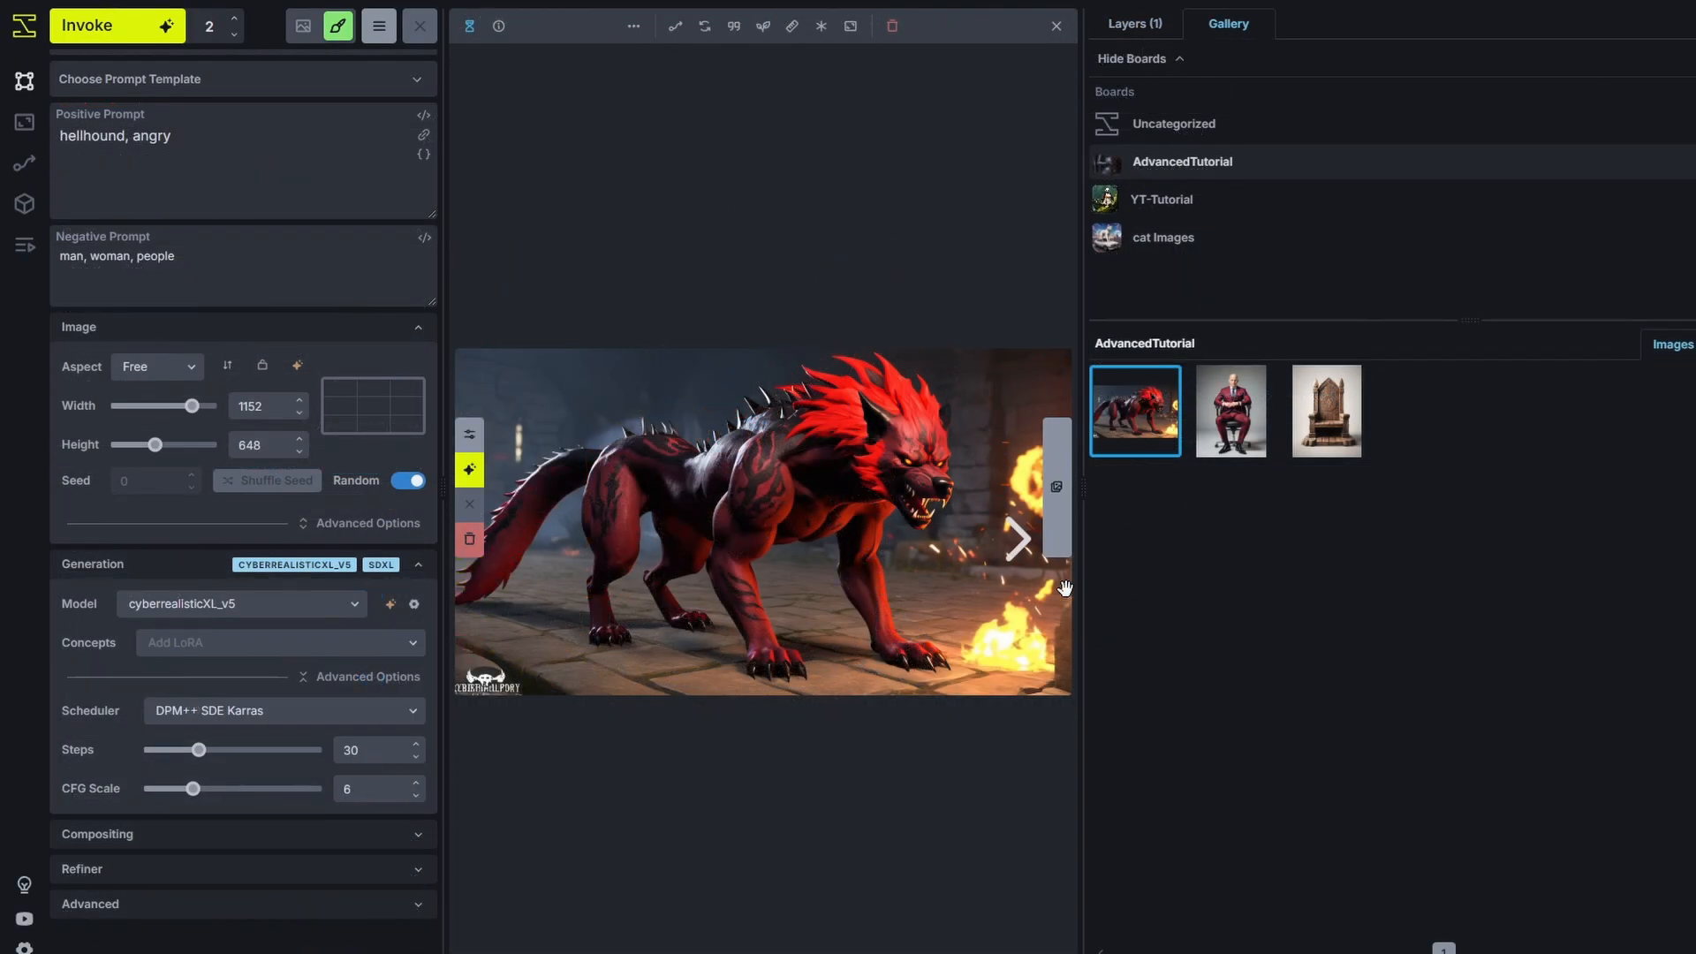
mouse_move(652, 507)
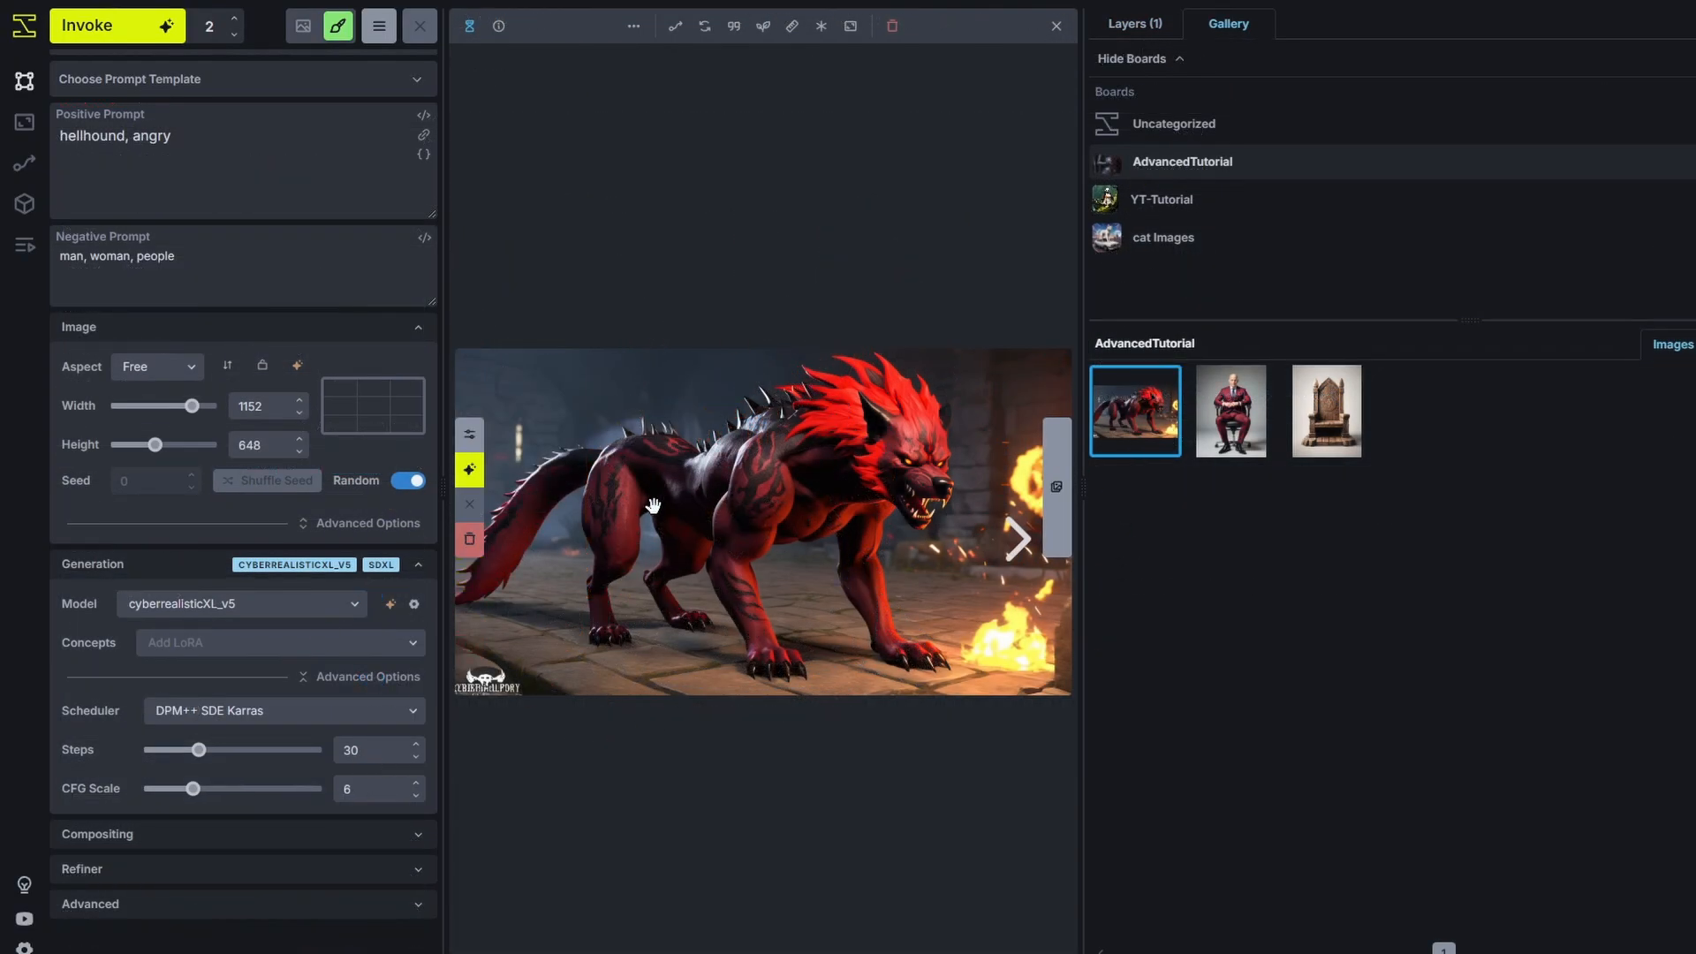
mouse_move(302, 74)
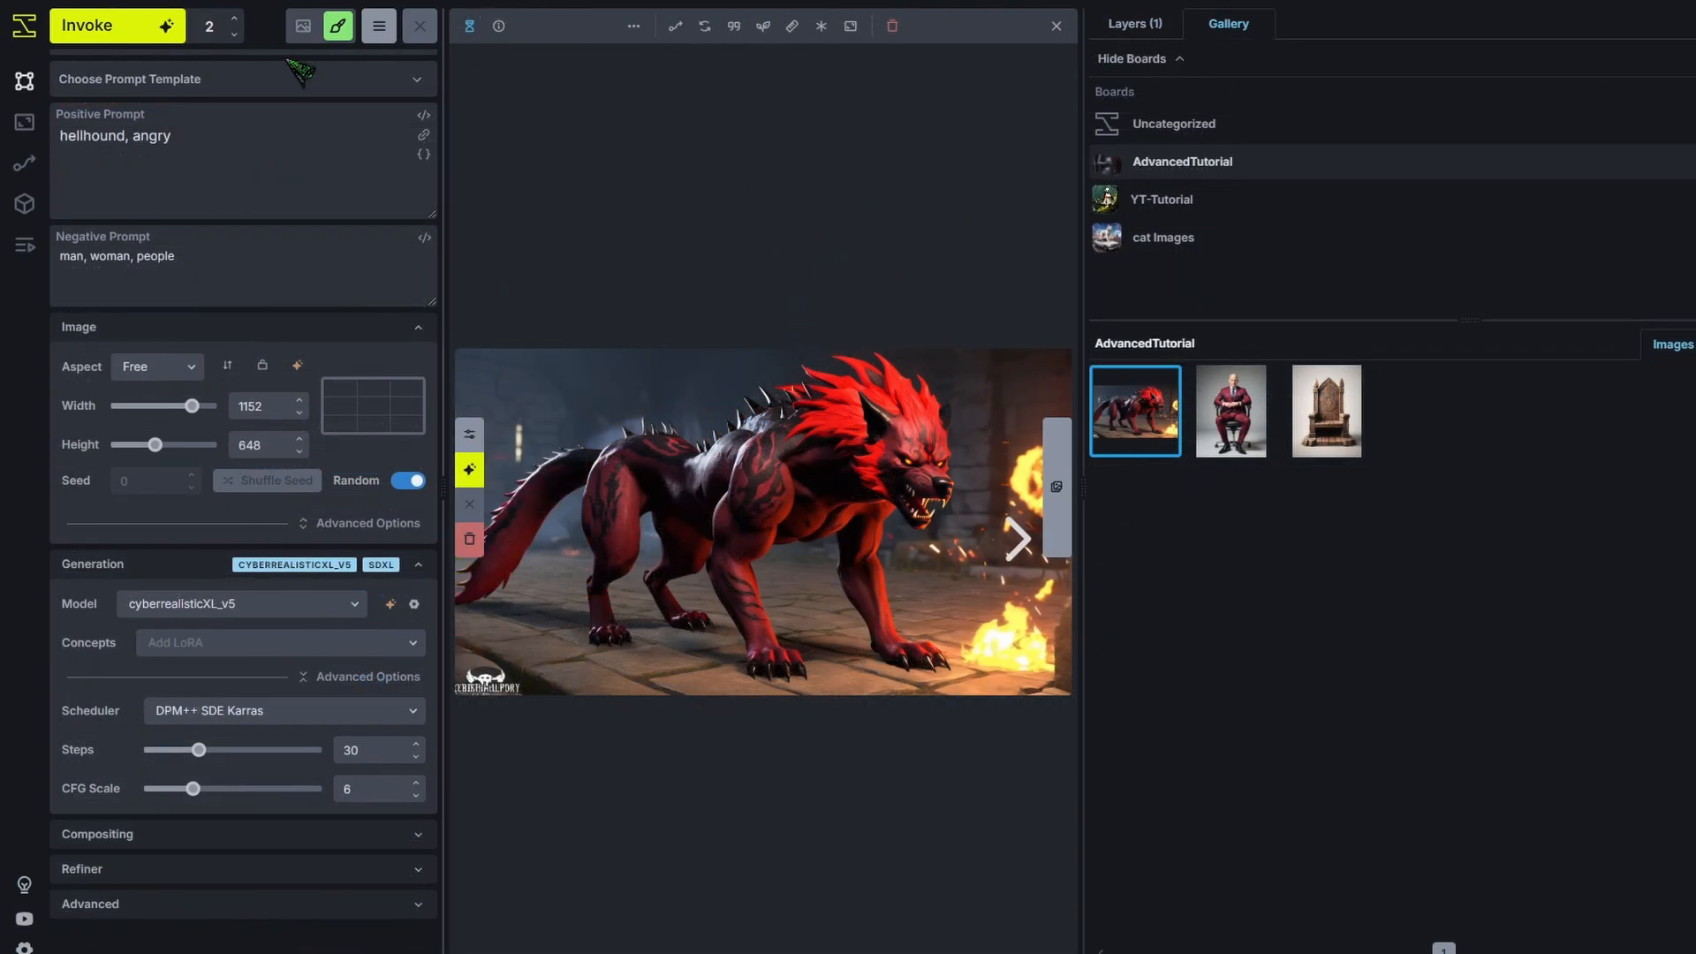
triple_click(115, 136)
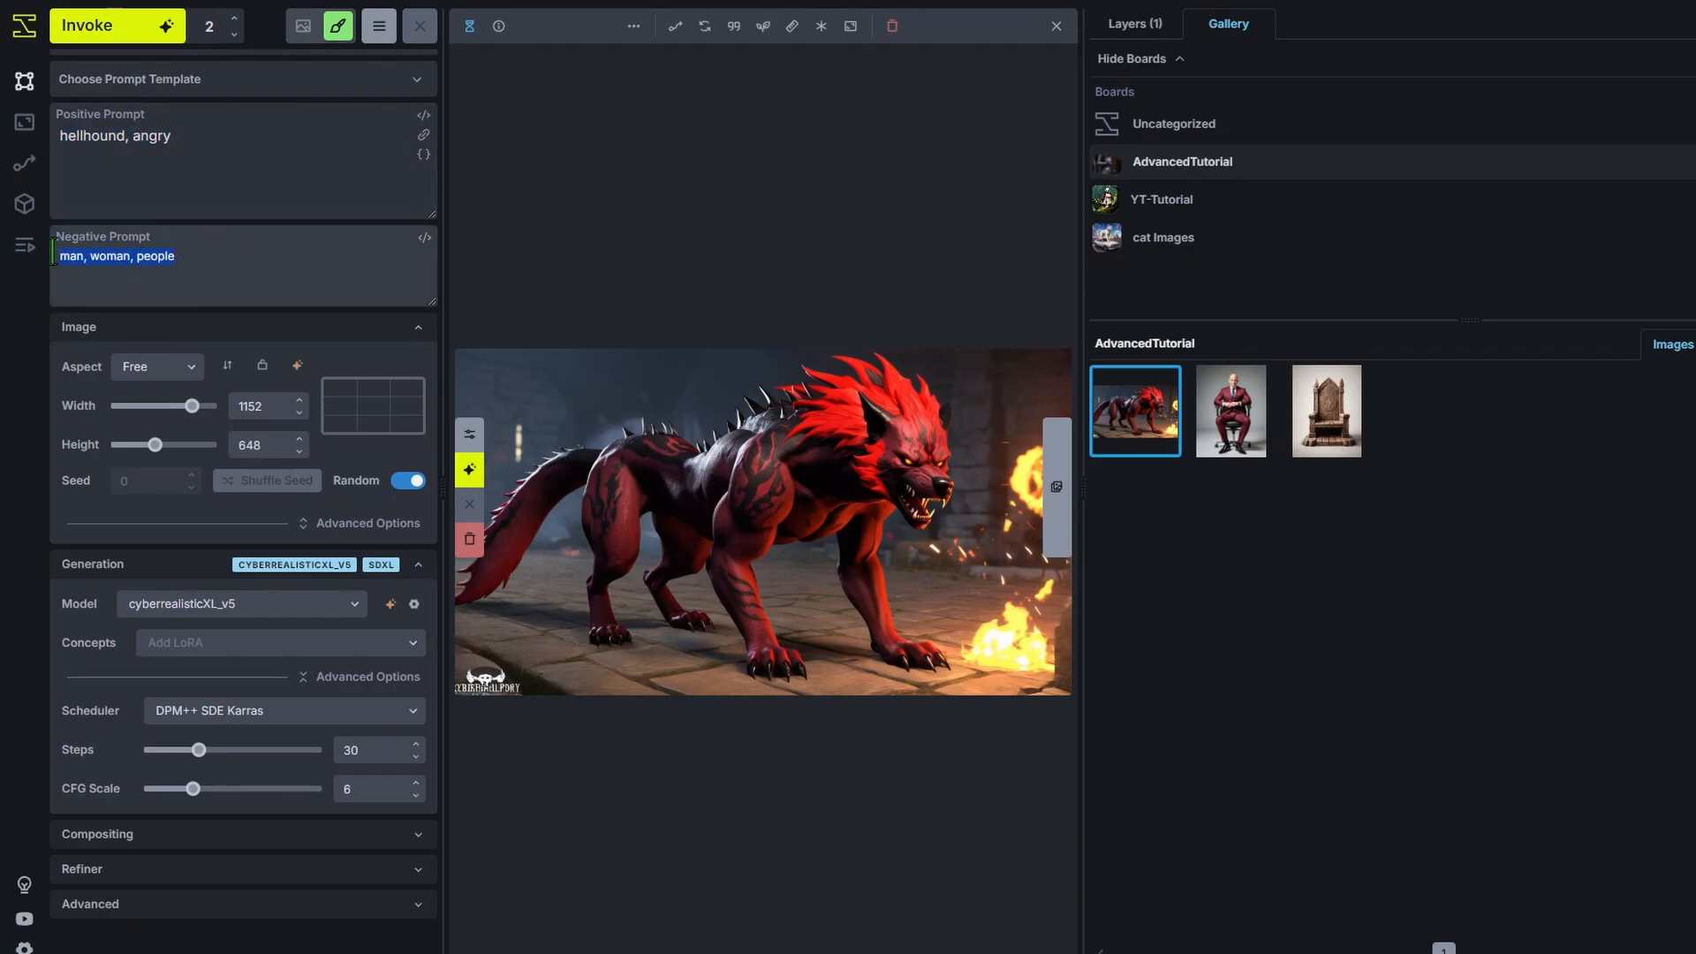
mouse_move(1060, 56)
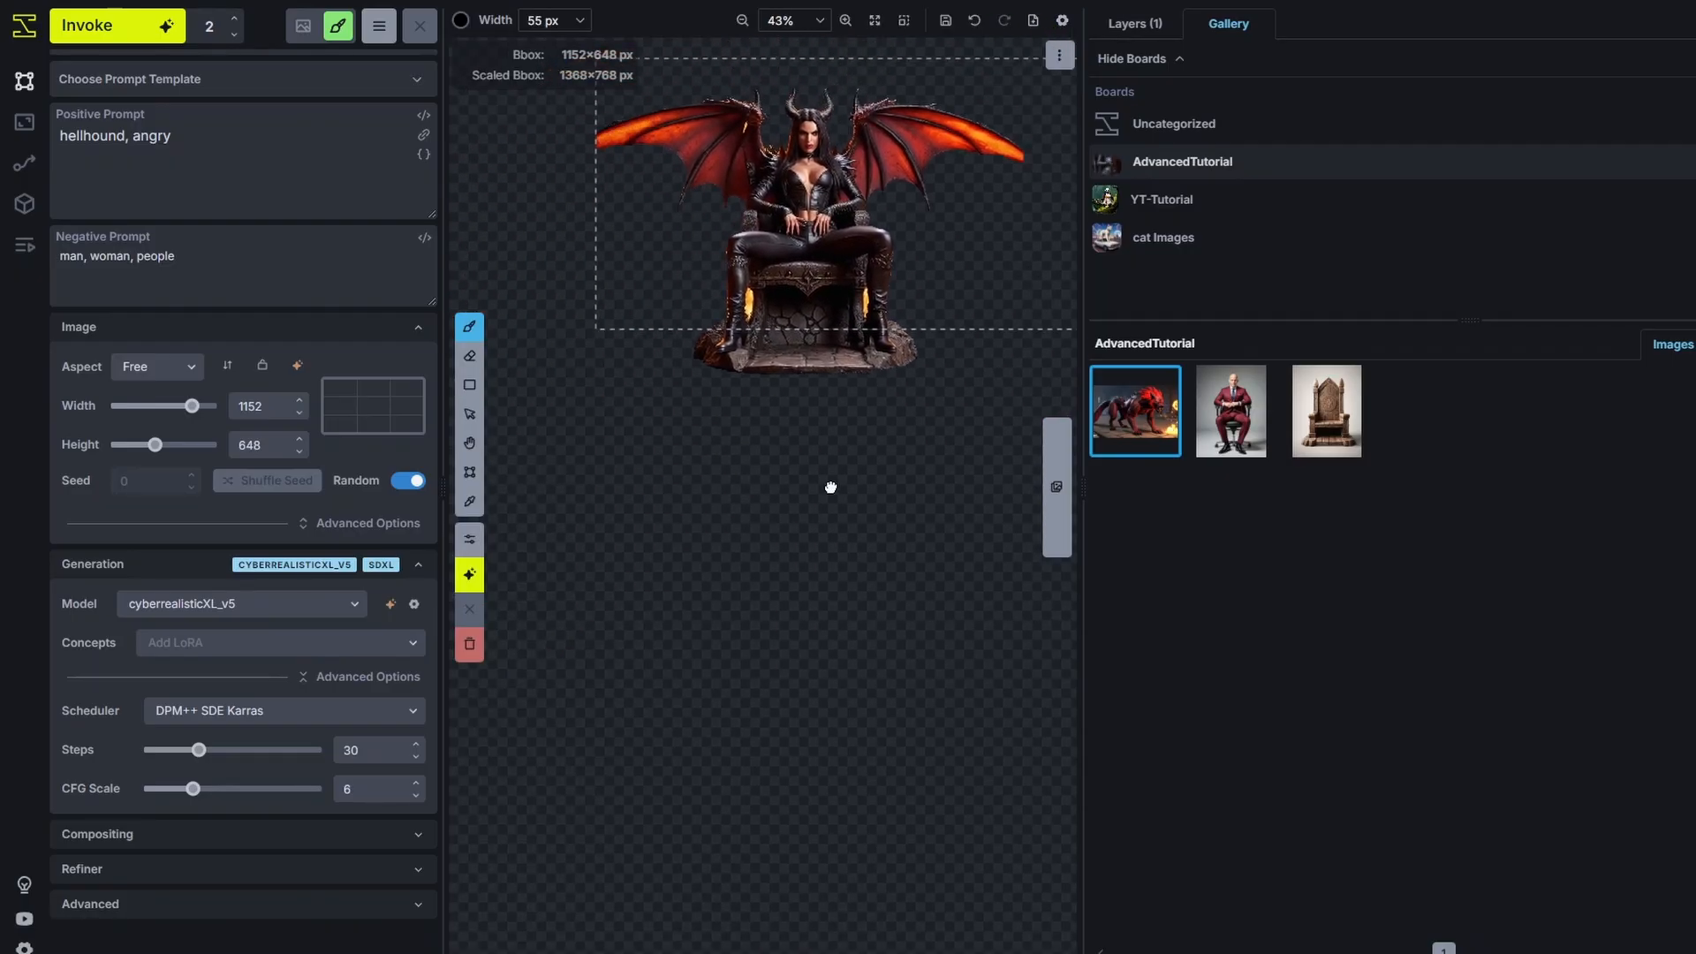
Keep the Free aspect ratio and drop the hellhound onto the canvas below the succubus.
left_click(156, 366)
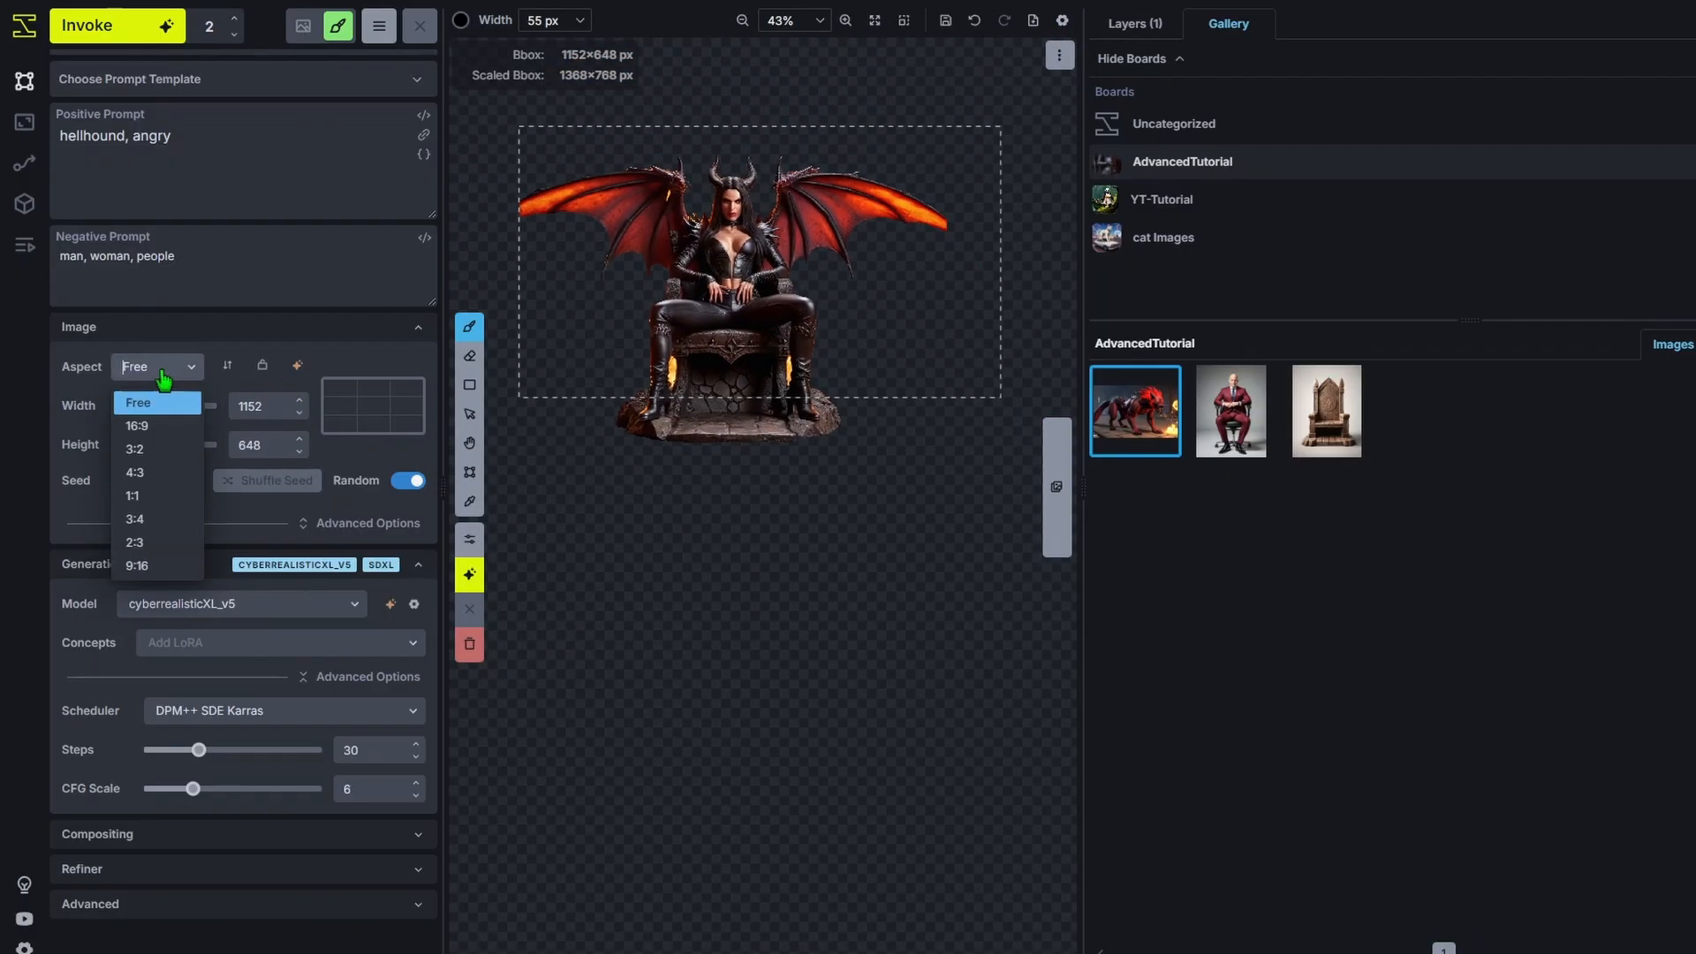
left_click(136, 426)
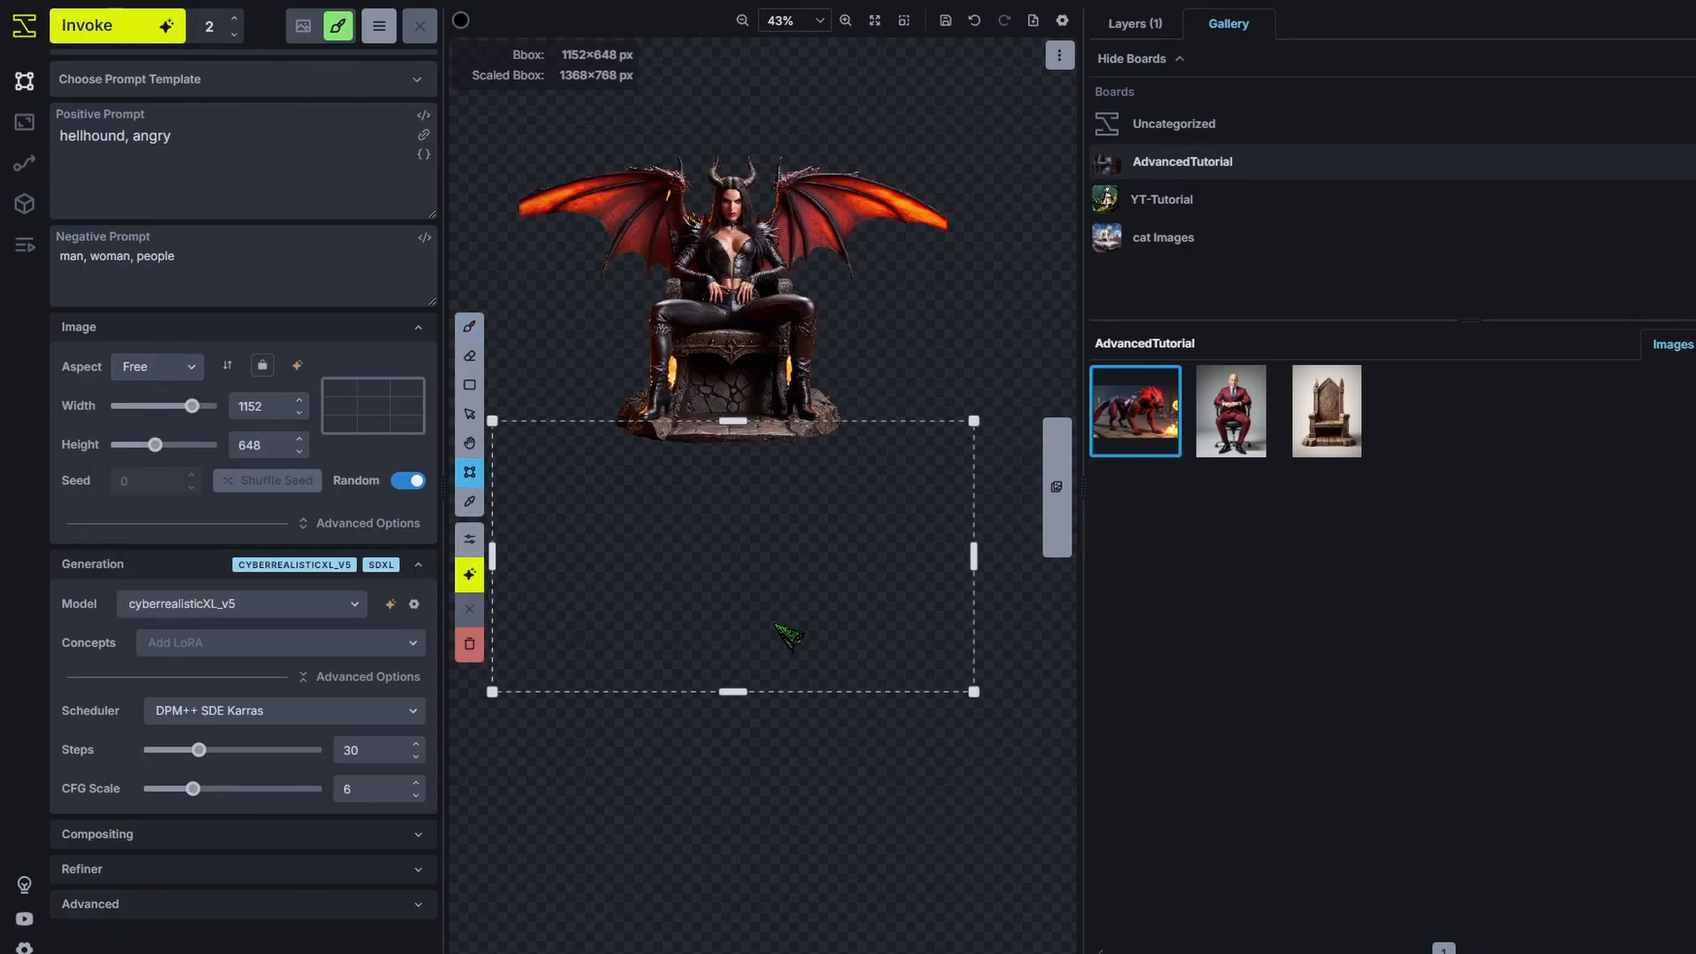
scroll("down", 3)
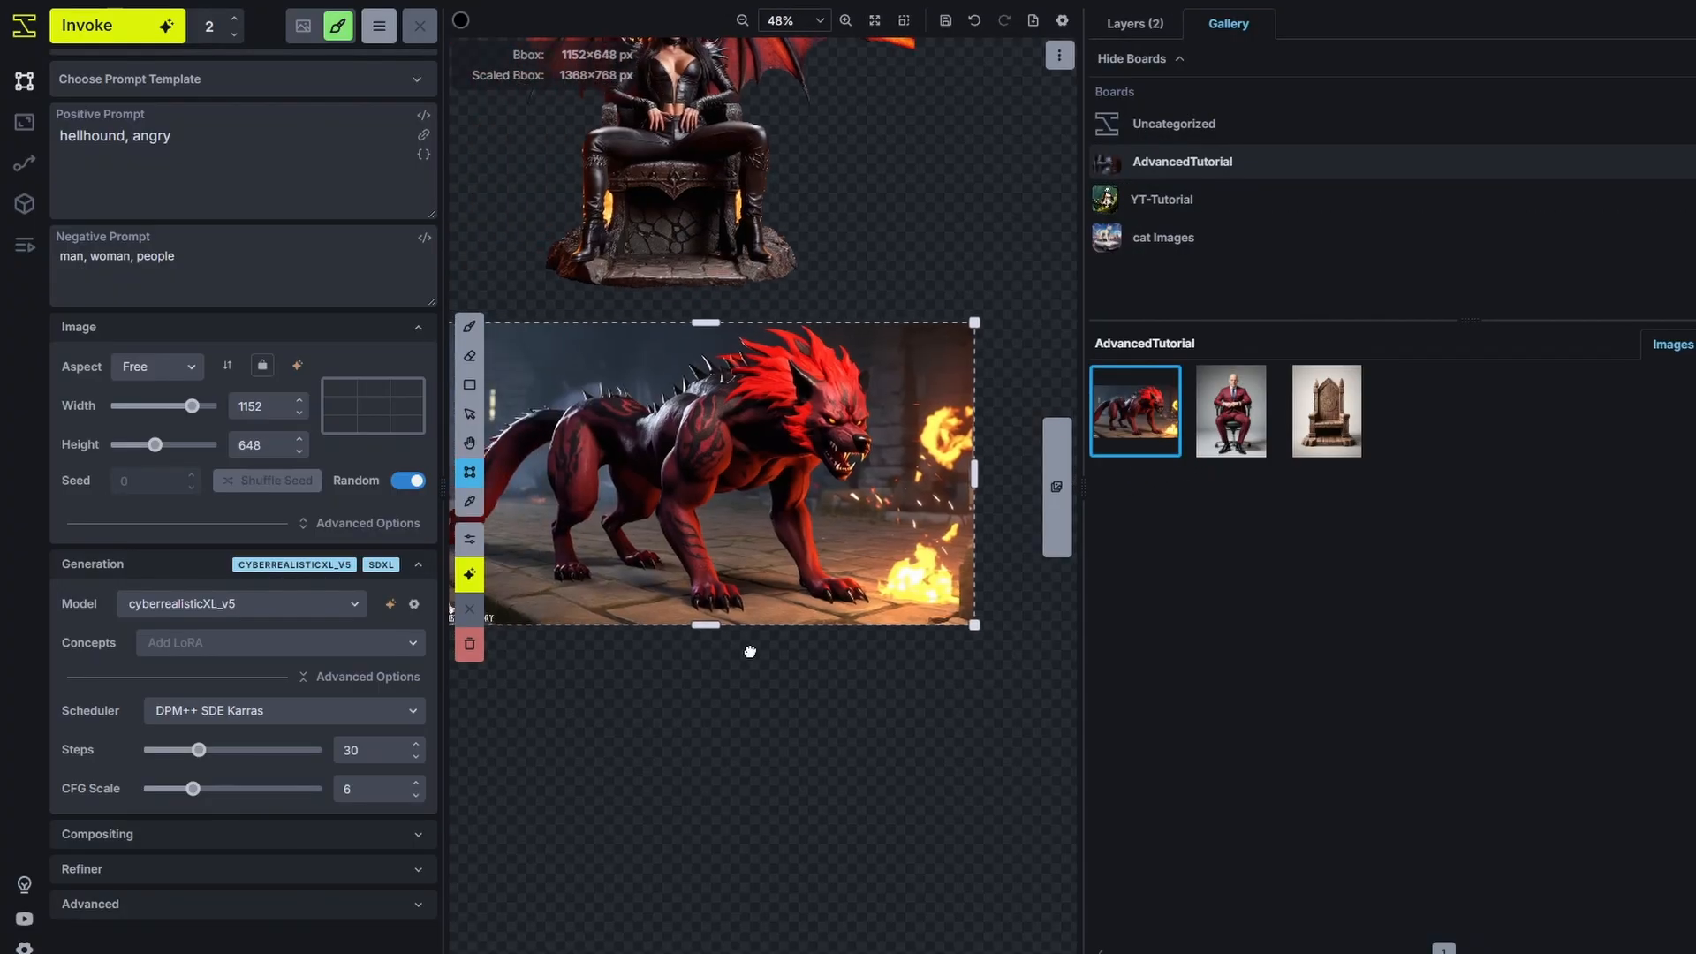
Flip the hellhound raster layer horizontally so the beast faces left.
left_click(1134, 23)
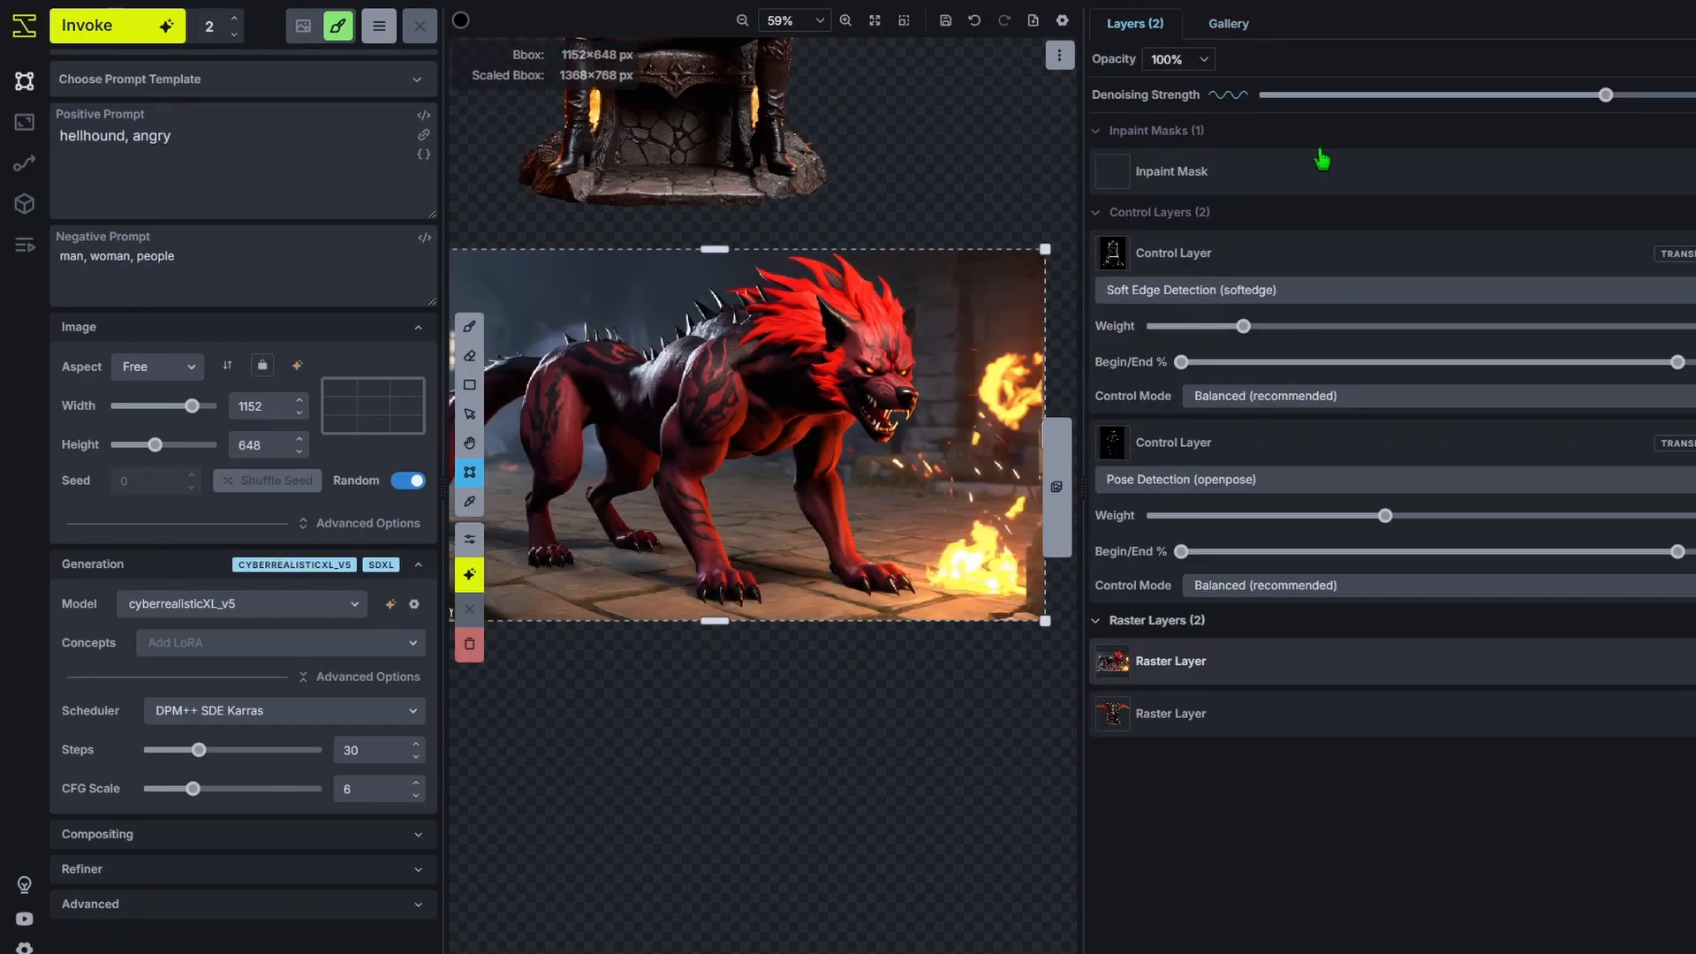
mouse_move(1254, 677)
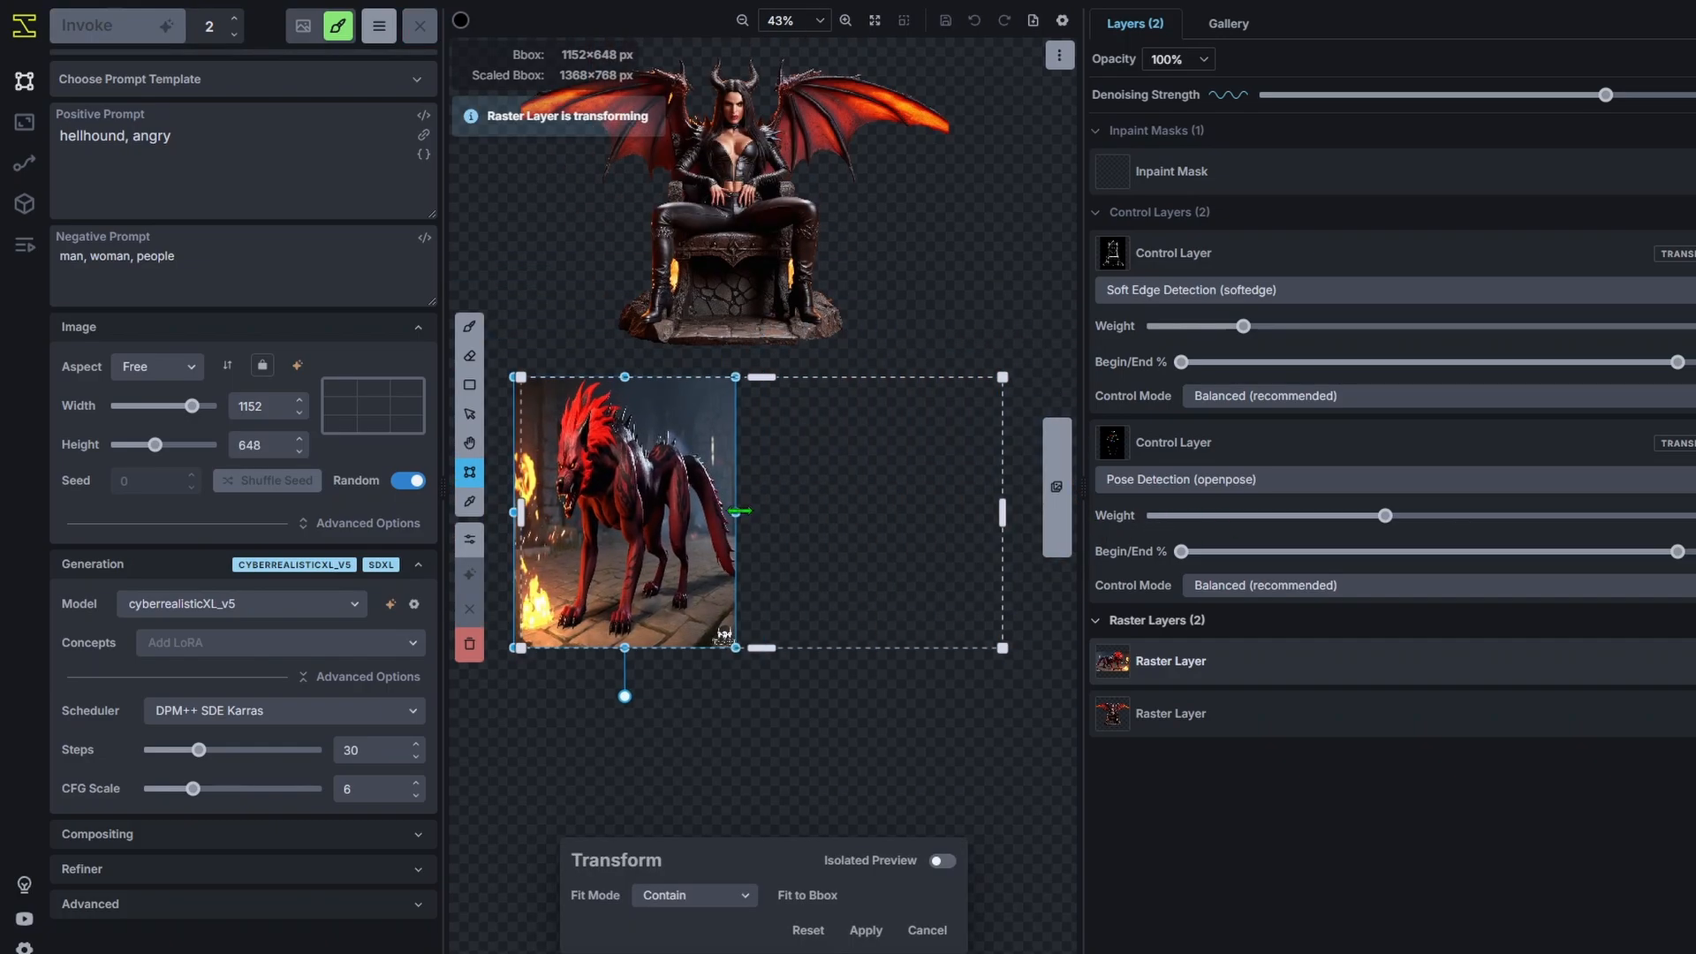
scroll("up", 3)
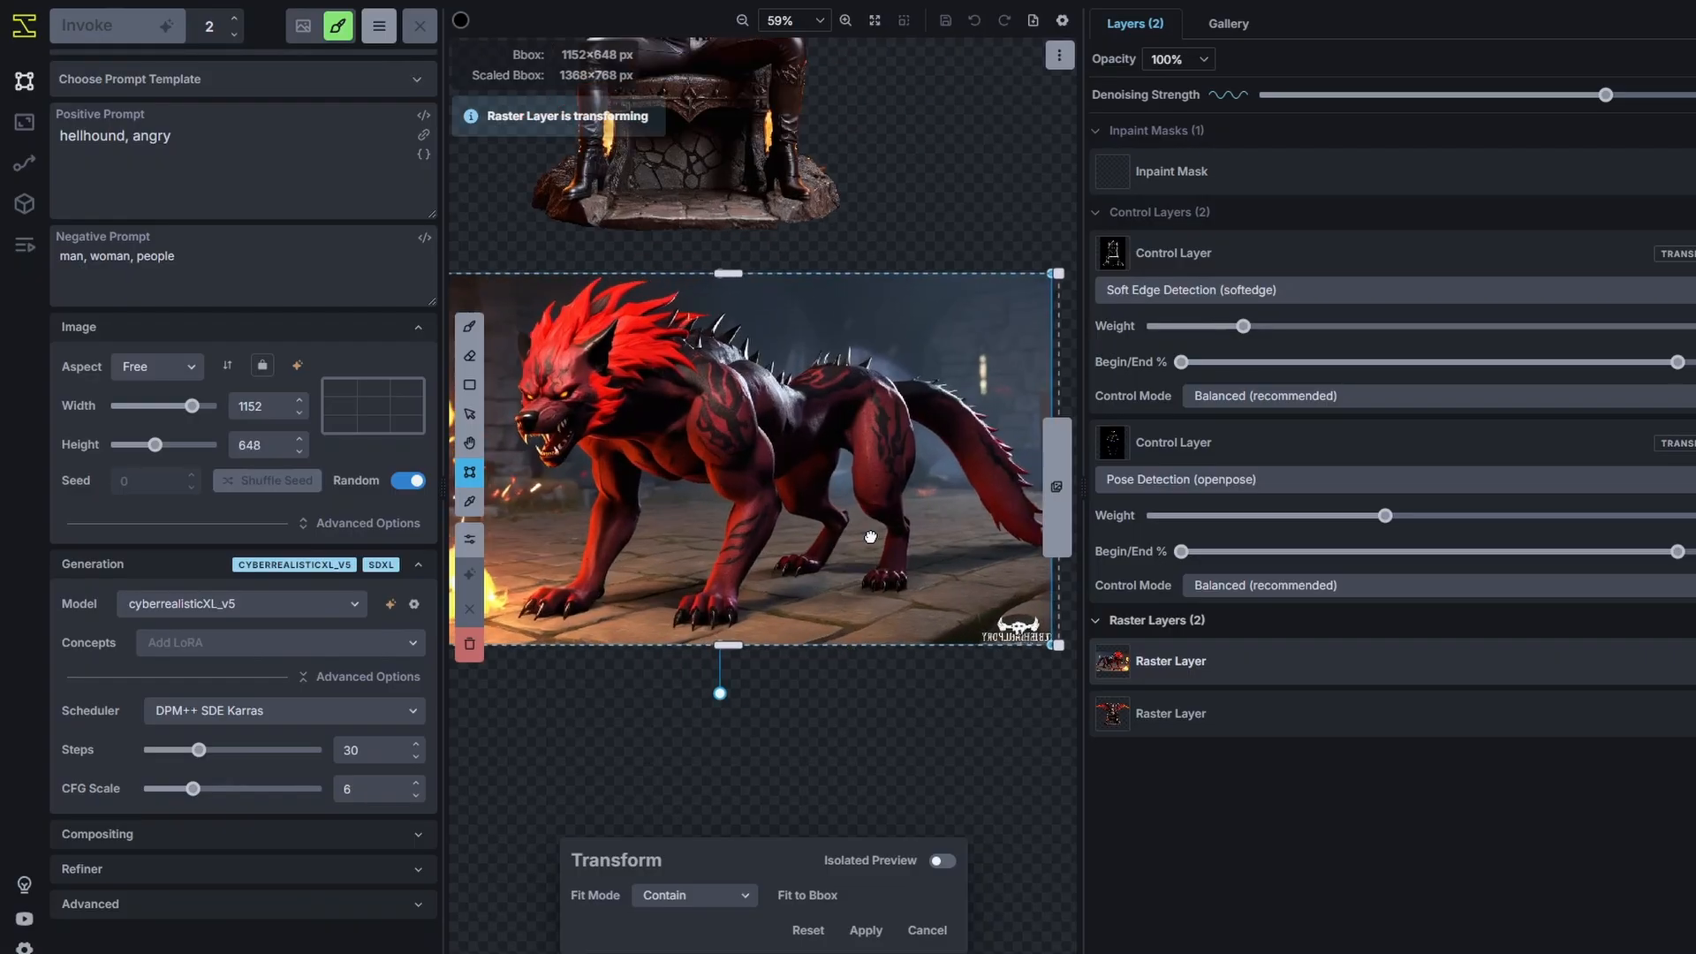
scroll("down", 3)
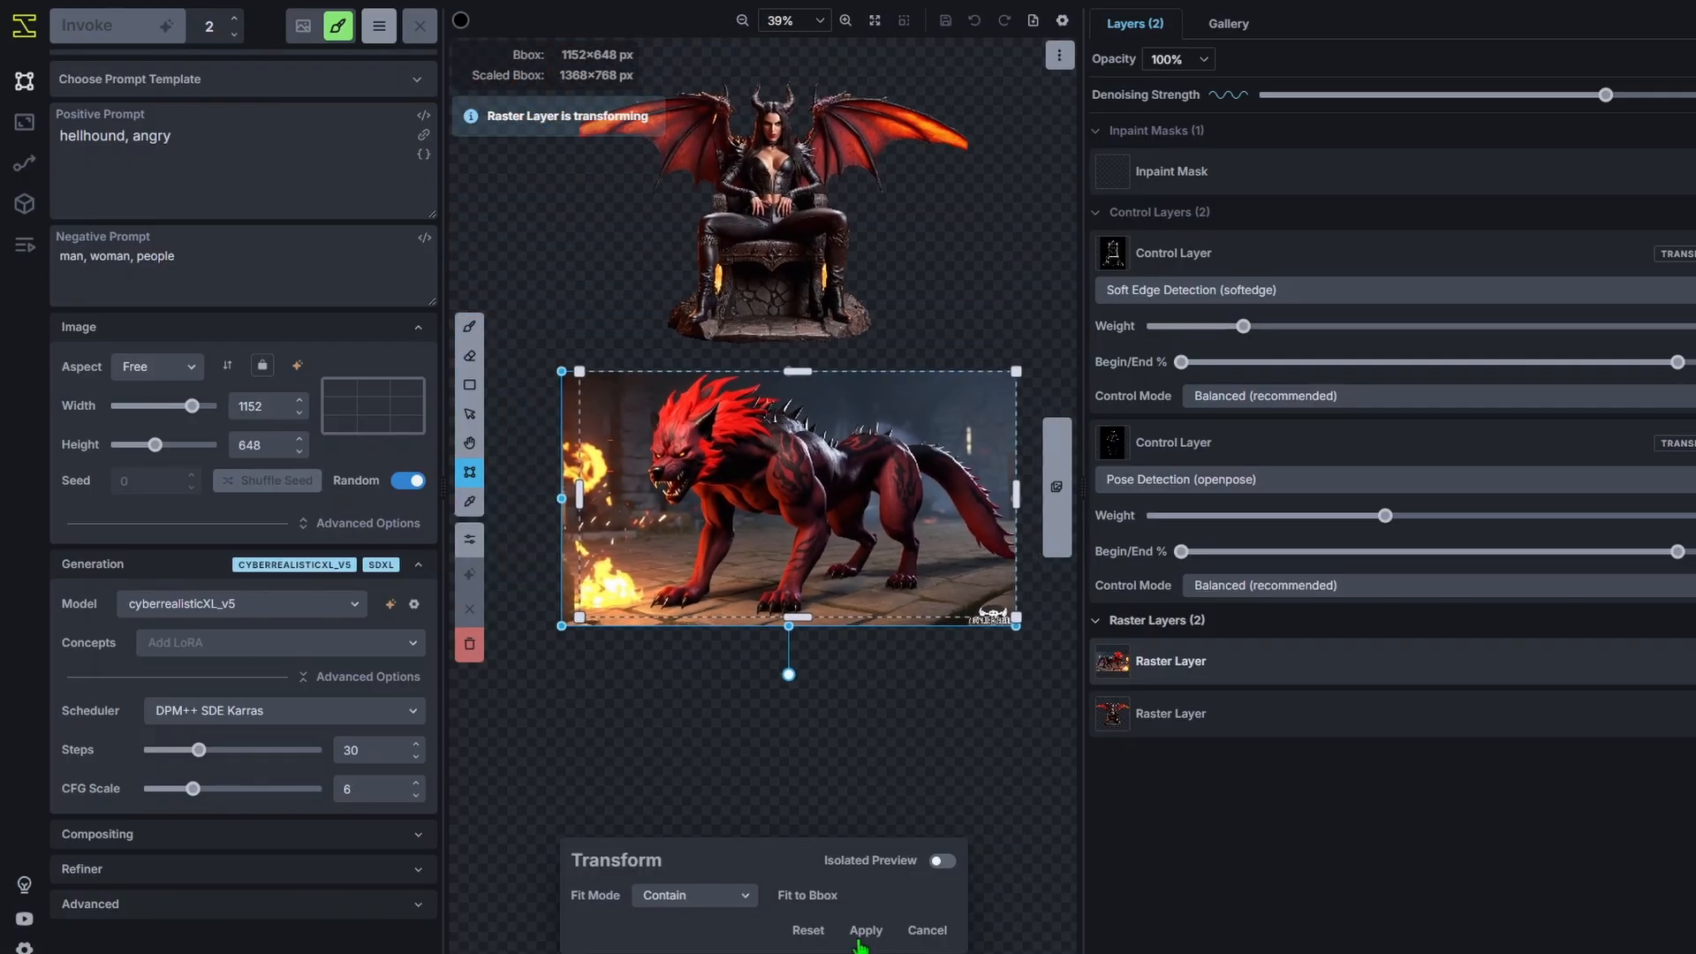
Apply the mirrored hellhound, then shrink the succubus and throne to sit in front of it.
left_click(864, 931)
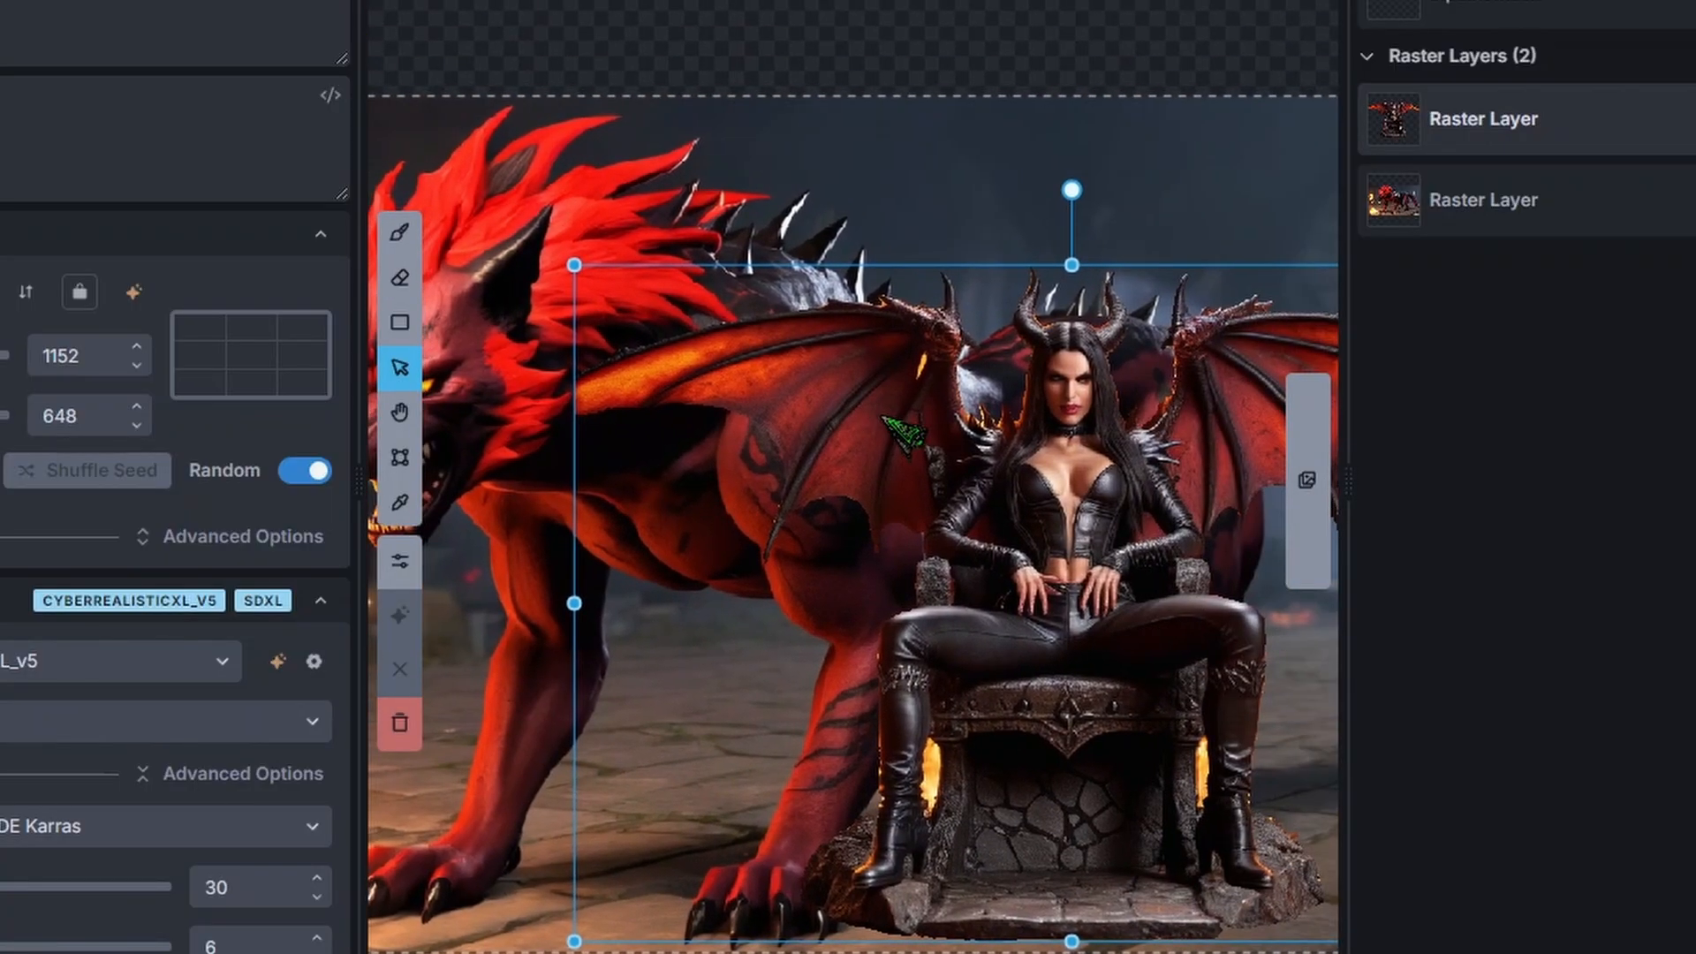
left_click_drag(573, 270, 525, 355)
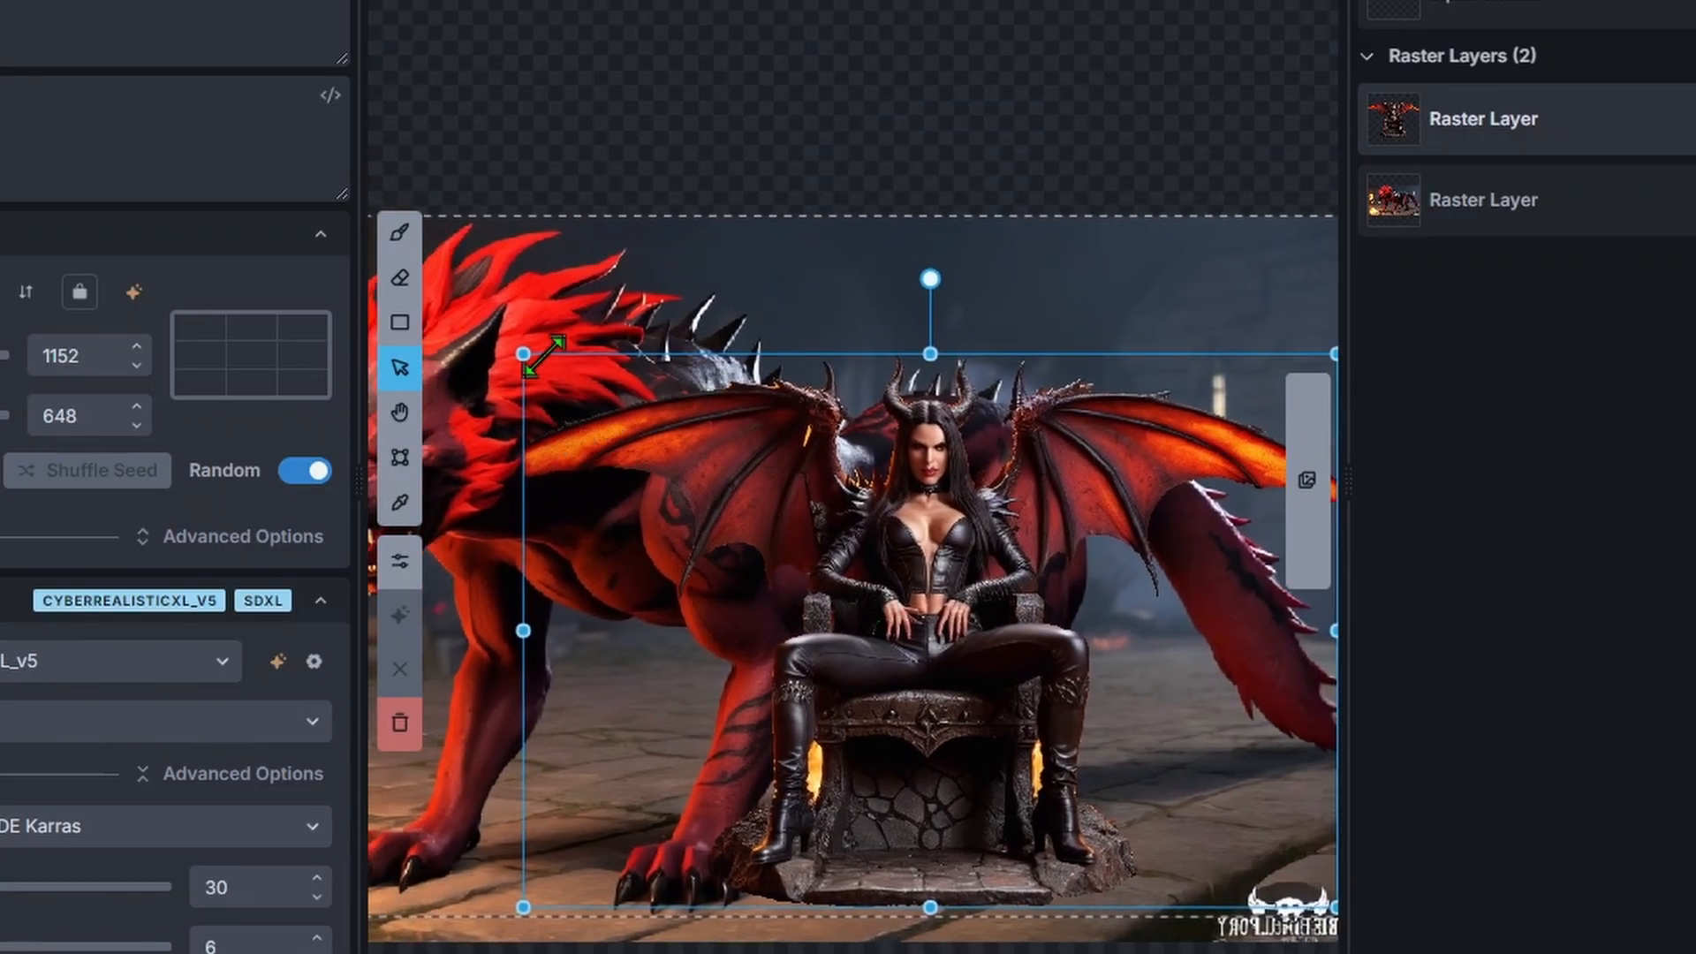
left_click(400, 615)
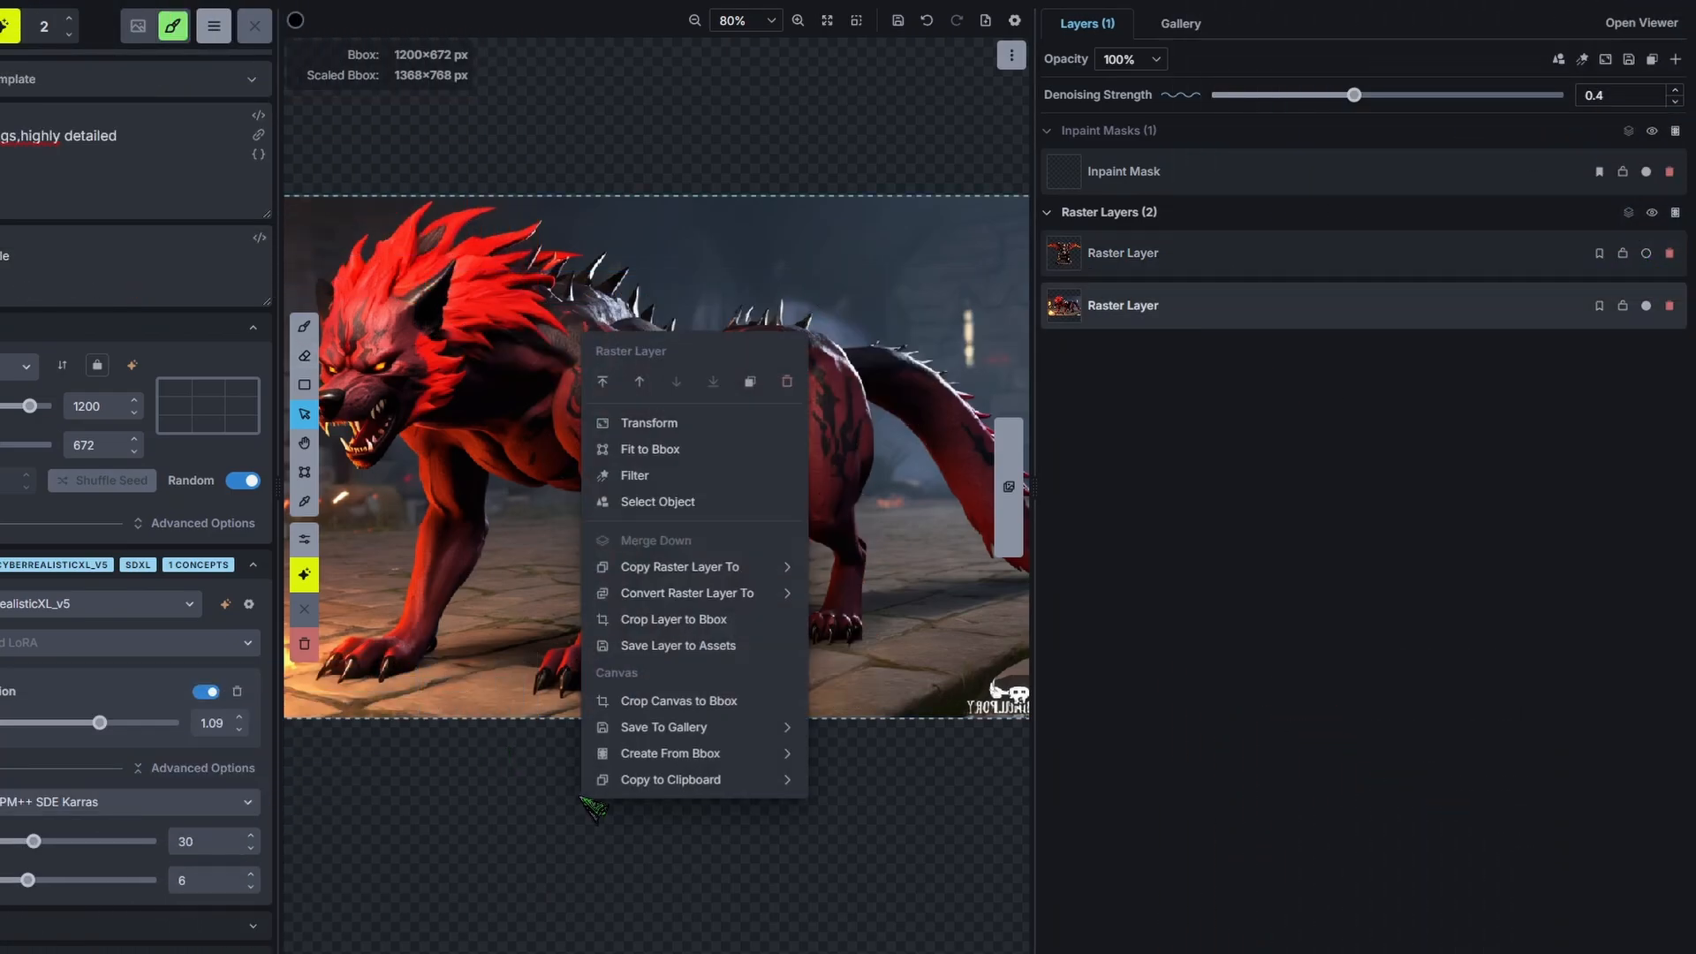
mouse_move(657, 500)
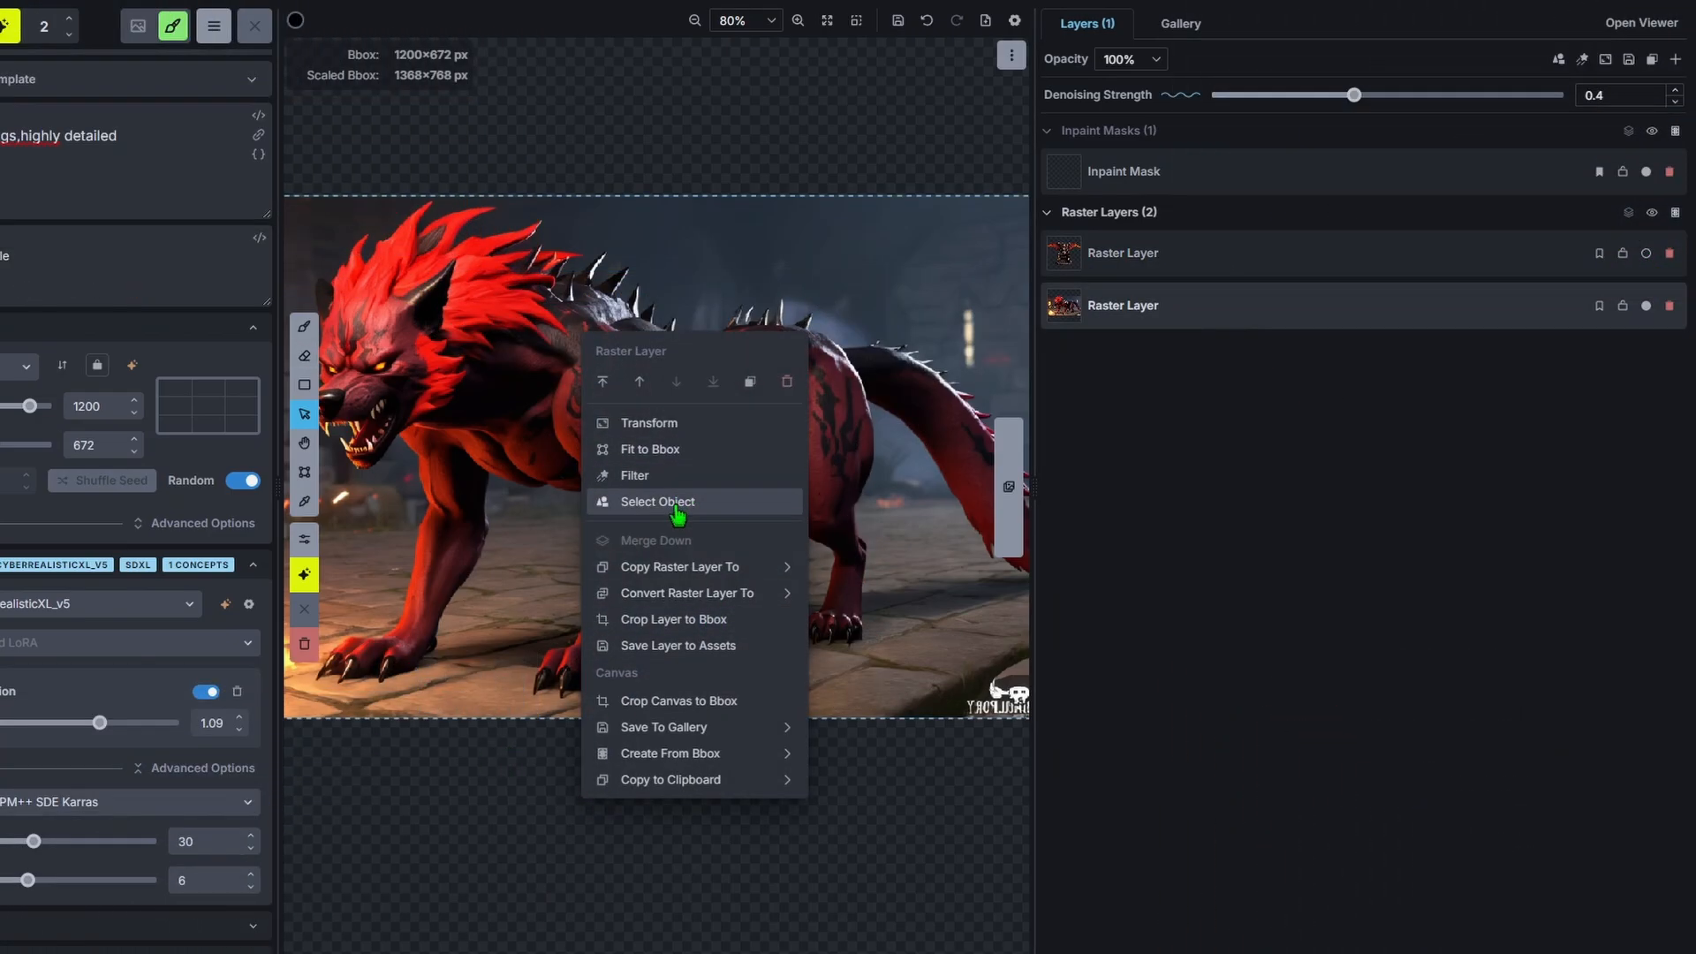
Select the hellhound with include points and save it as New Regional Guidance.
left_click(655, 500)
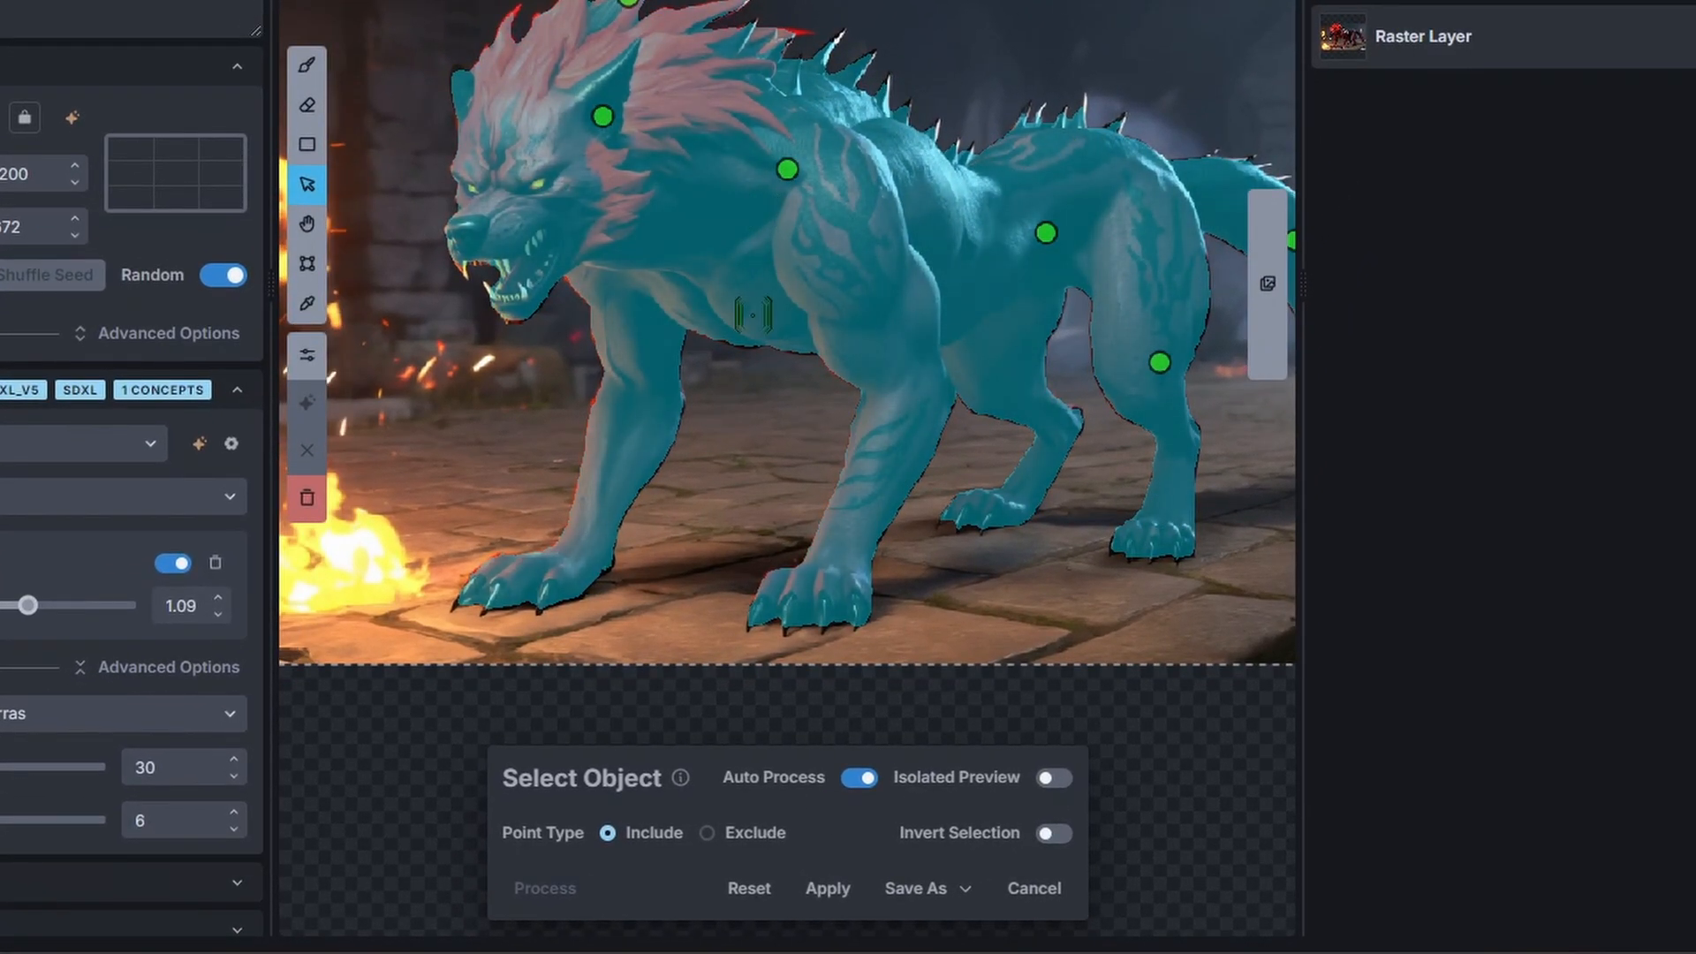
left_click(915, 888)
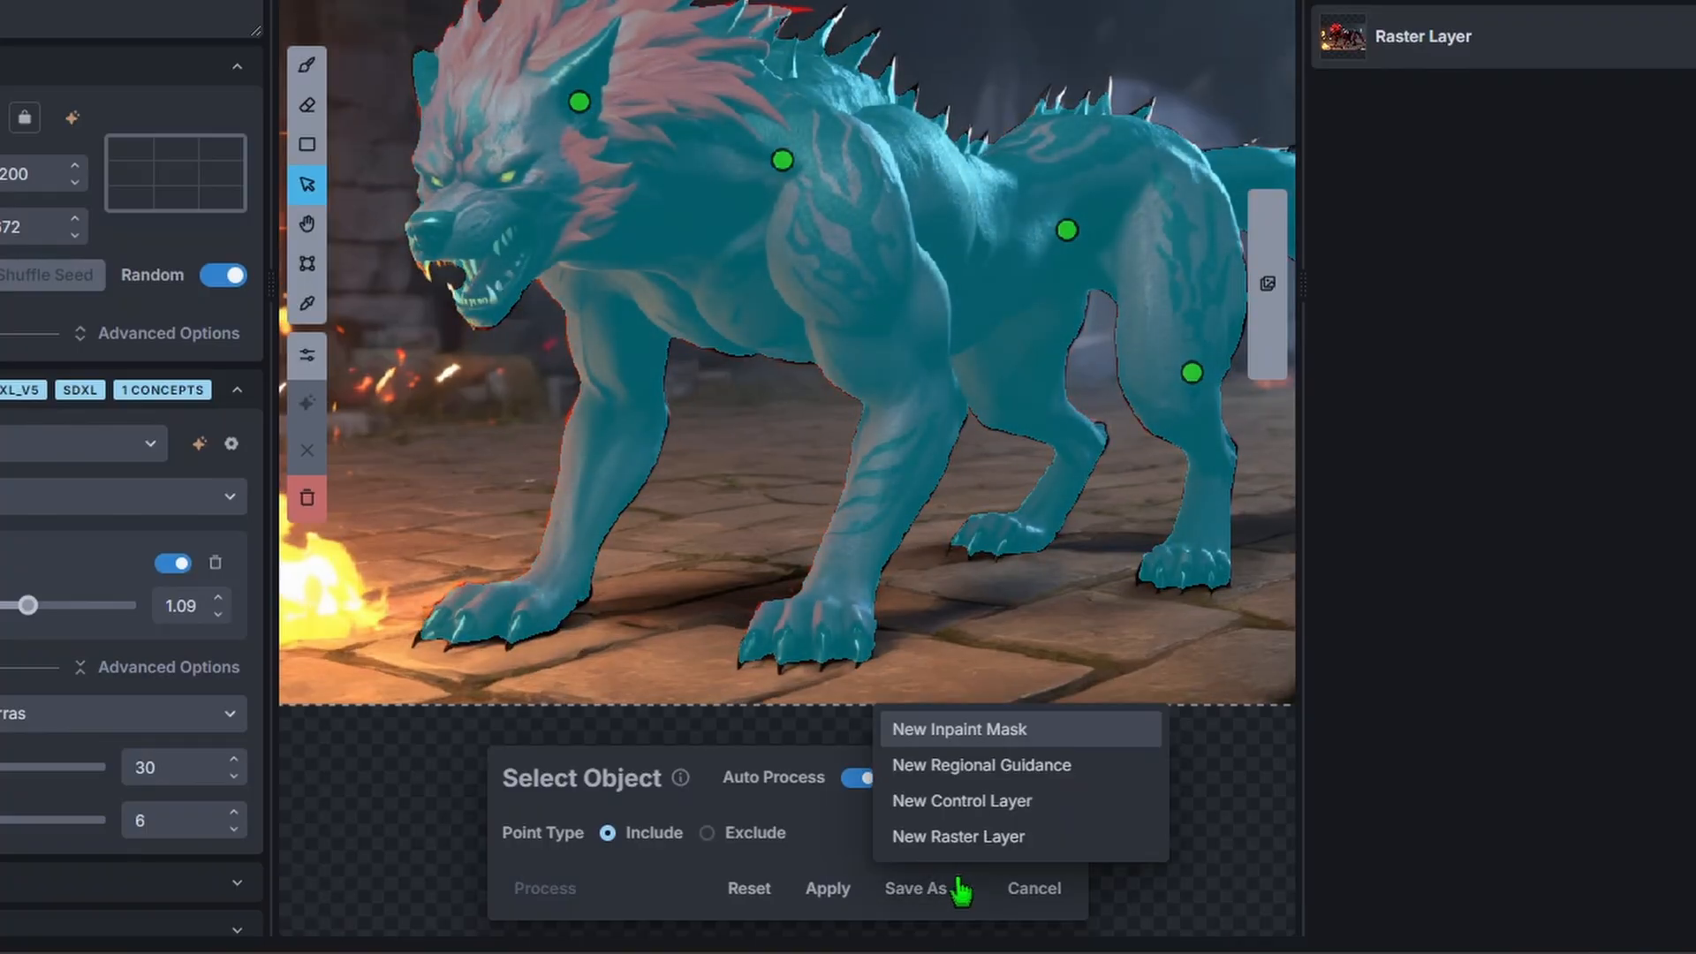
mouse_move(1132, 758)
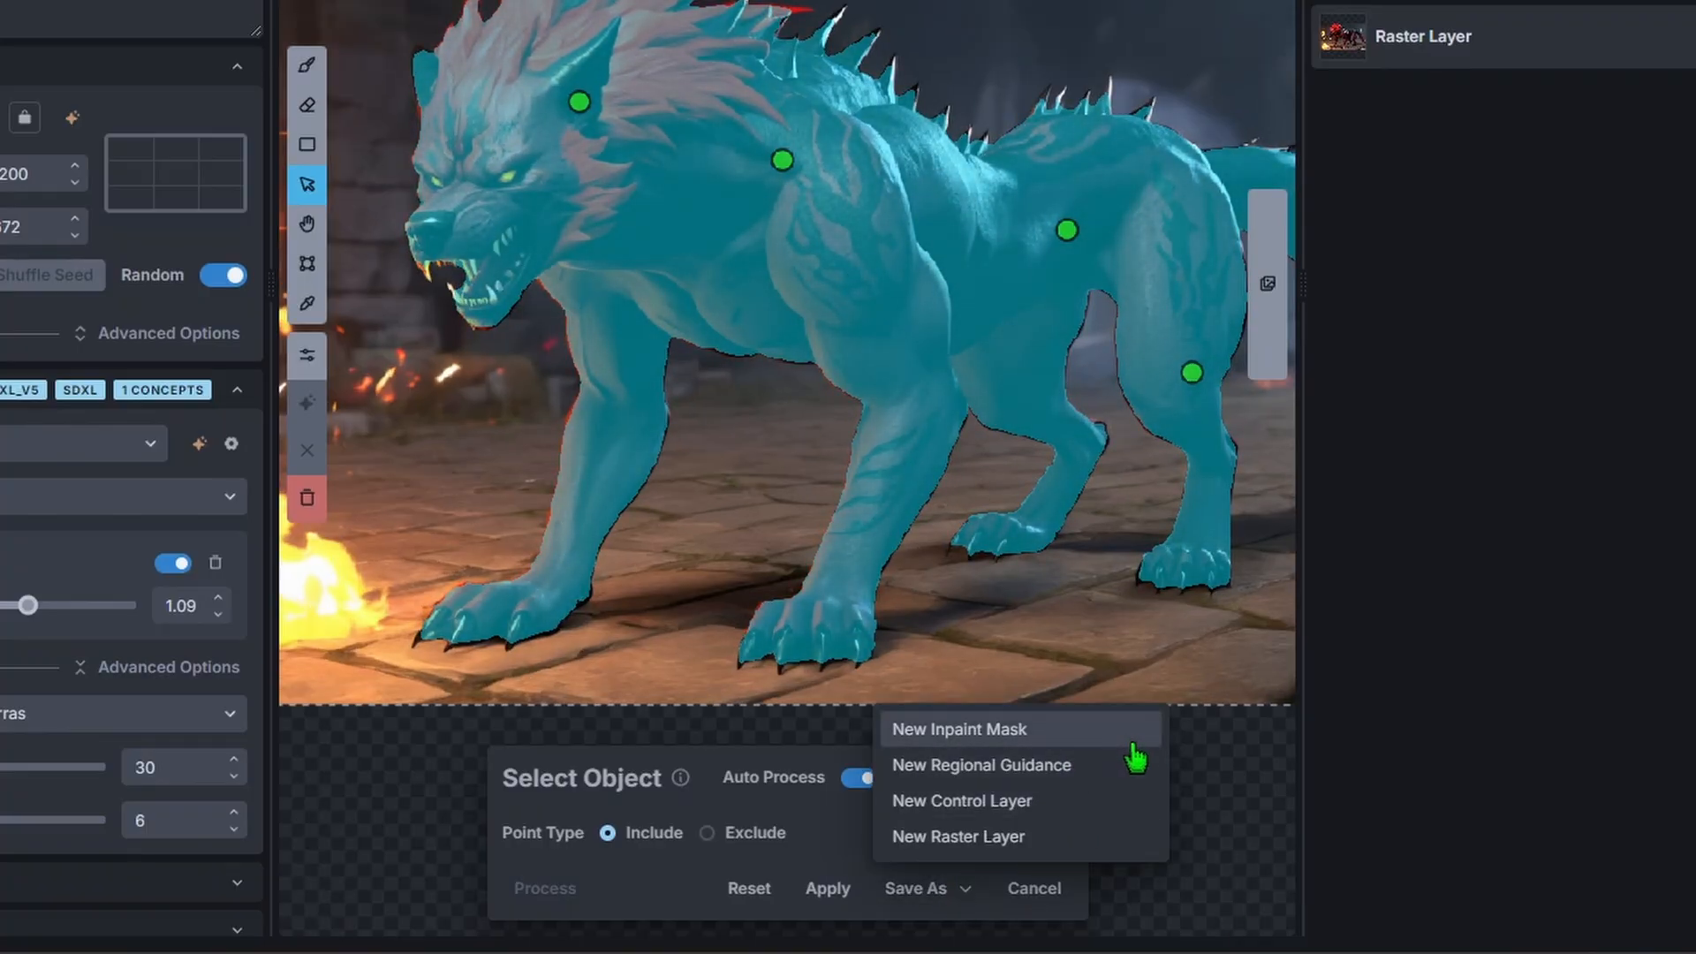
mouse_move(1076, 779)
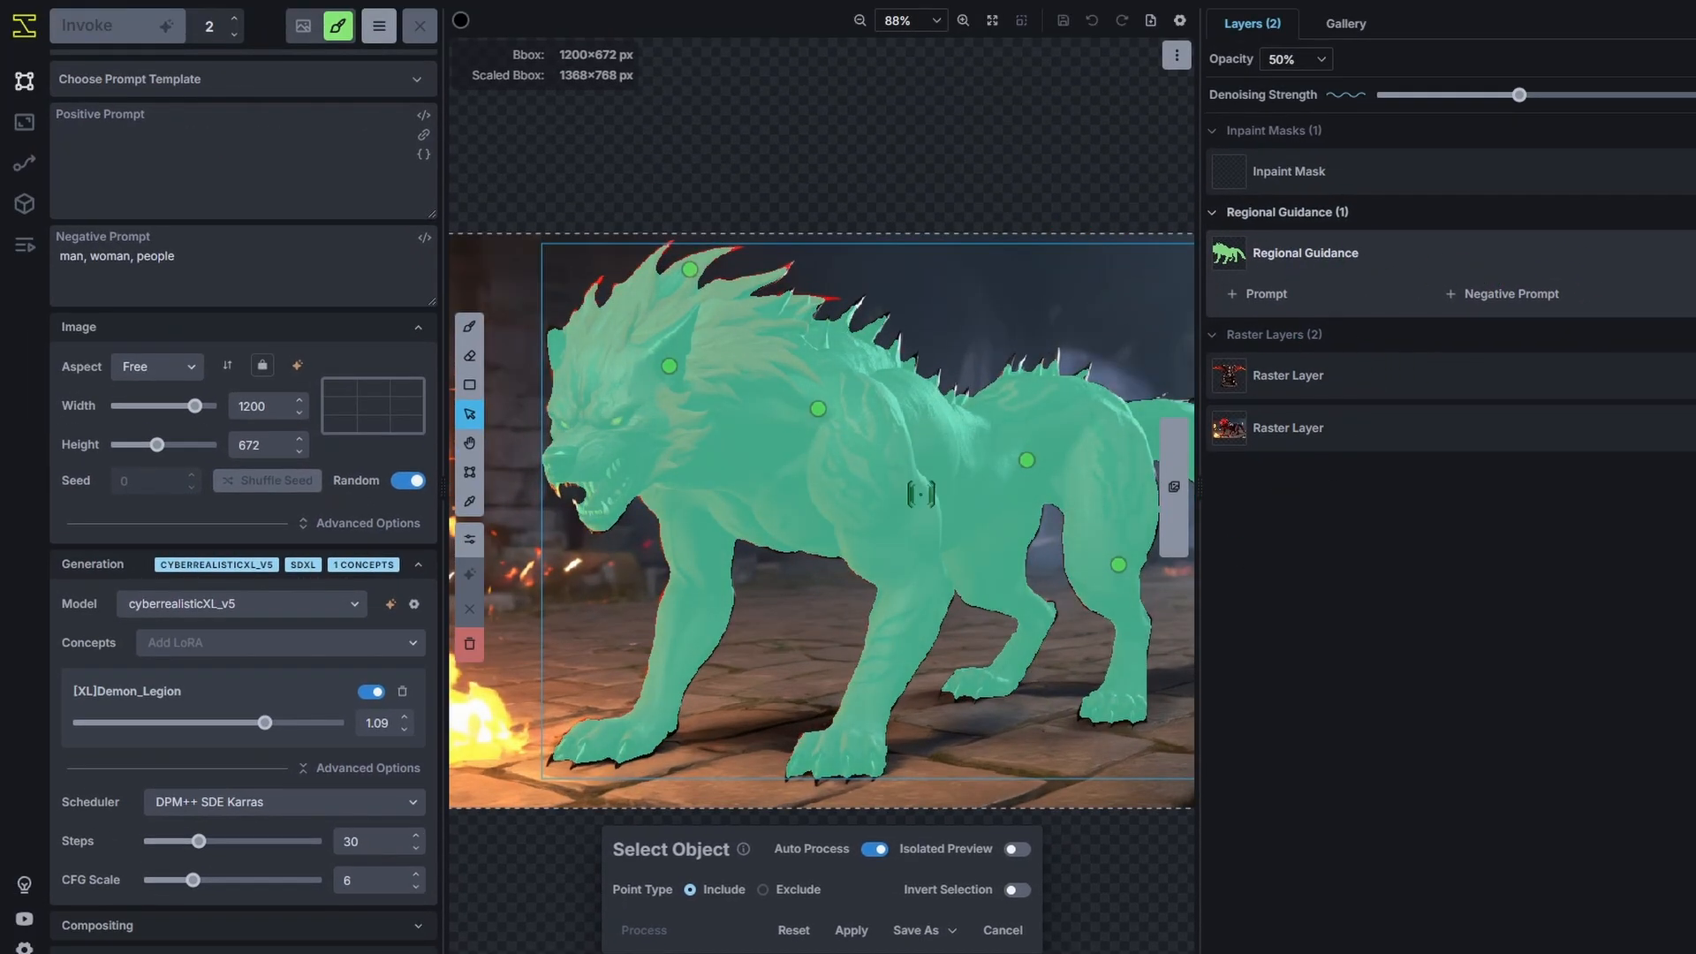
Add the positive prompt 'hellhound, angry' to the hellhound's regional guidance.
left_click(1257, 293)
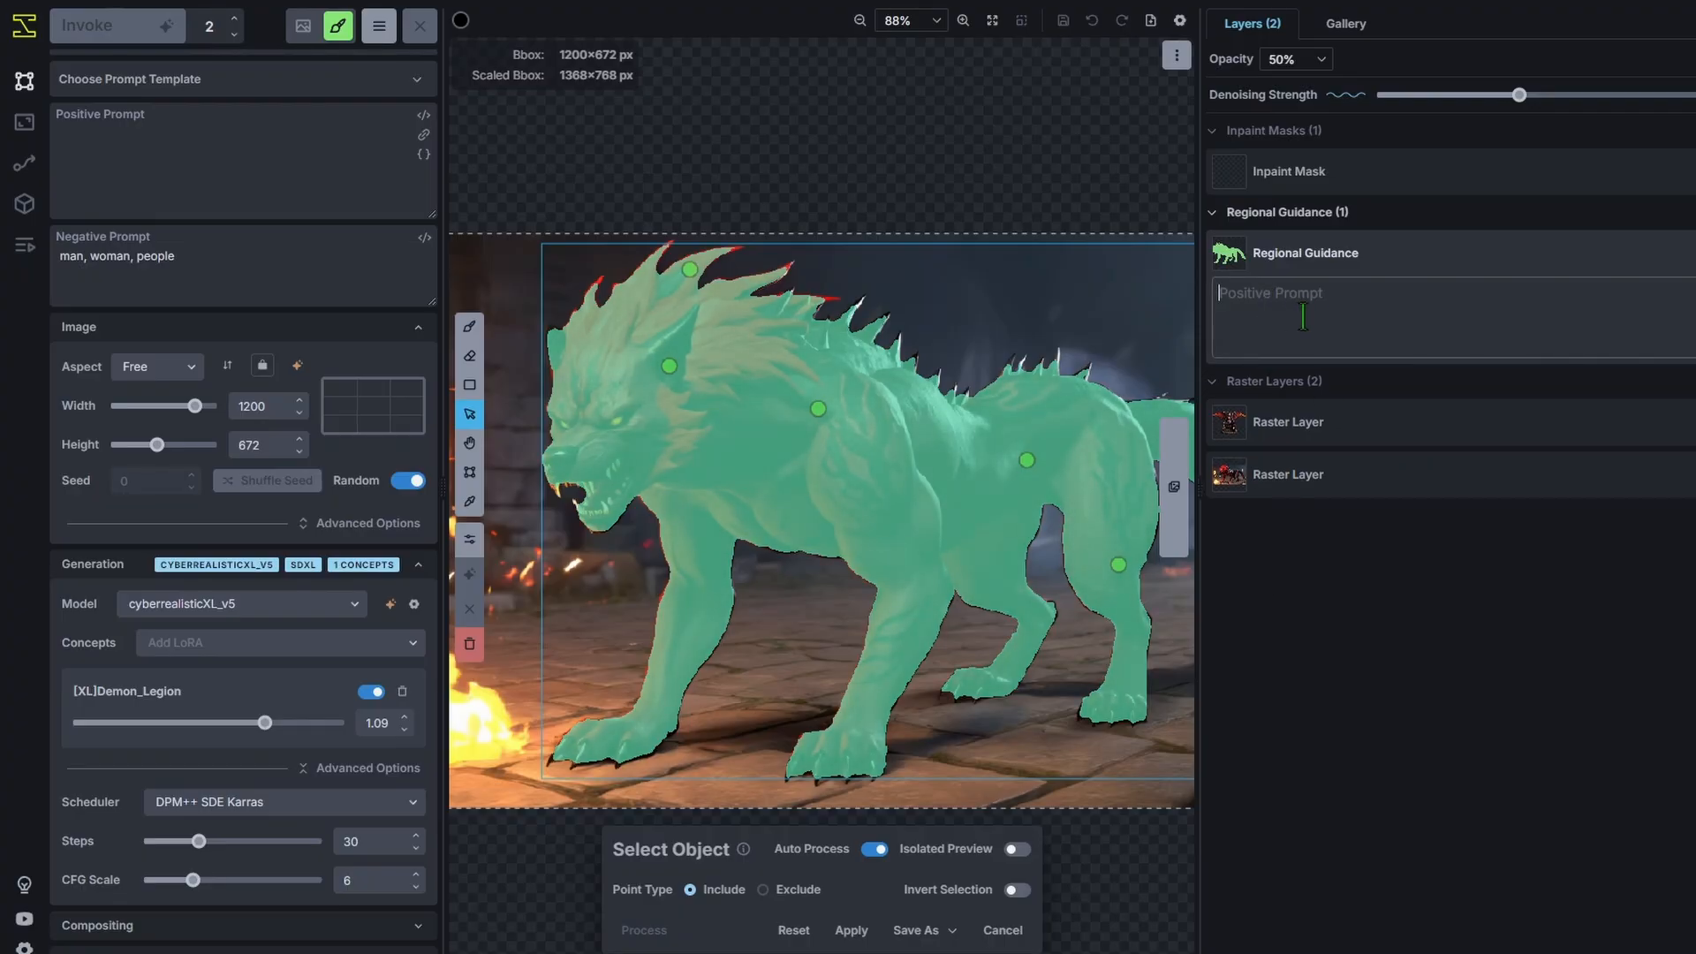
type("hellhound a")
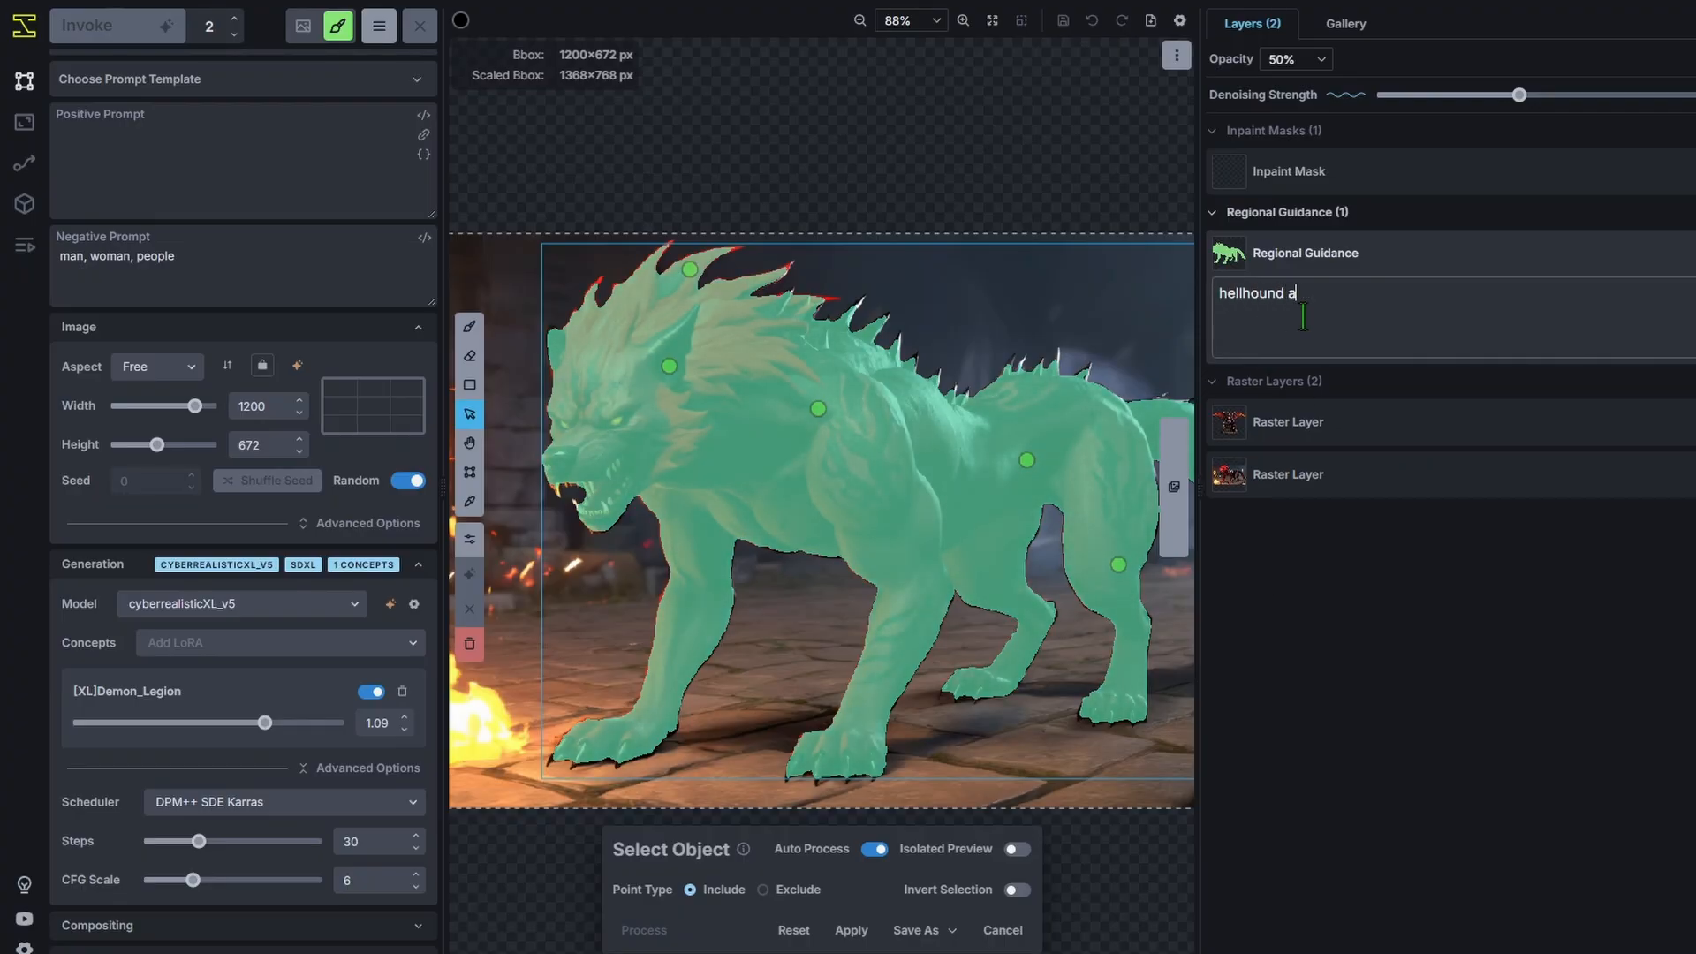
type("ngry")
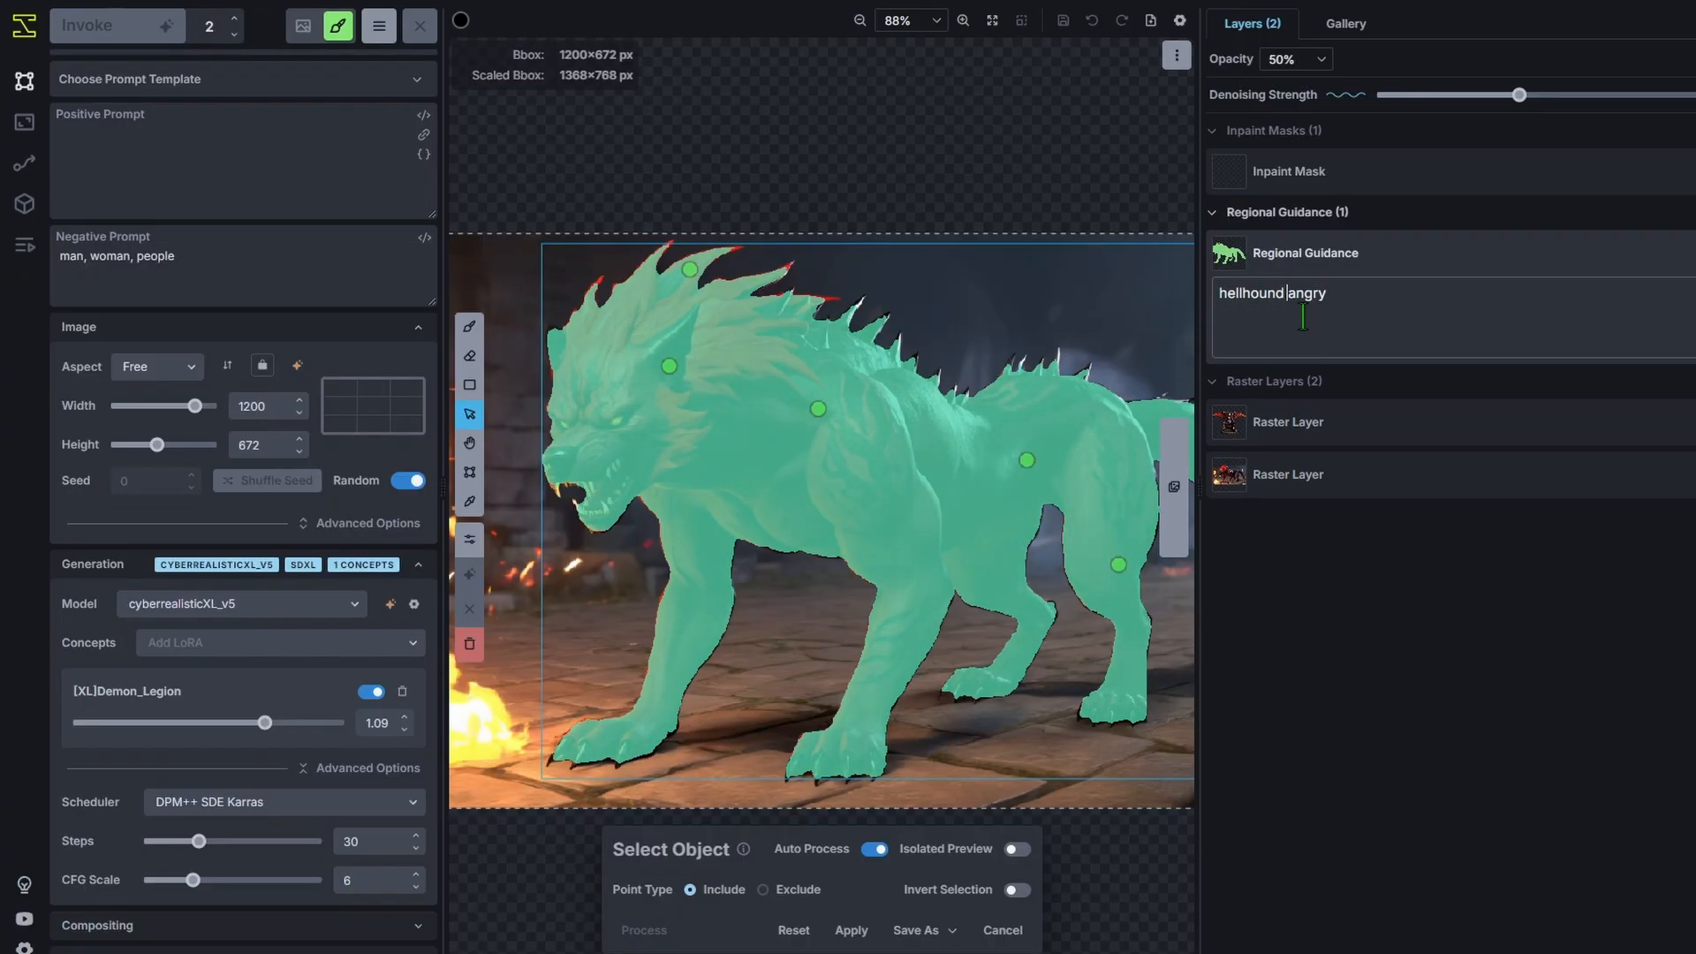
type(",")
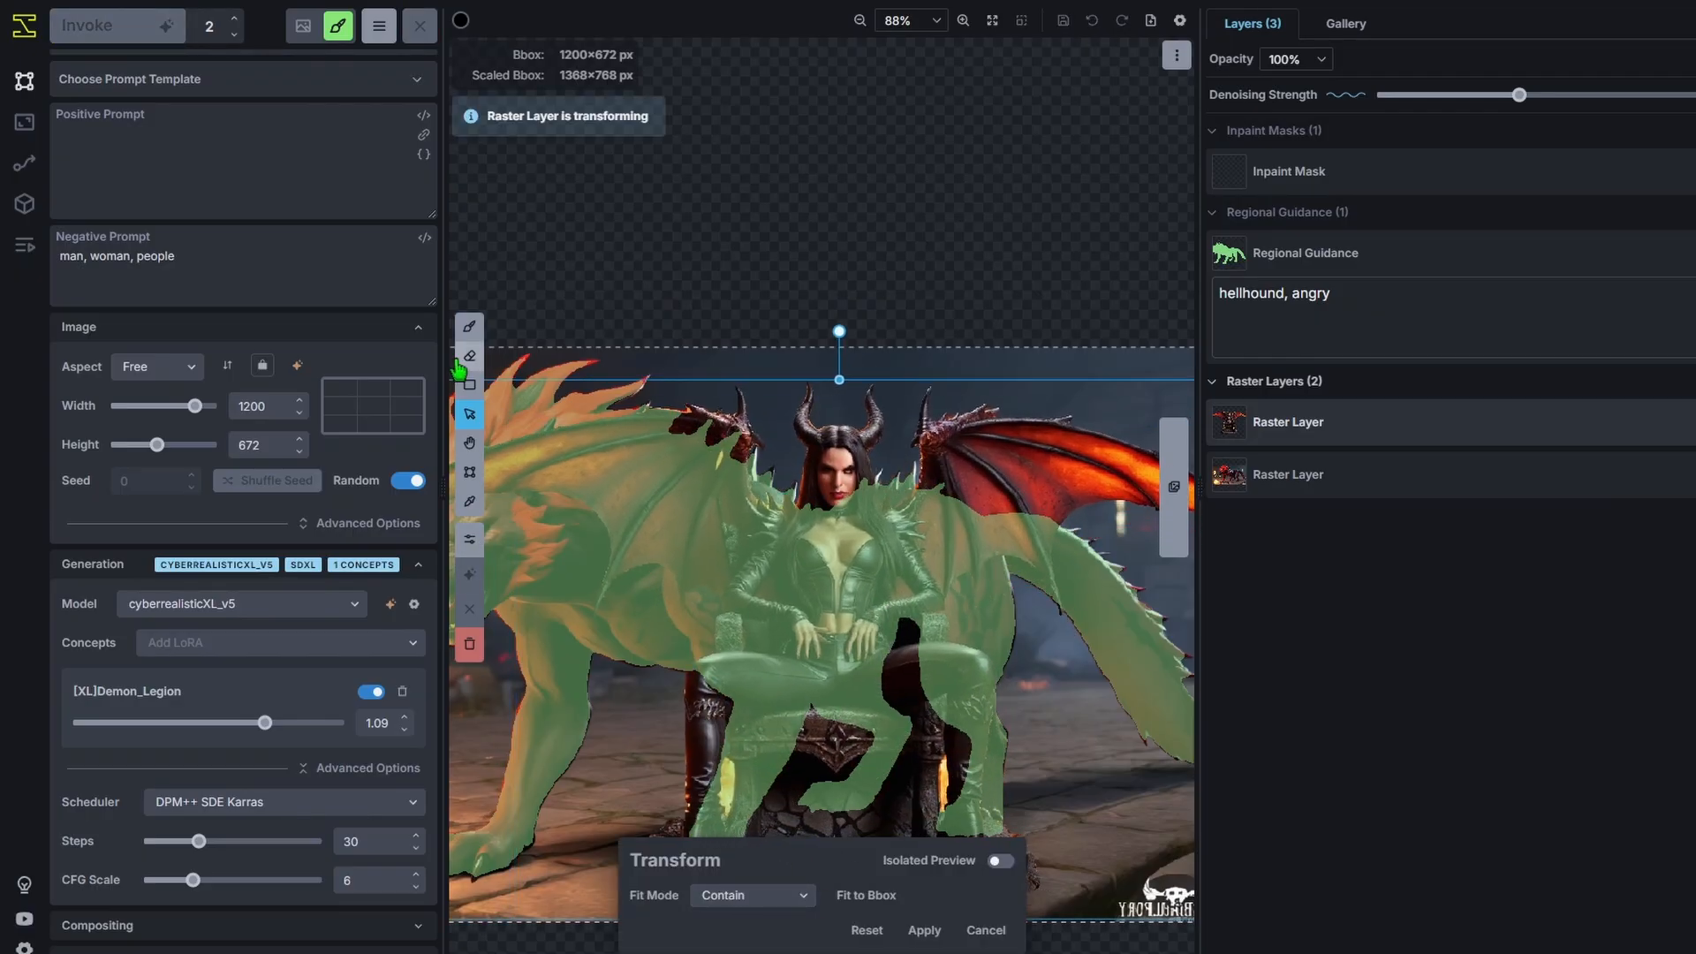
Erase the hellhound guidance mask over the succubus's wings, legs and throne.
scroll("down", 3)
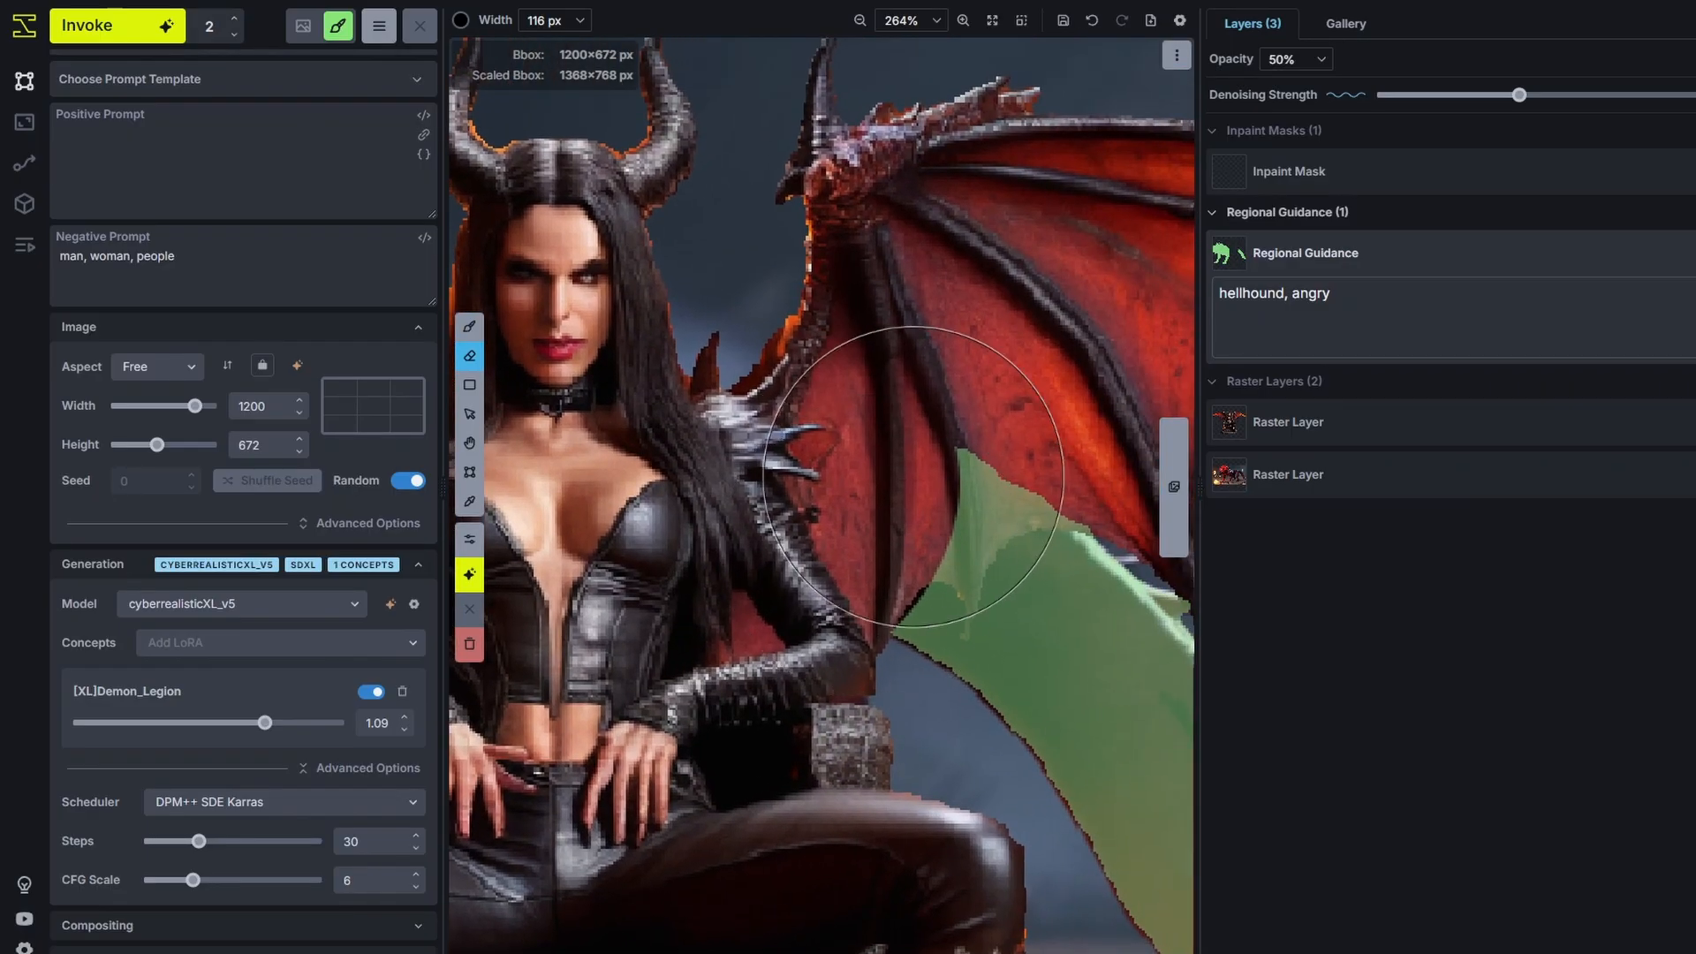
scroll("up", 3)
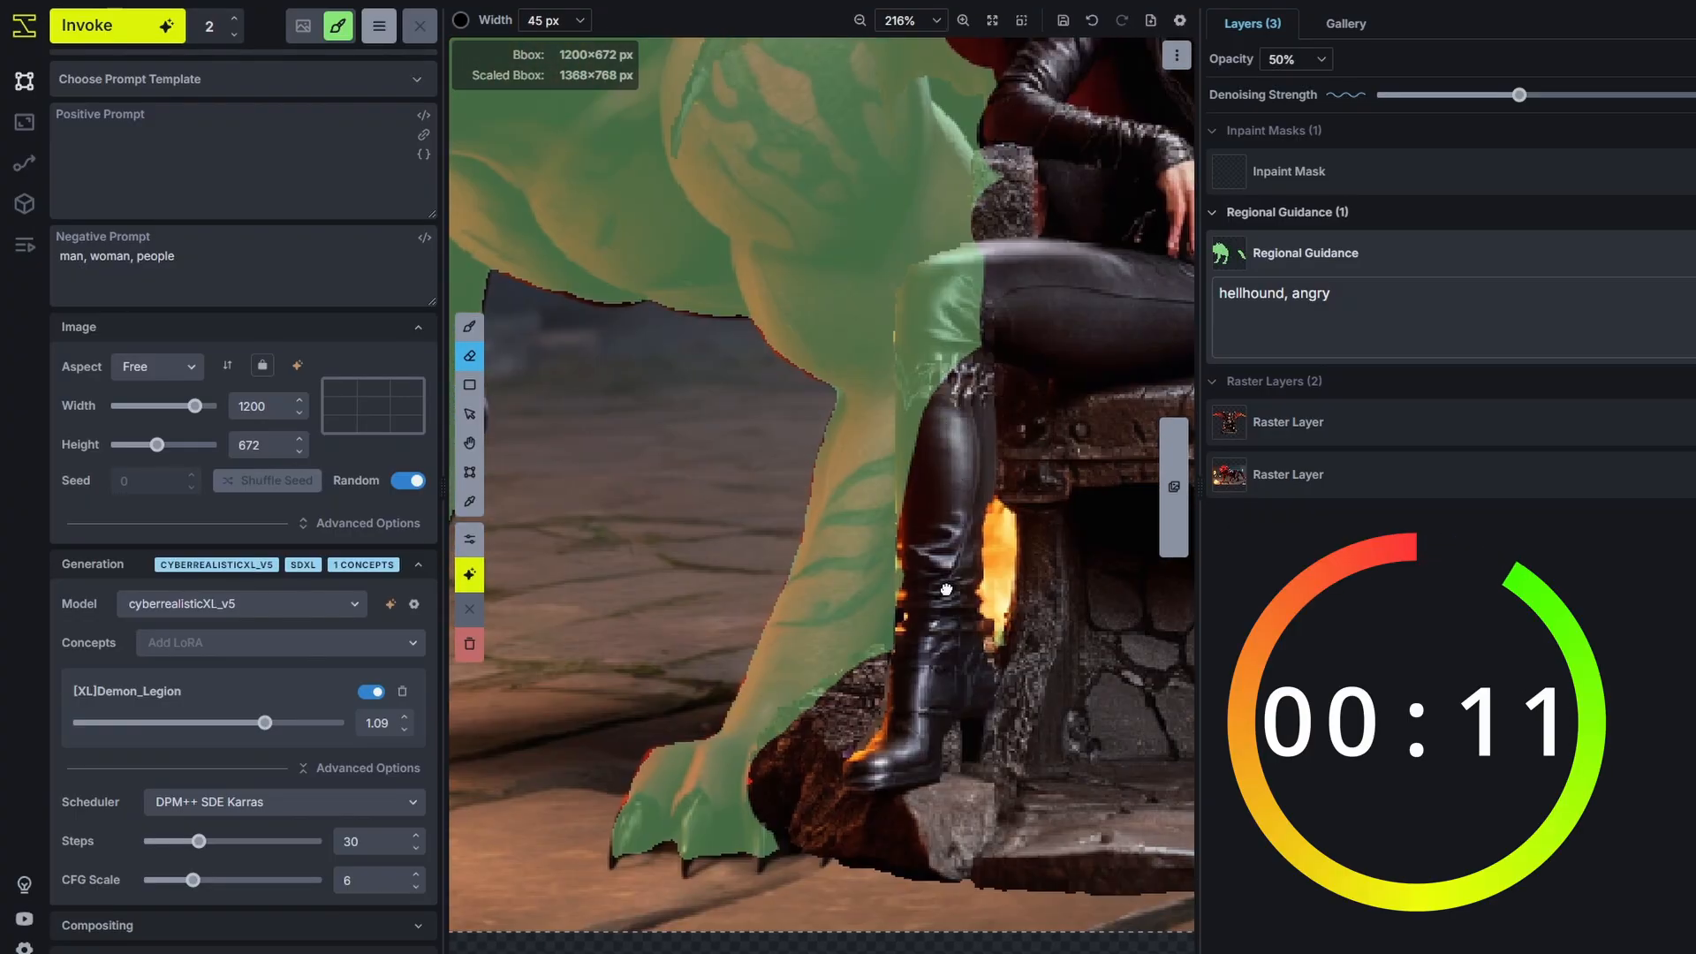
scroll("up", 3)
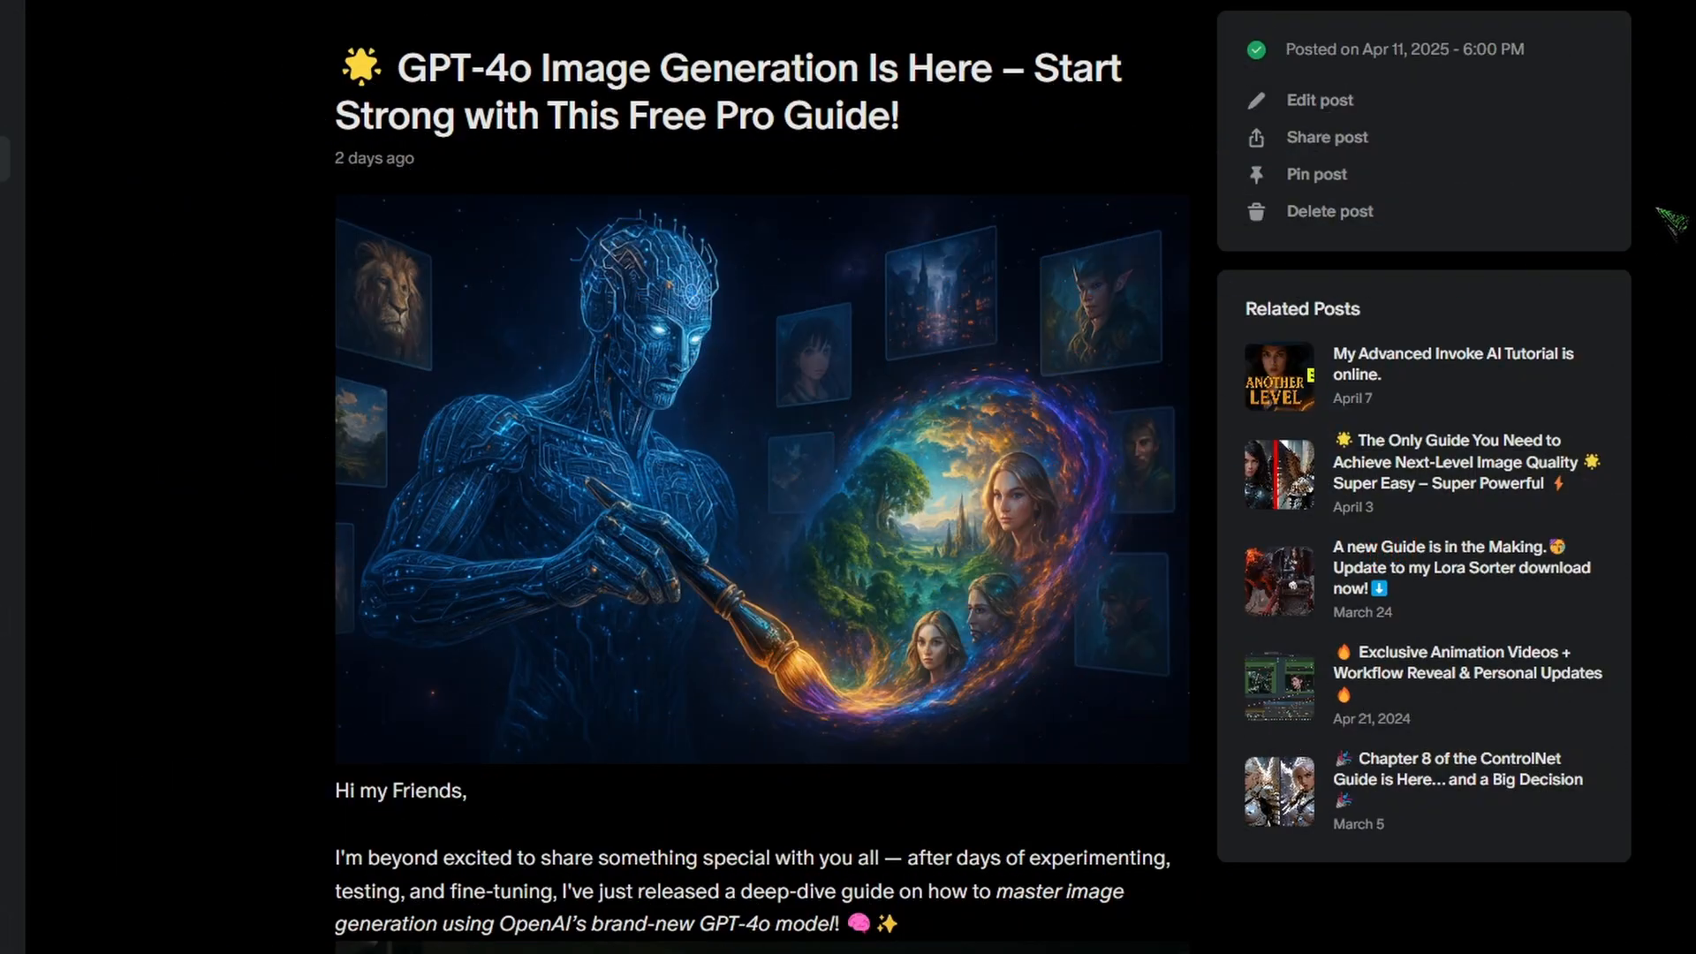
scroll("down", 3)
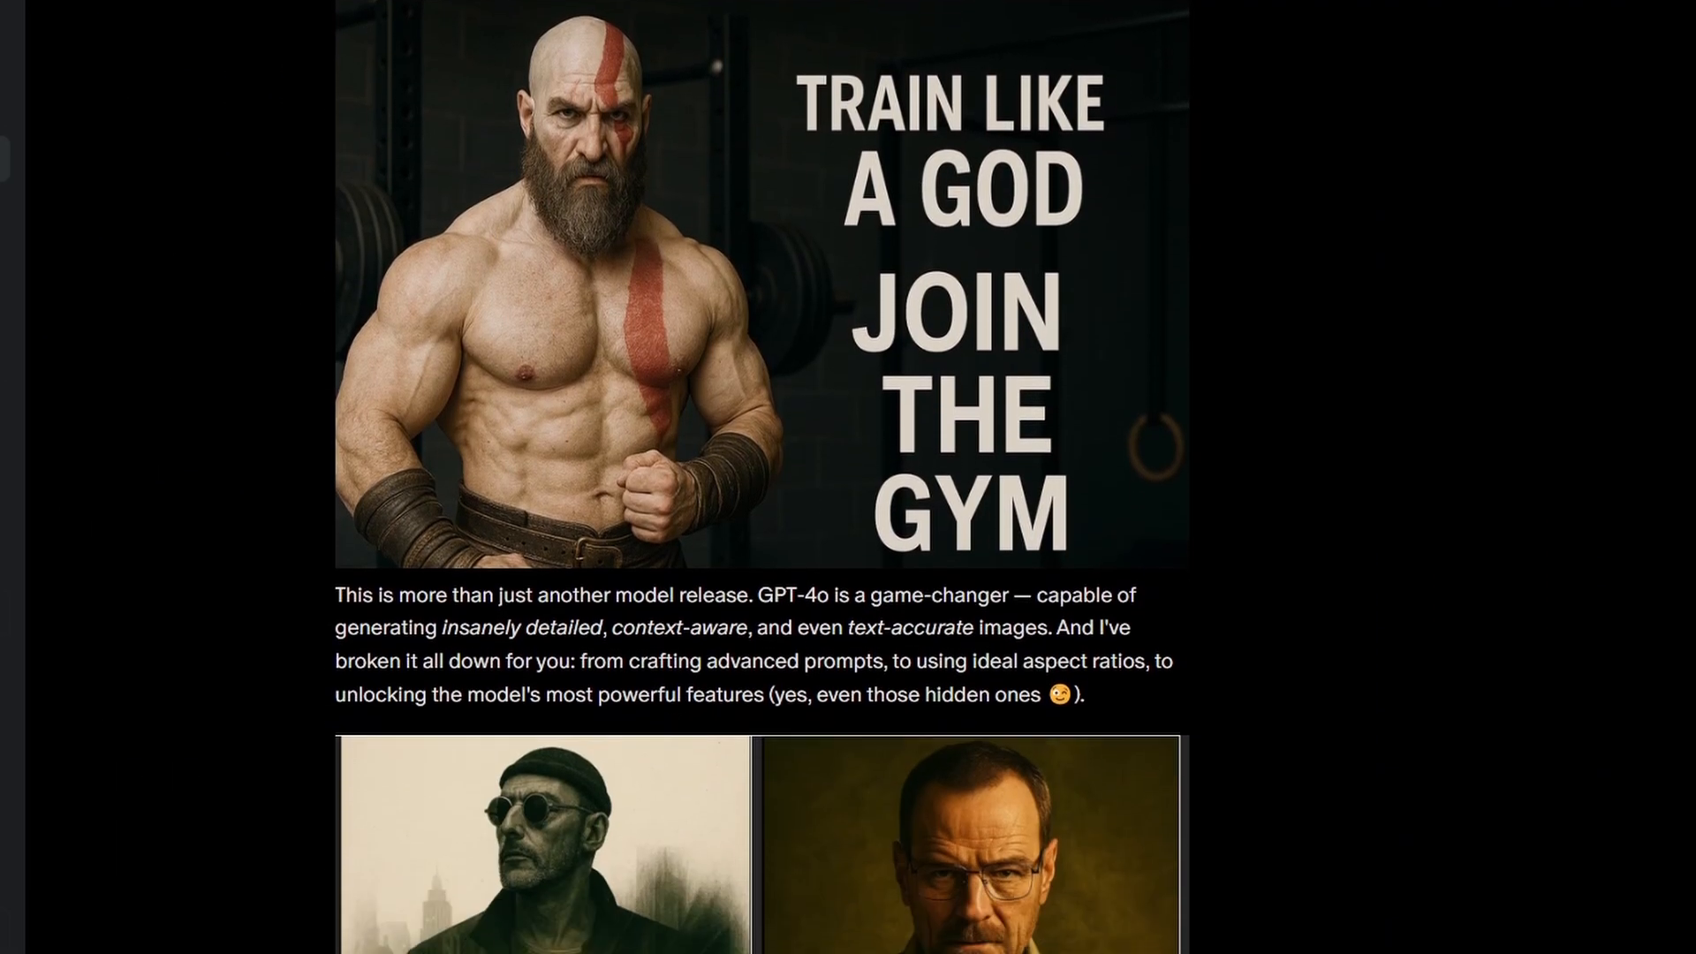
scroll("down", 3)
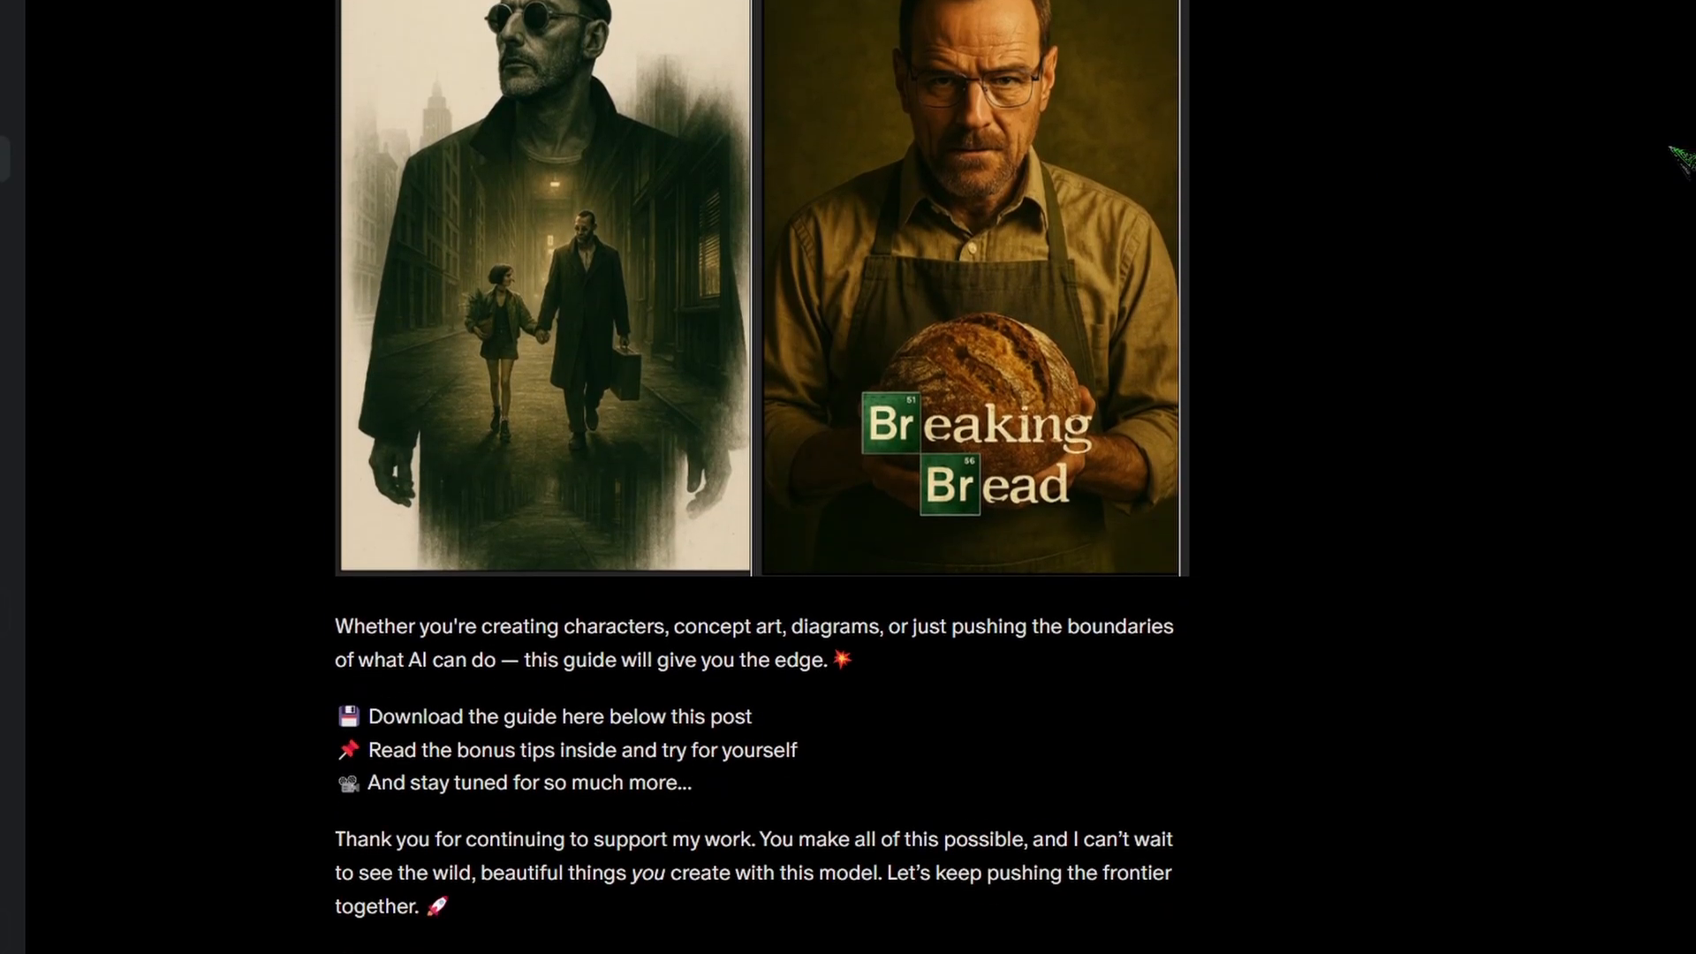
scroll("down", 3)
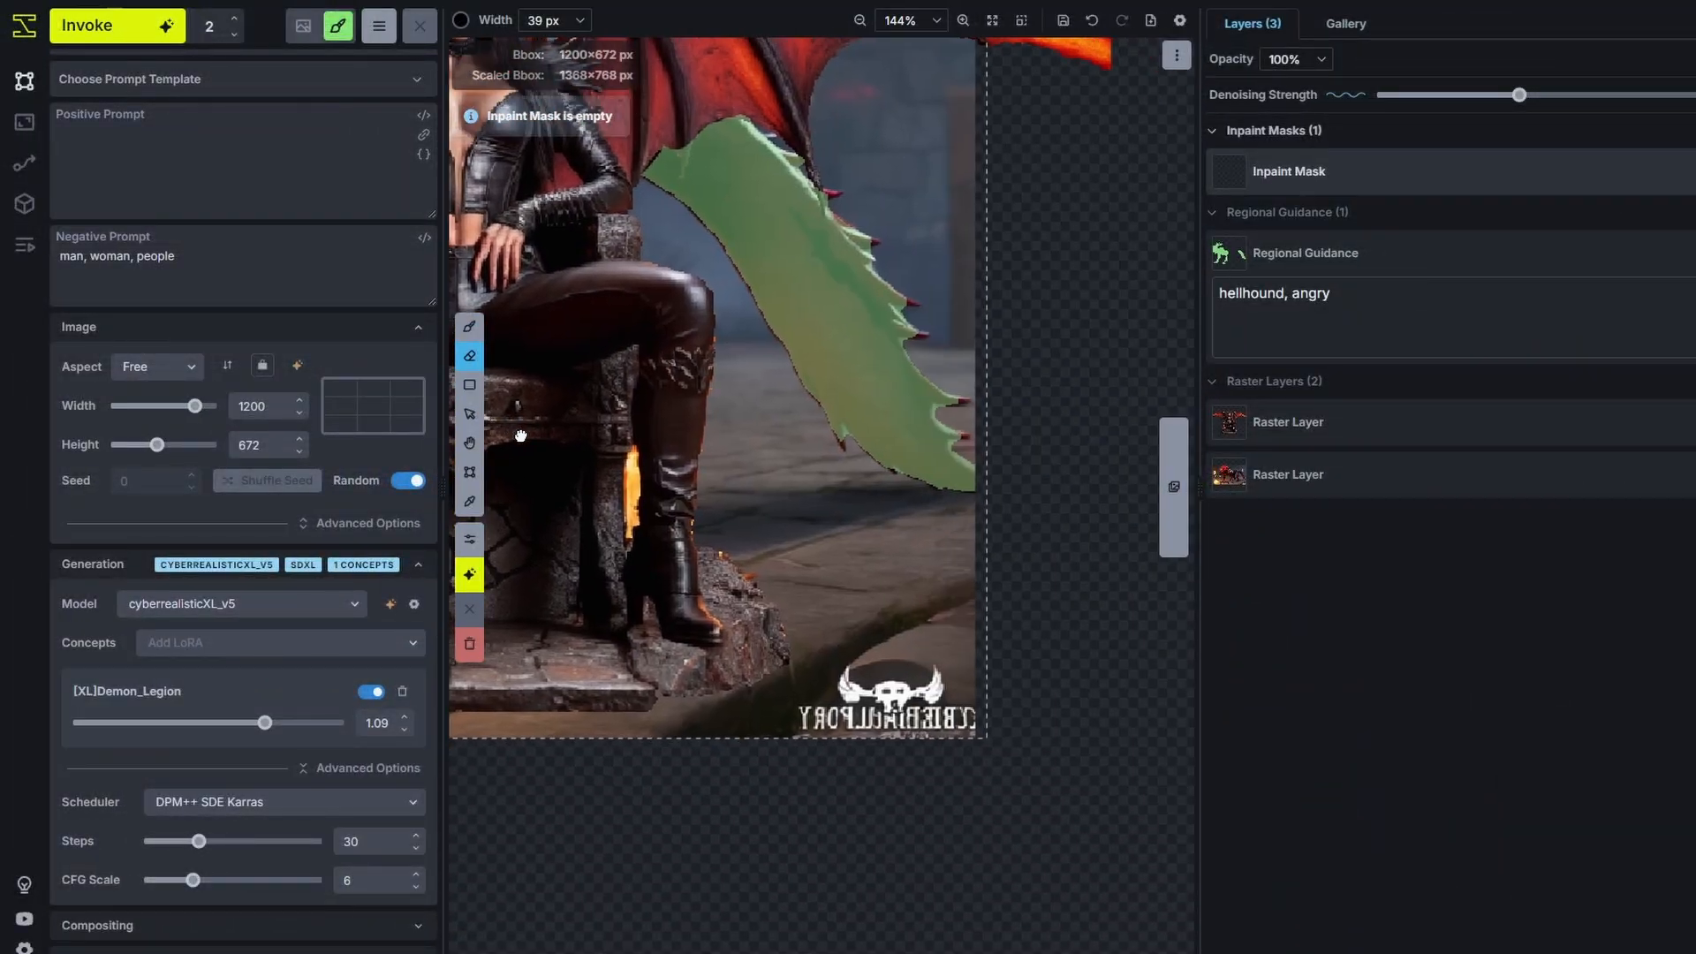
Brush an inpaint mask along the seams around horns, wings, boots and throne base.
scroll("down", 3)
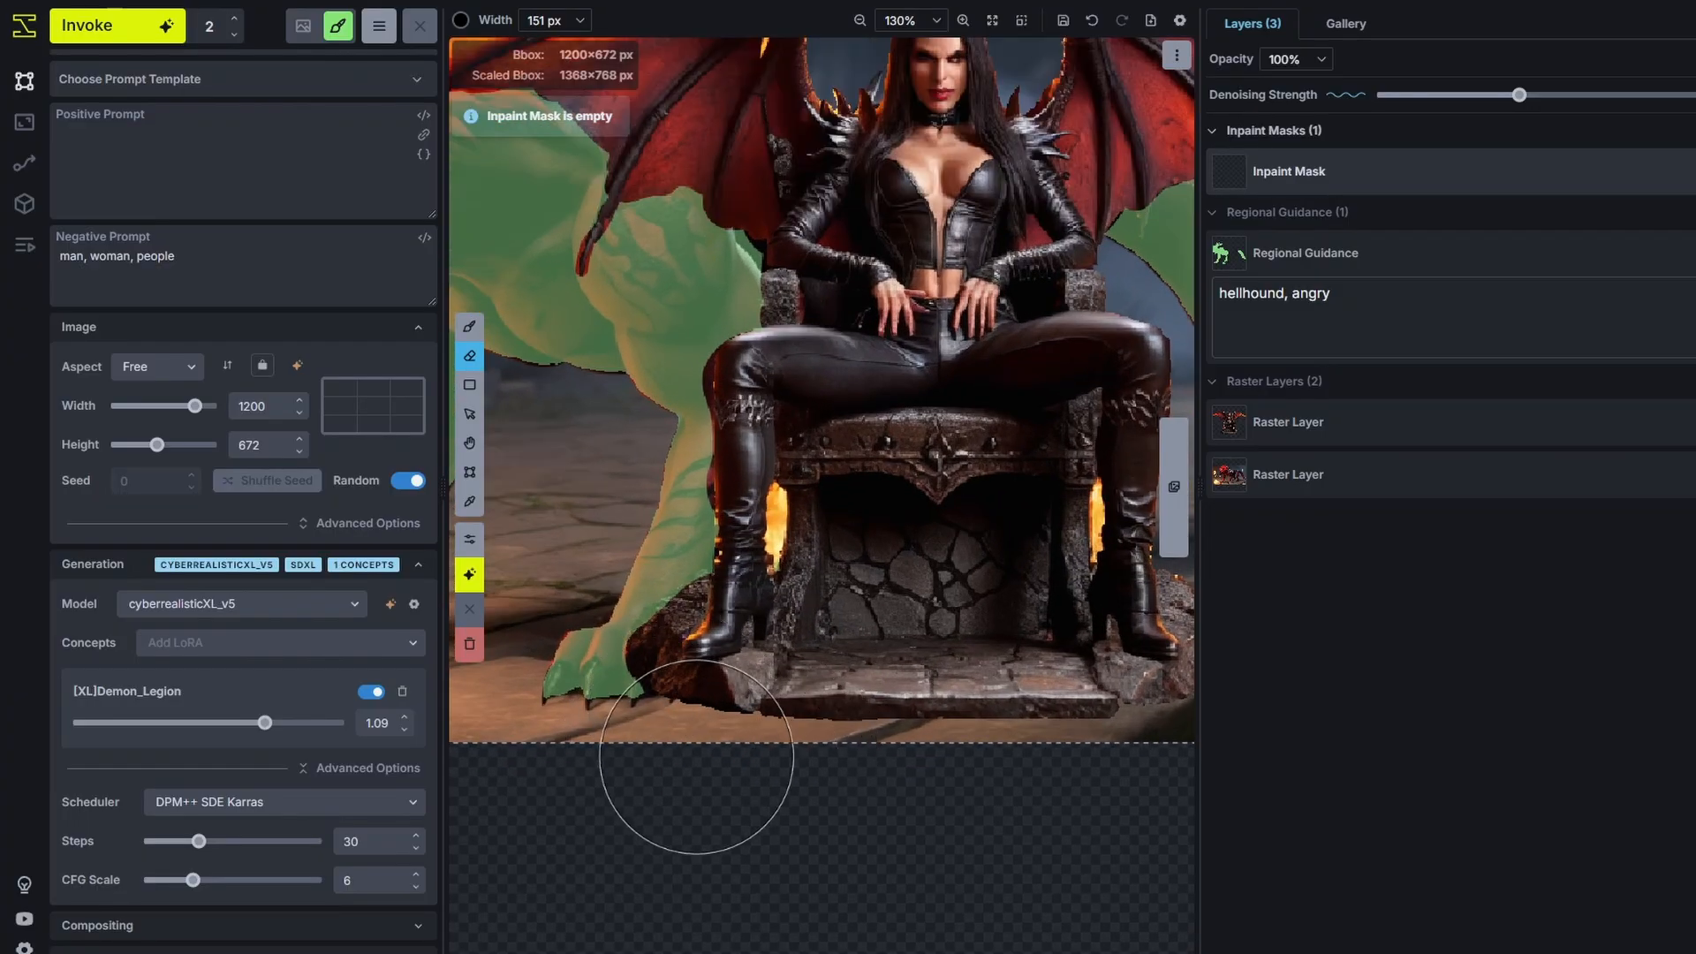
mouse_move(525, 413)
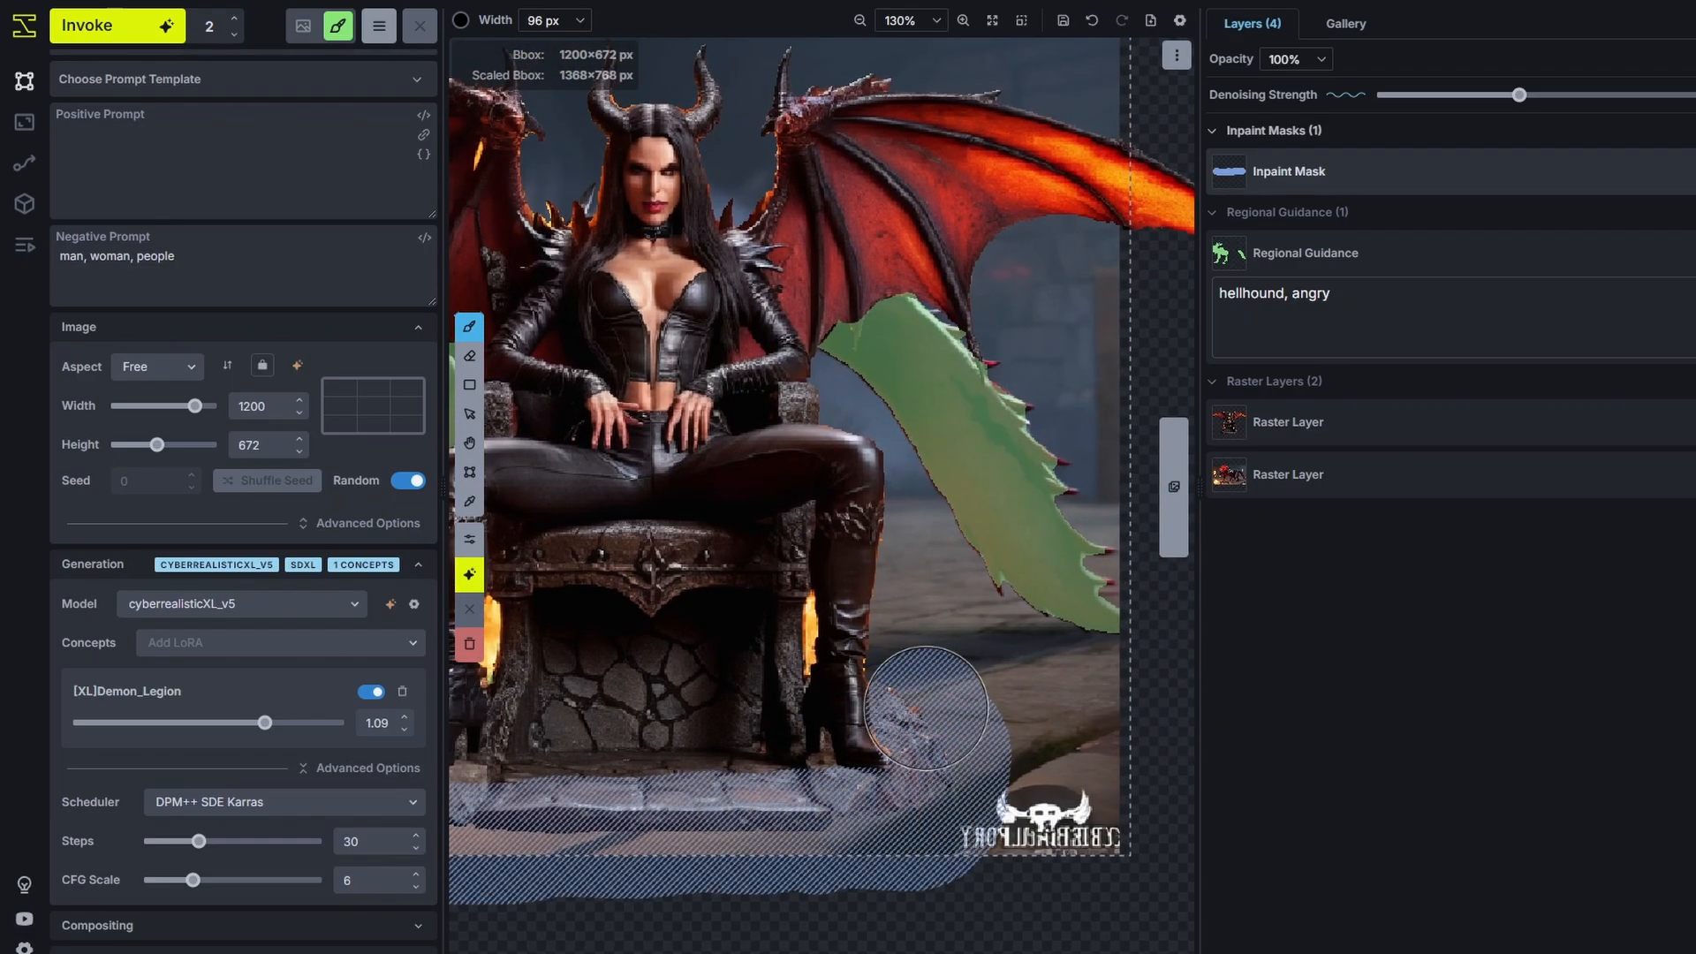
scroll("up", 3)
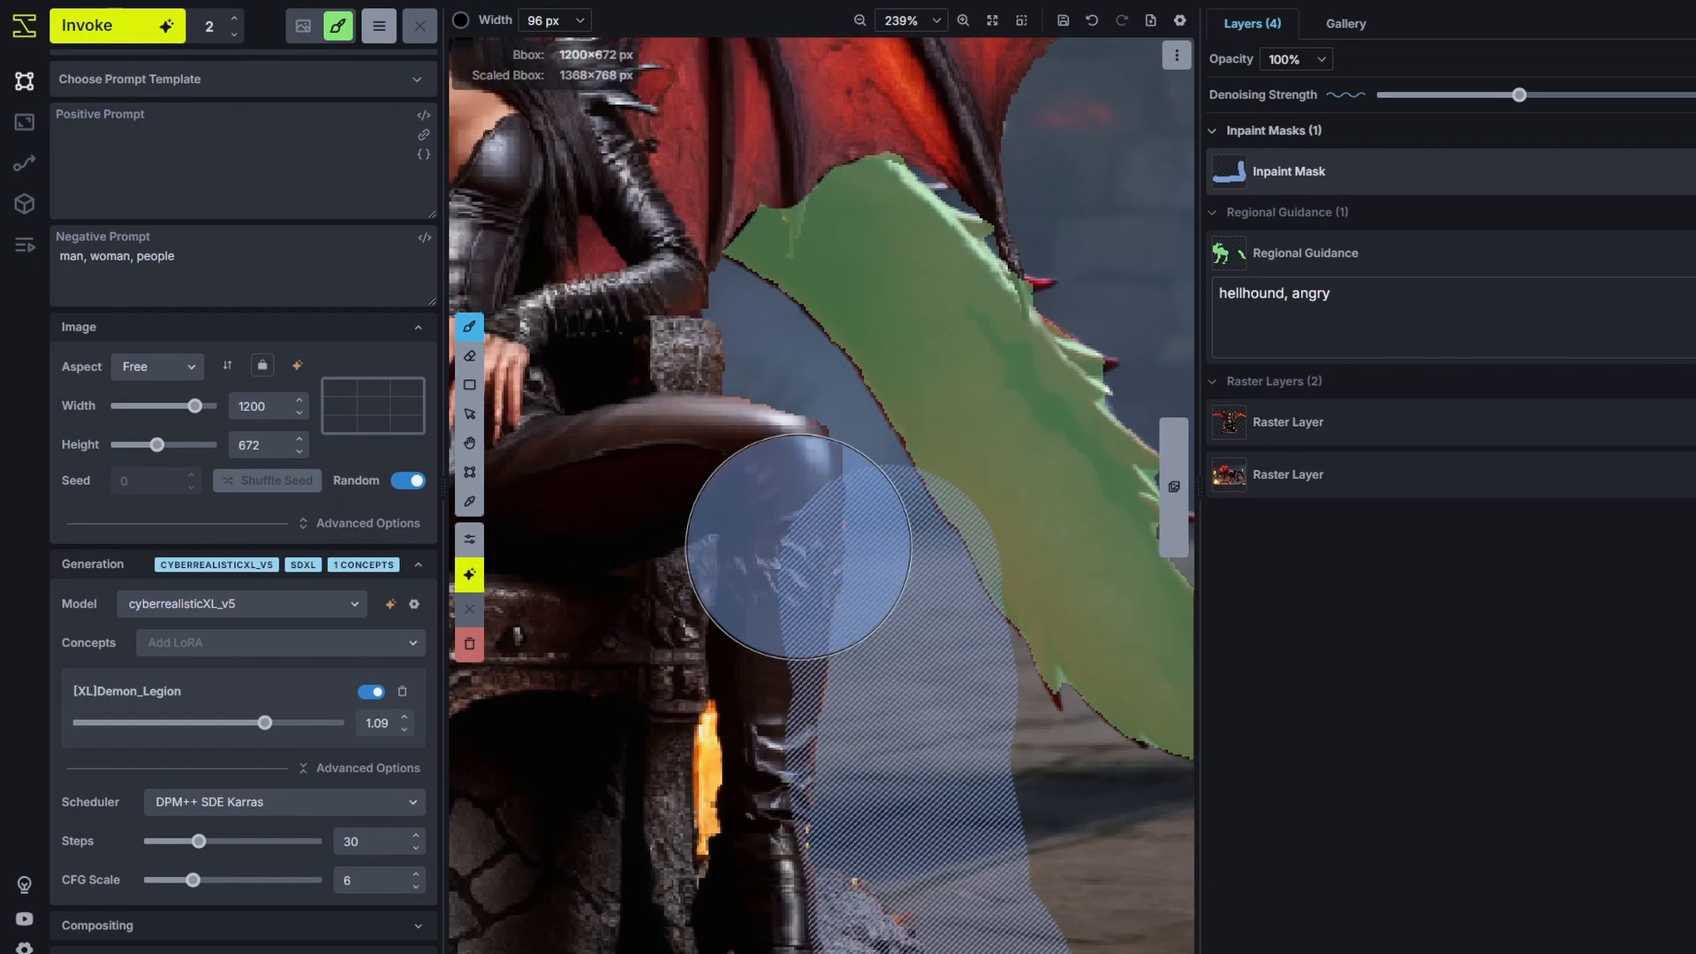
scroll("up", 3)
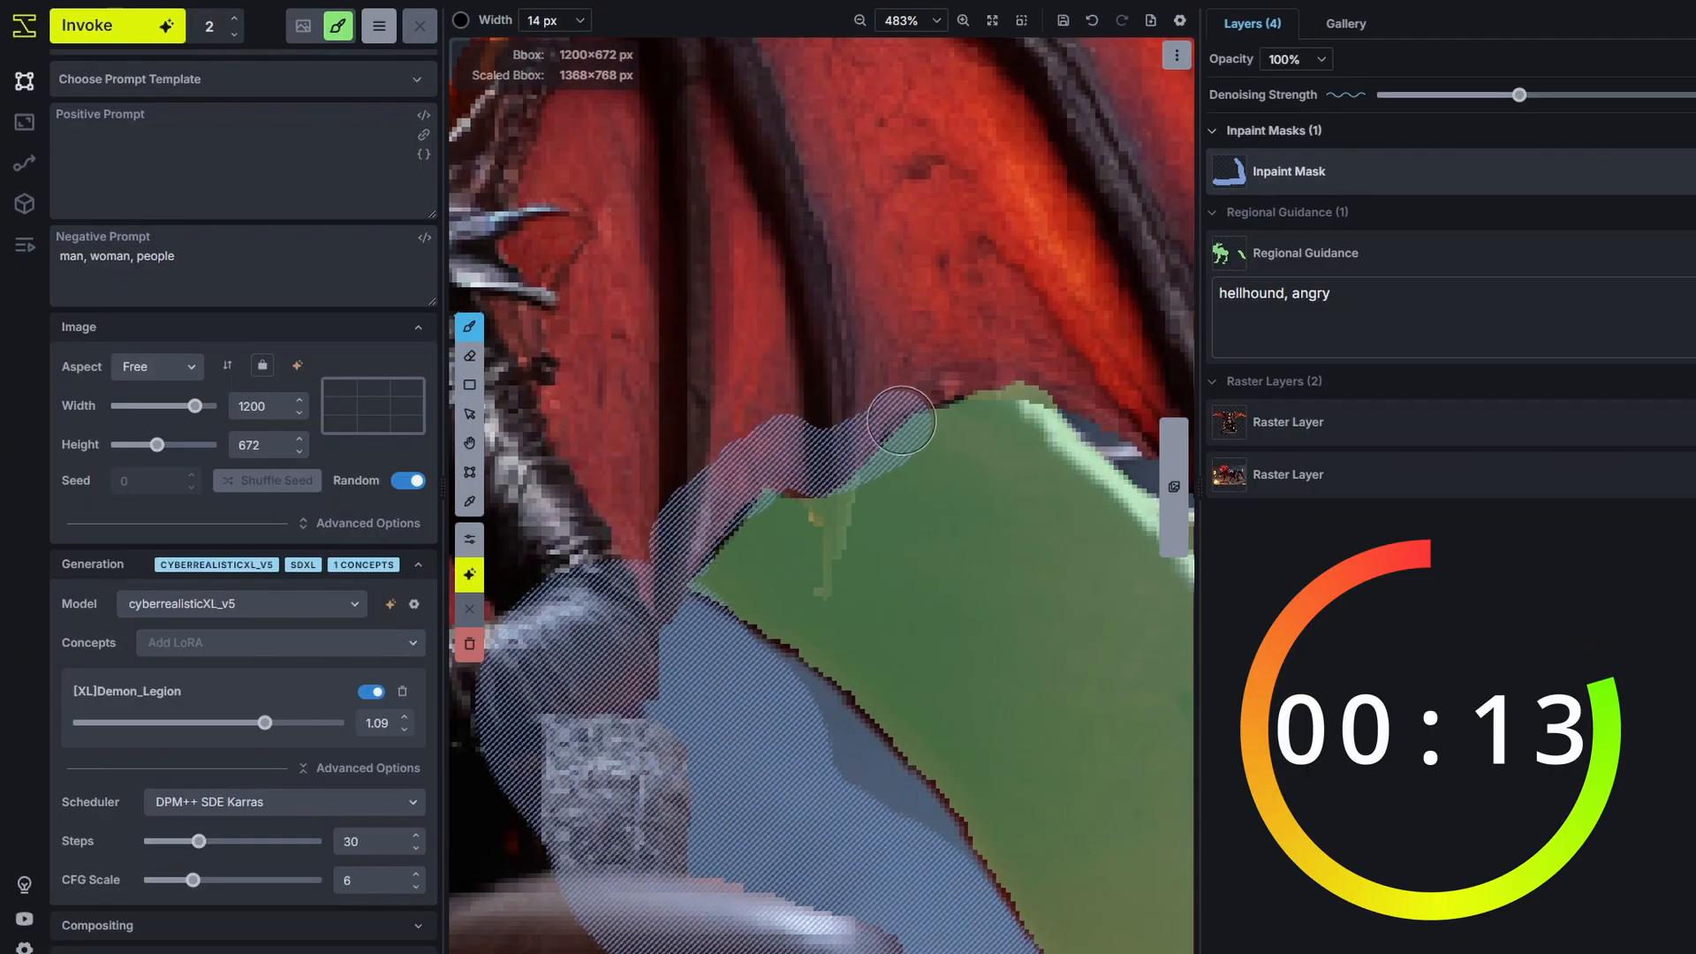
scroll("down", 3)
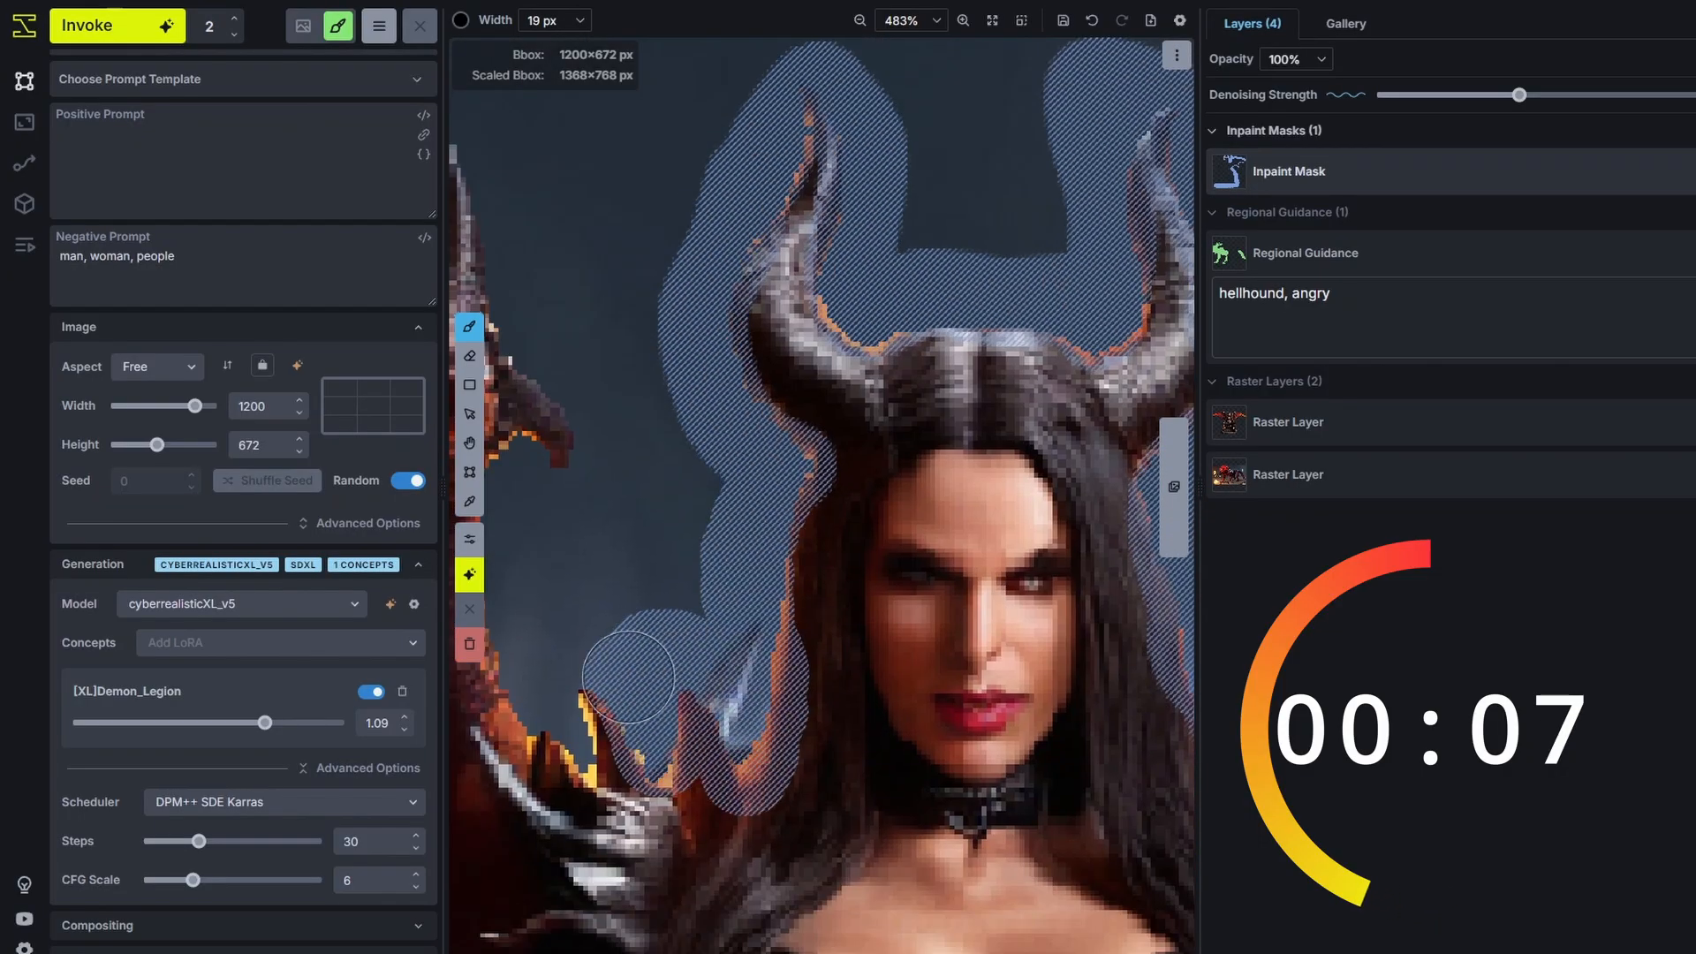
scroll("up", 3)
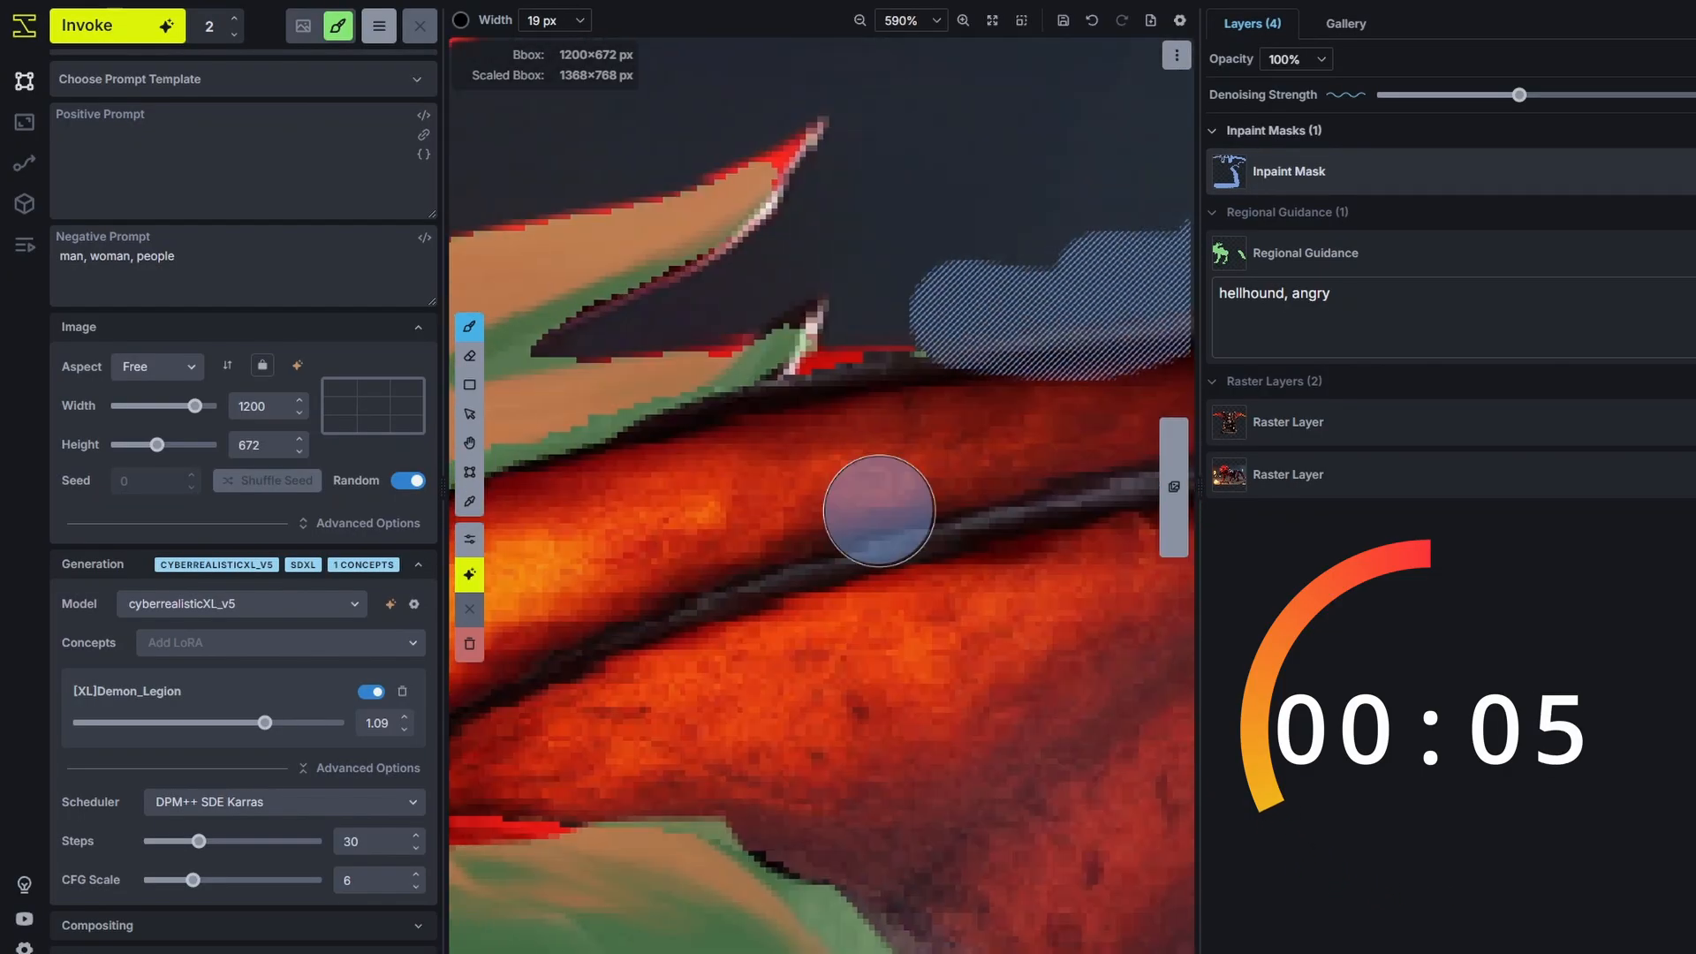
scroll("down", 3)
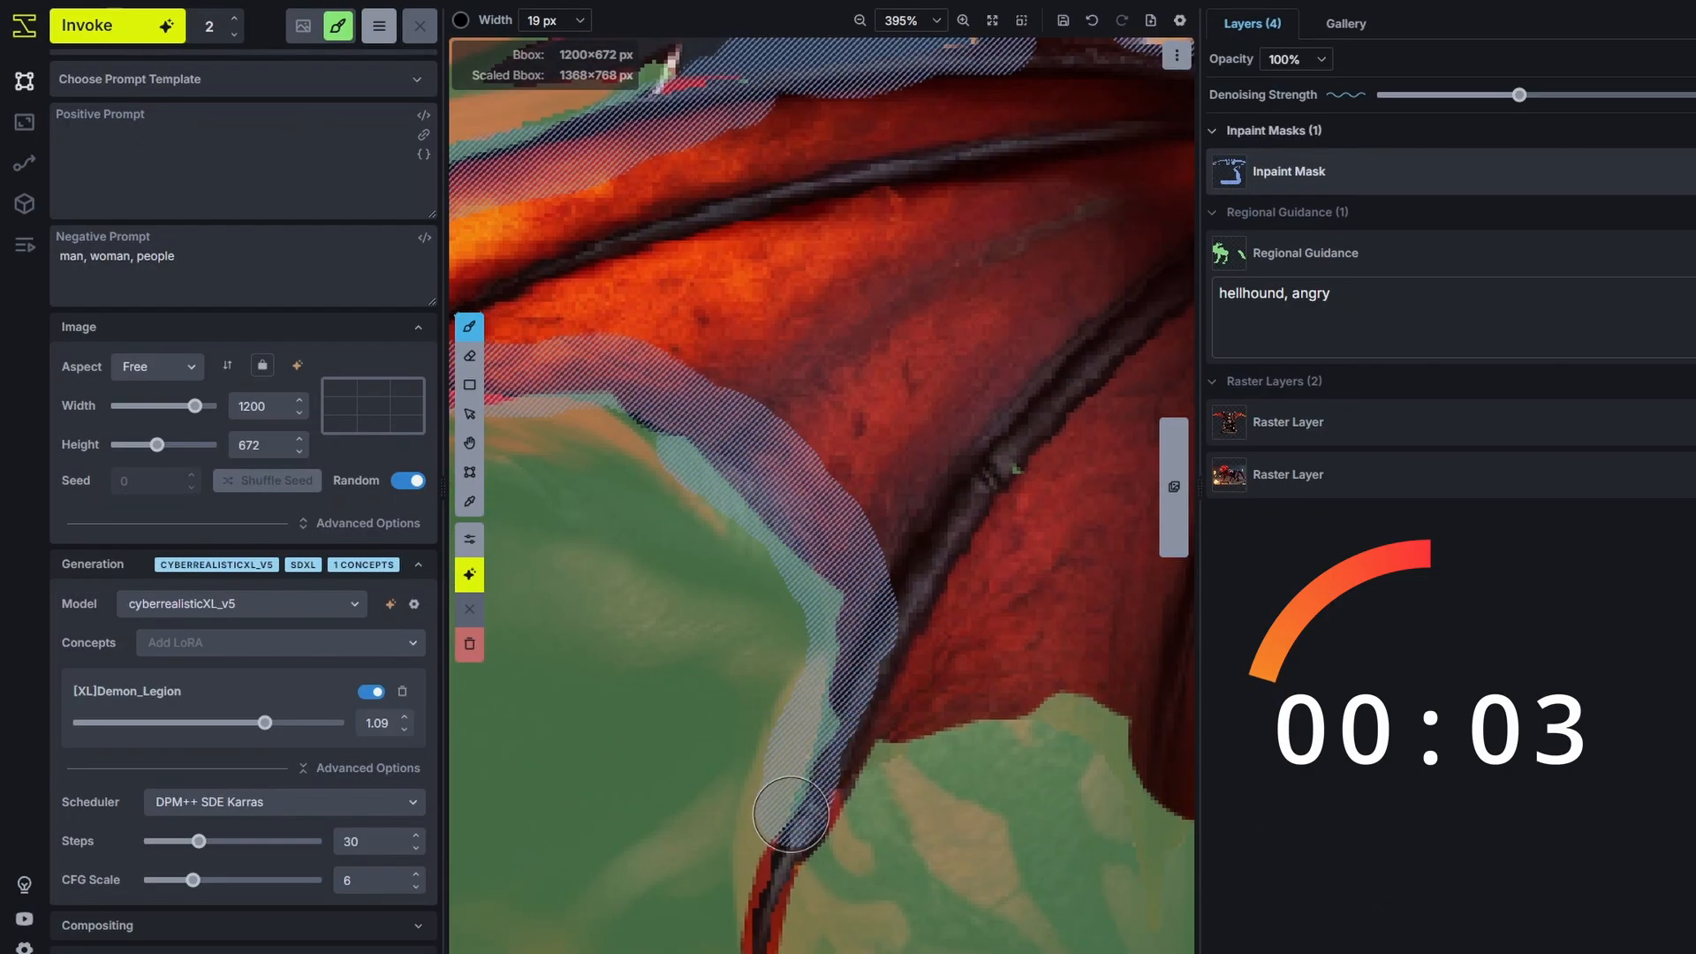
scroll("down", 3)
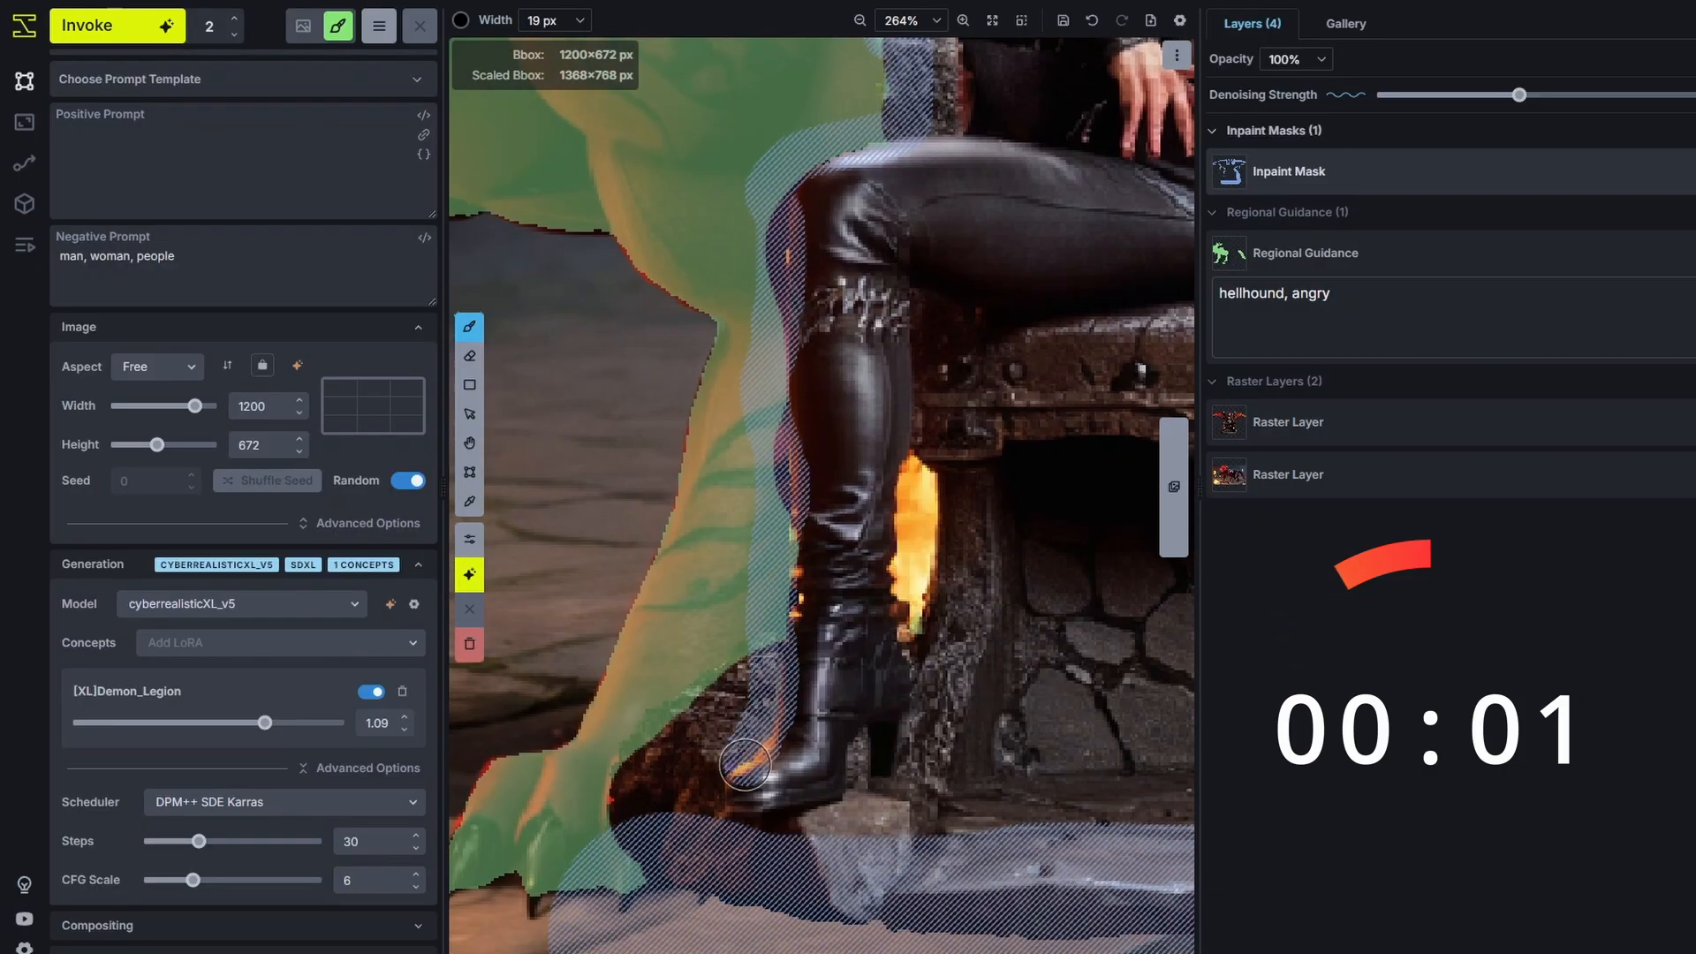
left_click(1345, 23)
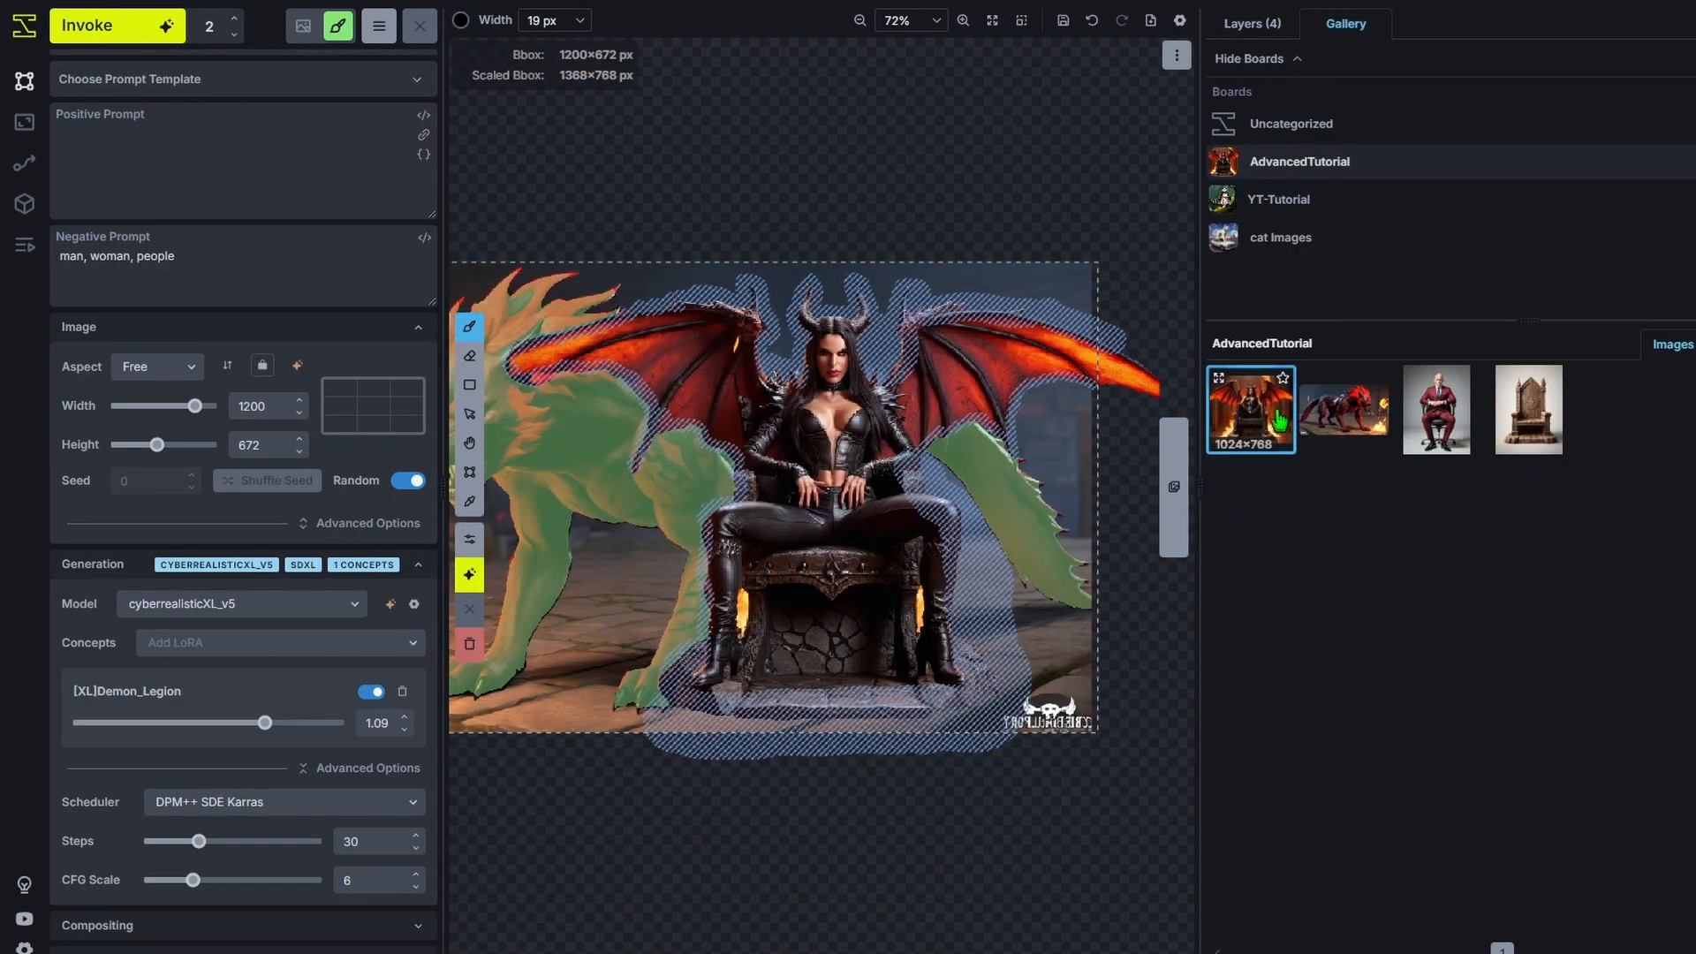
Remix the succubus image's prompts, three LoRAs and size back into the parameters.
right_click(1250, 408)
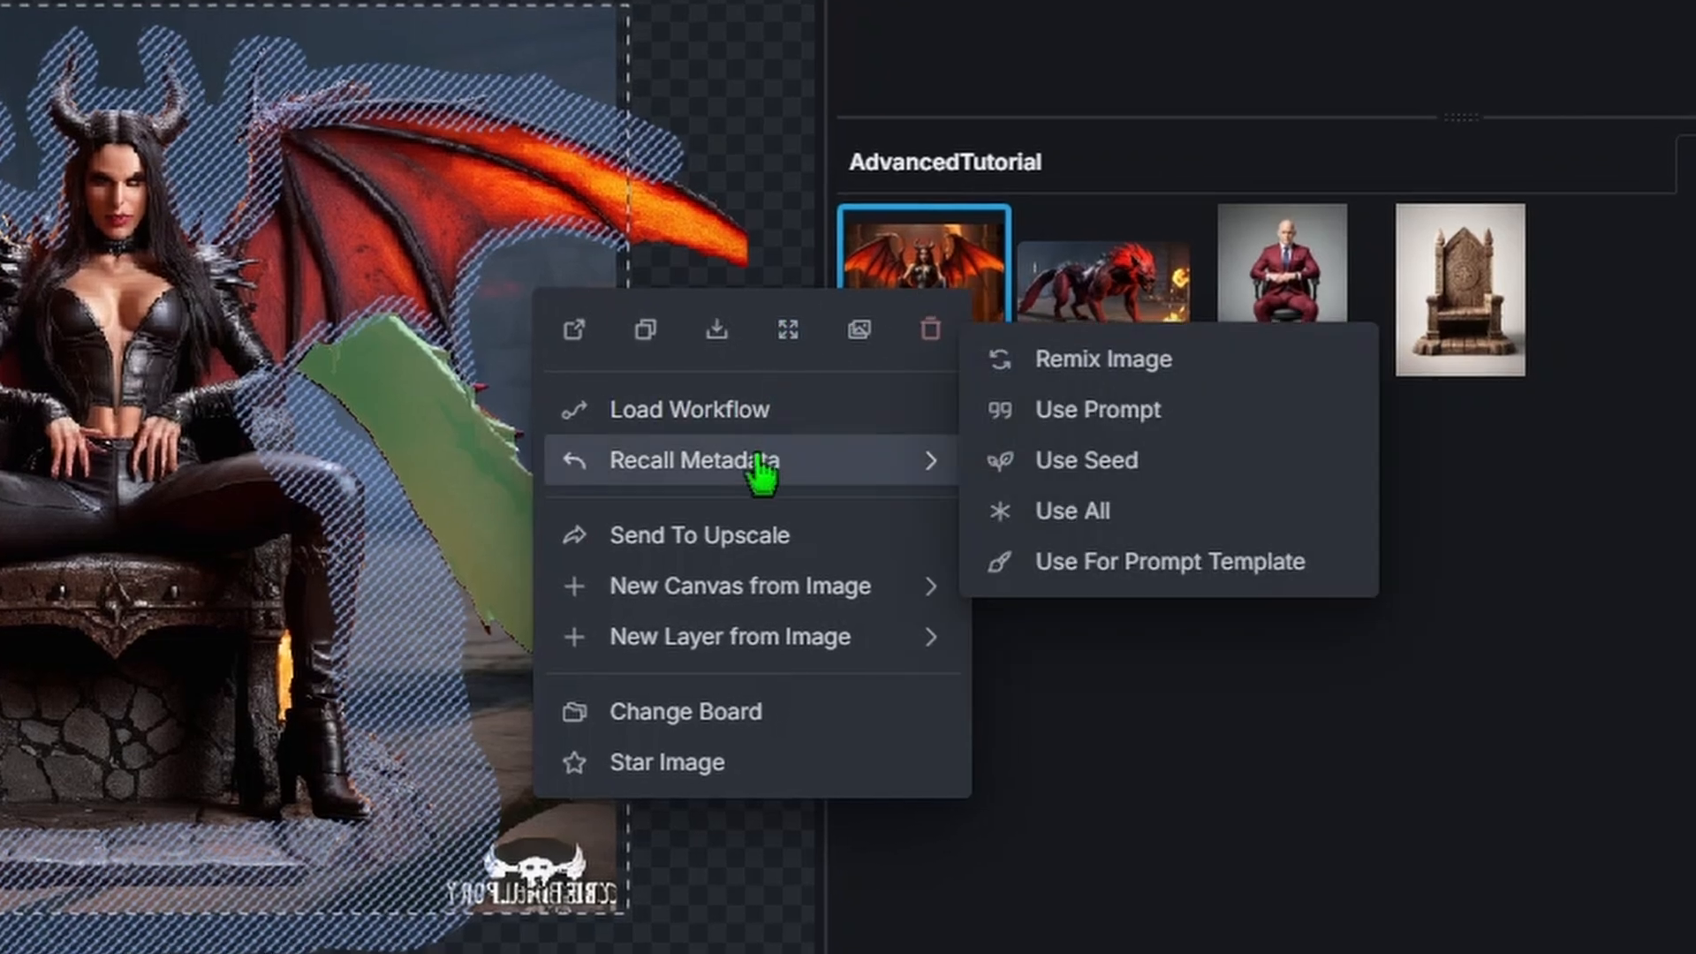
mouse_move(1189, 367)
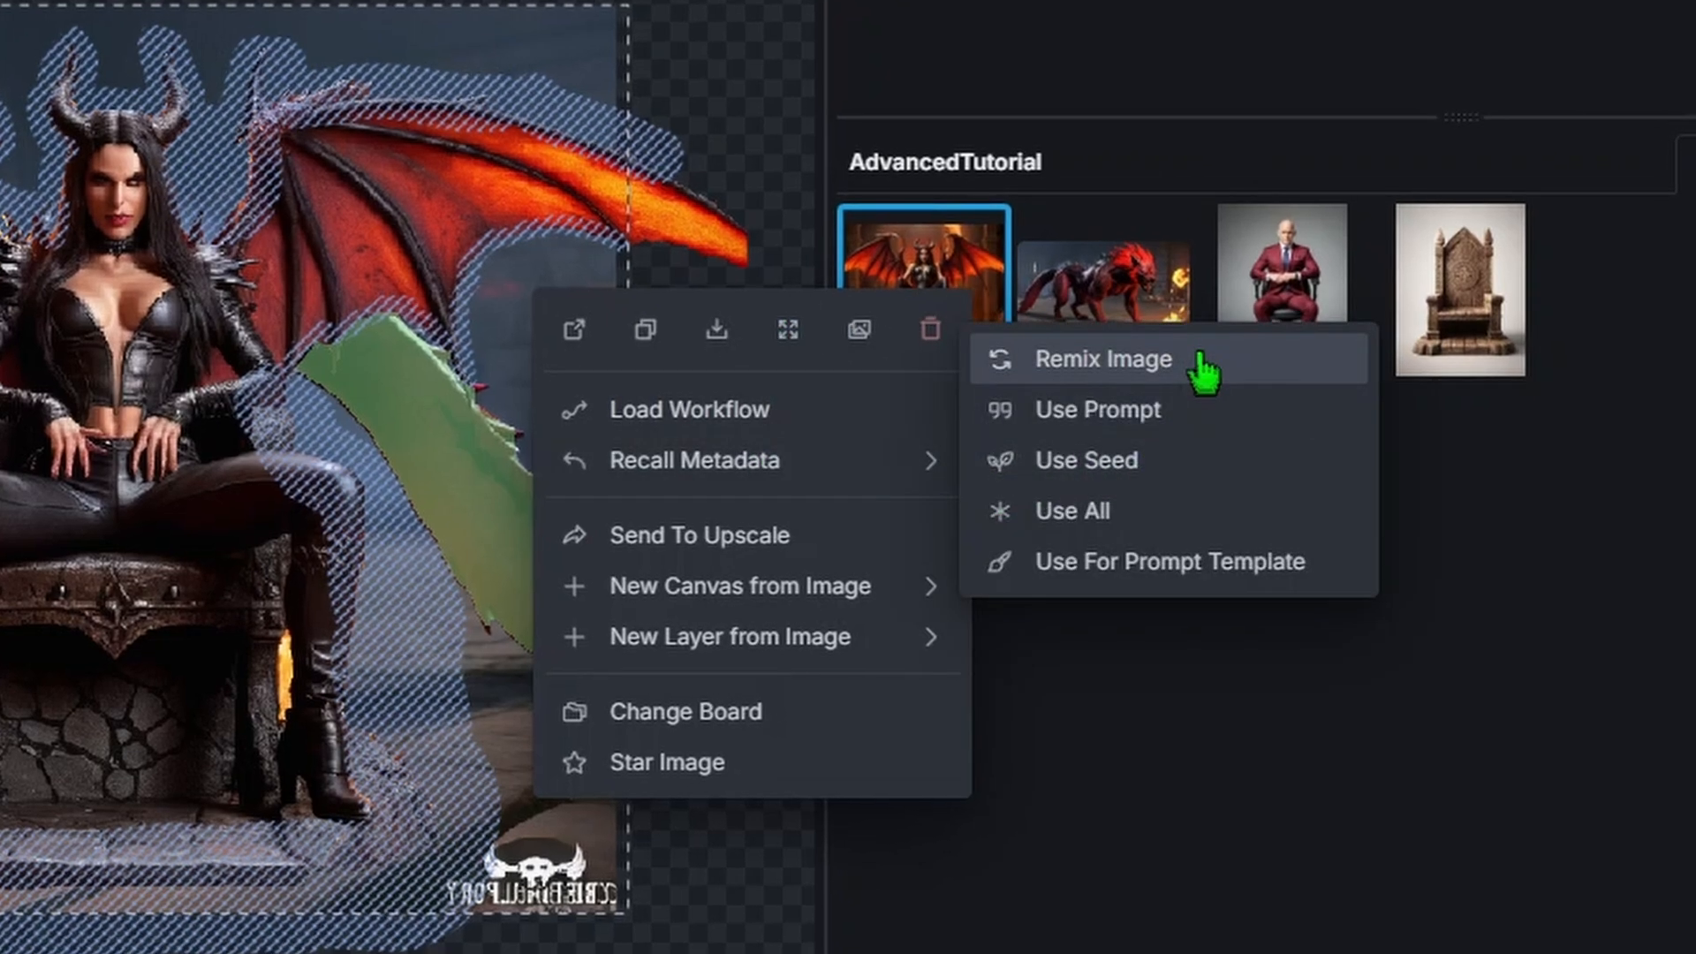
left_click(1104, 358)
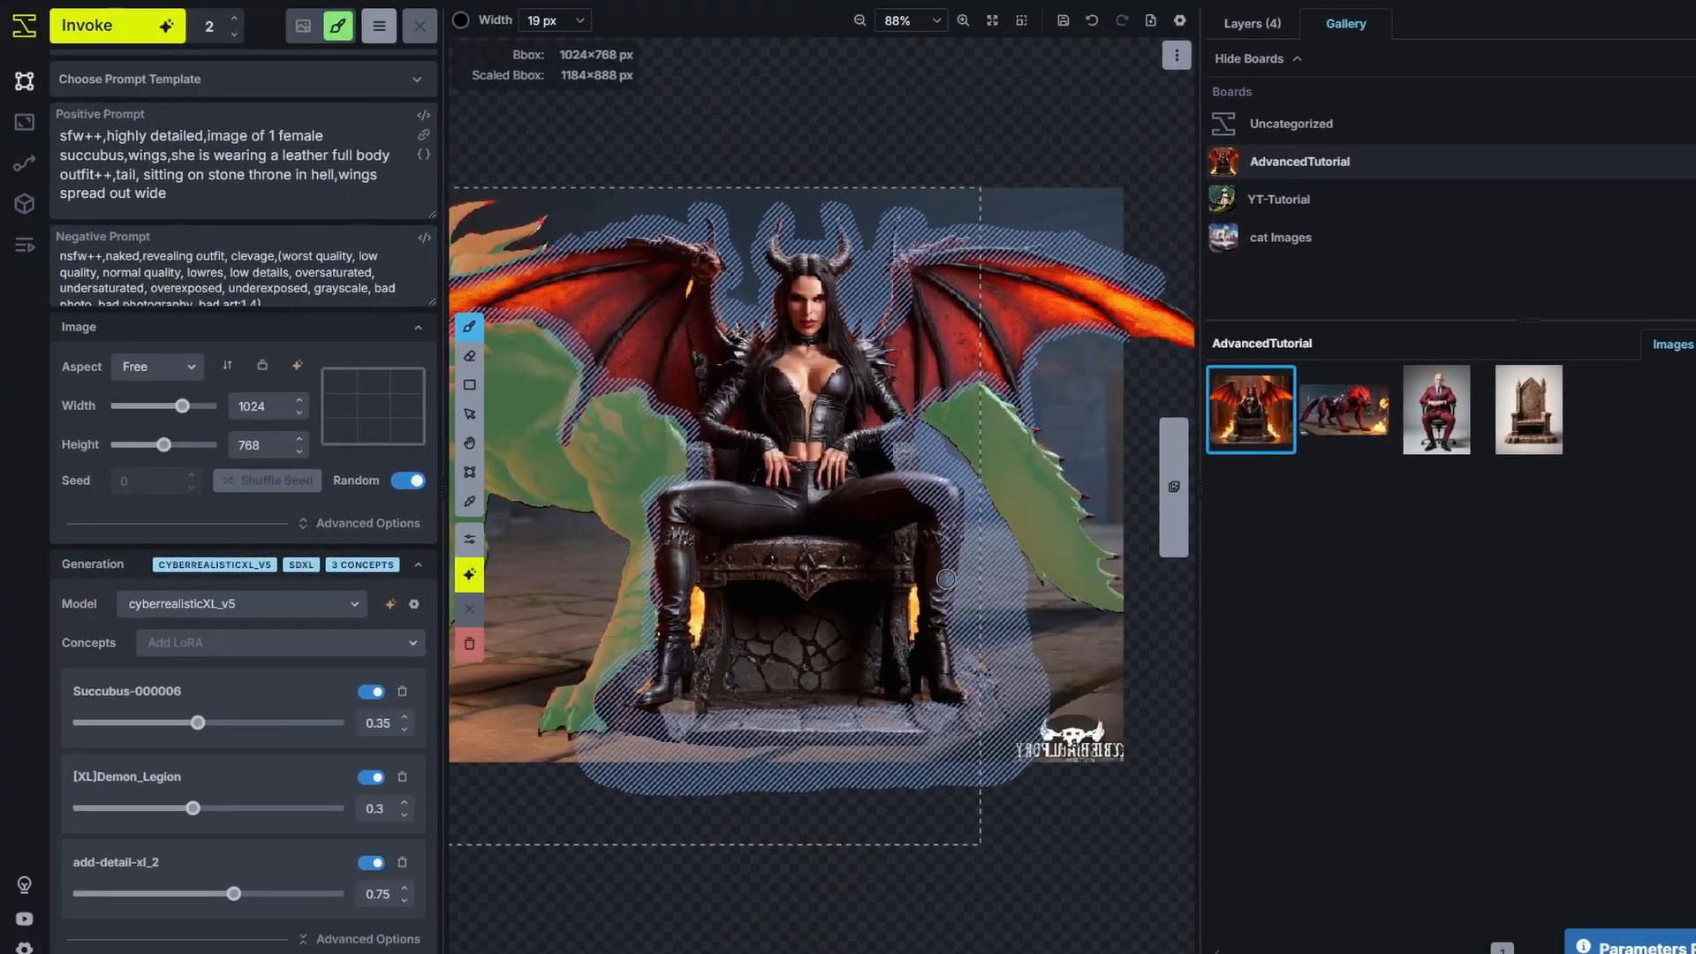
scroll("up", 3)
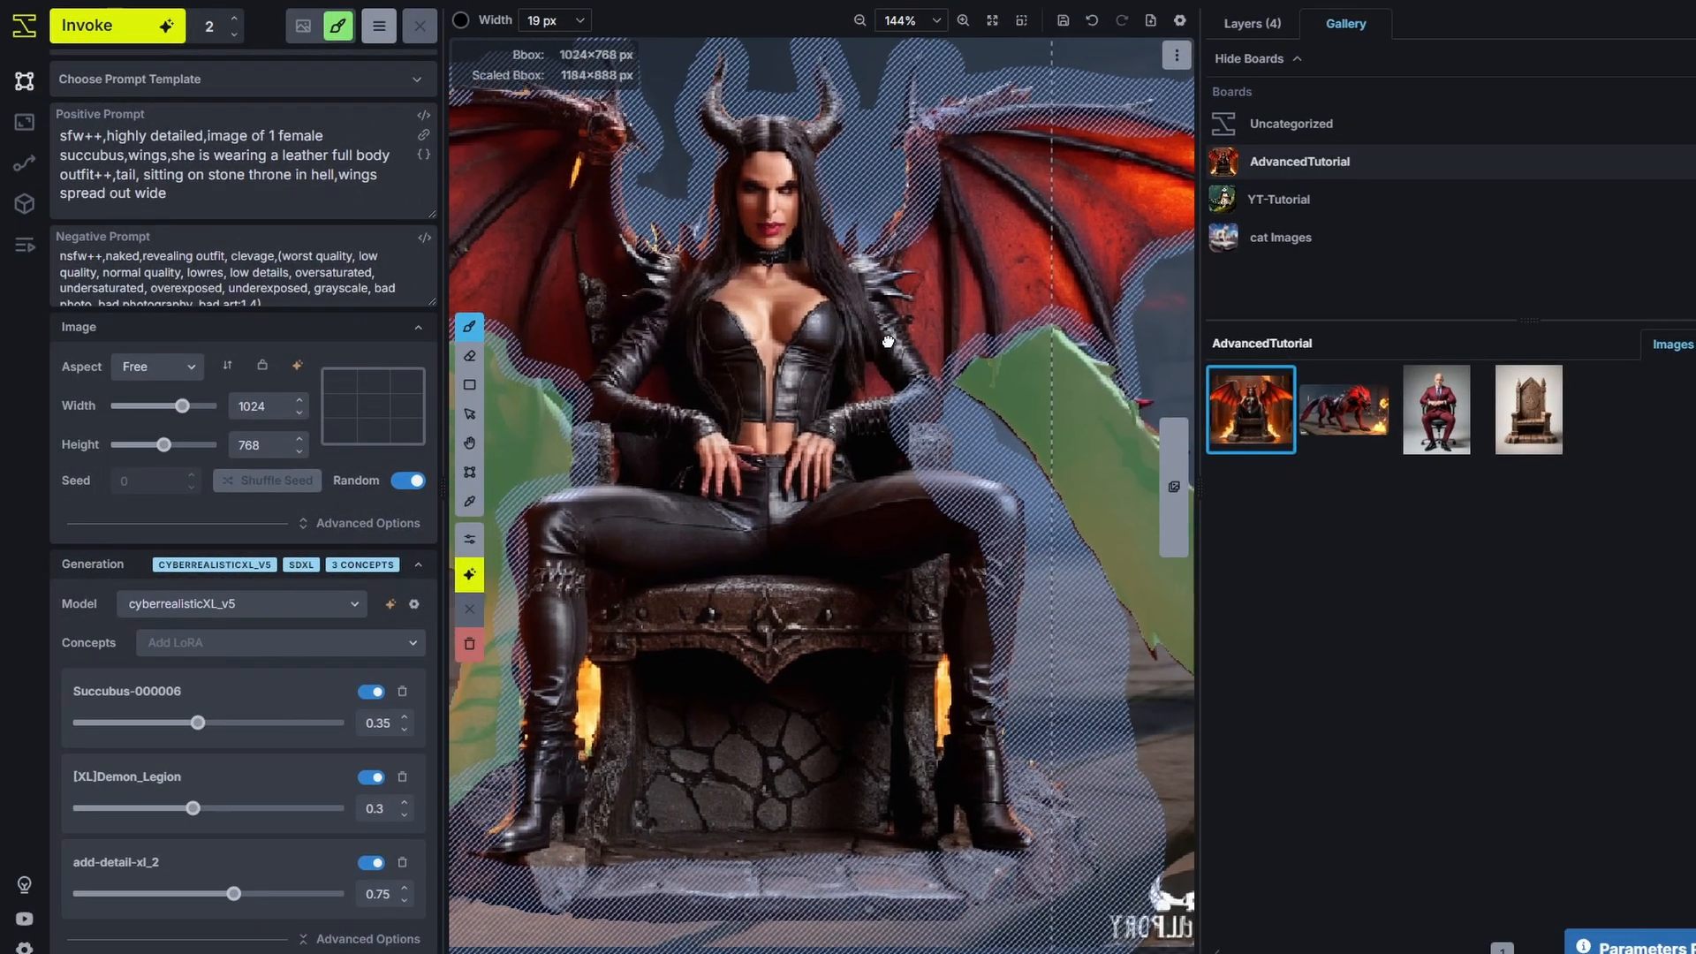
scroll("down", 3)
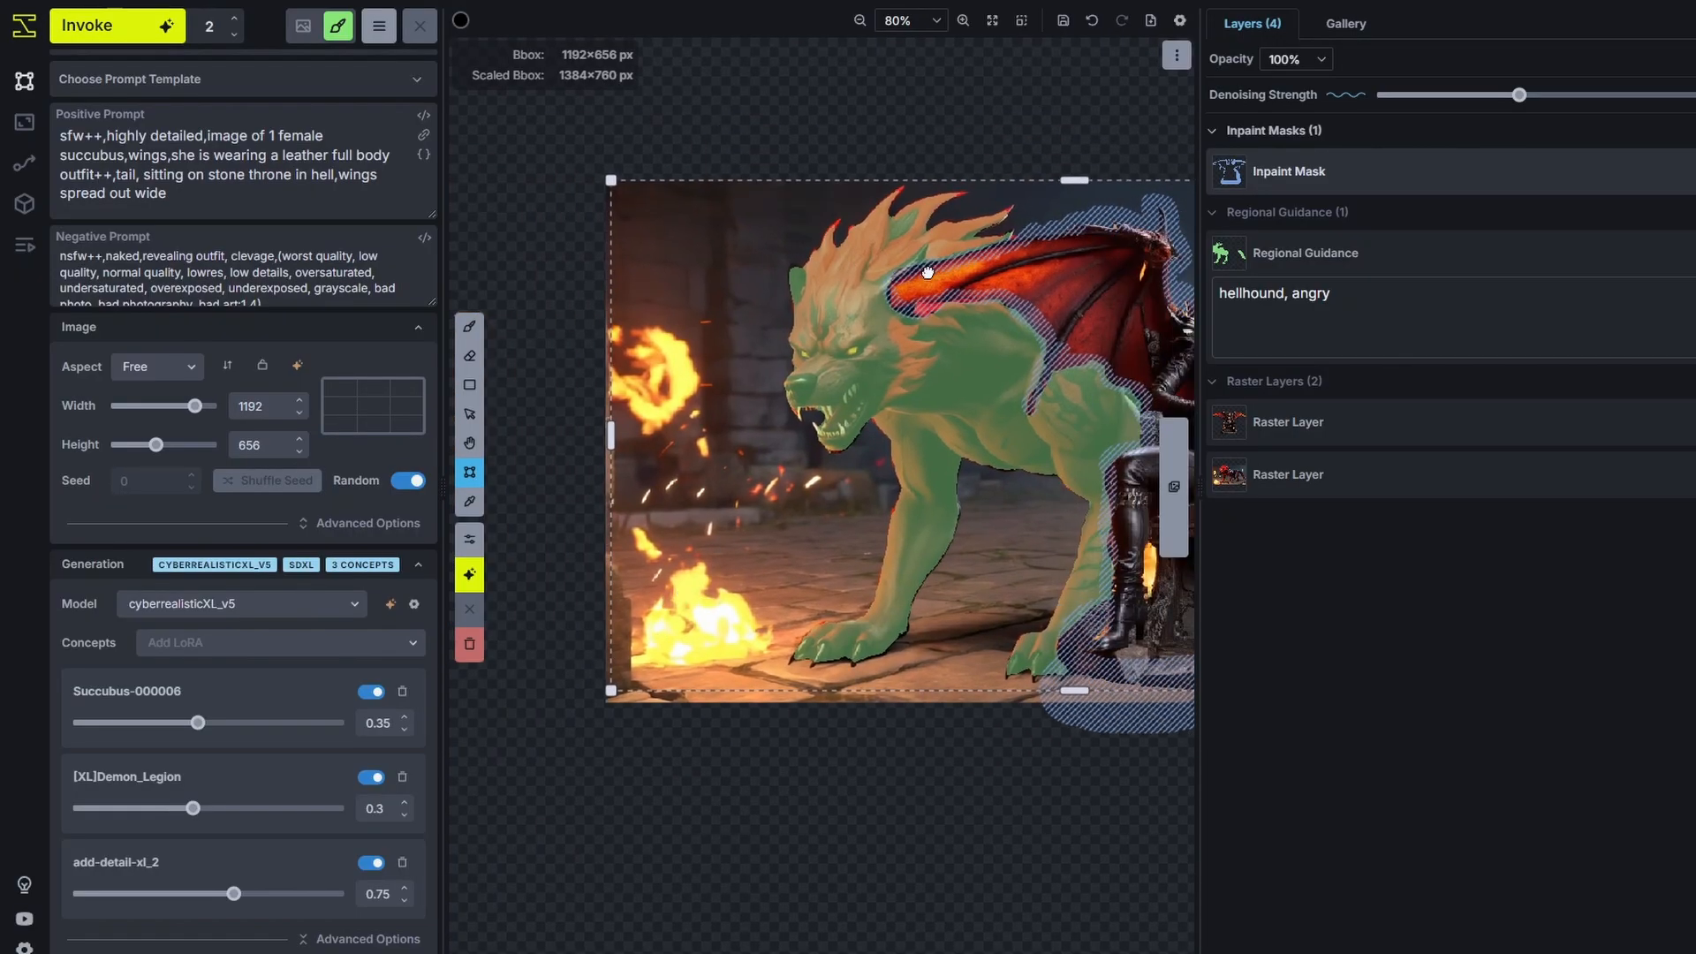
Invoke the masked red-hellhound scene, compare both results against the original, then discard them.
scroll("down", 3)
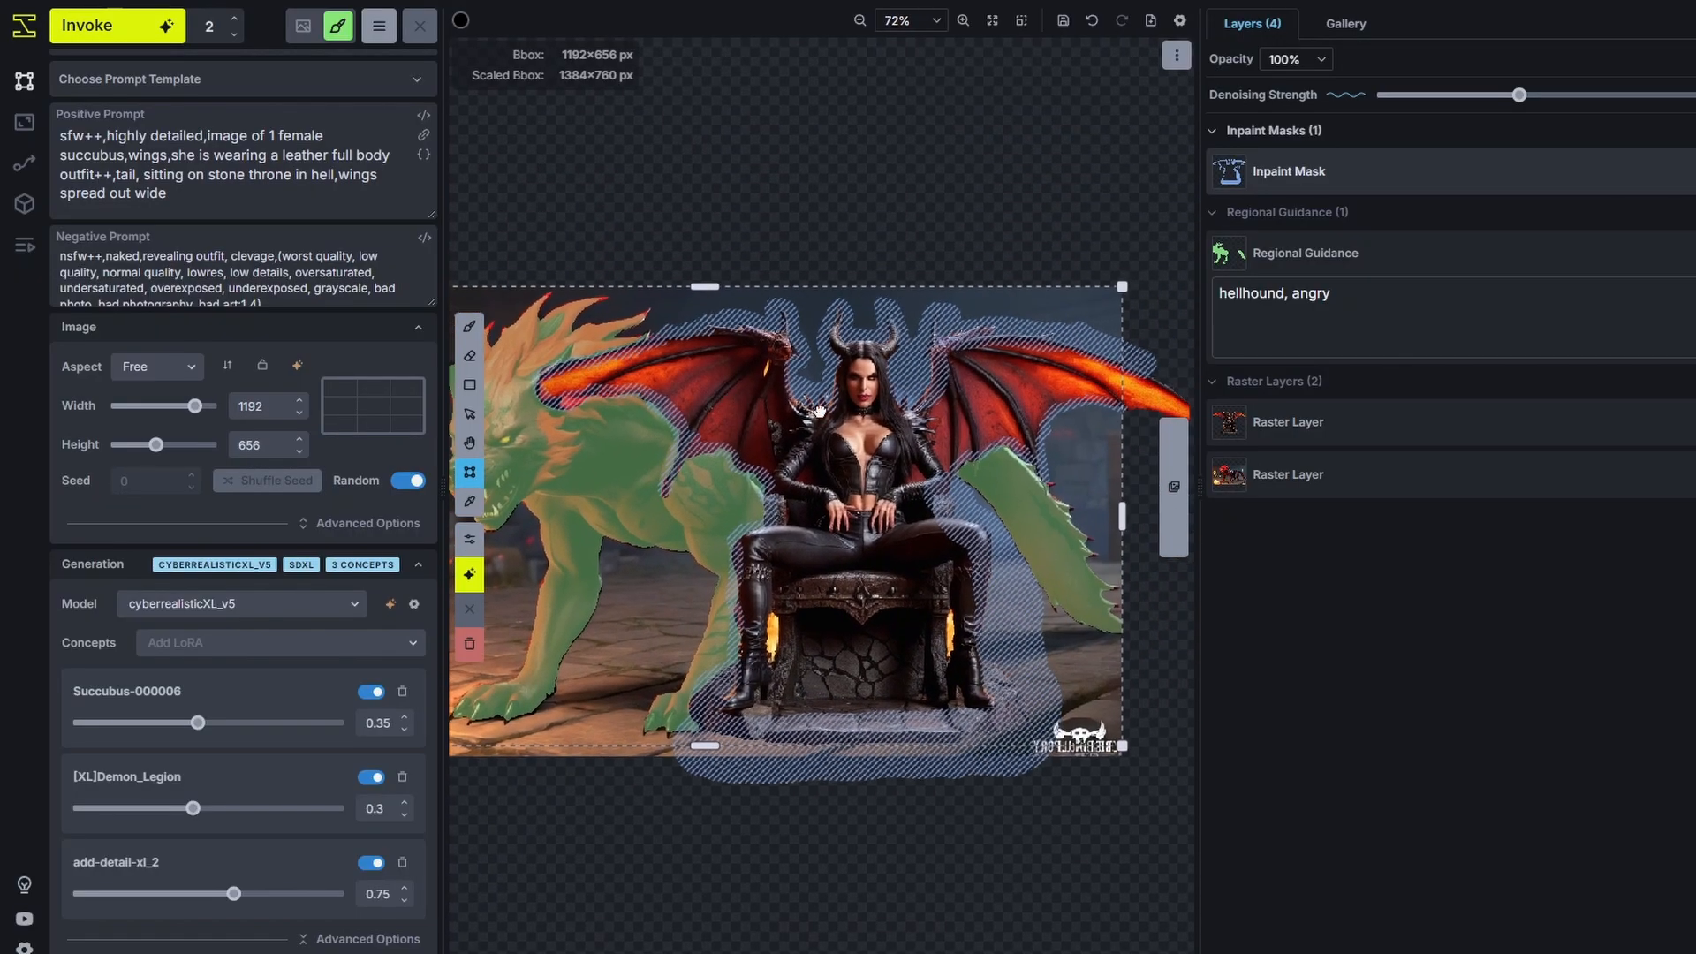
left_click(117, 25)
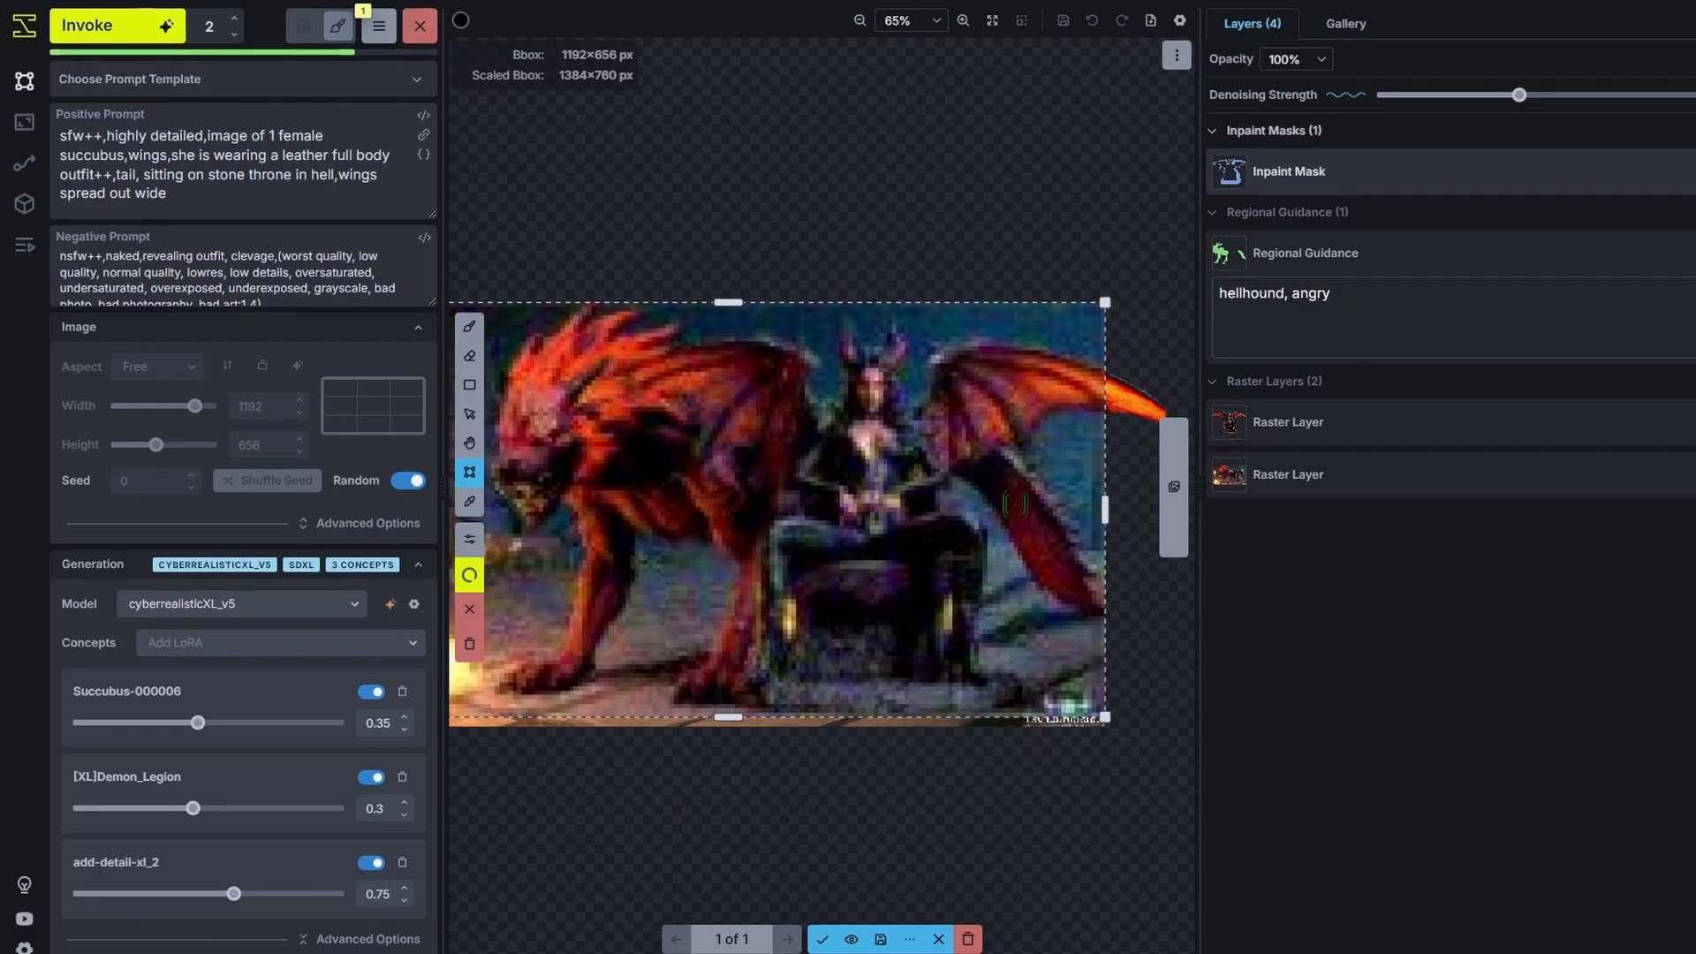
left_click(788, 938)
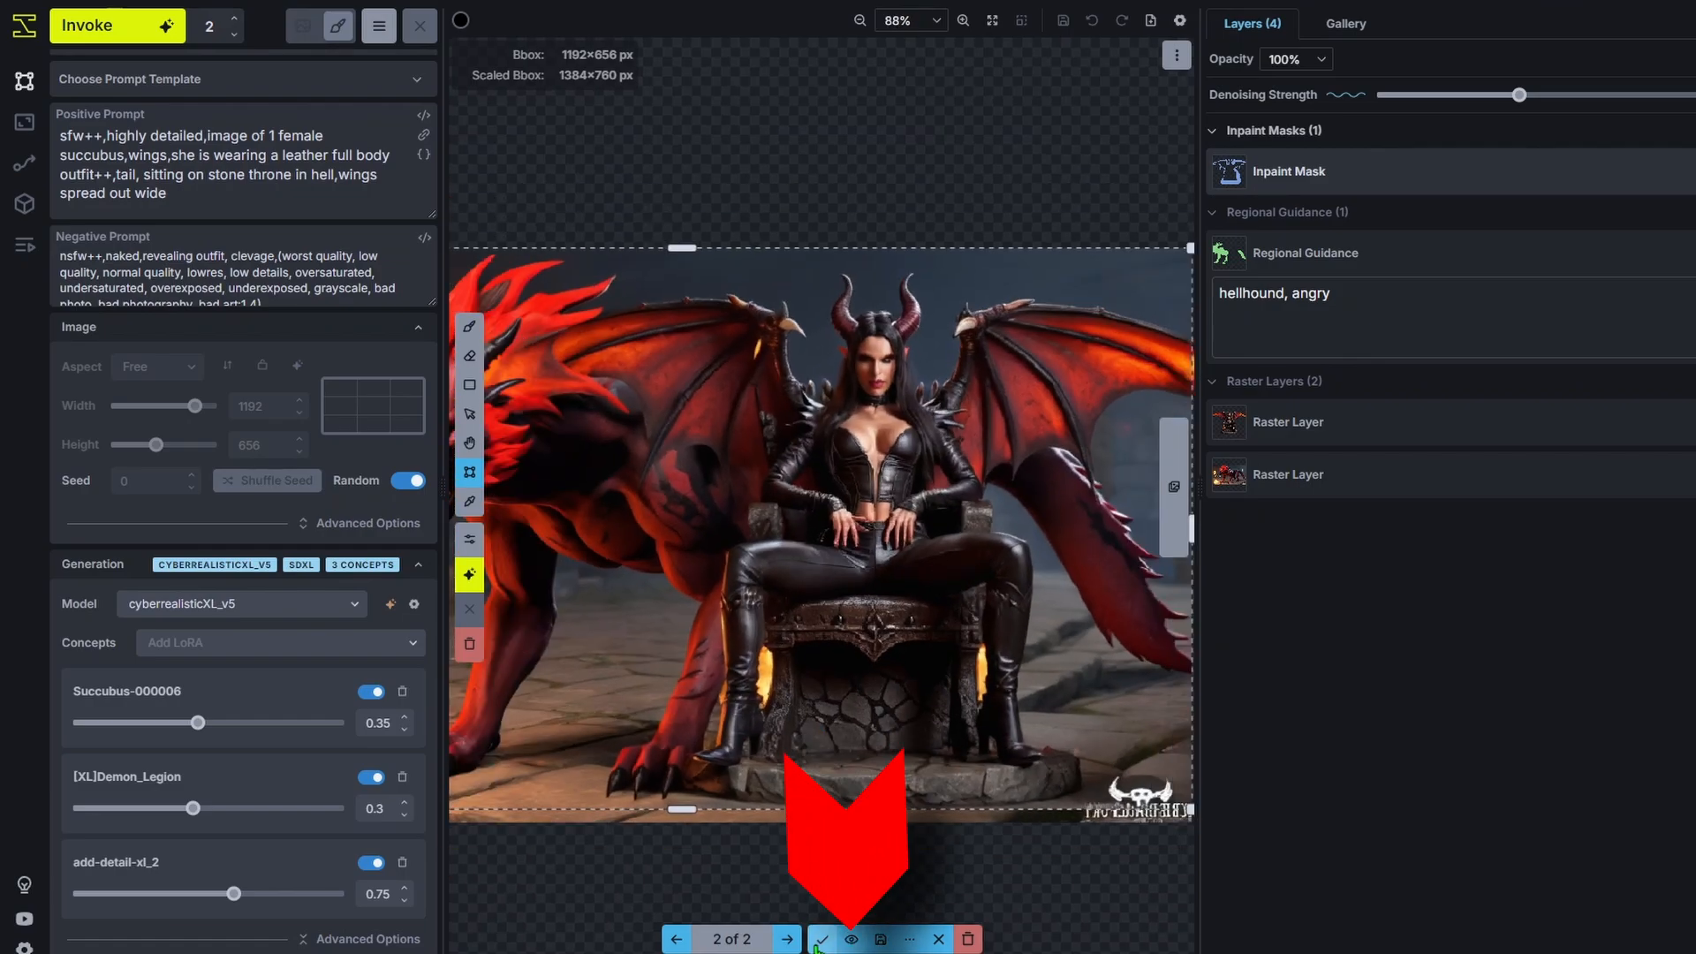
left_click(850, 938)
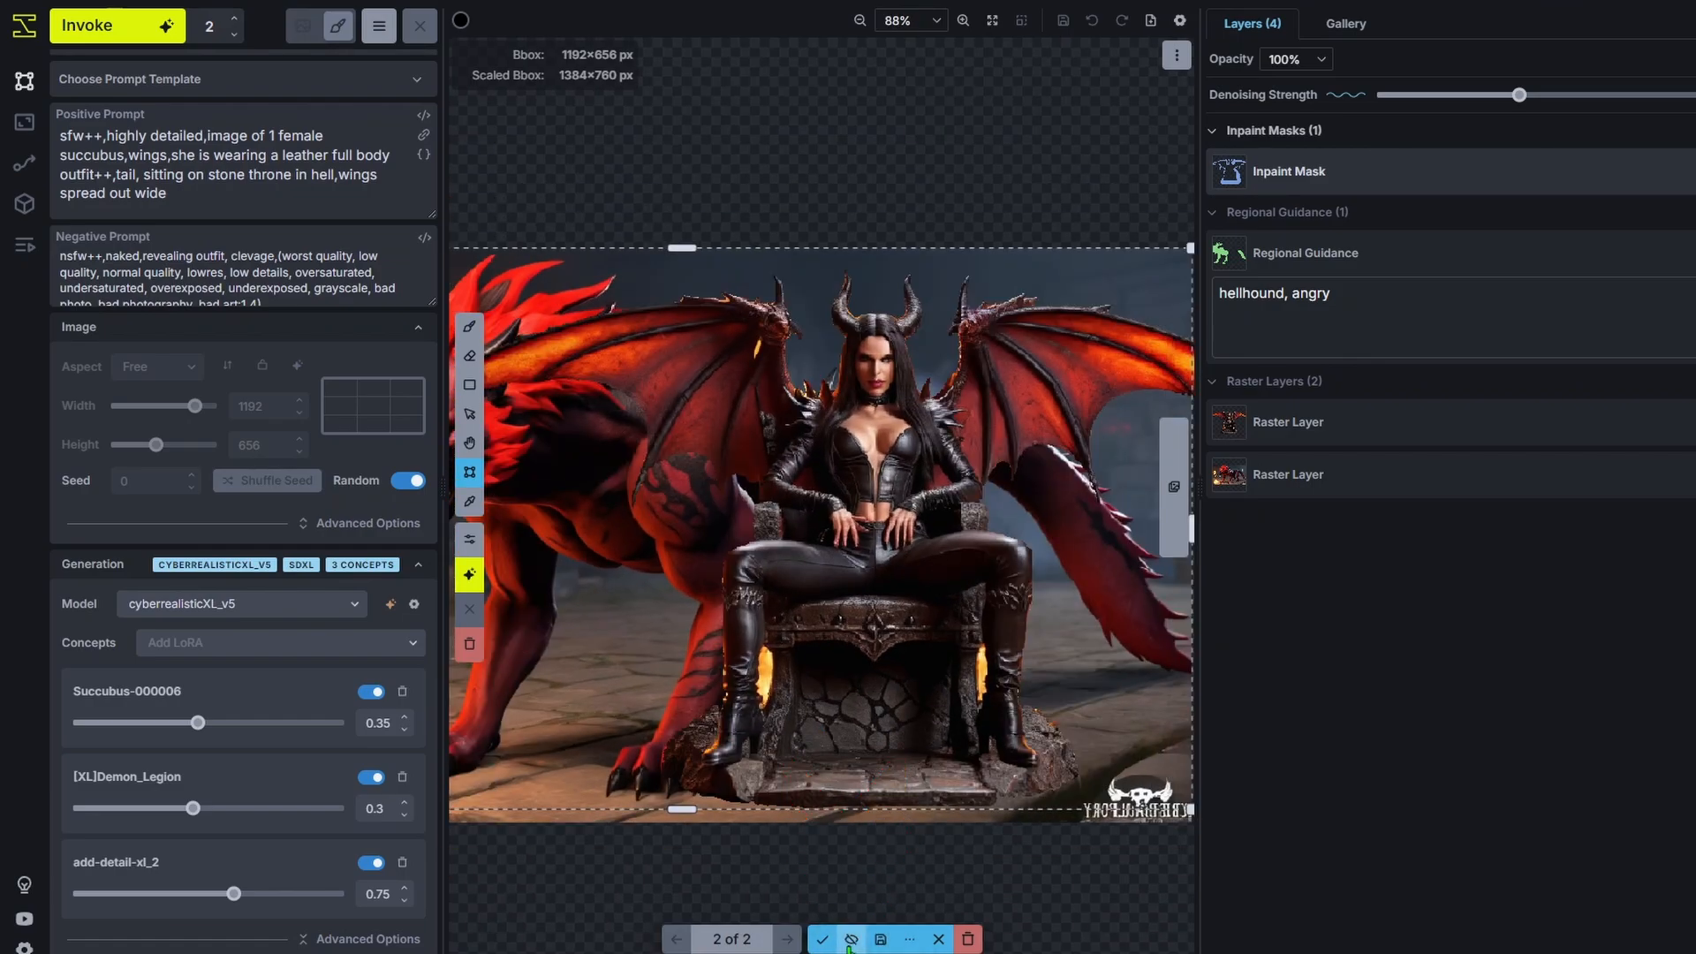
left_click(851, 938)
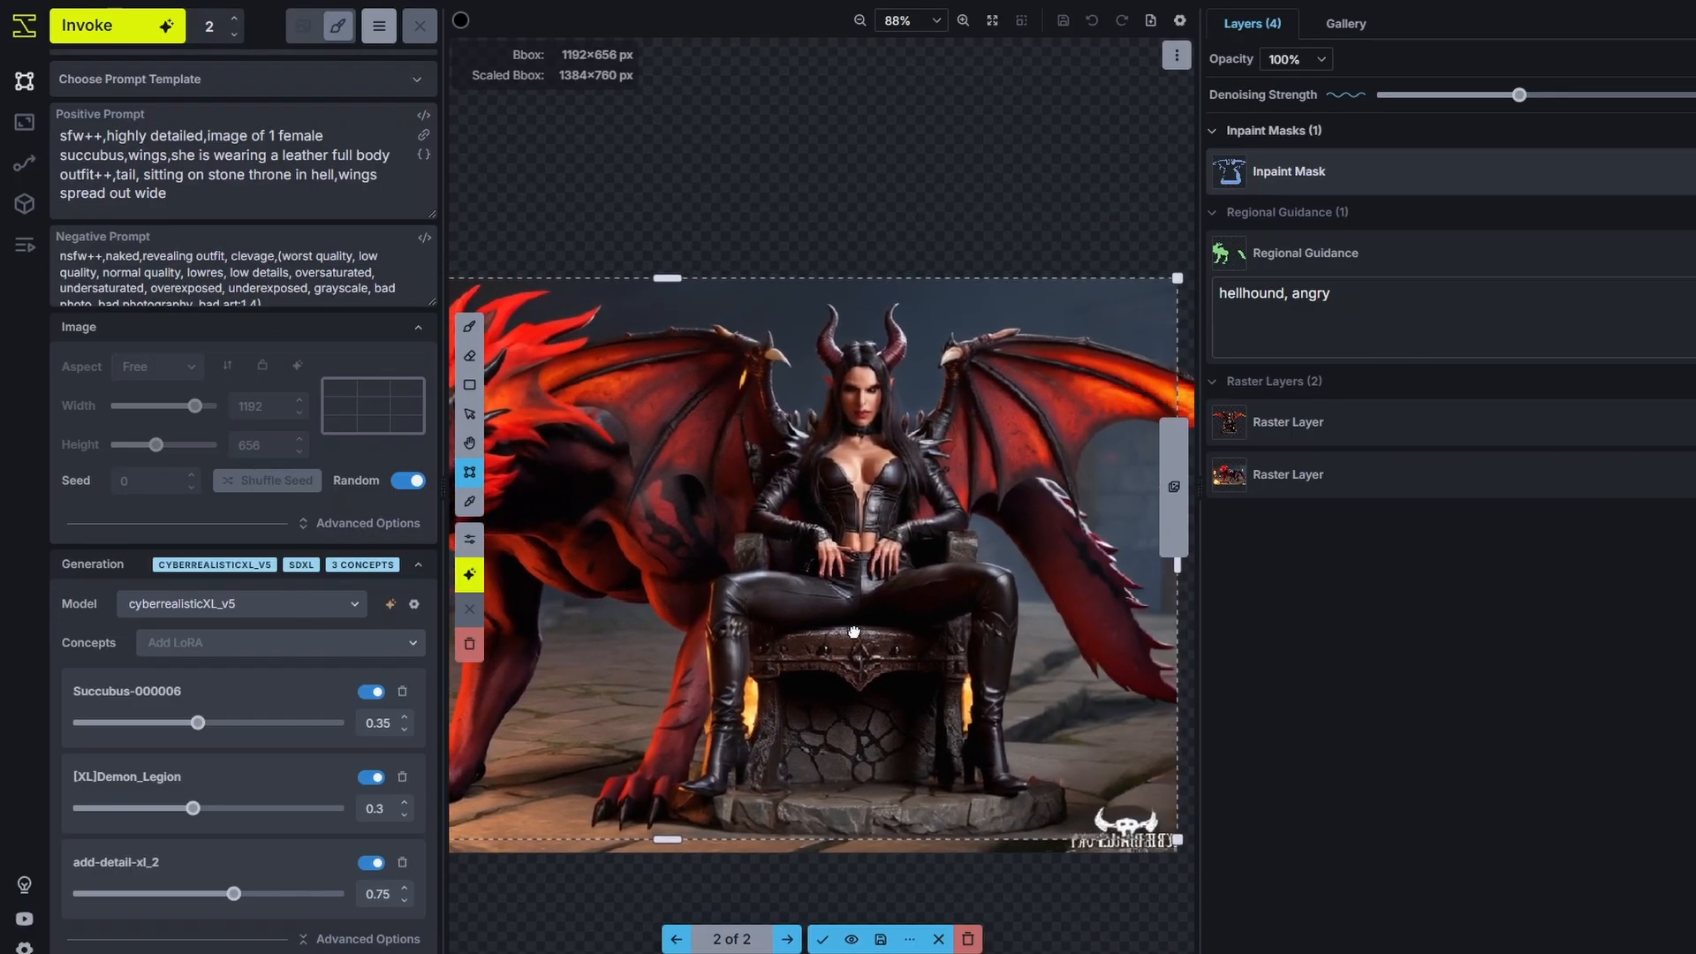
left_click(677, 938)
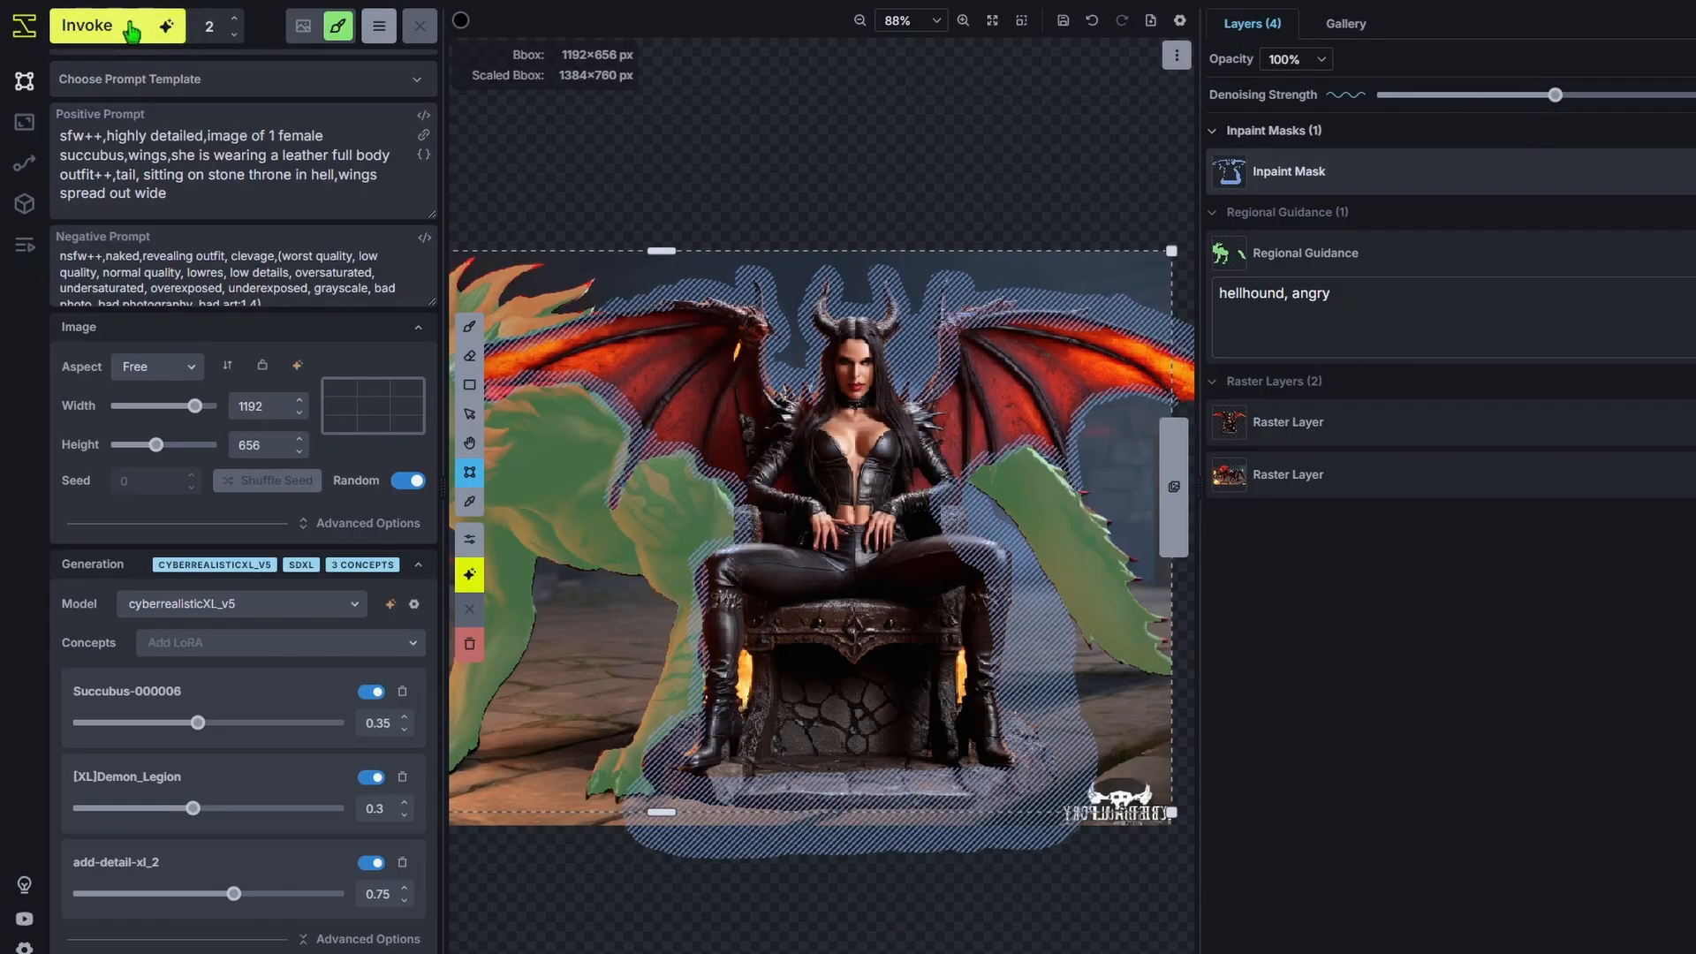
Invoke again at higher denoising, browse the results and accept the first one onto the canvas.
left_click(88, 24)
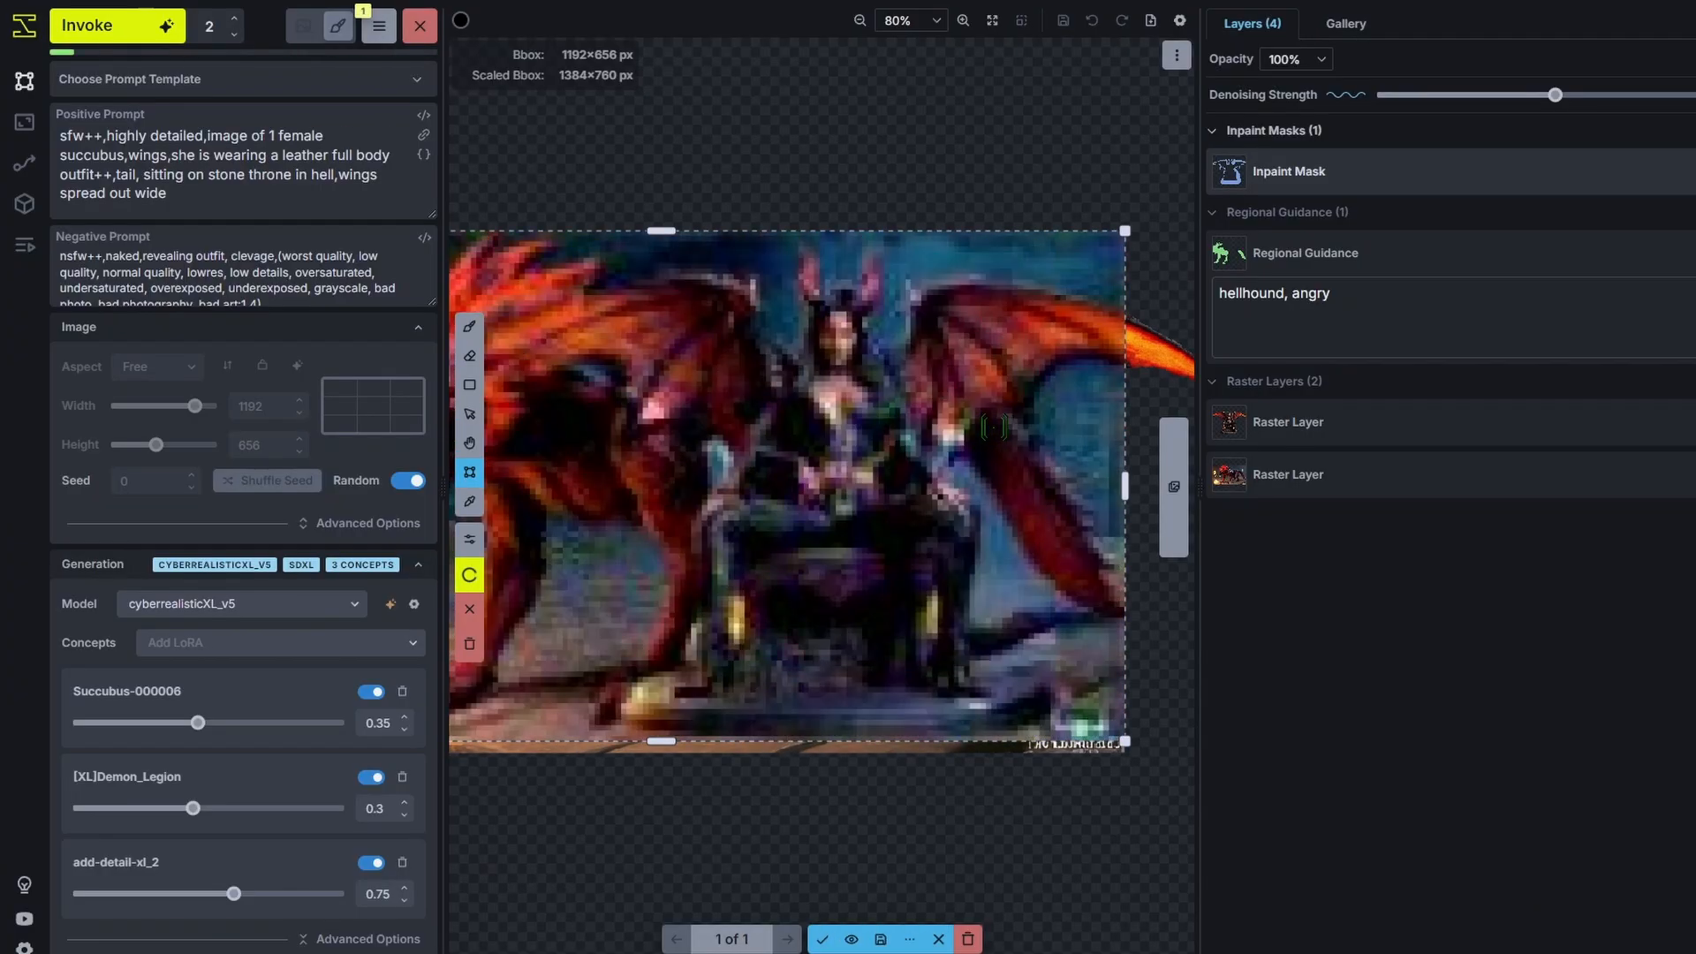
left_click(786, 938)
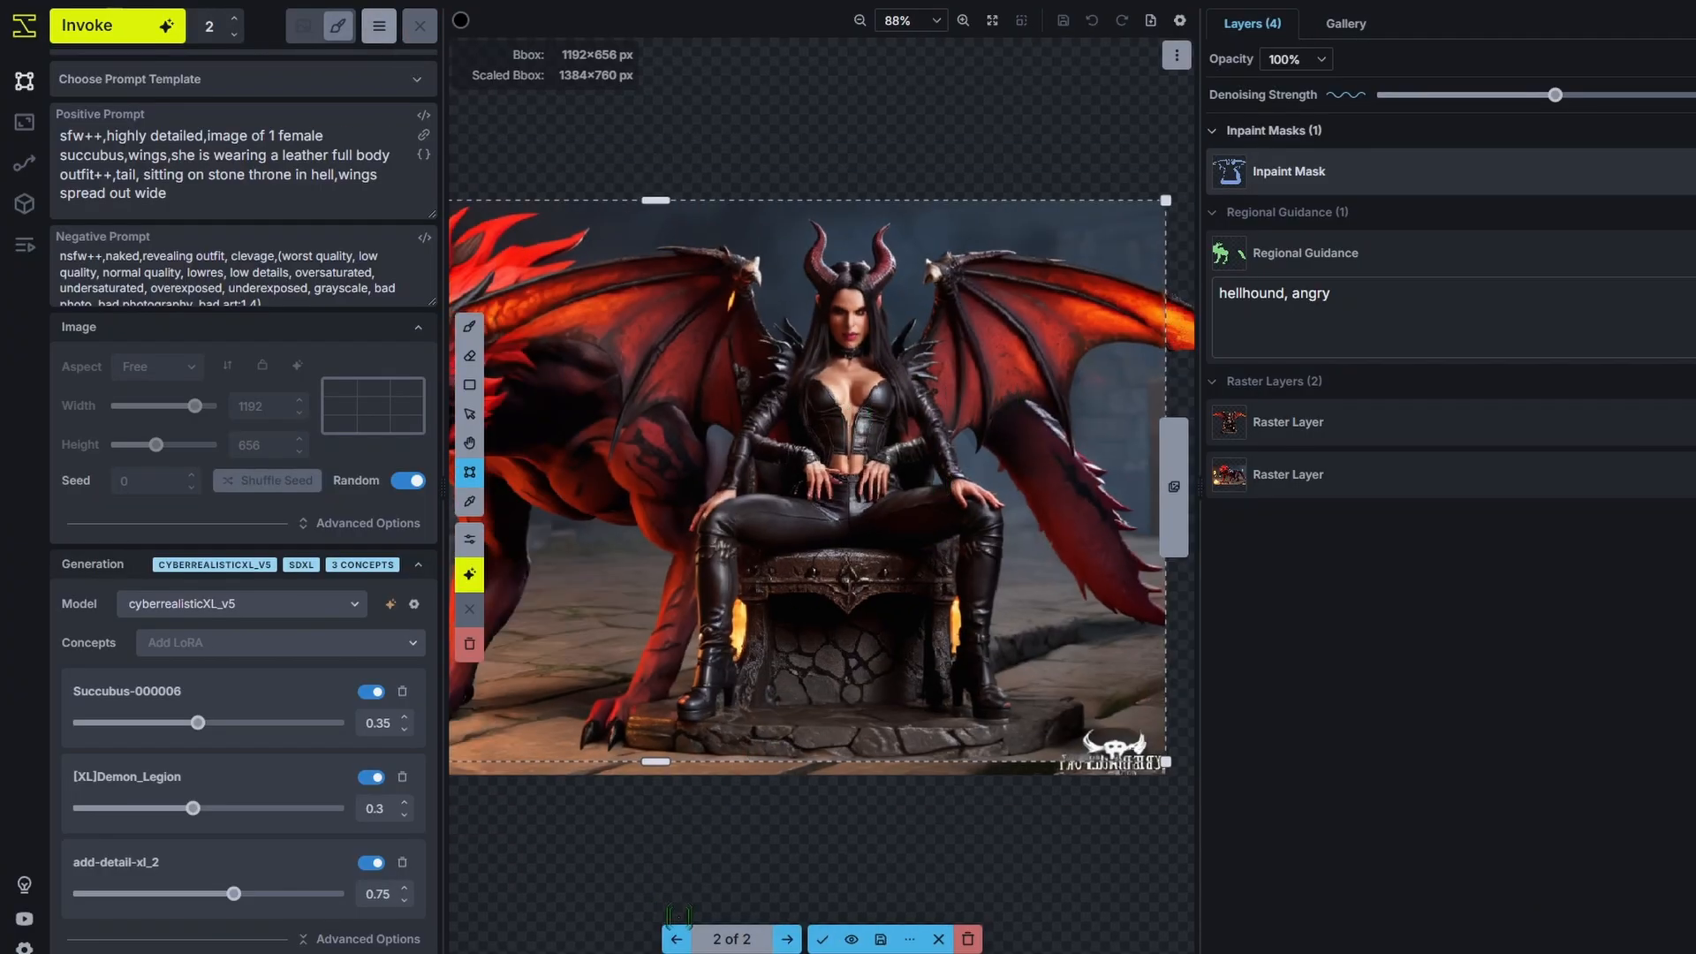
left_click(673, 938)
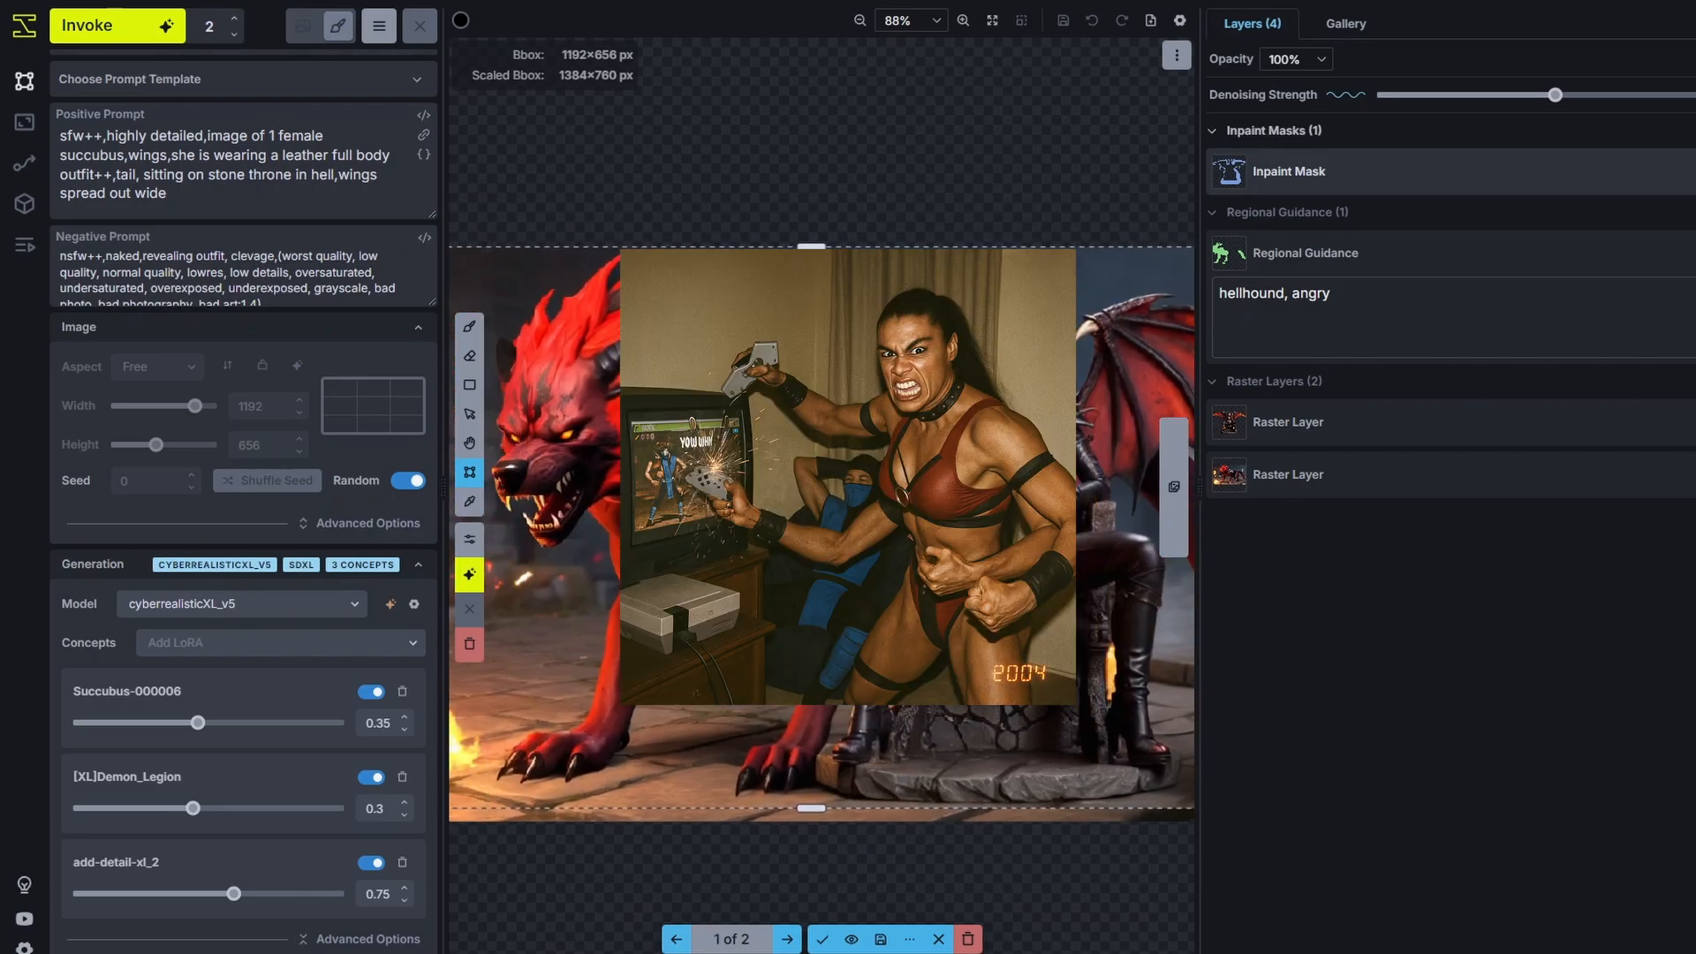
scroll("up", 3)
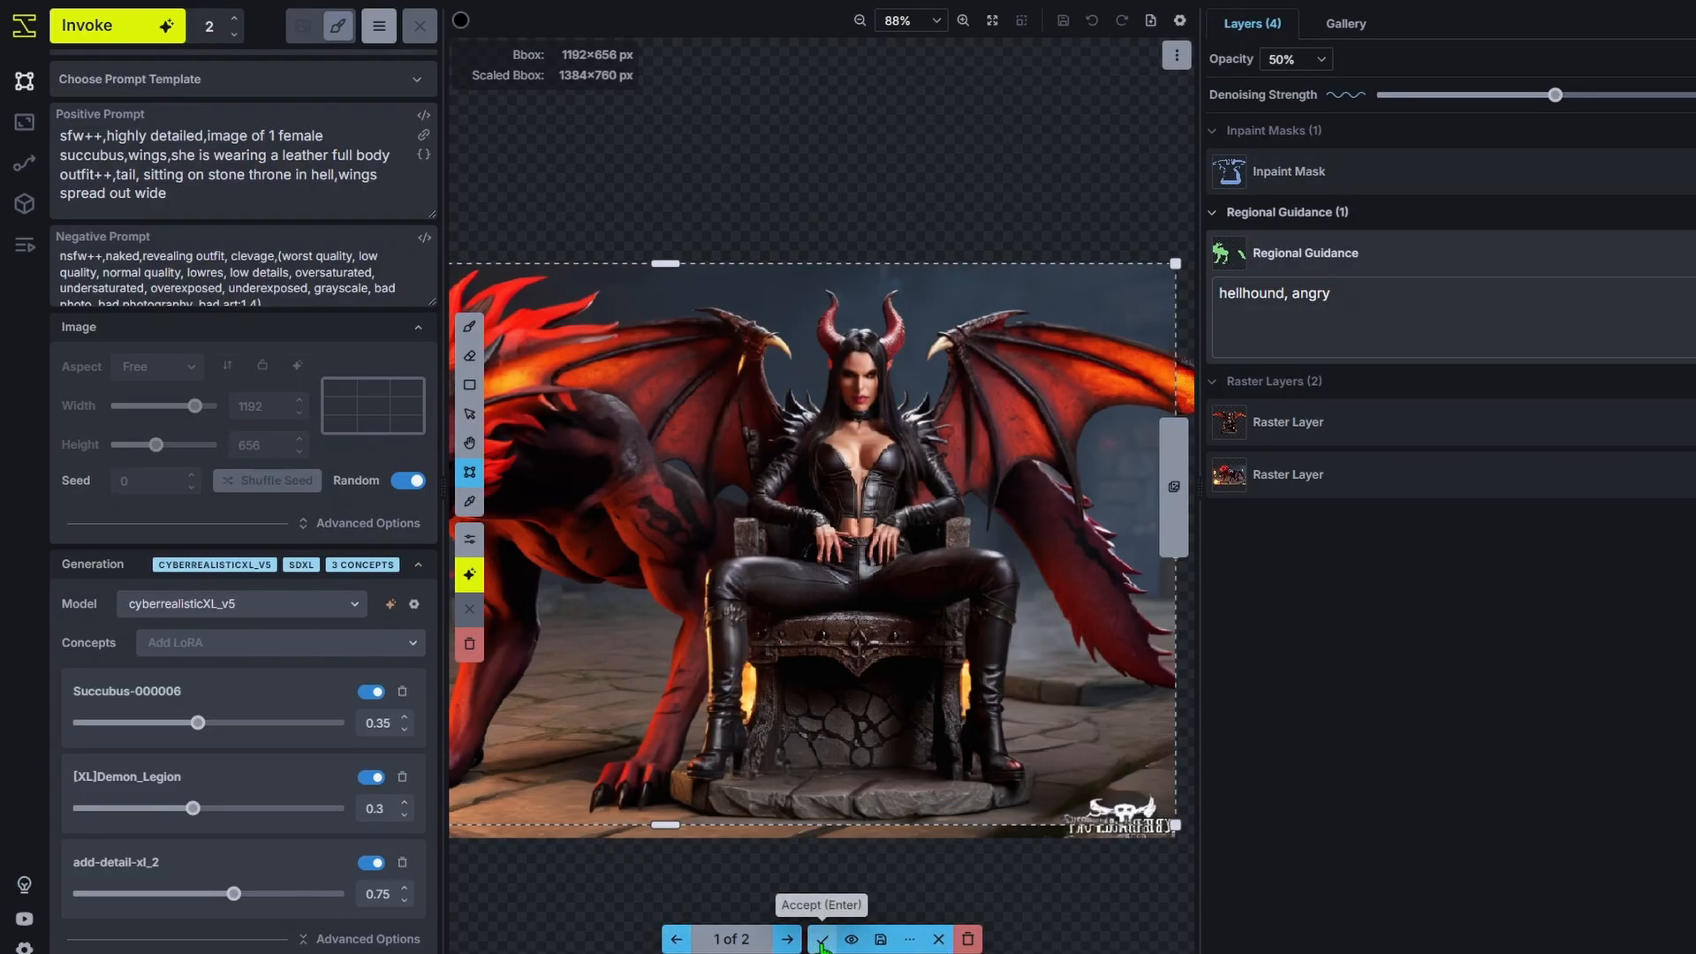
left_click(821, 938)
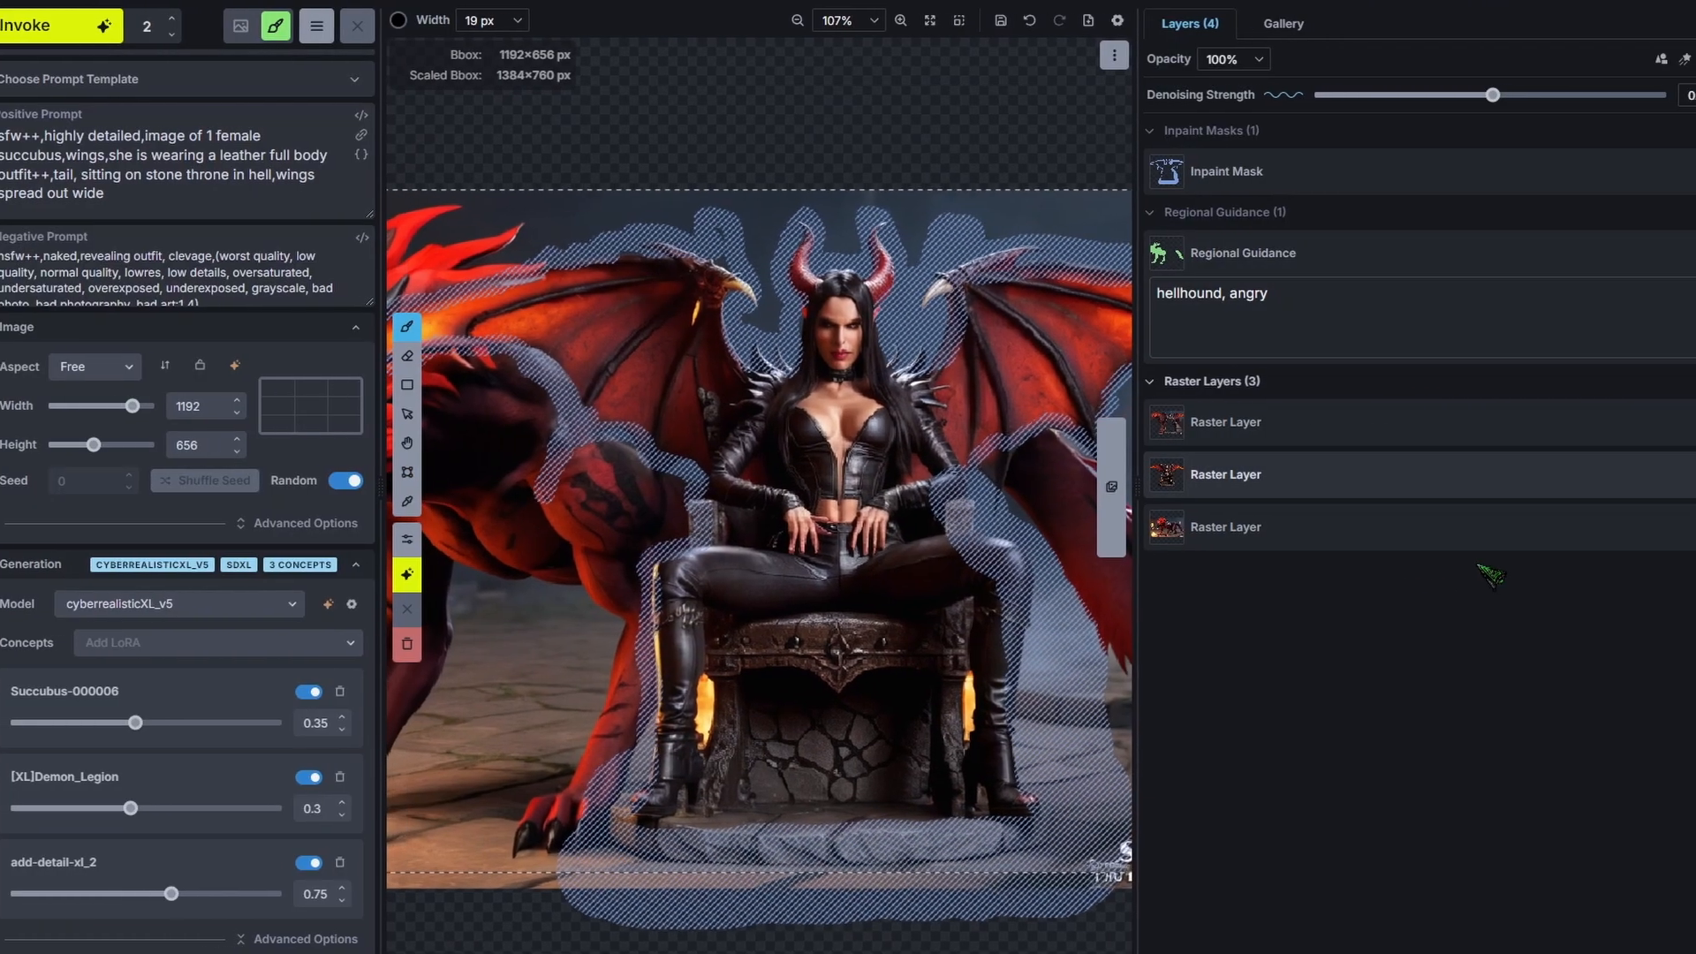
Merge the newly accepted top raster layer down into the layer beneath it.
left_click(1641, 422)
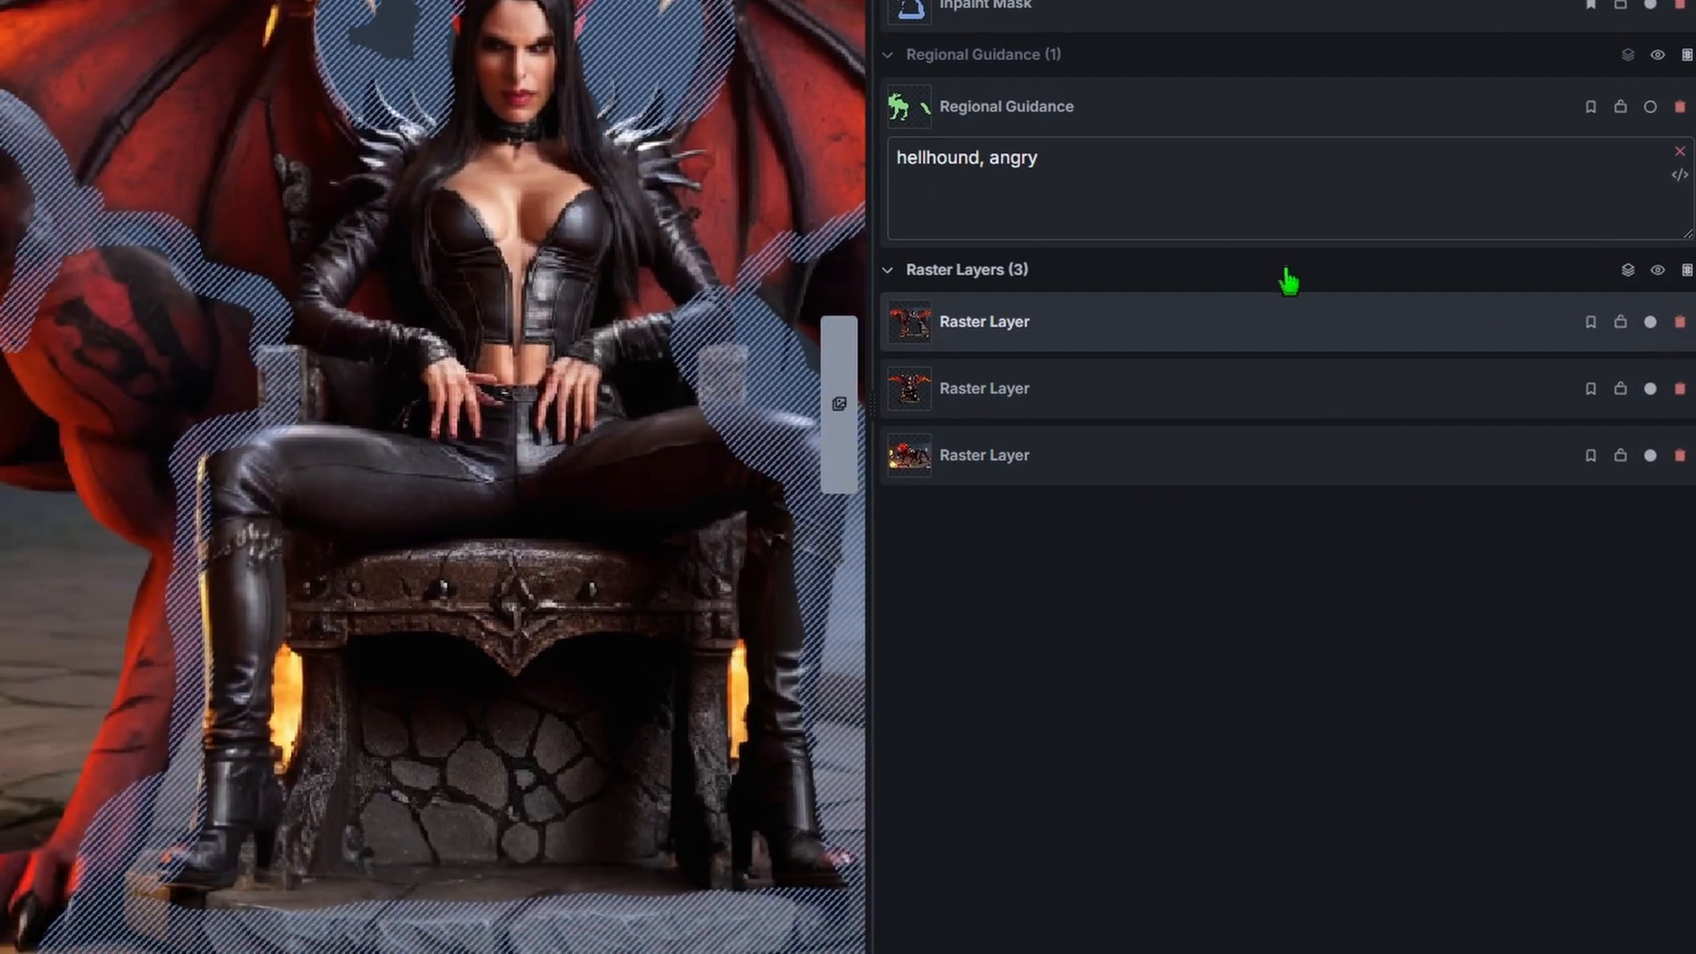
right_click(983, 322)
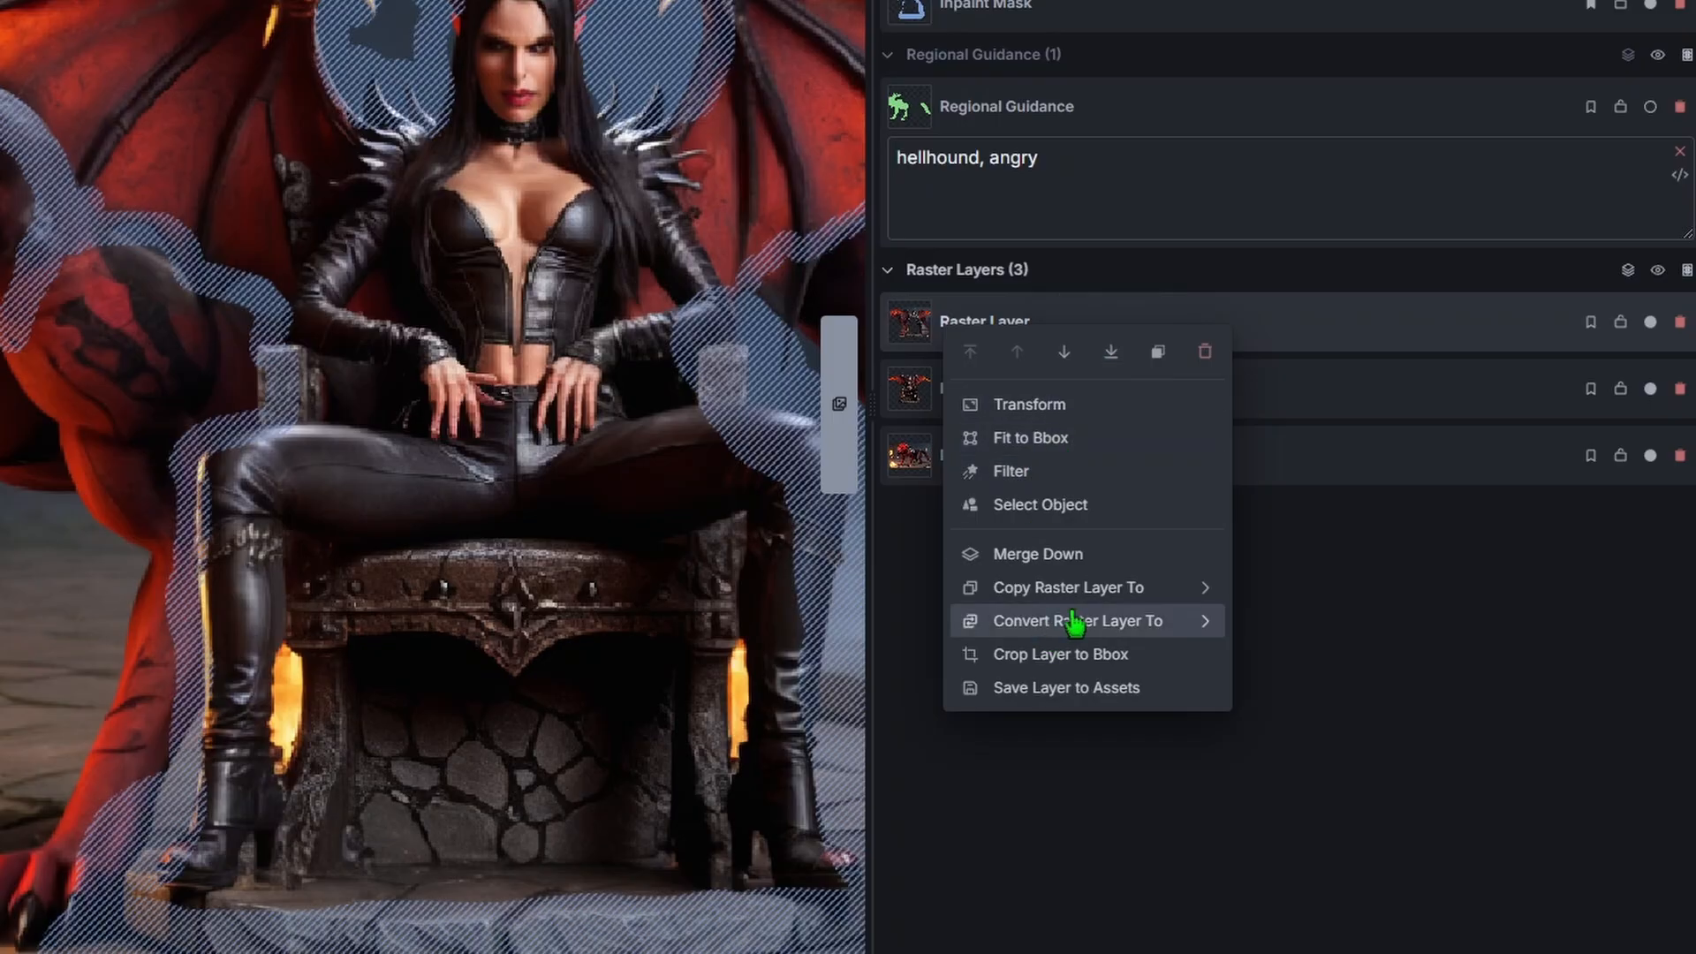
left_click(1037, 553)
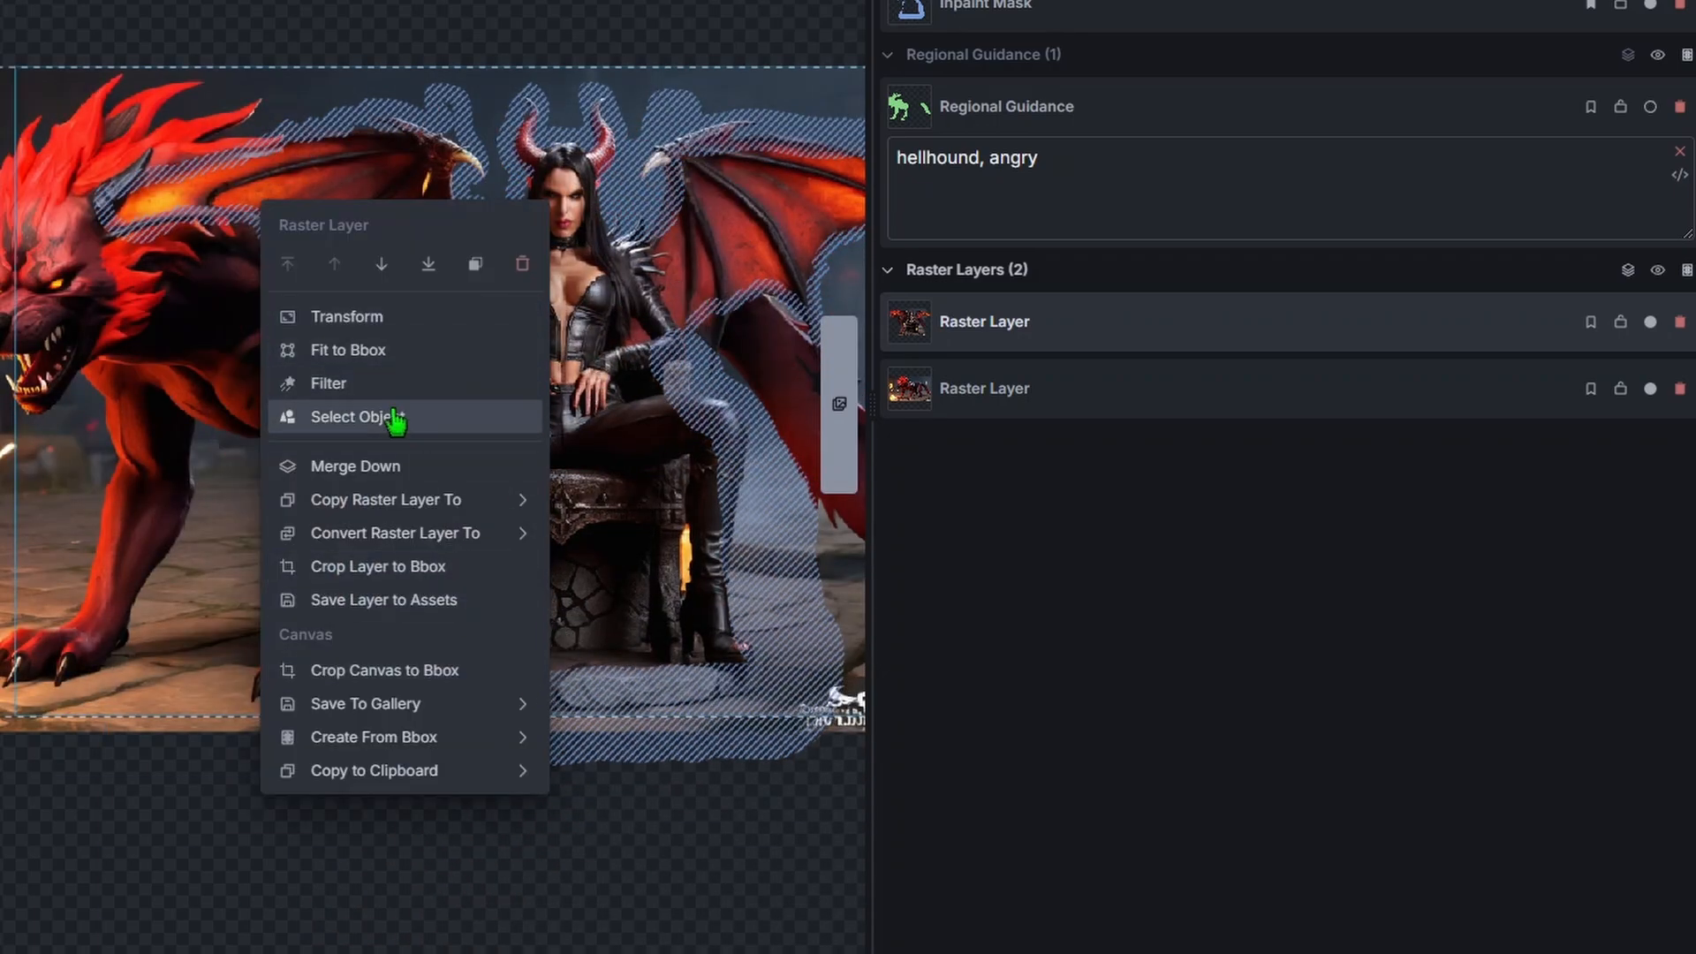
Object-select the succubus and save her selection as a new inpaint mask.
left_click(353, 417)
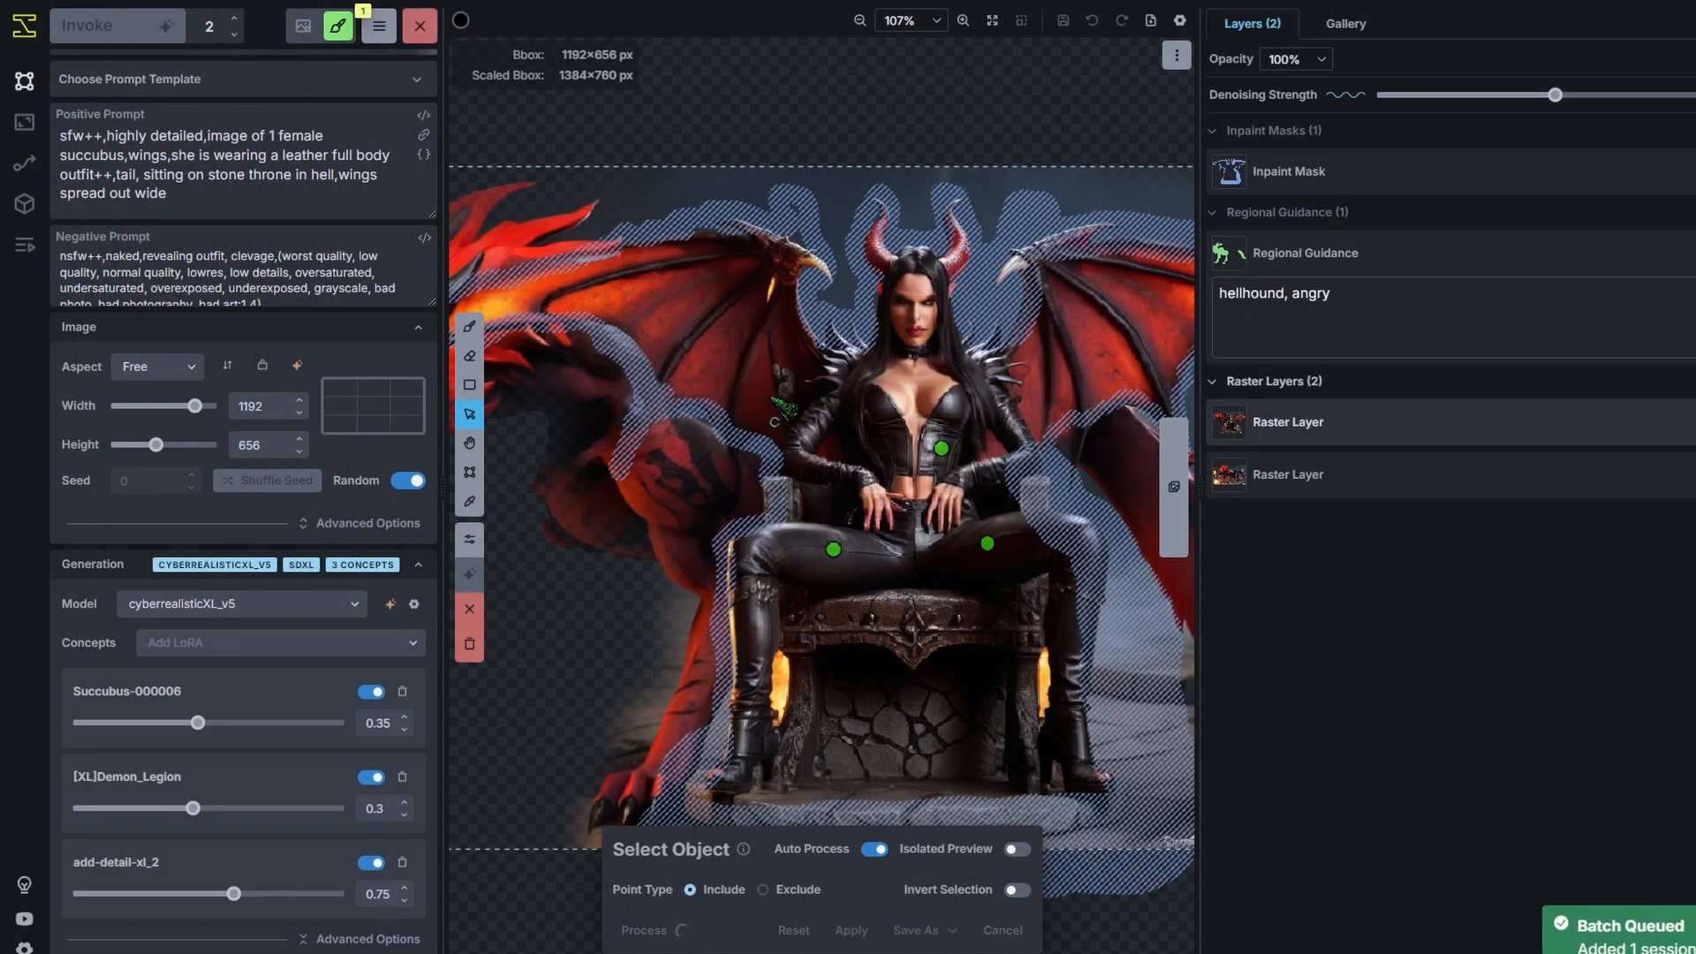
left_click(917, 930)
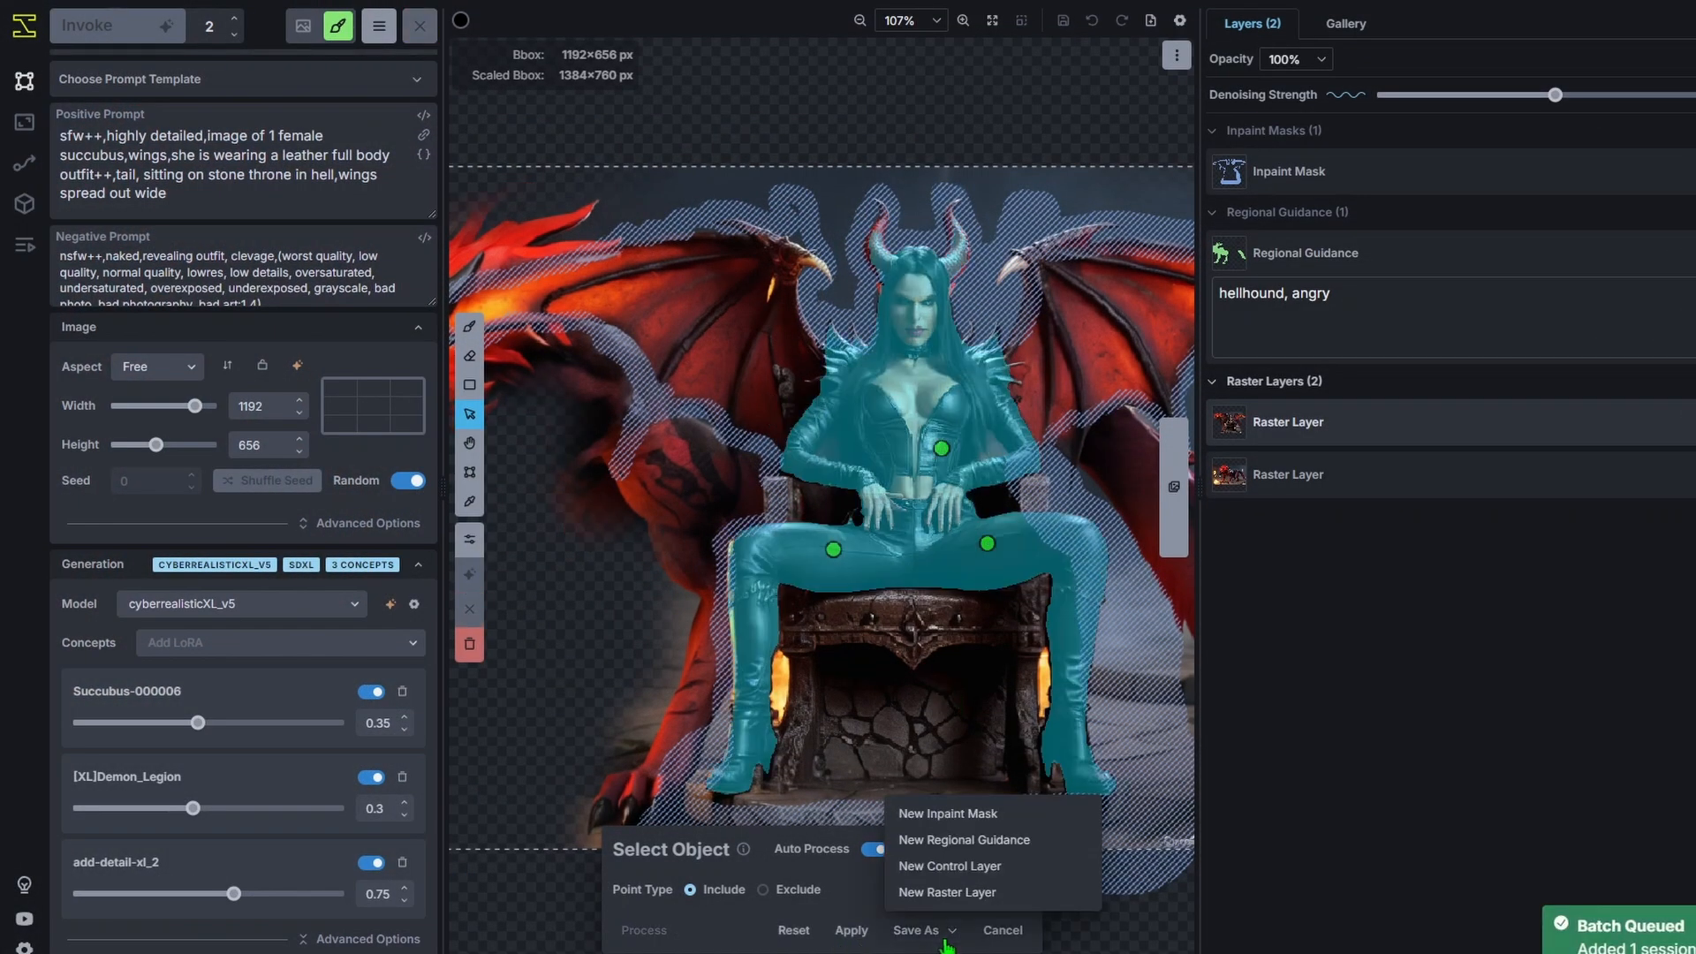
left_click(945, 812)
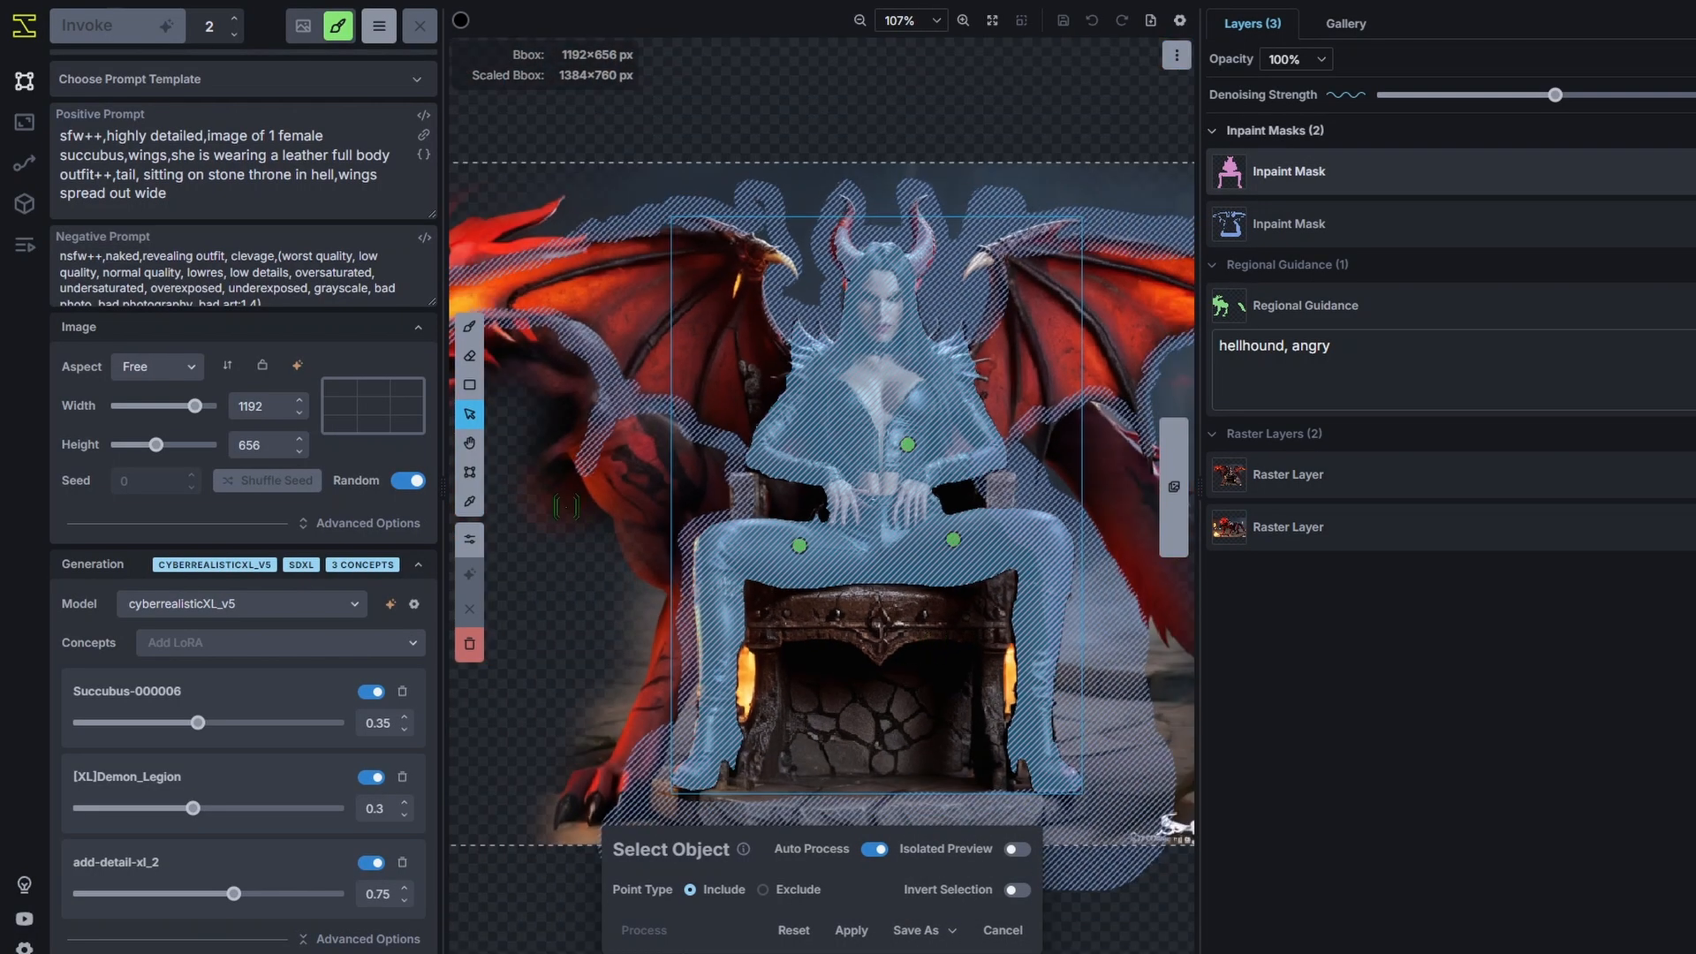
left_click(470, 326)
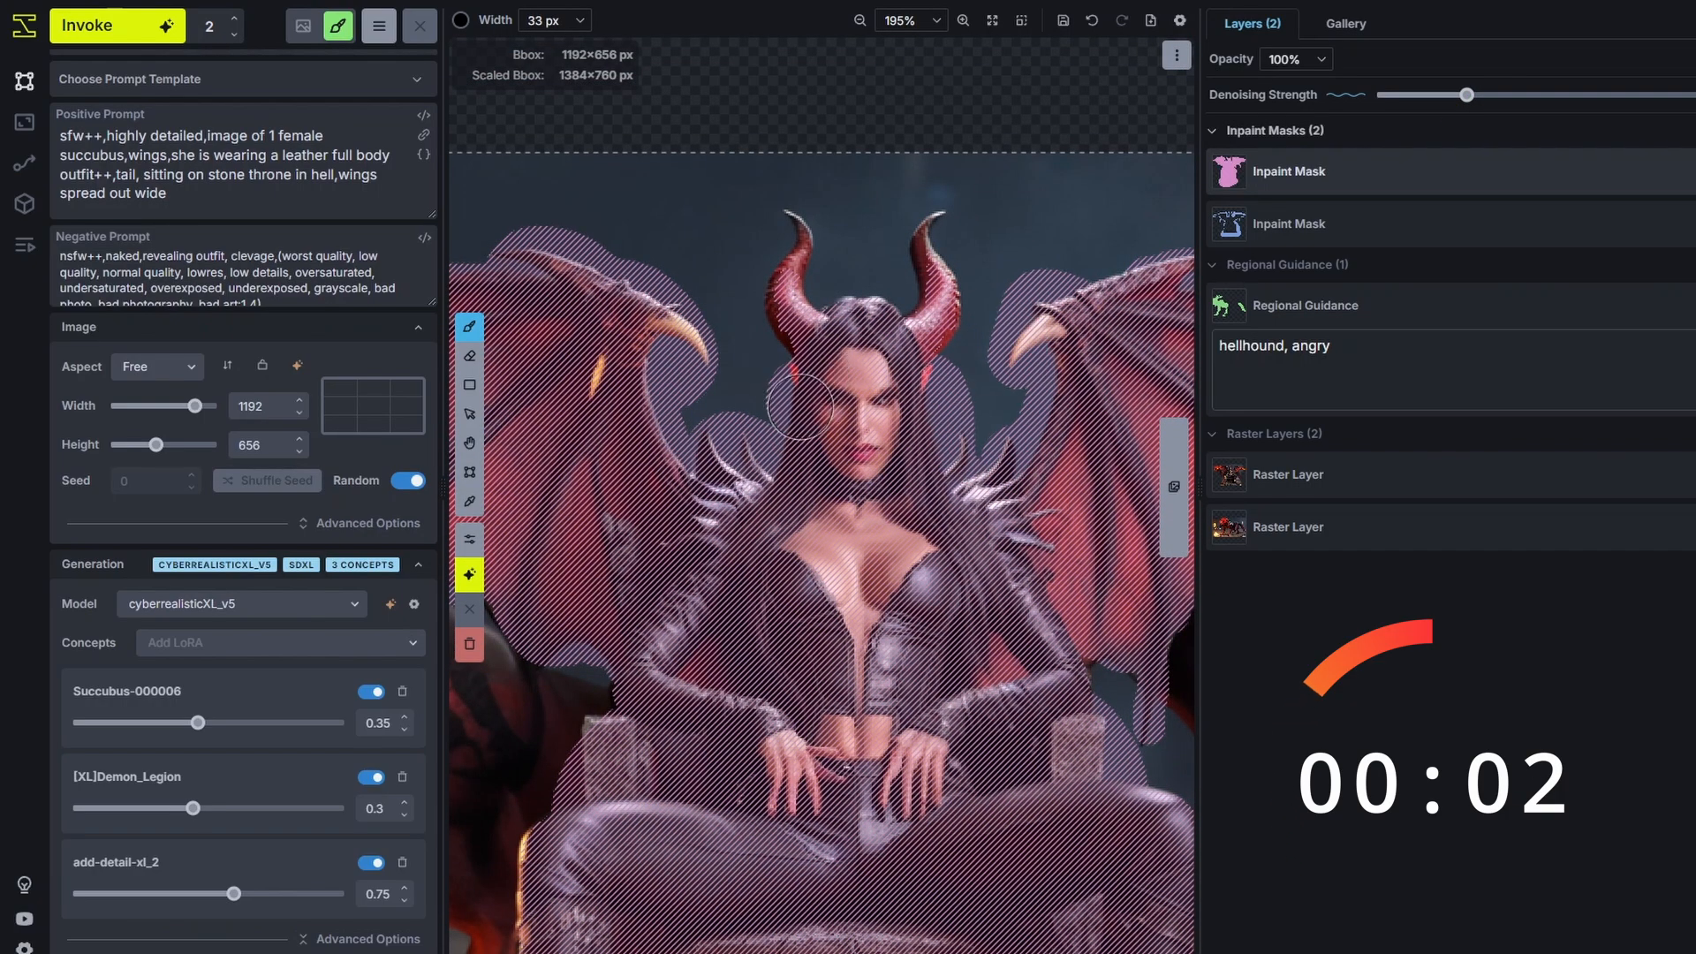
Compare the two regenerated succubus variants and accept result 2 of 2 as a new raster layer.
scroll("down", 3)
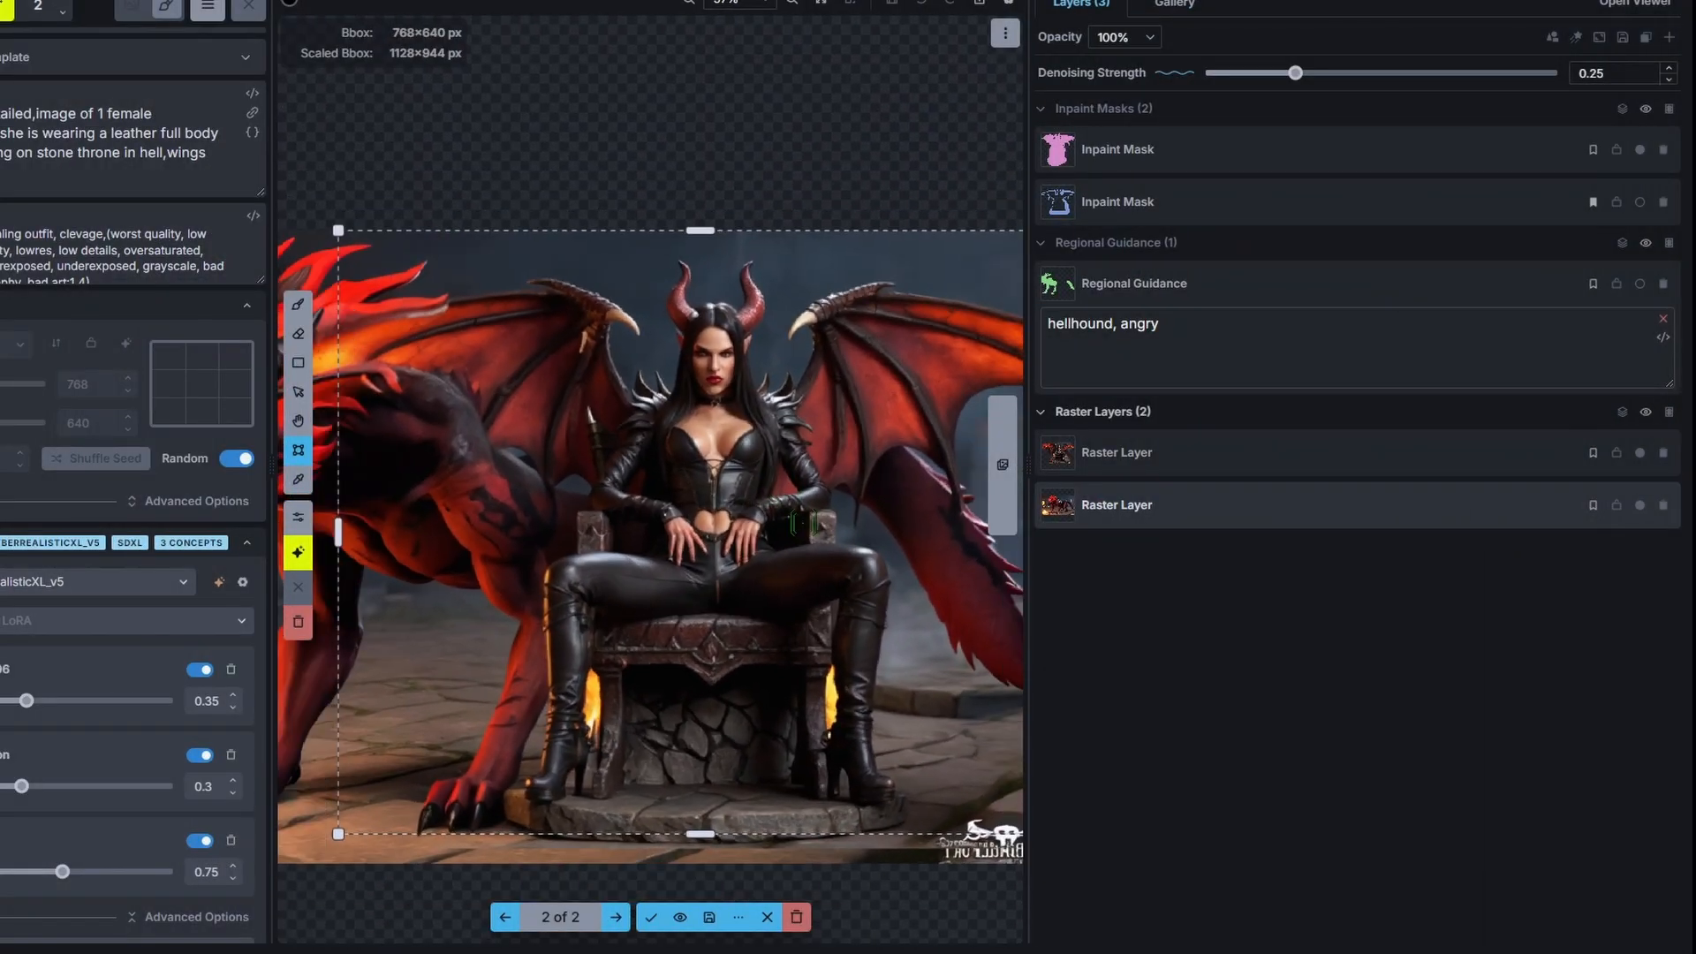
left_click(504, 917)
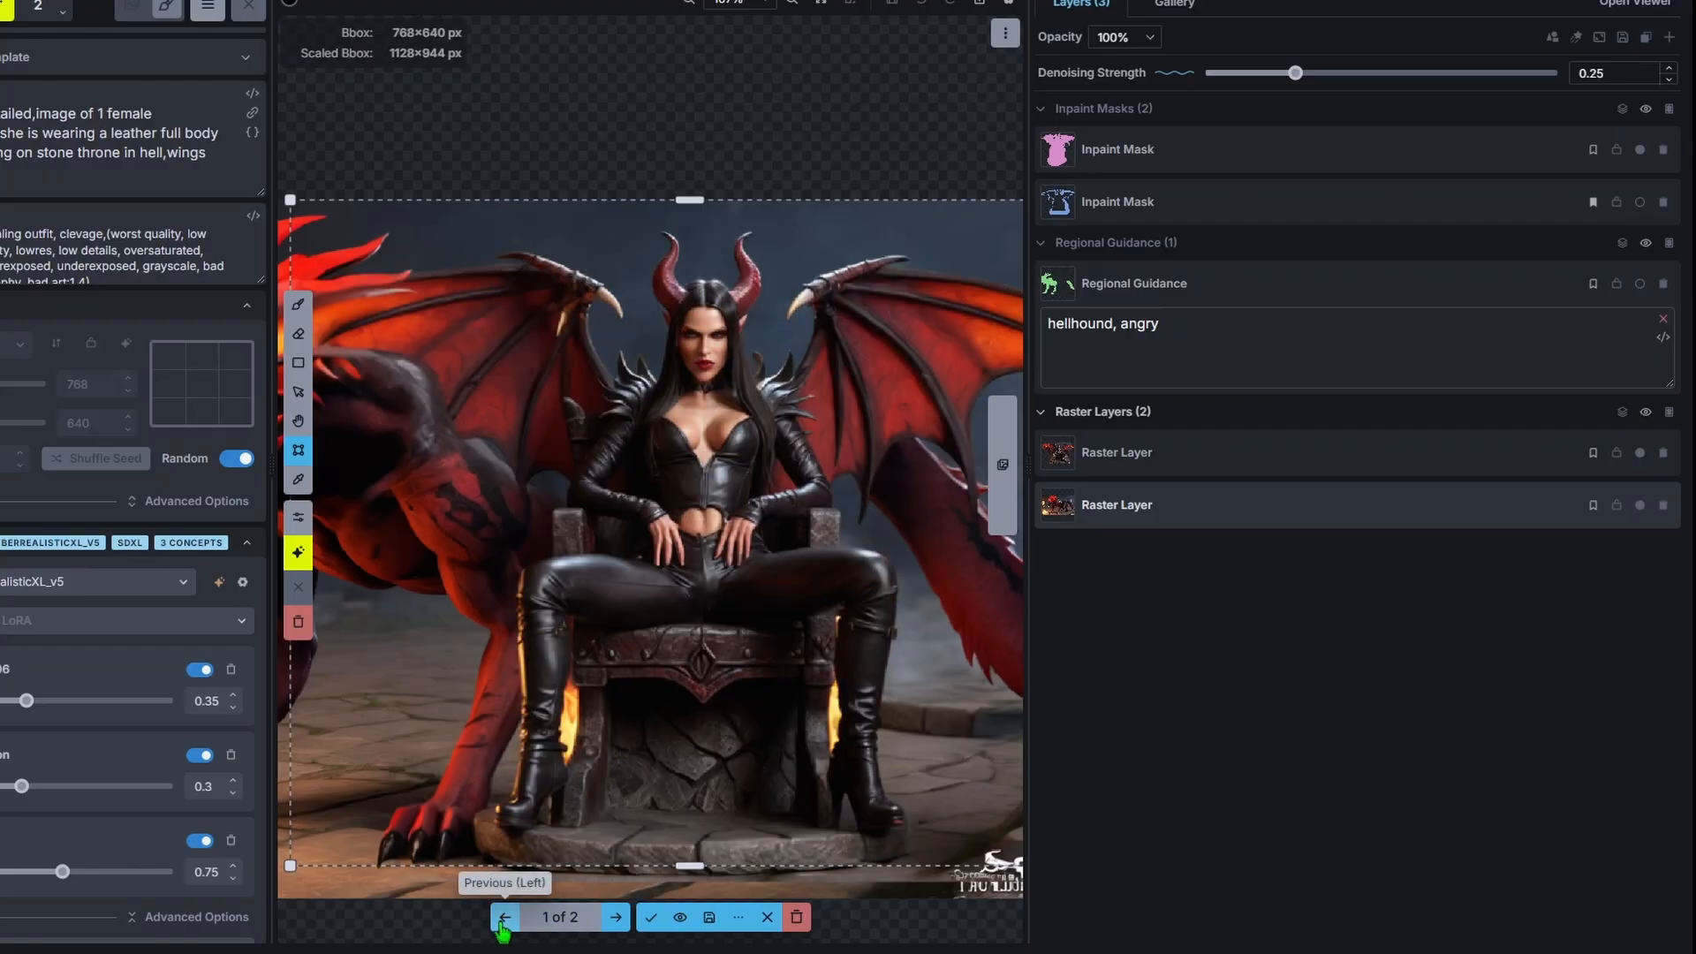
left_click(614, 917)
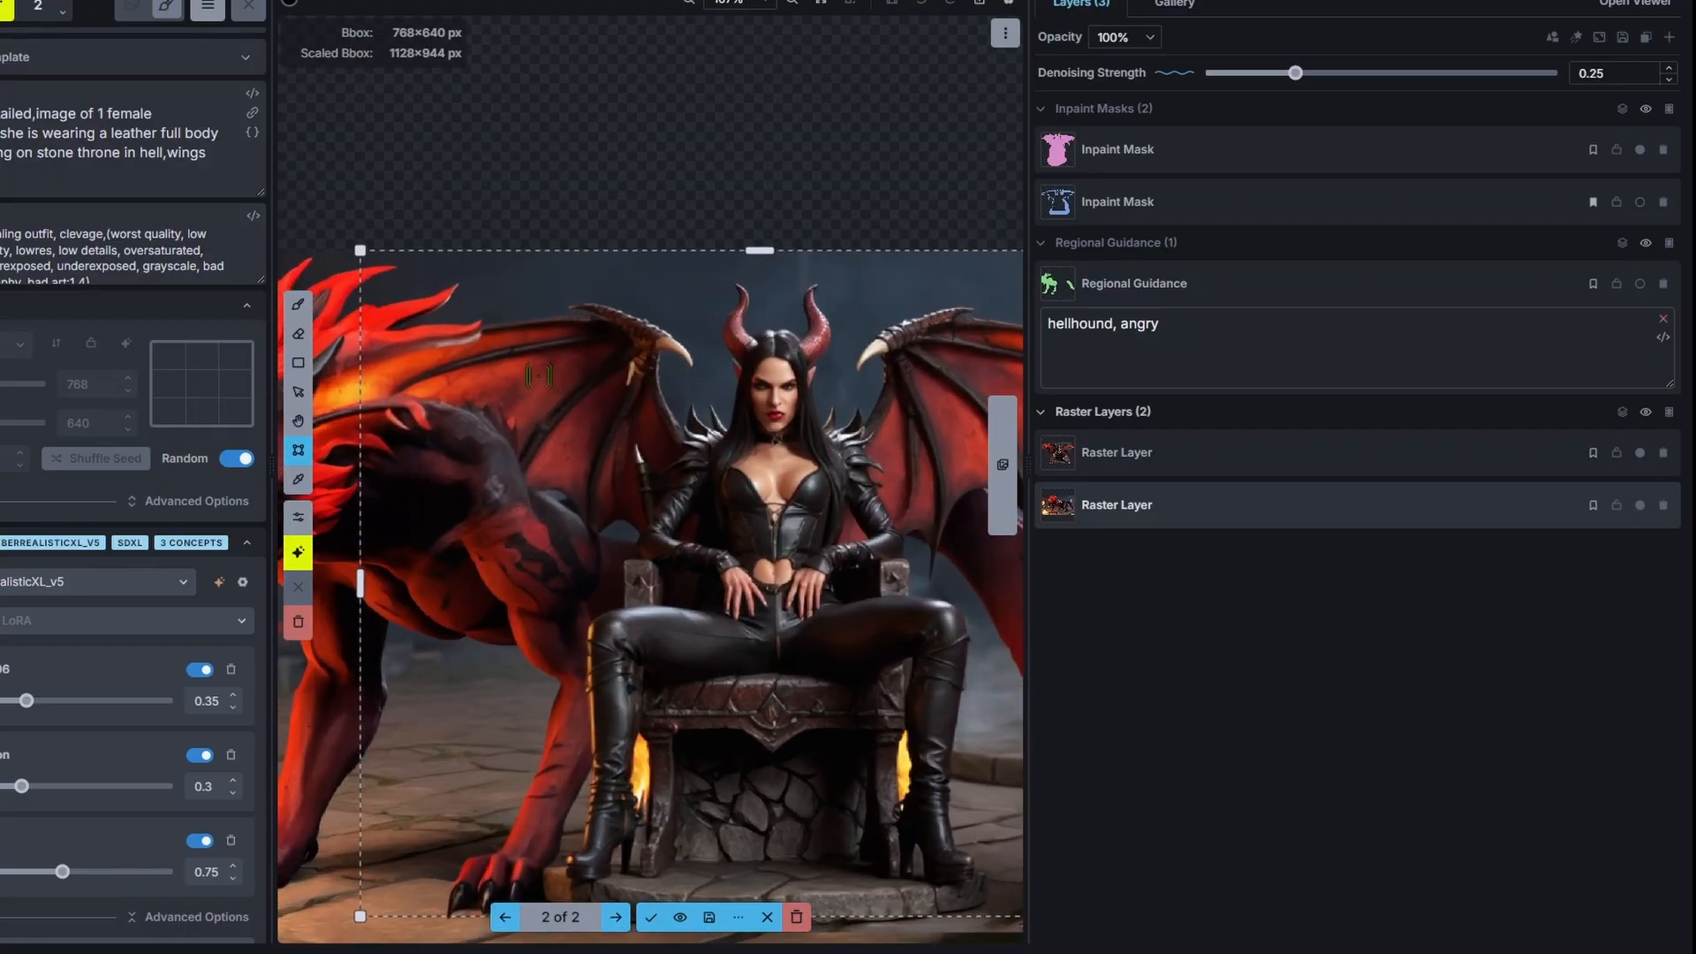
left_click(650, 916)
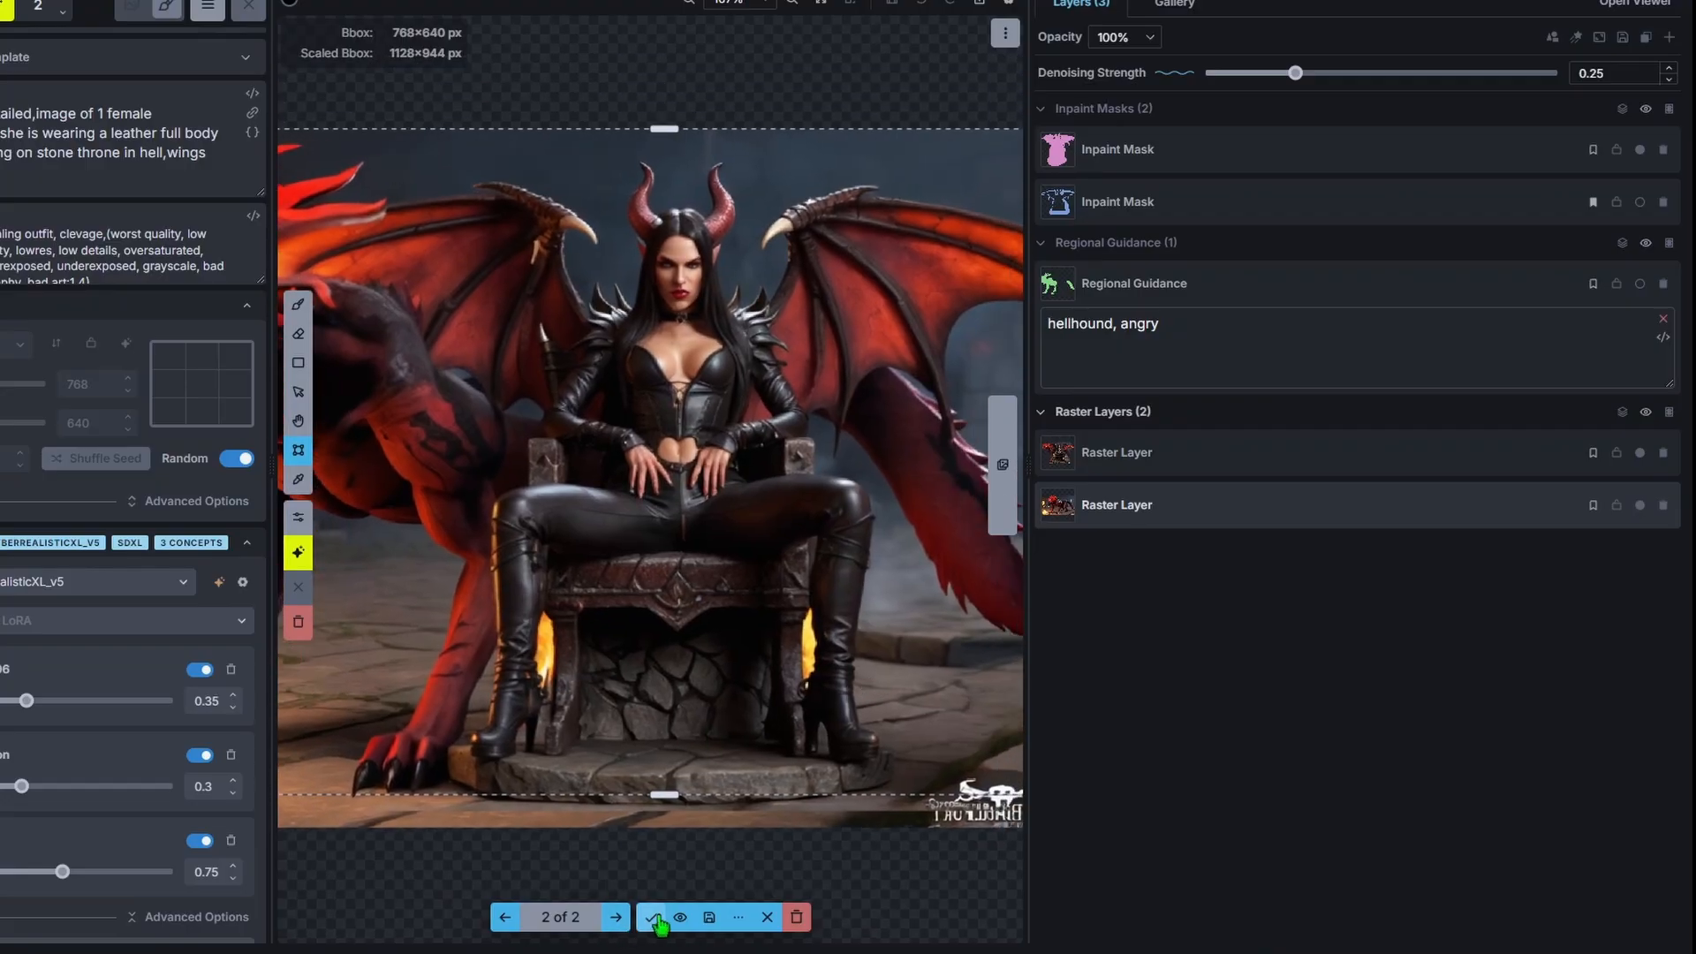
left_click(657, 917)
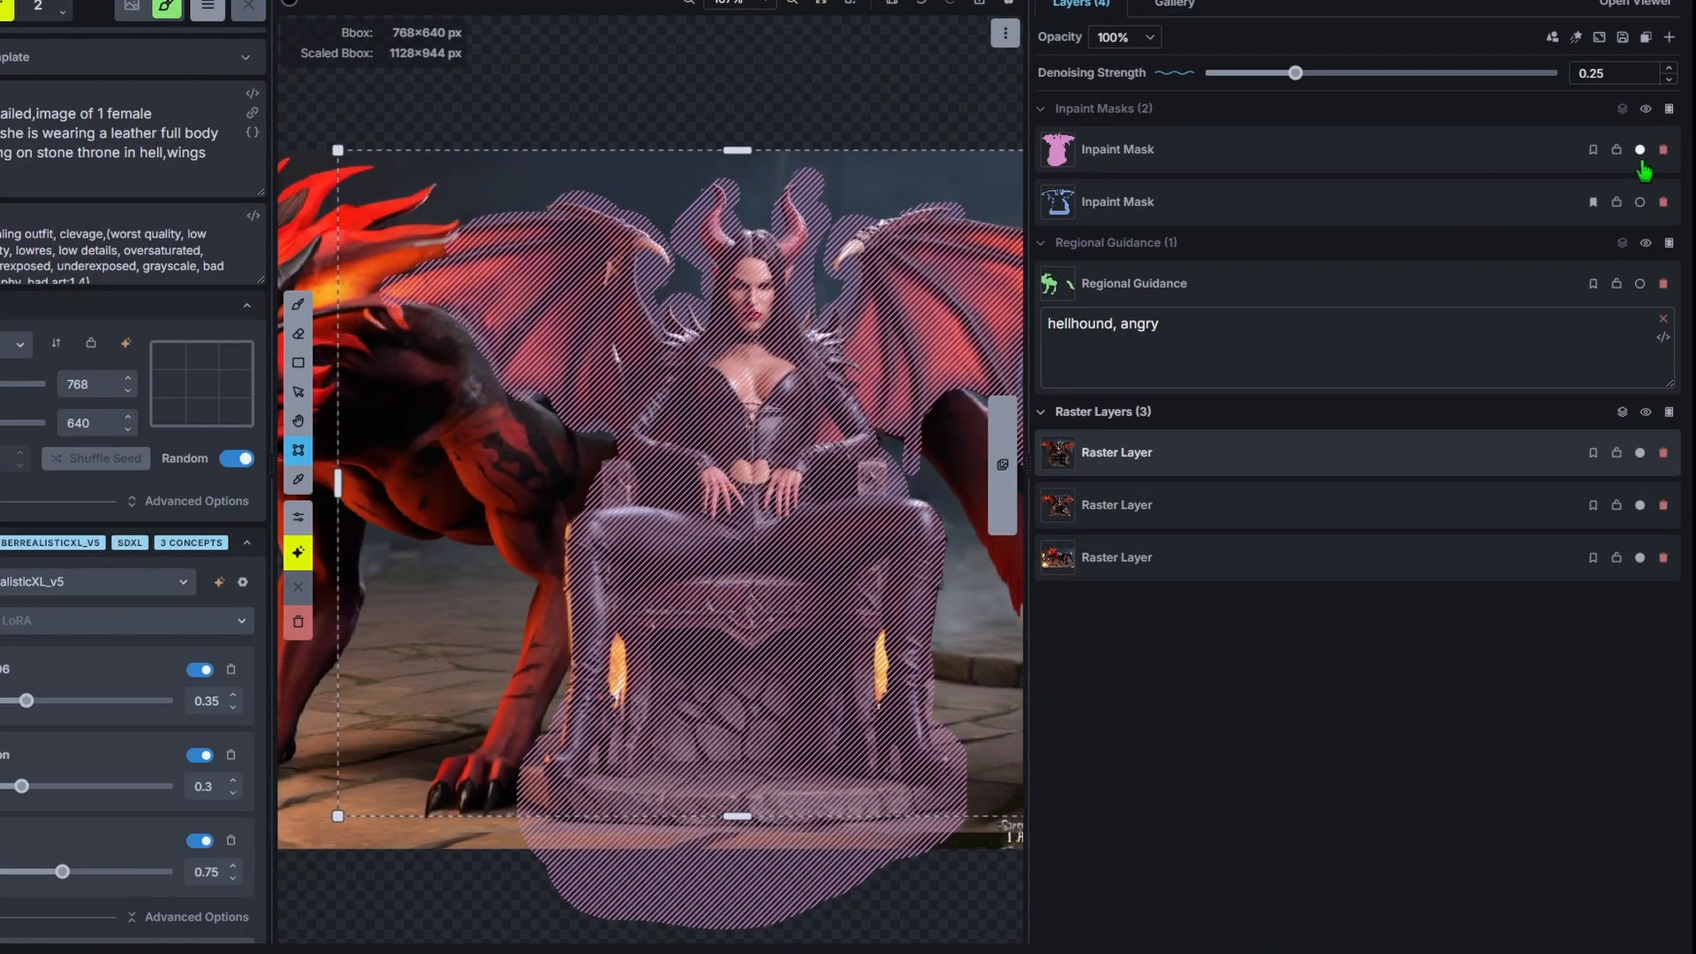
Delete the old succubus mask and add a fresh inpaint mask layer for her face.
left_click(1665, 149)
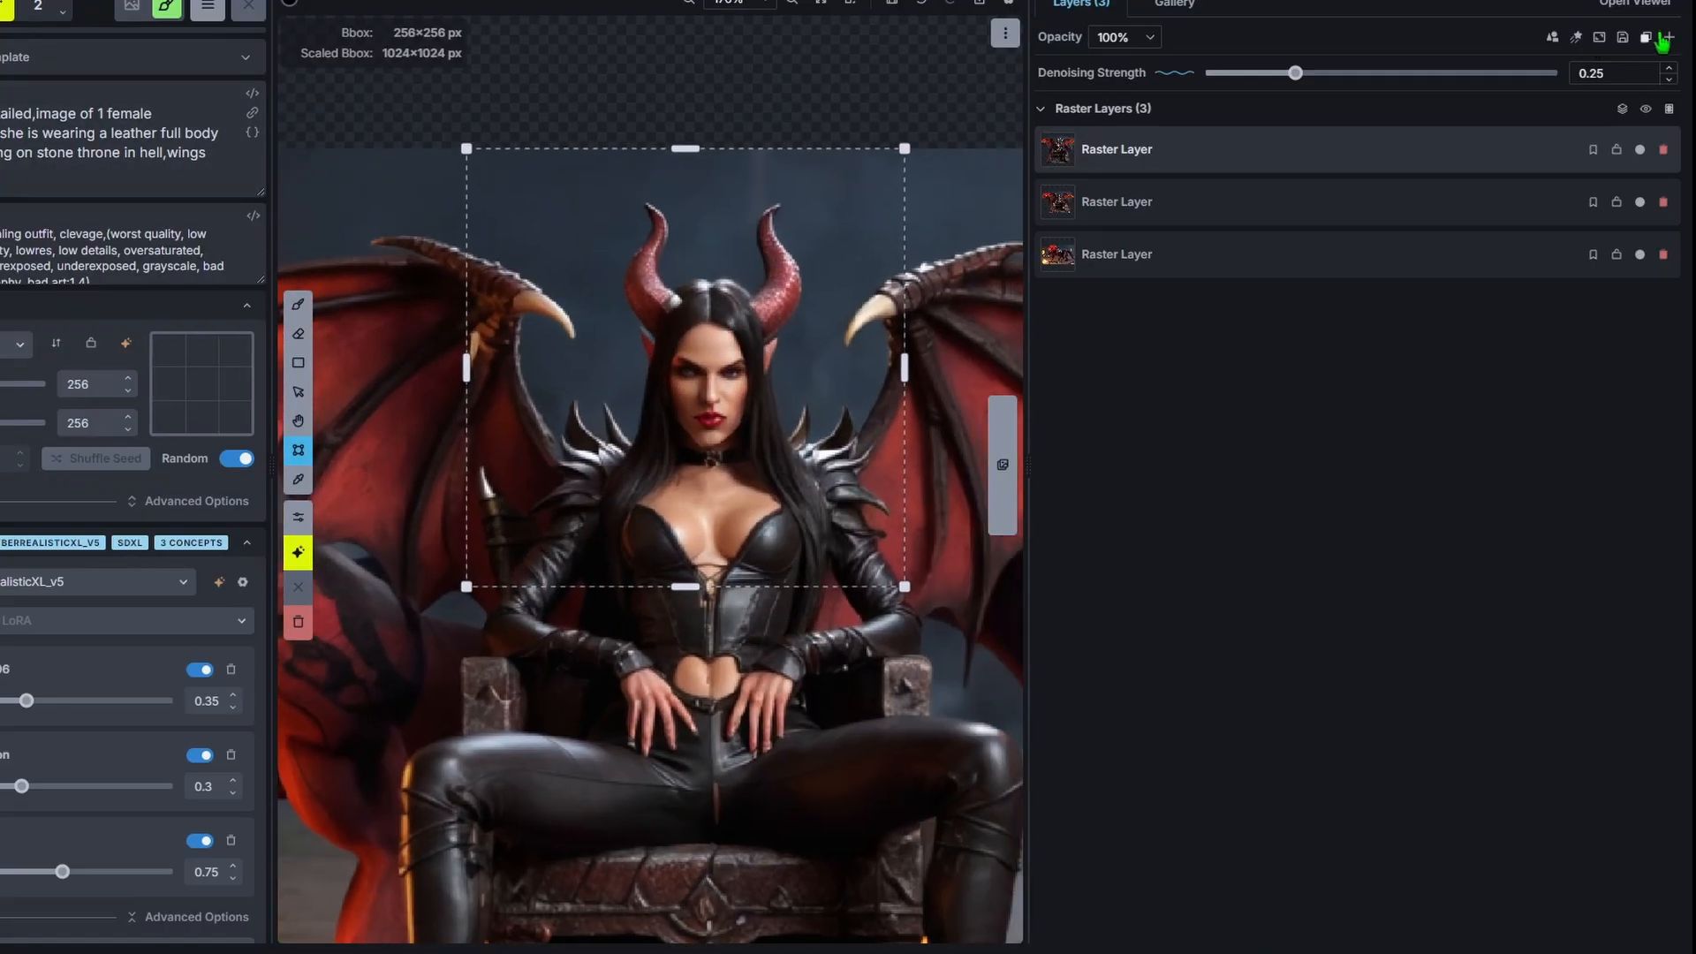
left_click(1669, 37)
type(" spread out wide")
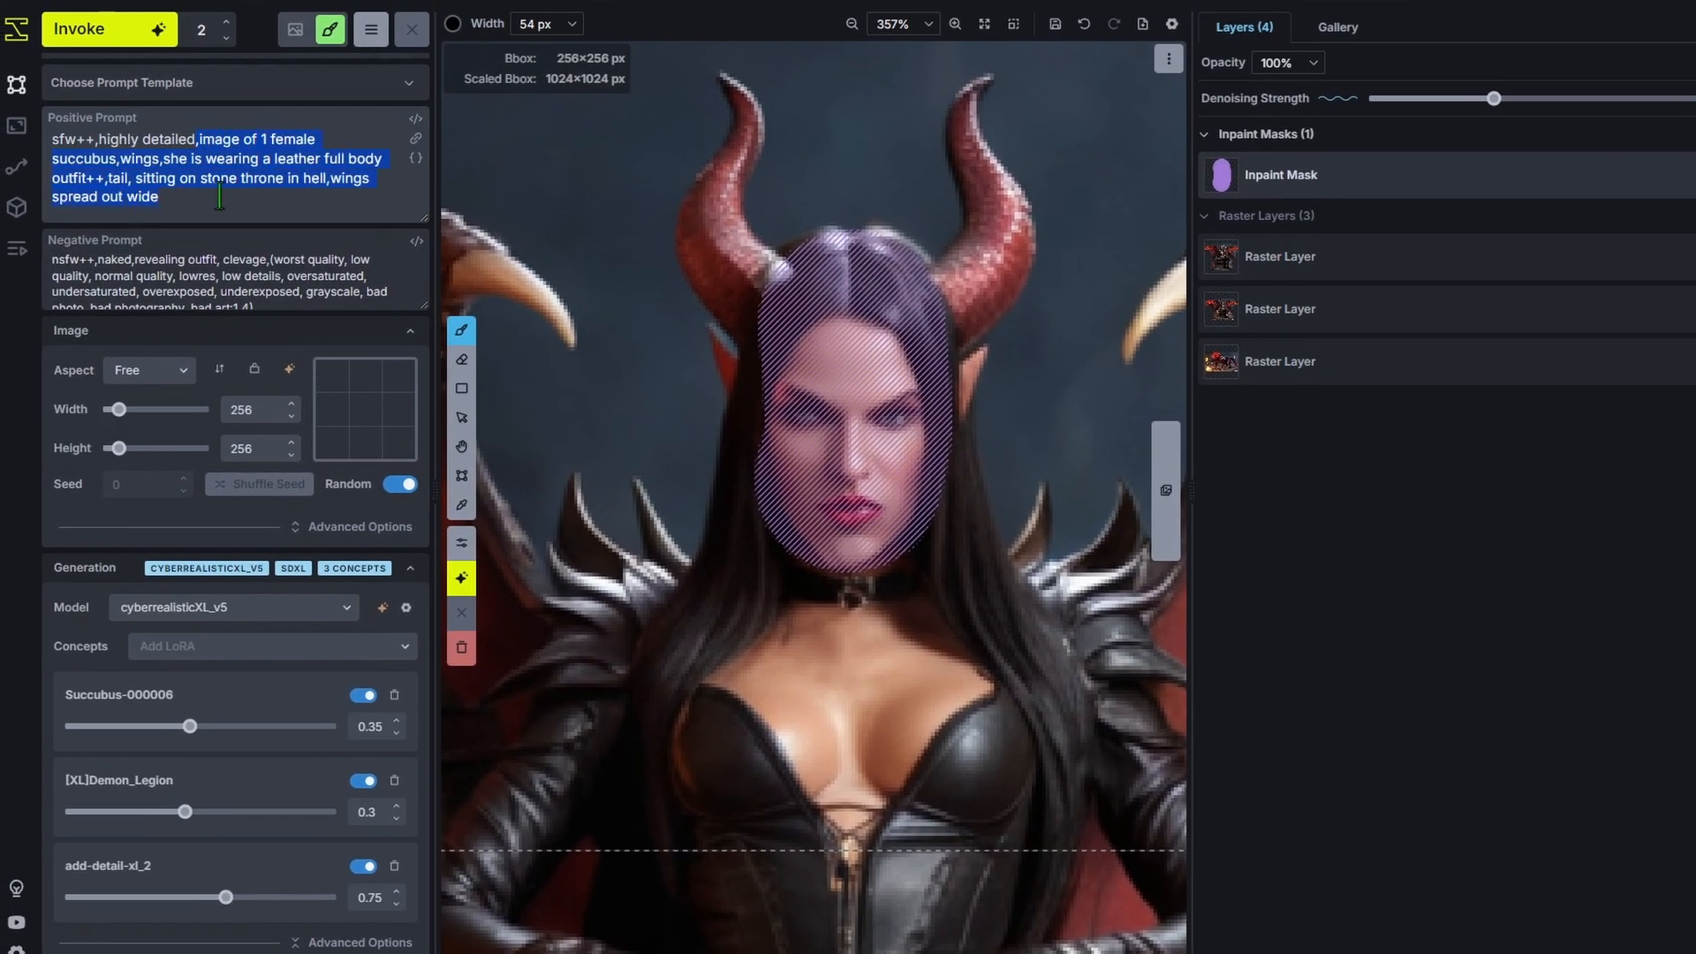
Replace the prompt with 'face of succubus, red glowing eye, intense stare, smirk'.
key("Delete")
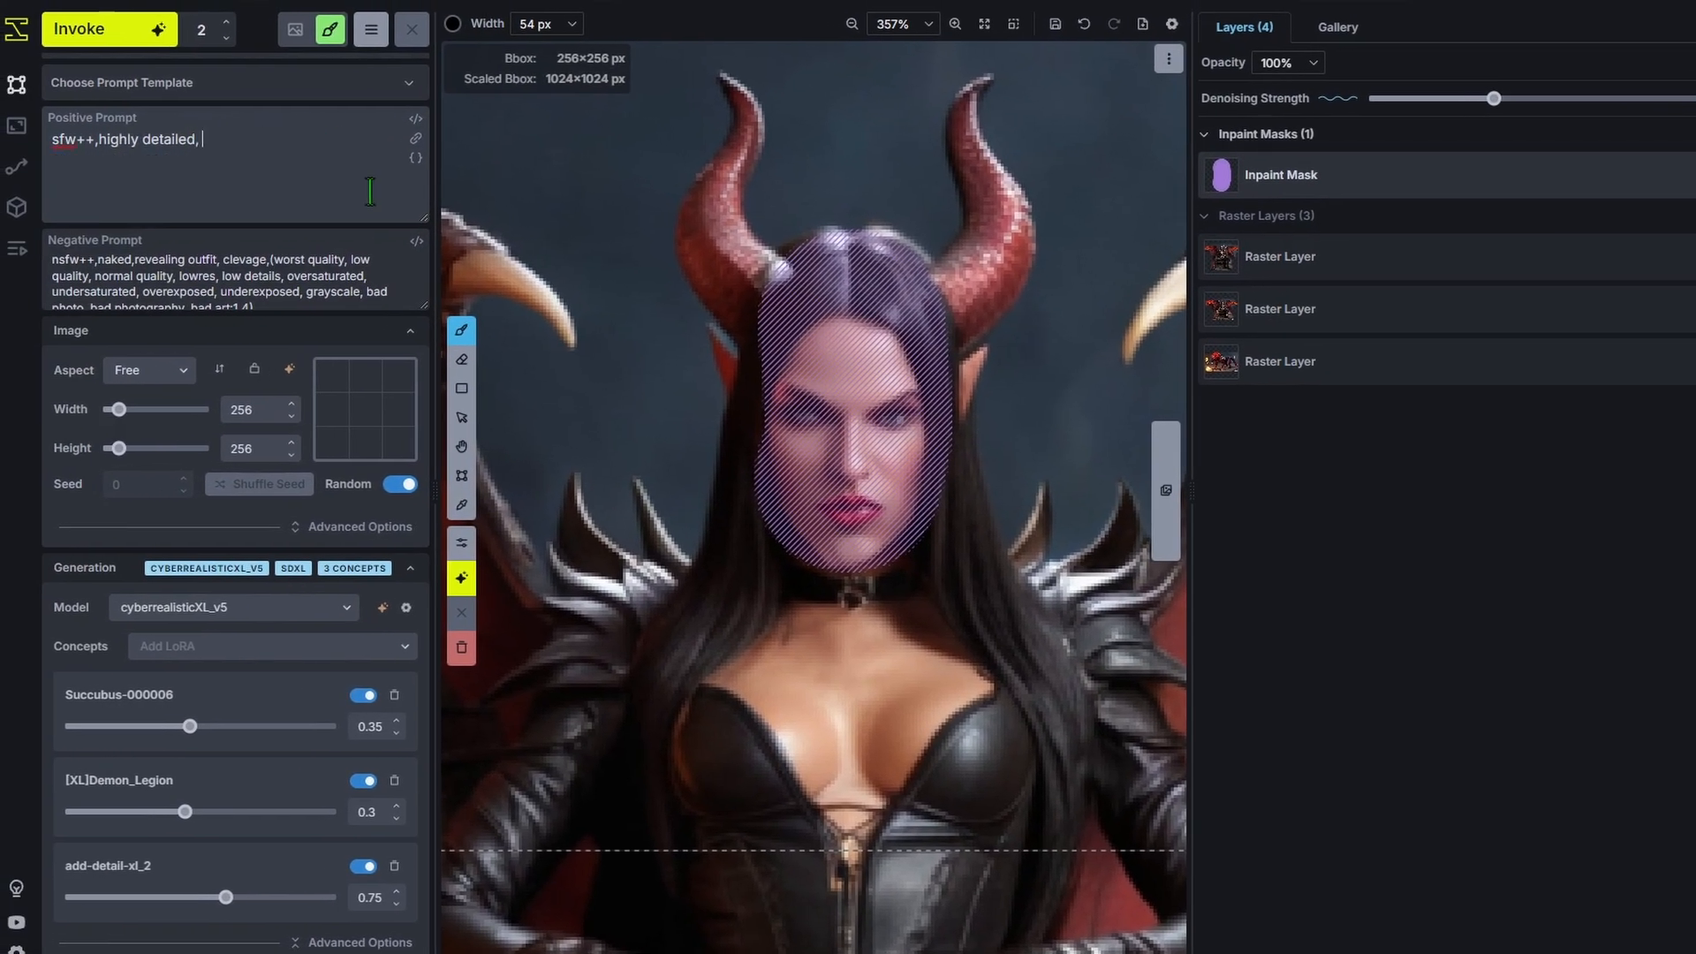
type("face of s")
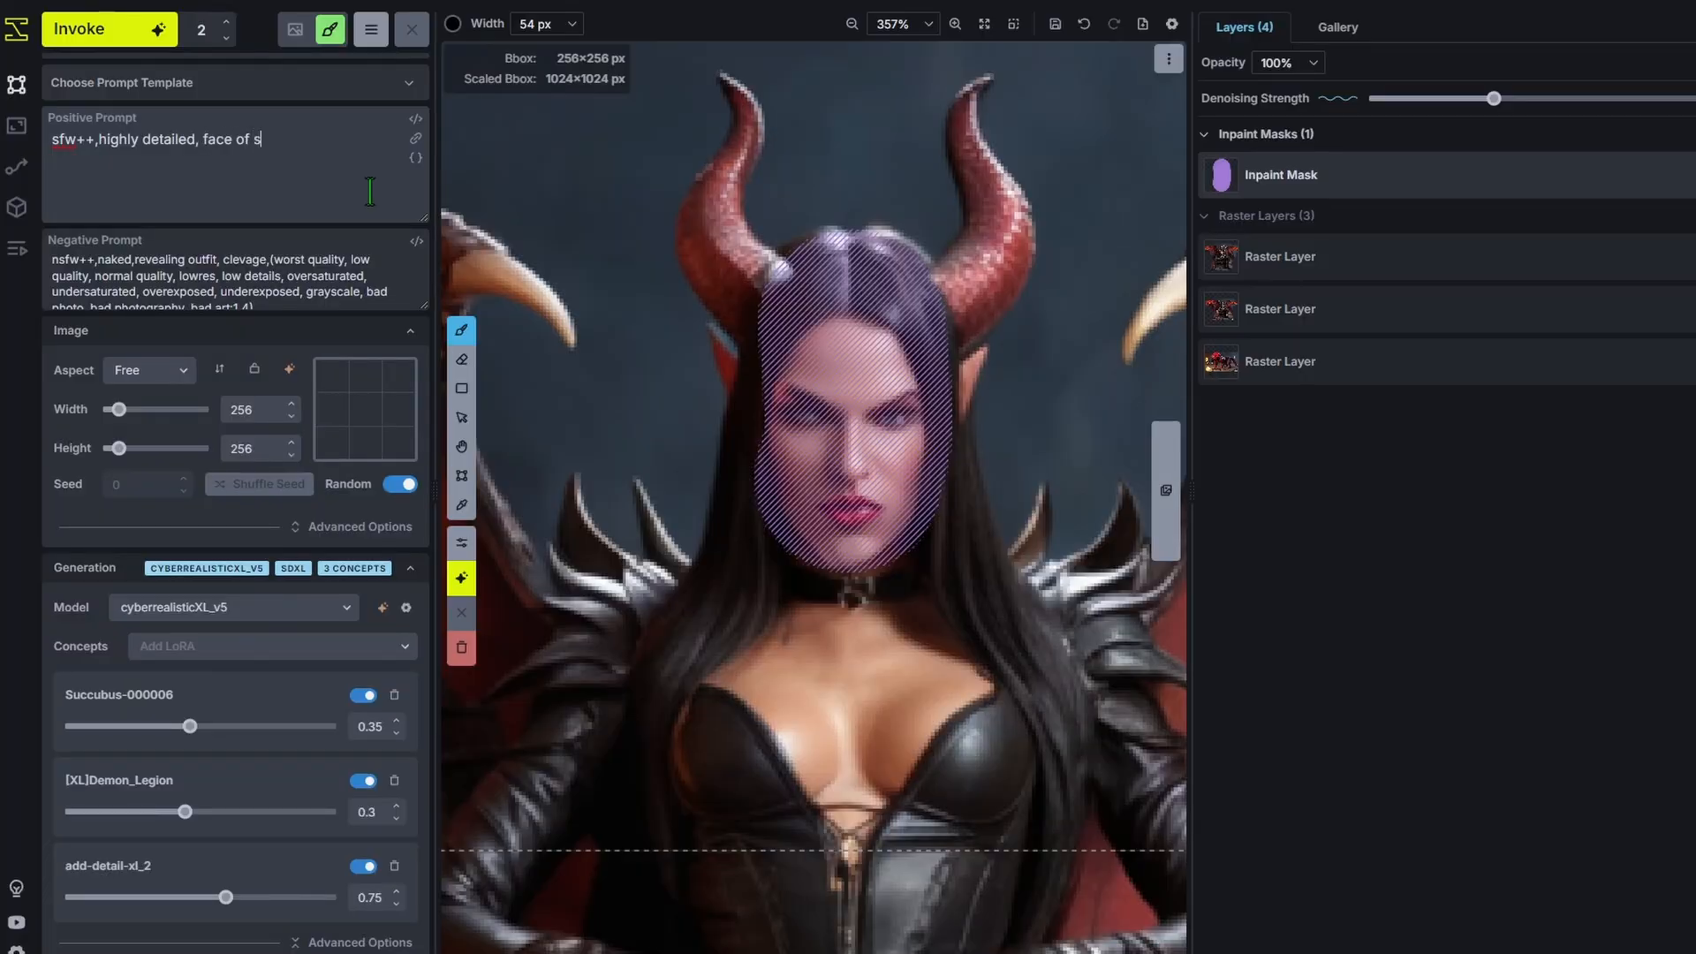
type("uccubus, red")
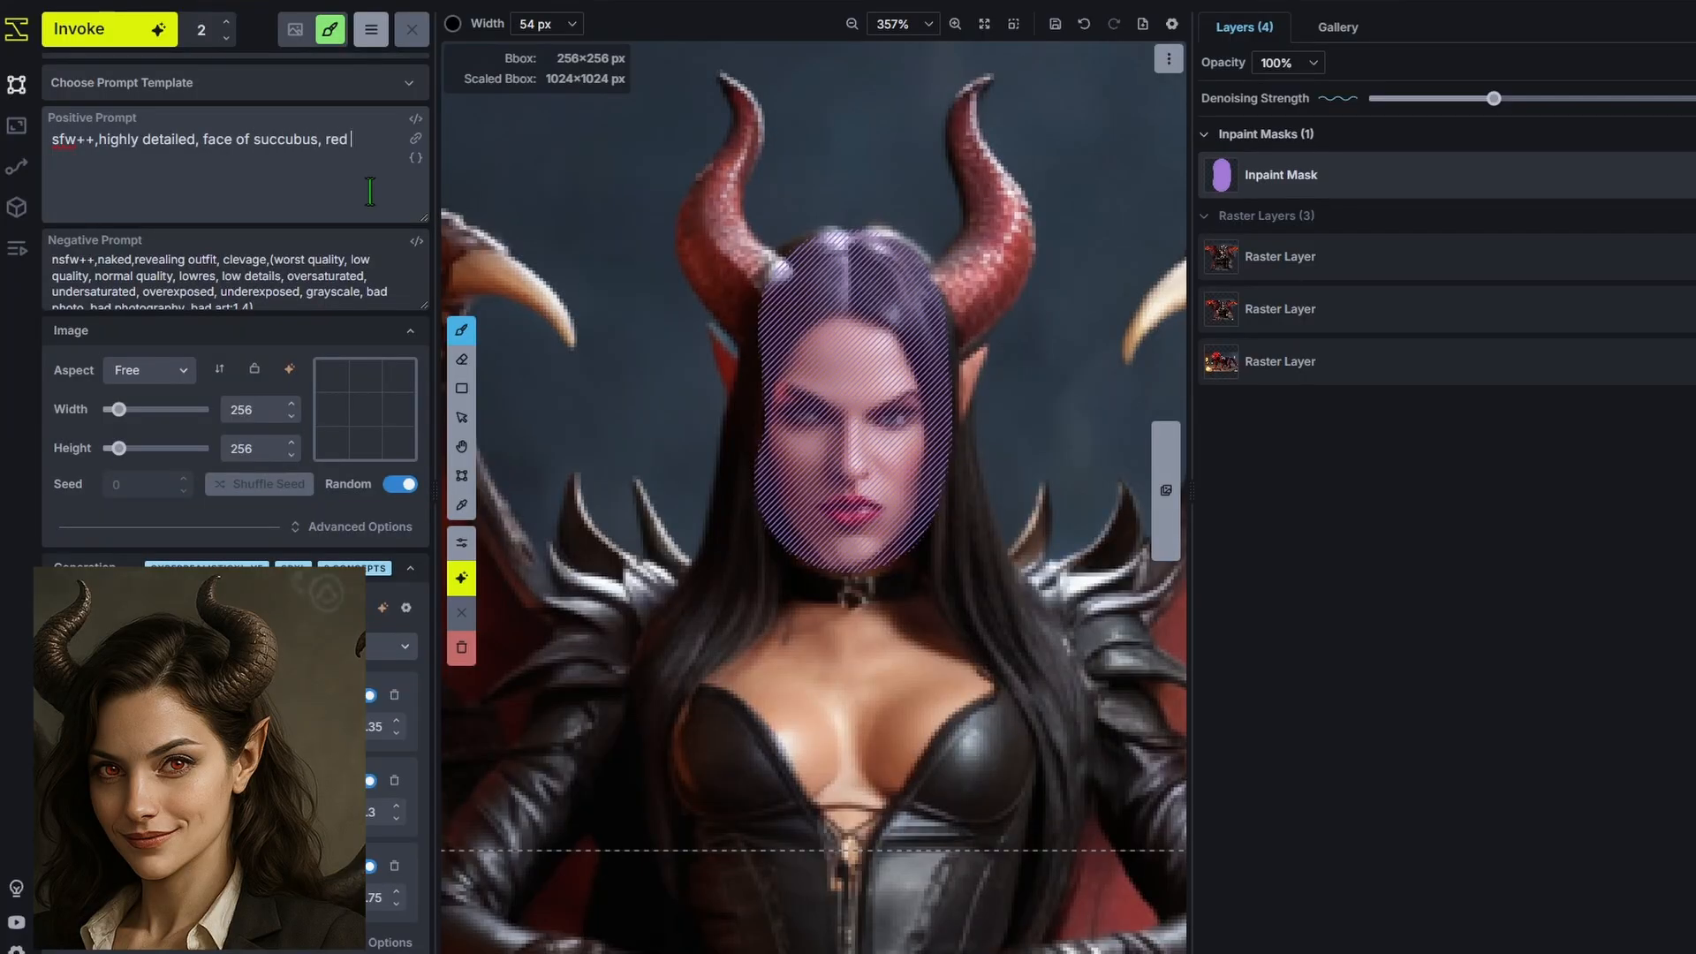
type("glowing eye, in")
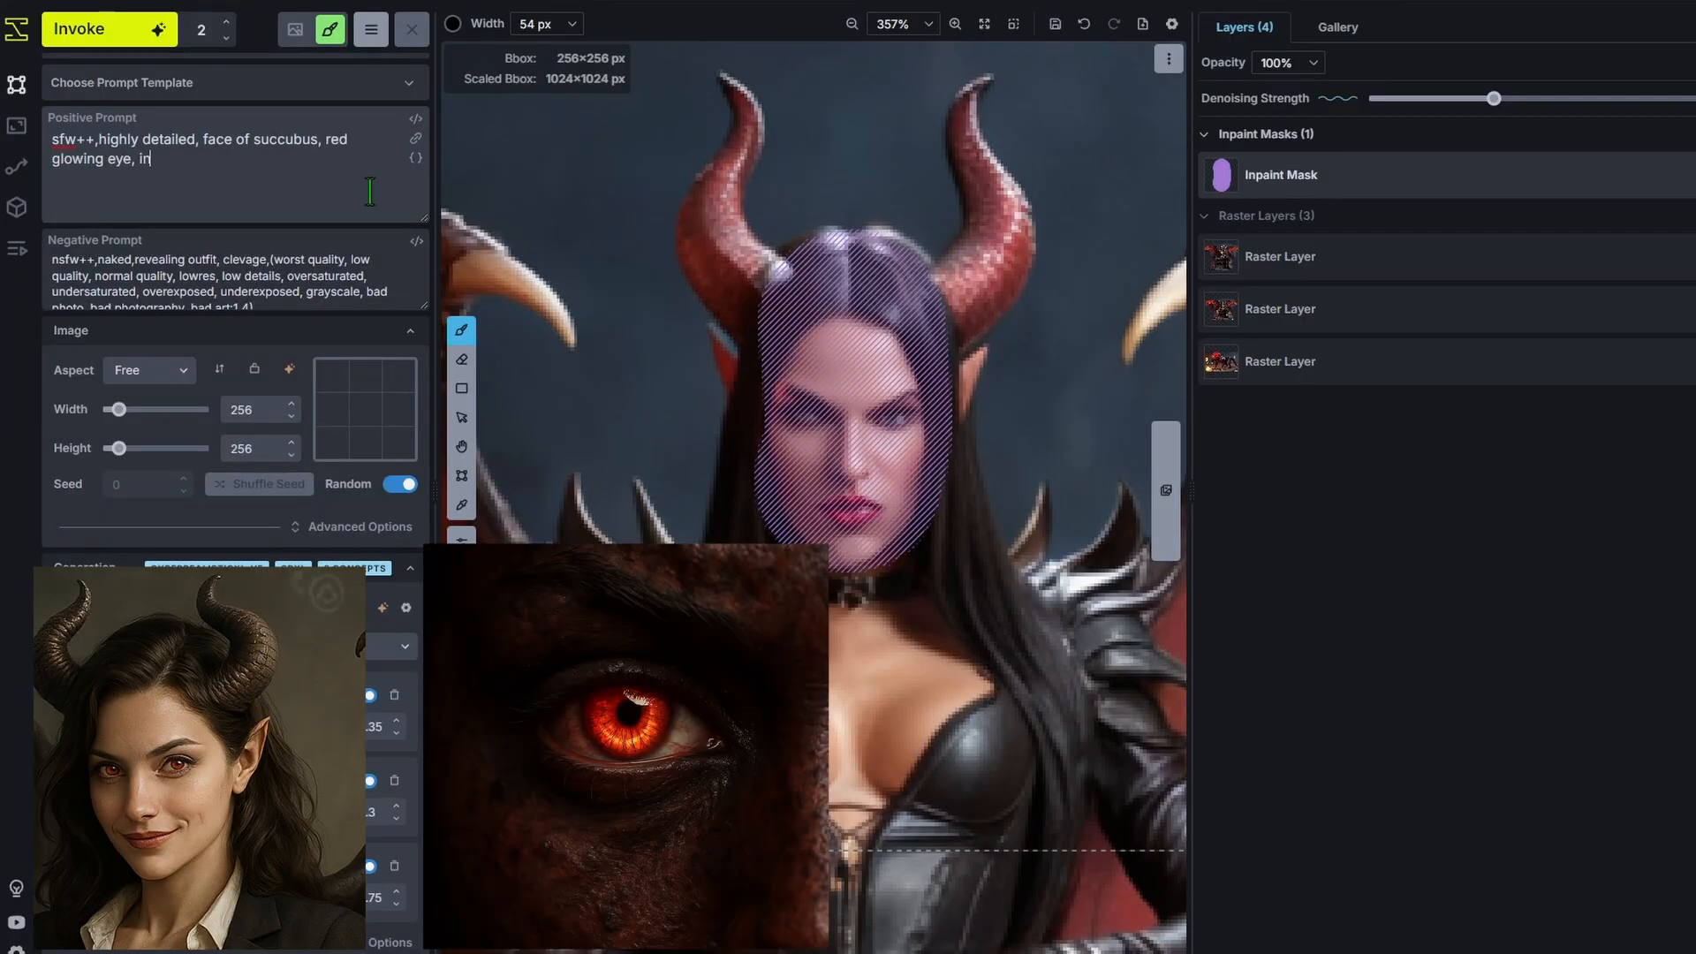
type("intense stare,")
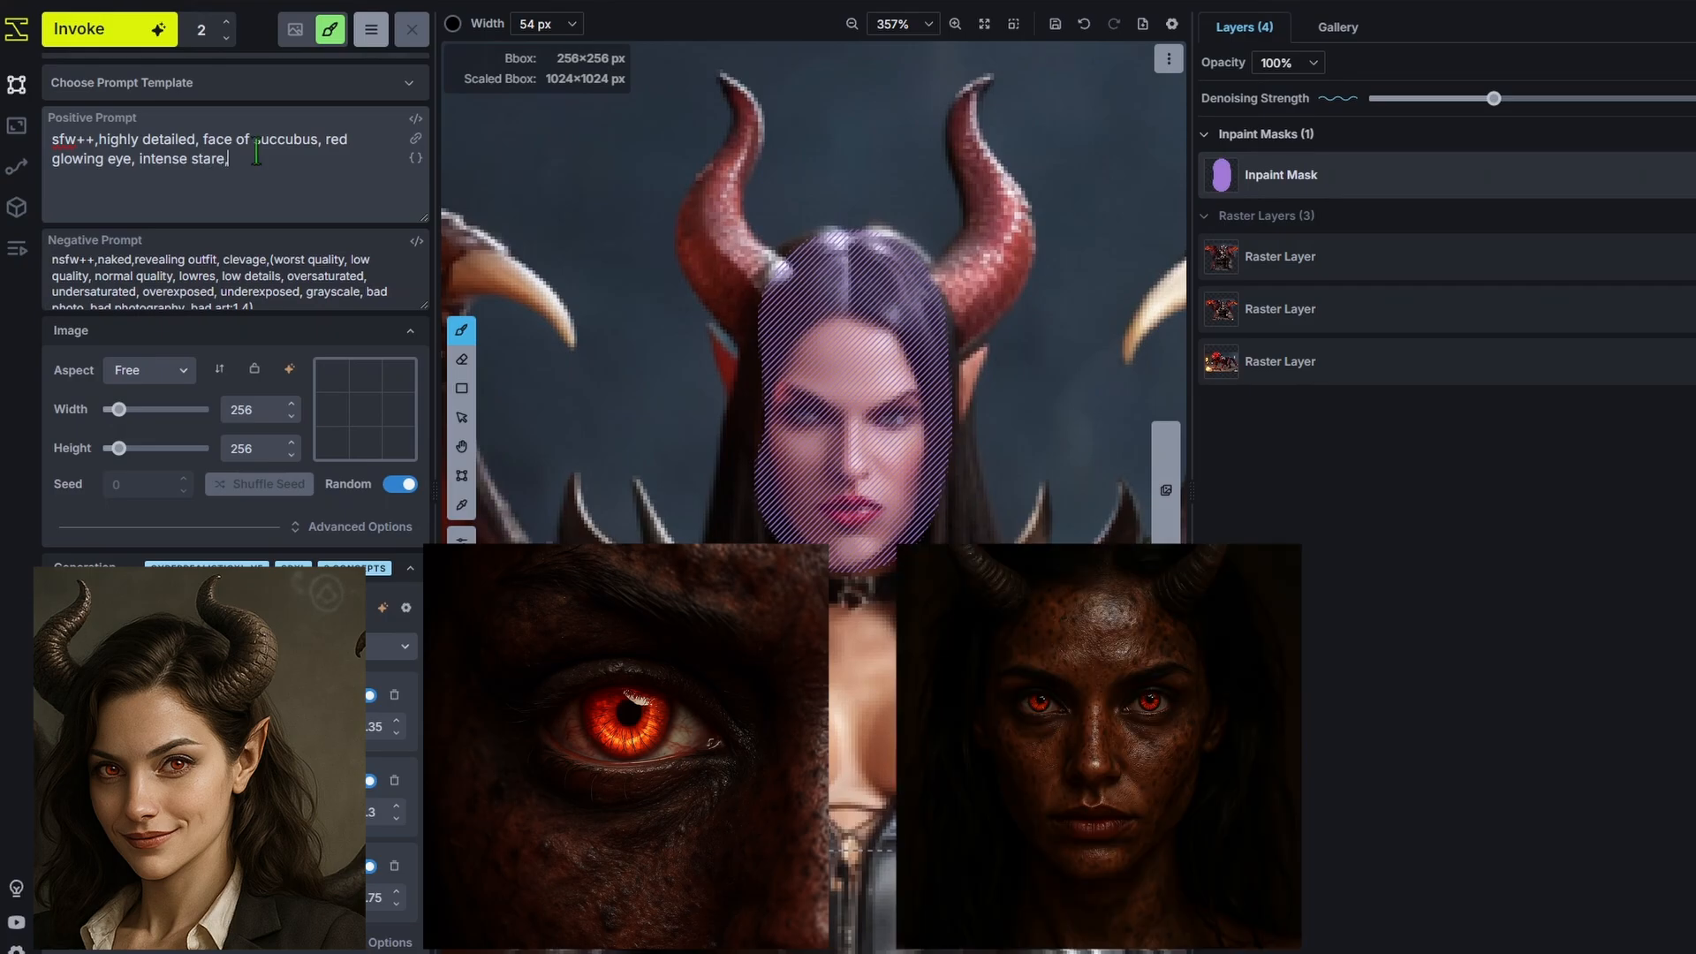
type("smirk")
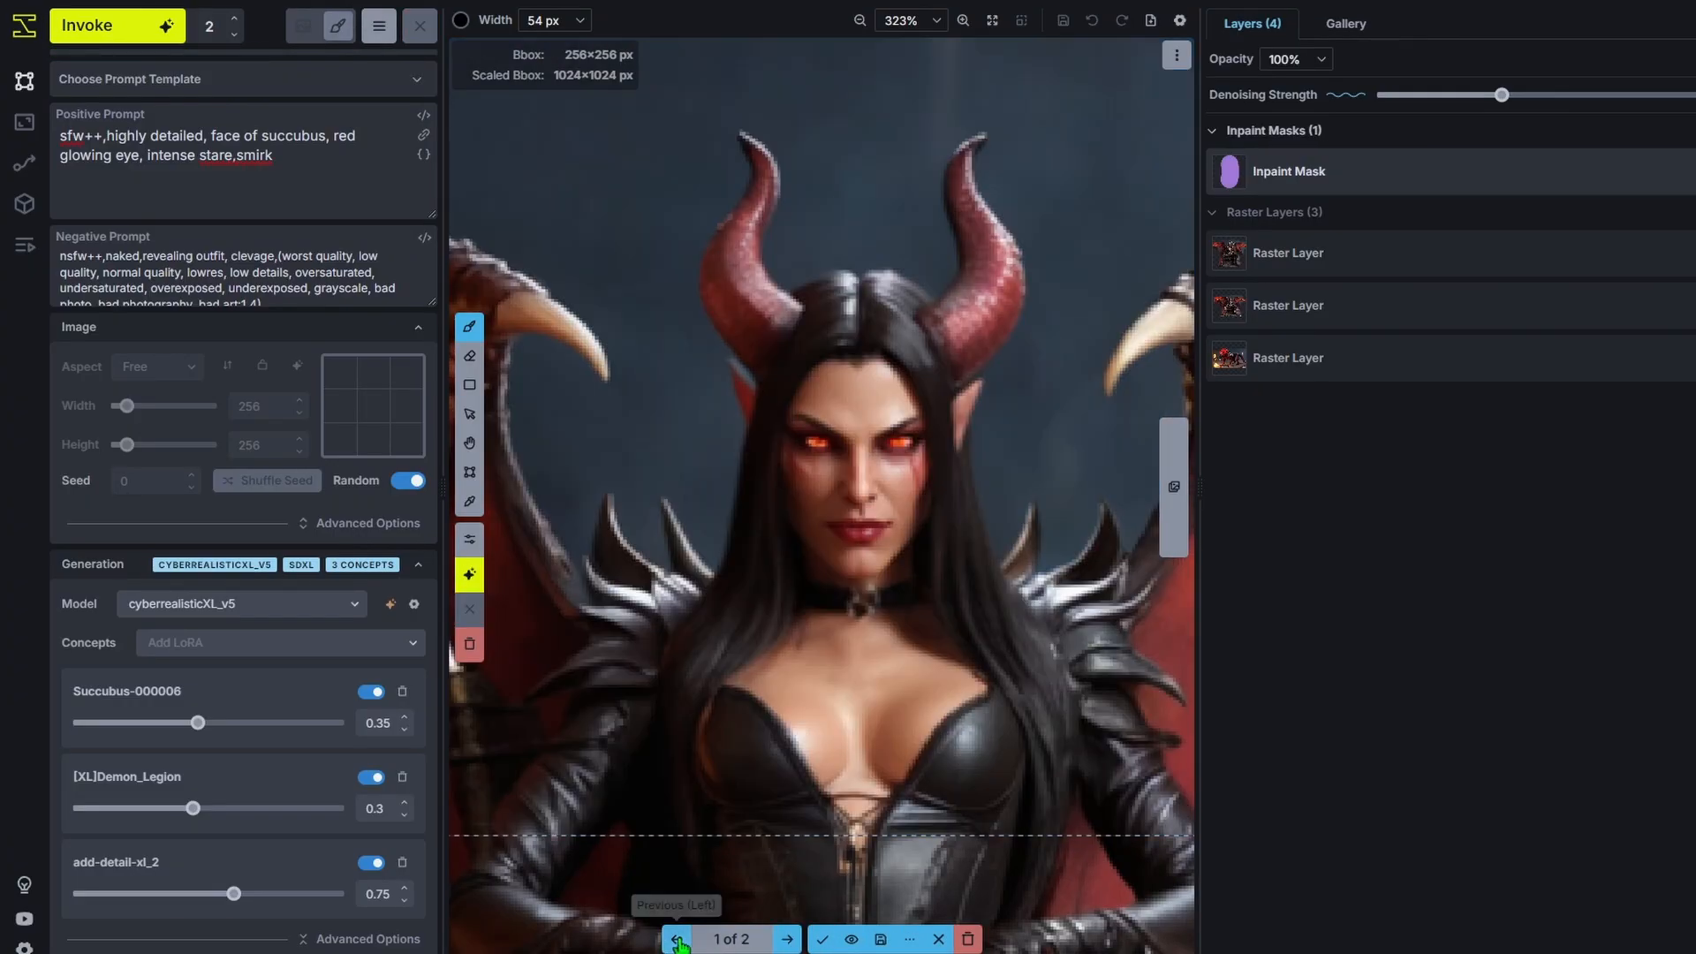
Accept the red-eyed, smirking face result as a fourth raster layer.
scroll("down", 3)
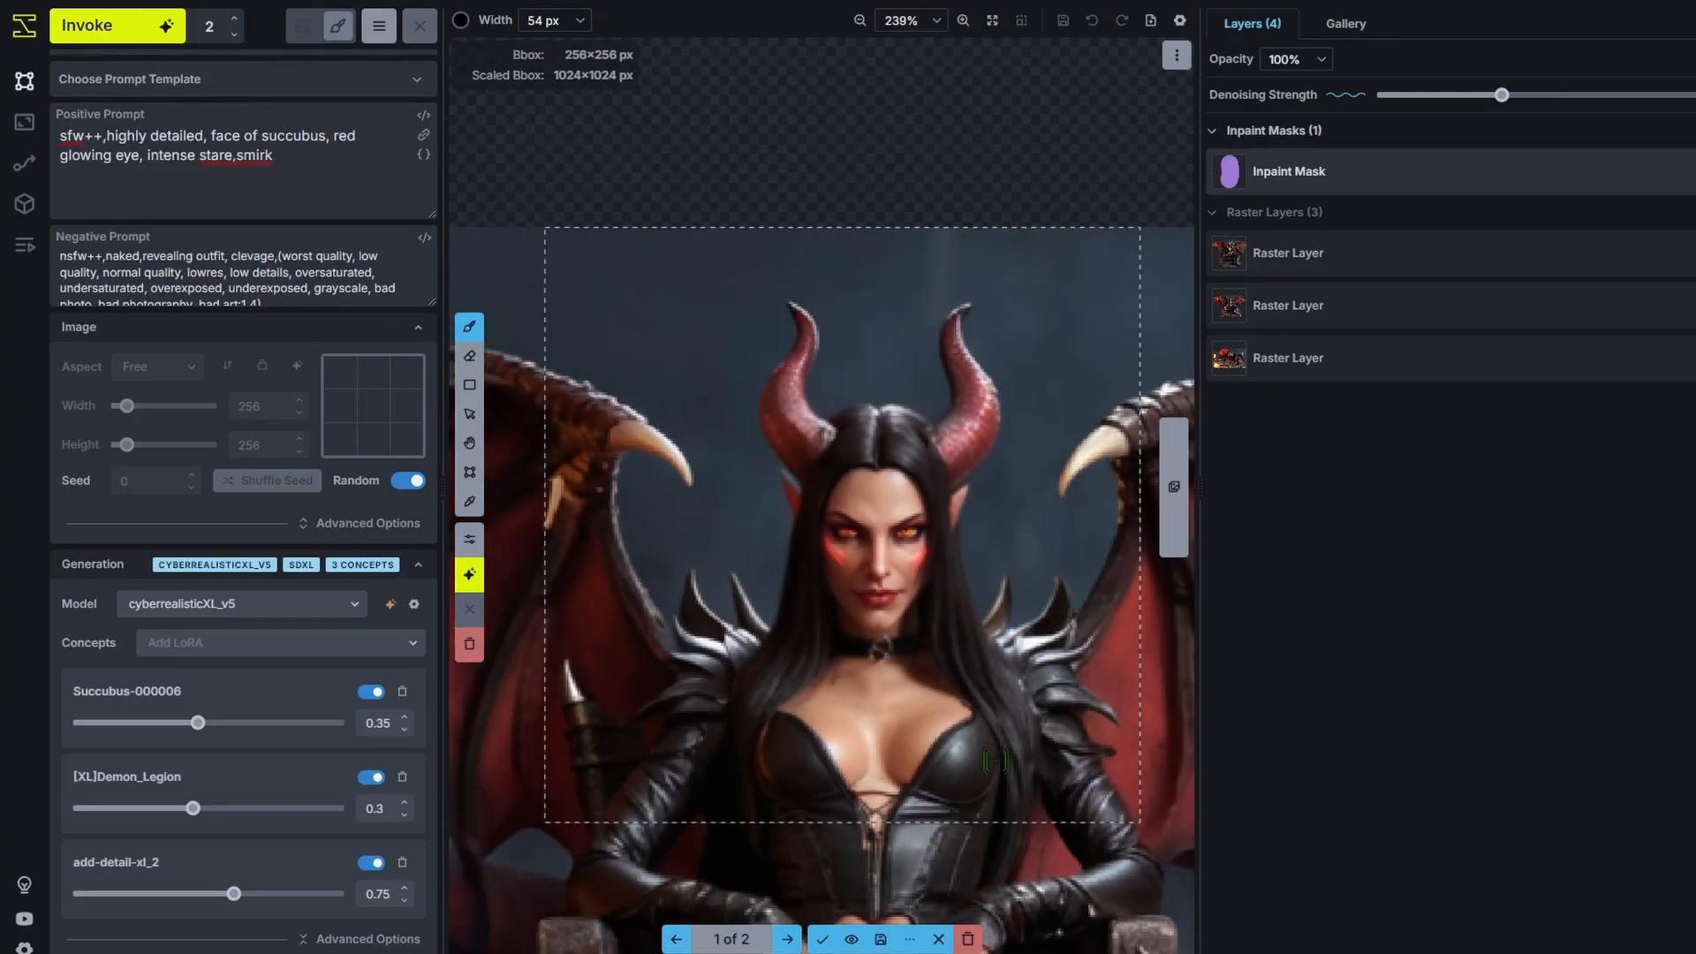
scroll("down", 3)
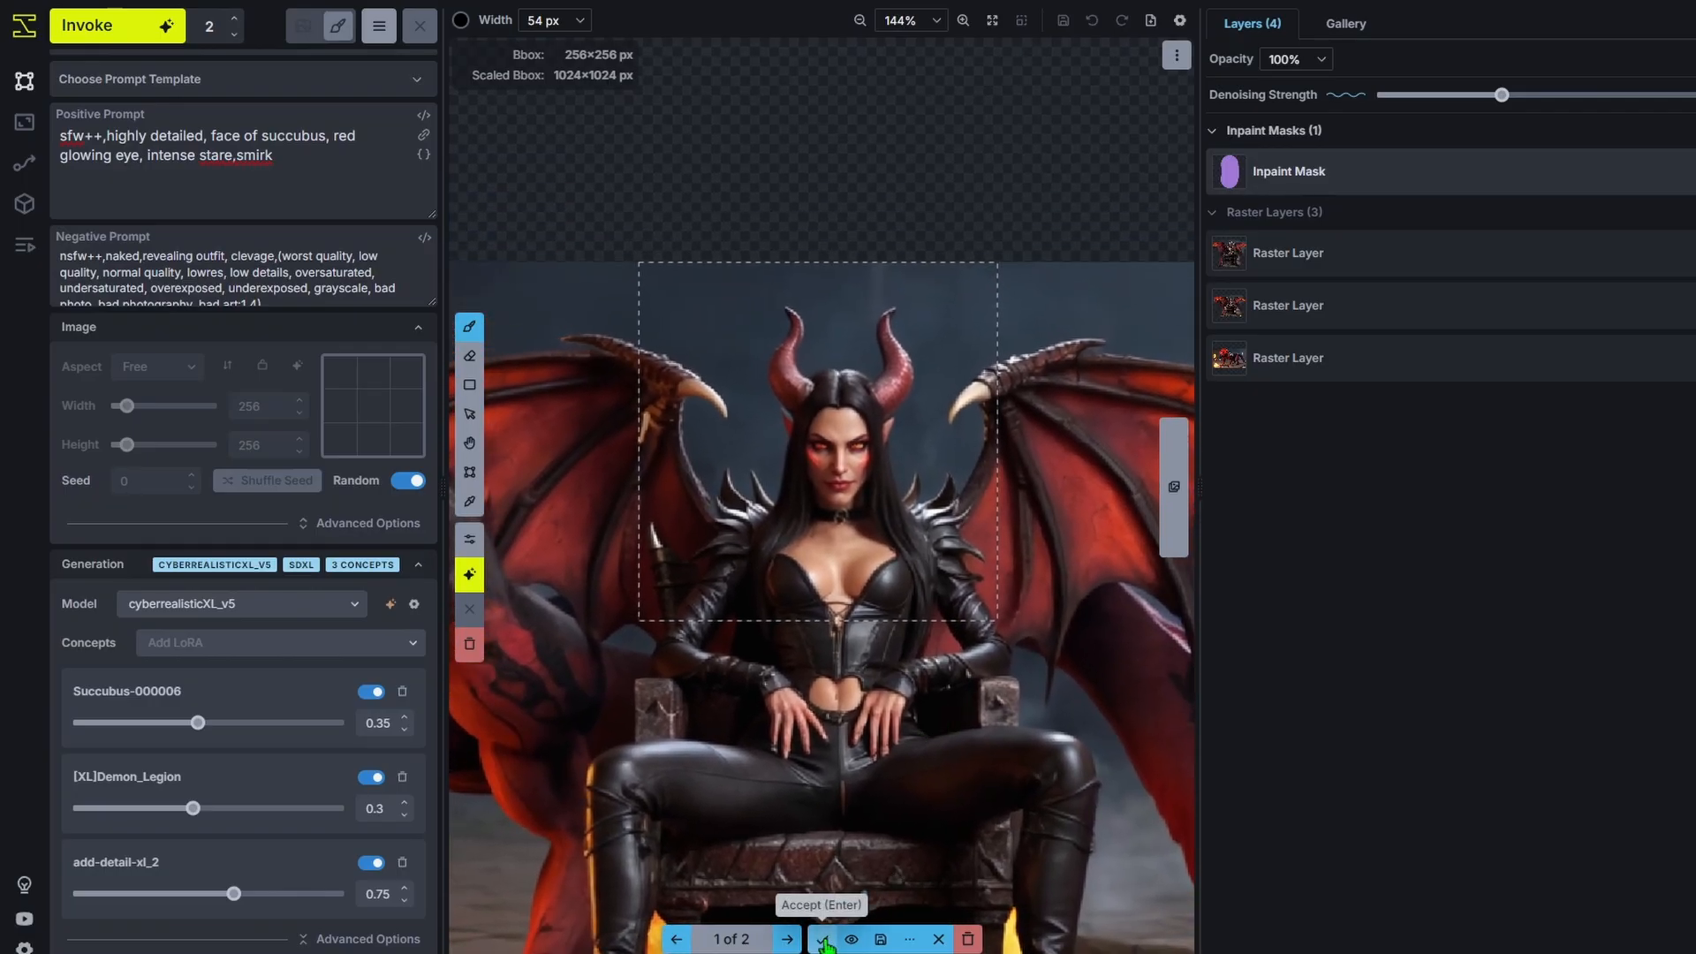
left_click(823, 938)
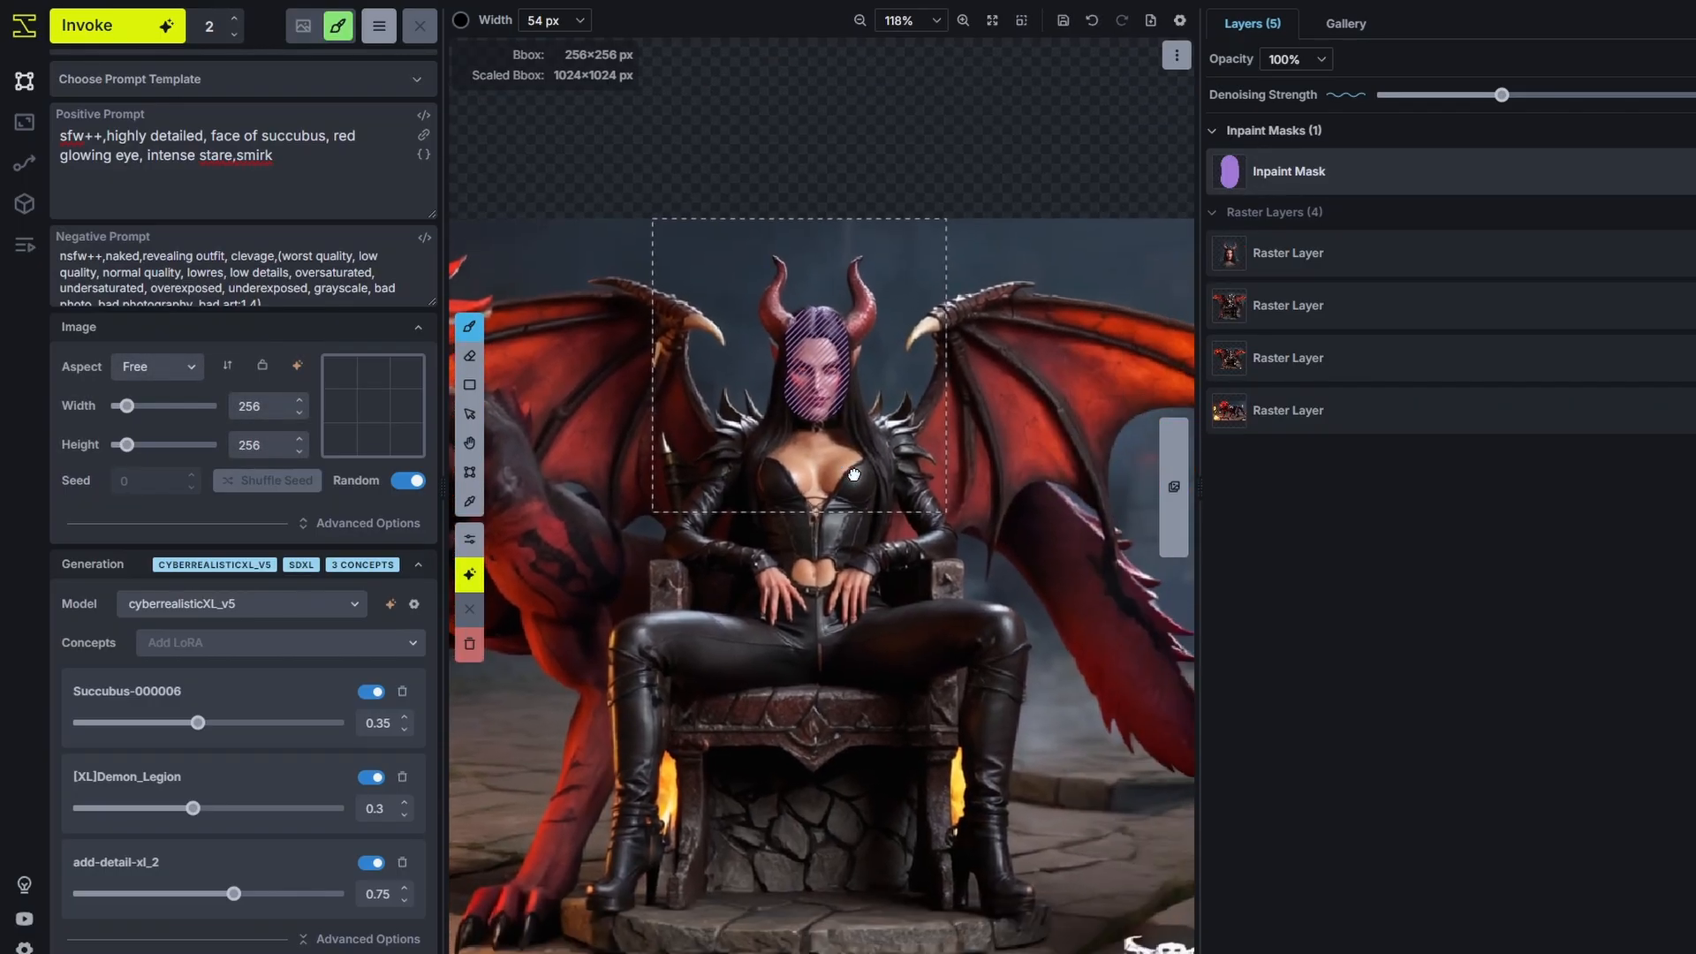
scroll("down", 3)
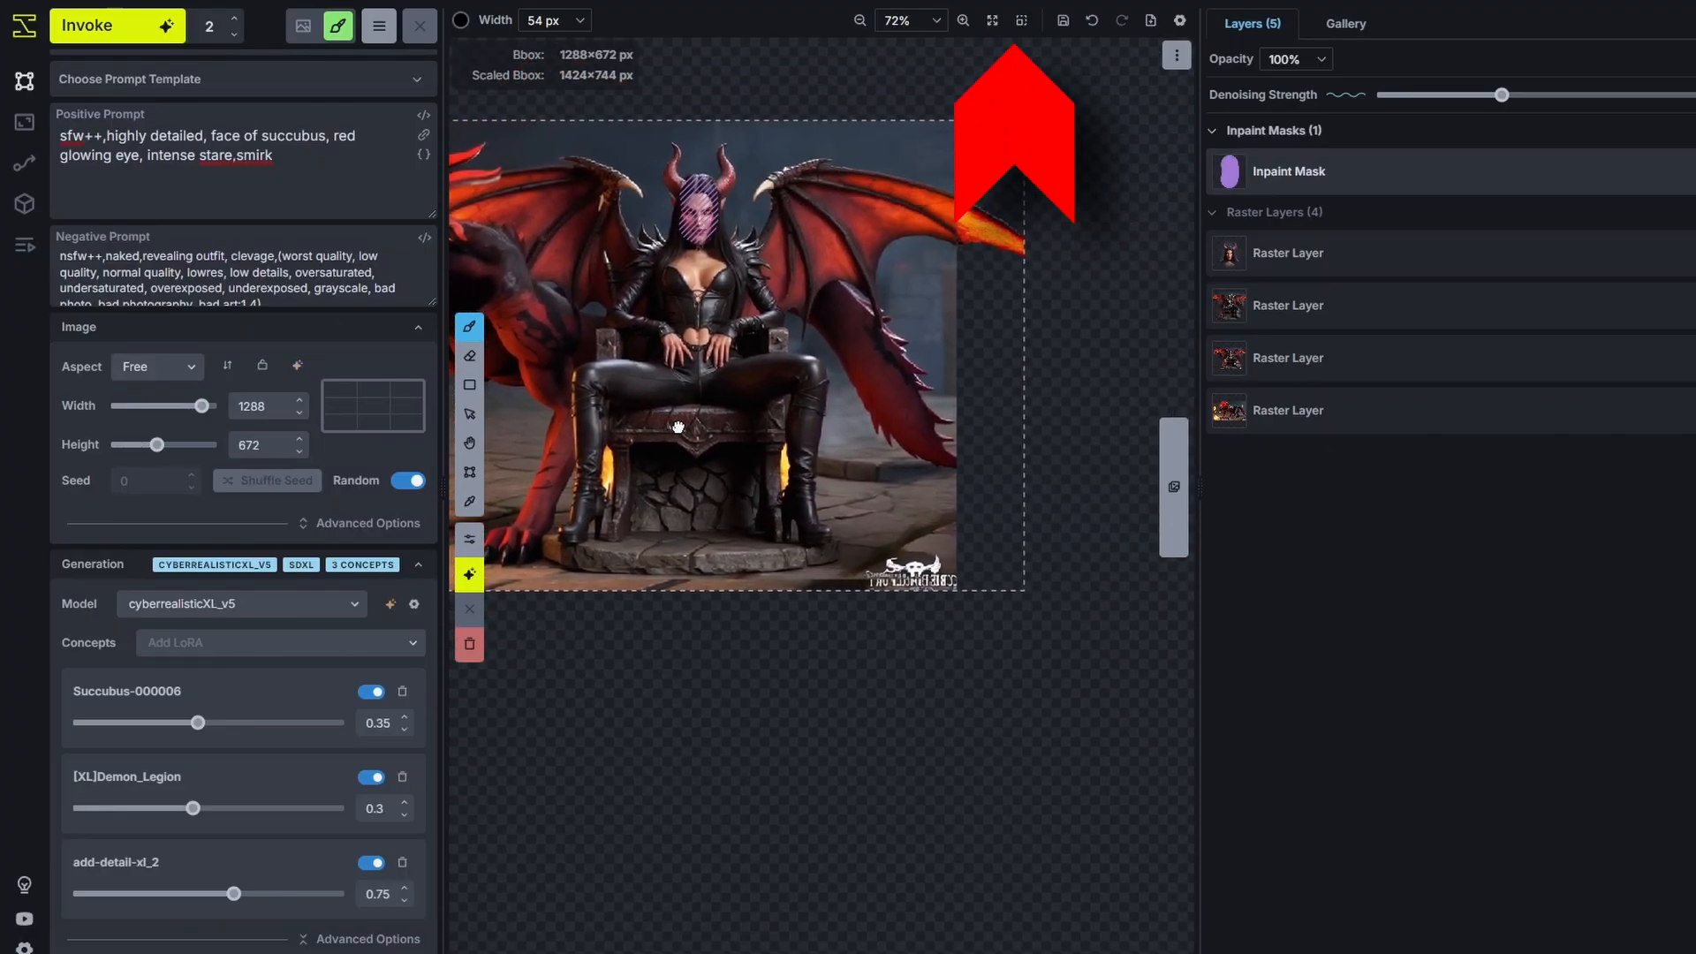
Zoom around the canvas while fitting the bbox to the full scene at about 1192×648.
scroll("up", 3)
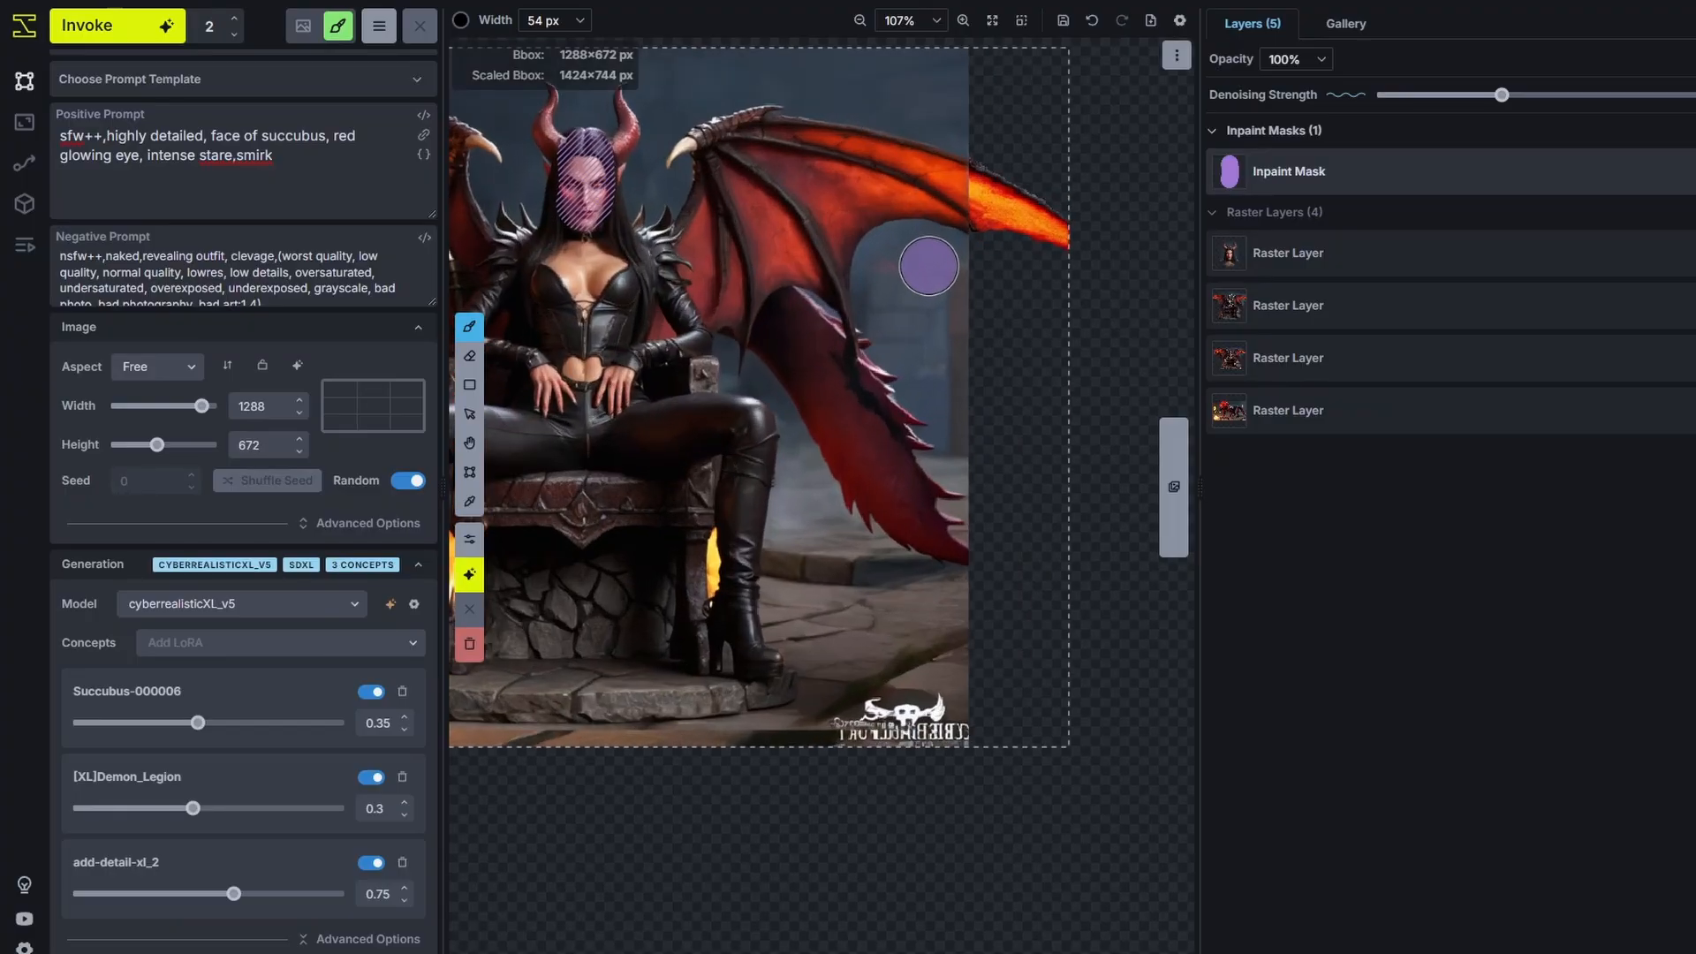
scroll("down", 3)
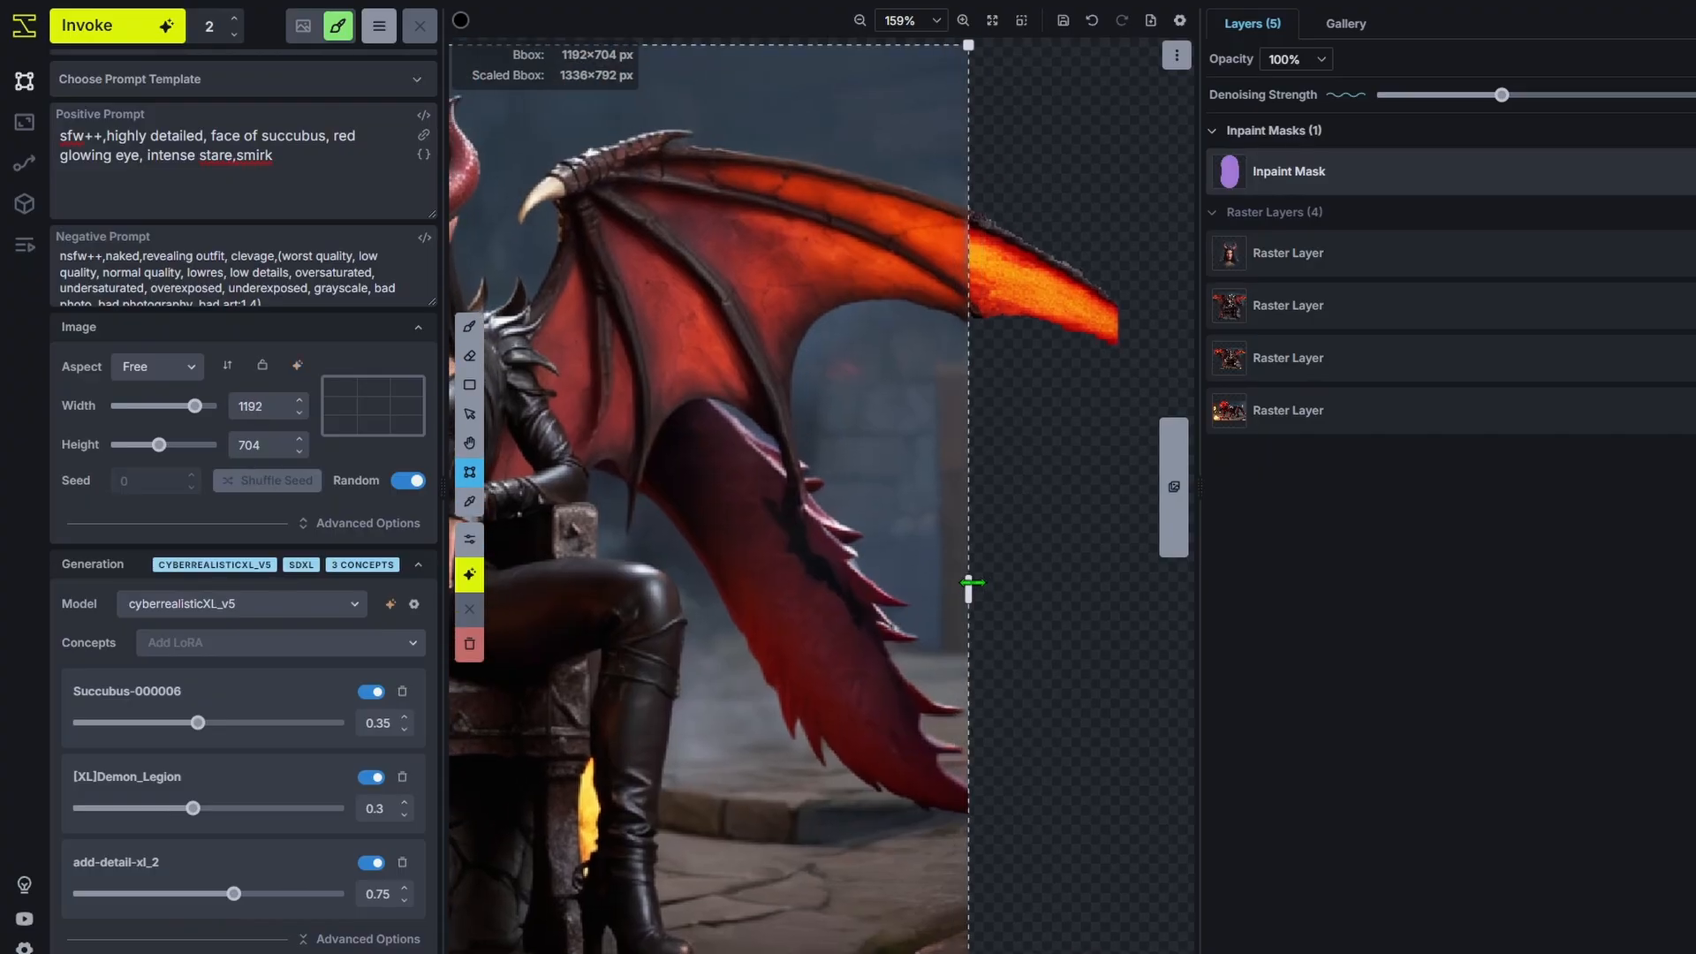
scroll("down", 3)
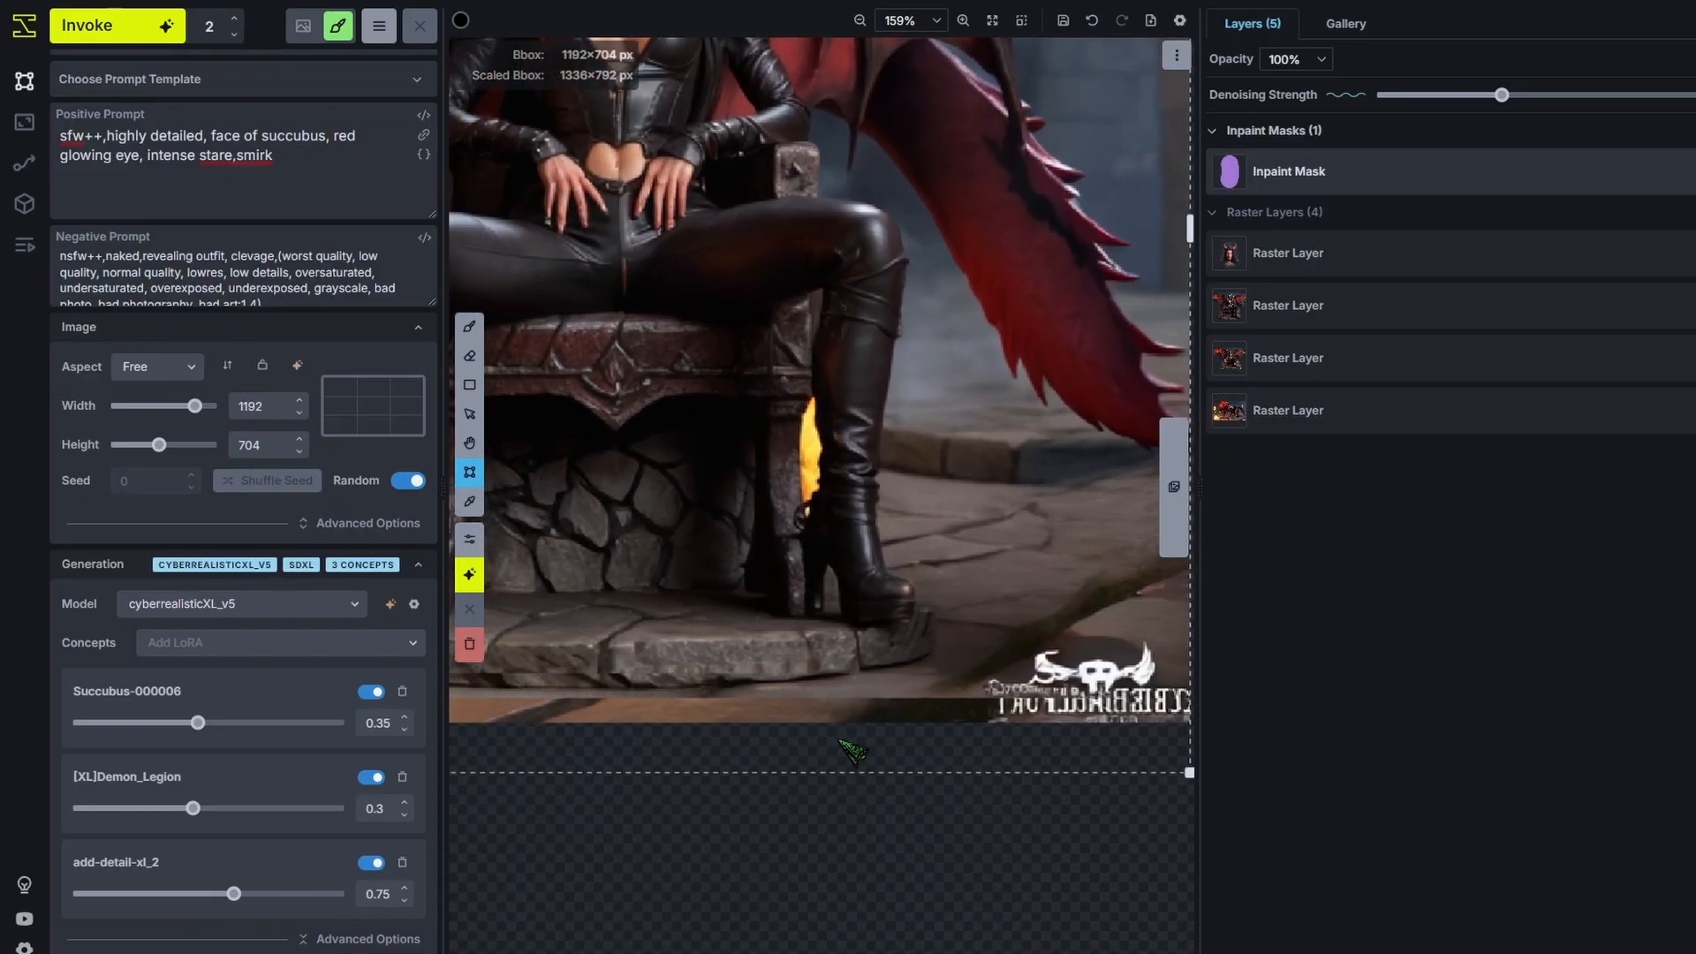
scroll("down", 3)
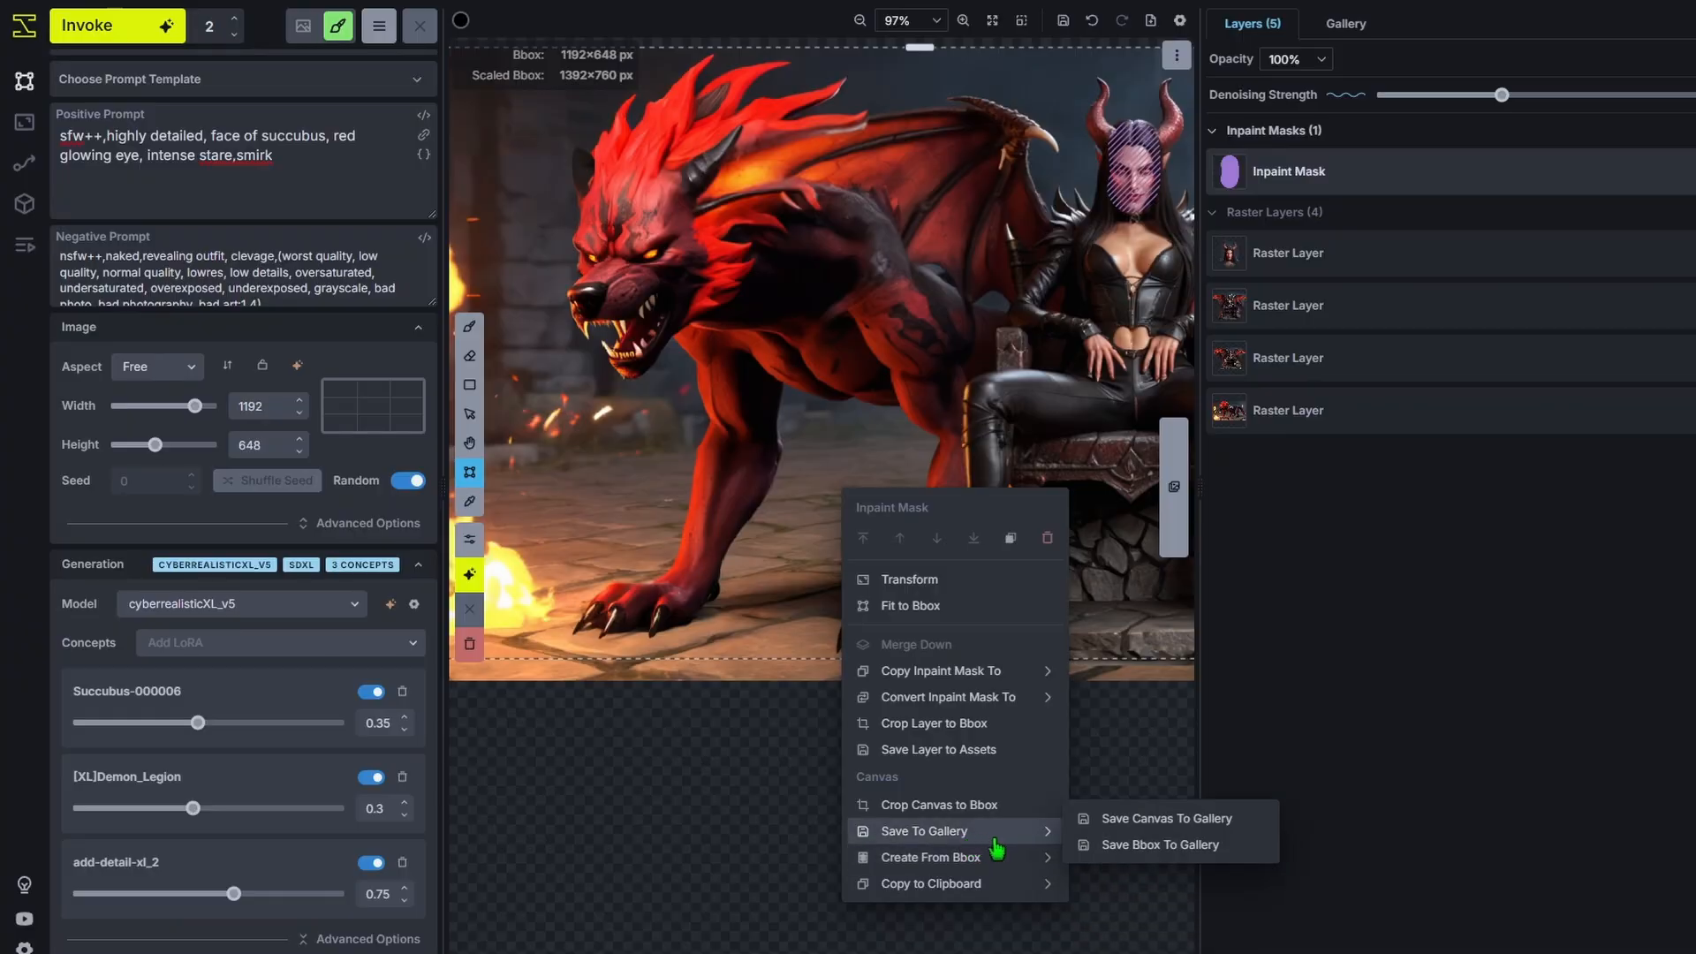
mouse_move(1196, 844)
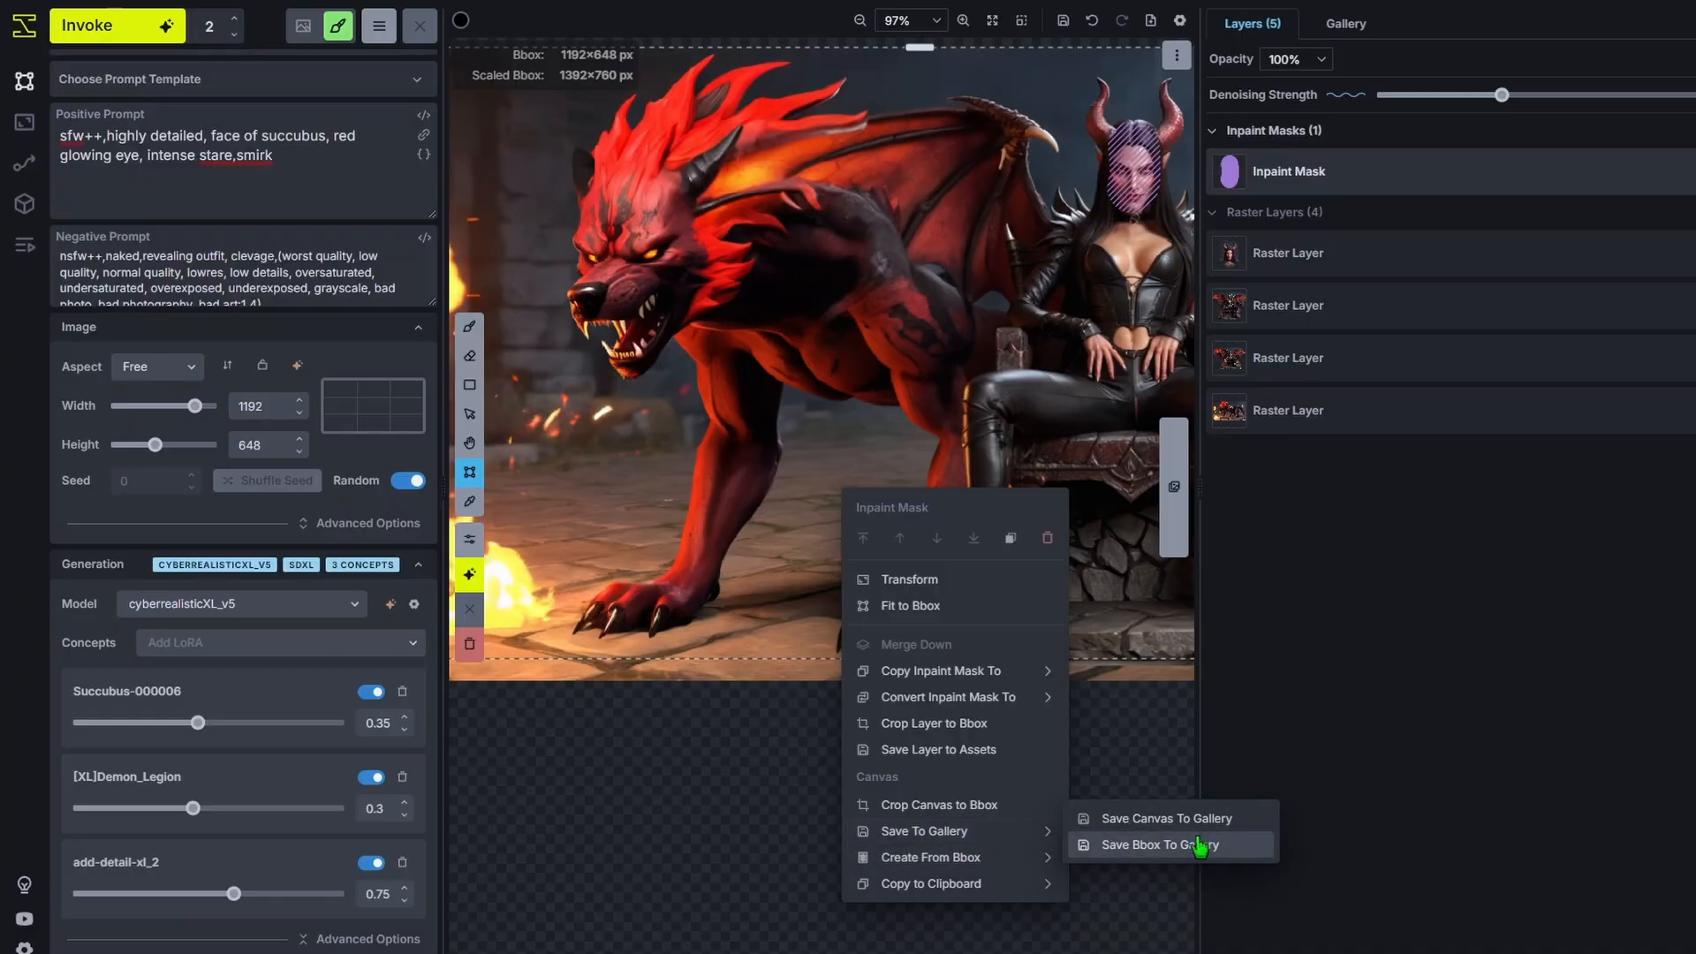
Save the bbox area to the gallery, hide the merged layer and face mask, and view the gallery.
left_click(1162, 844)
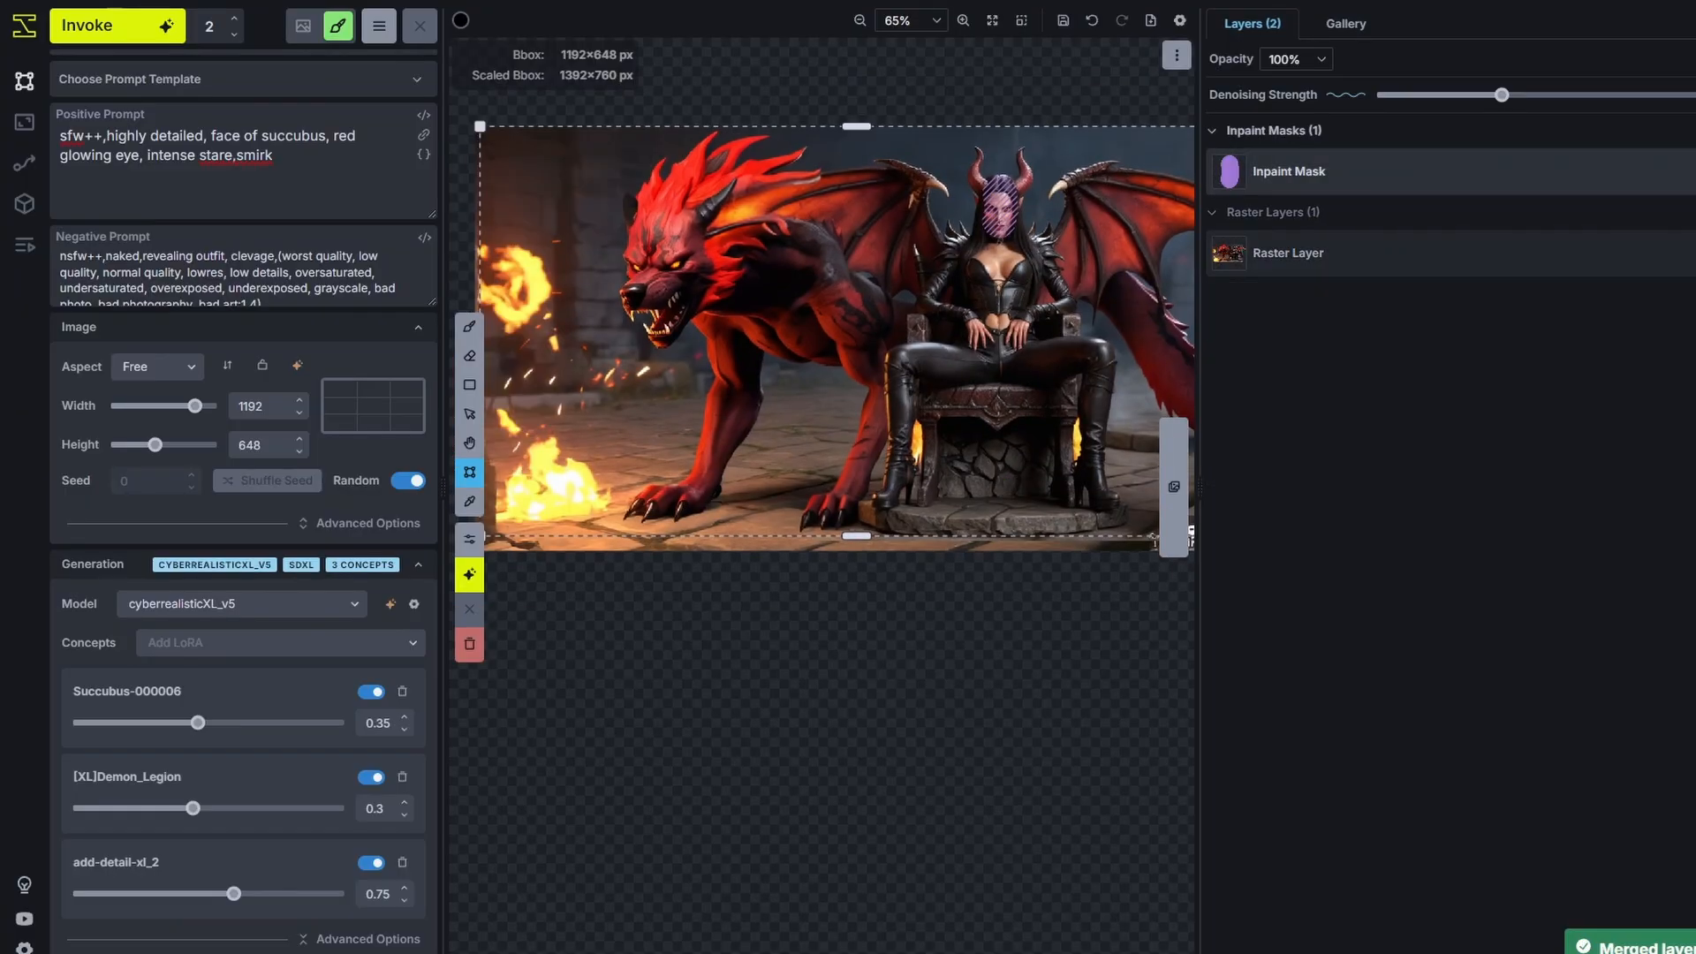
left_click(1286, 253)
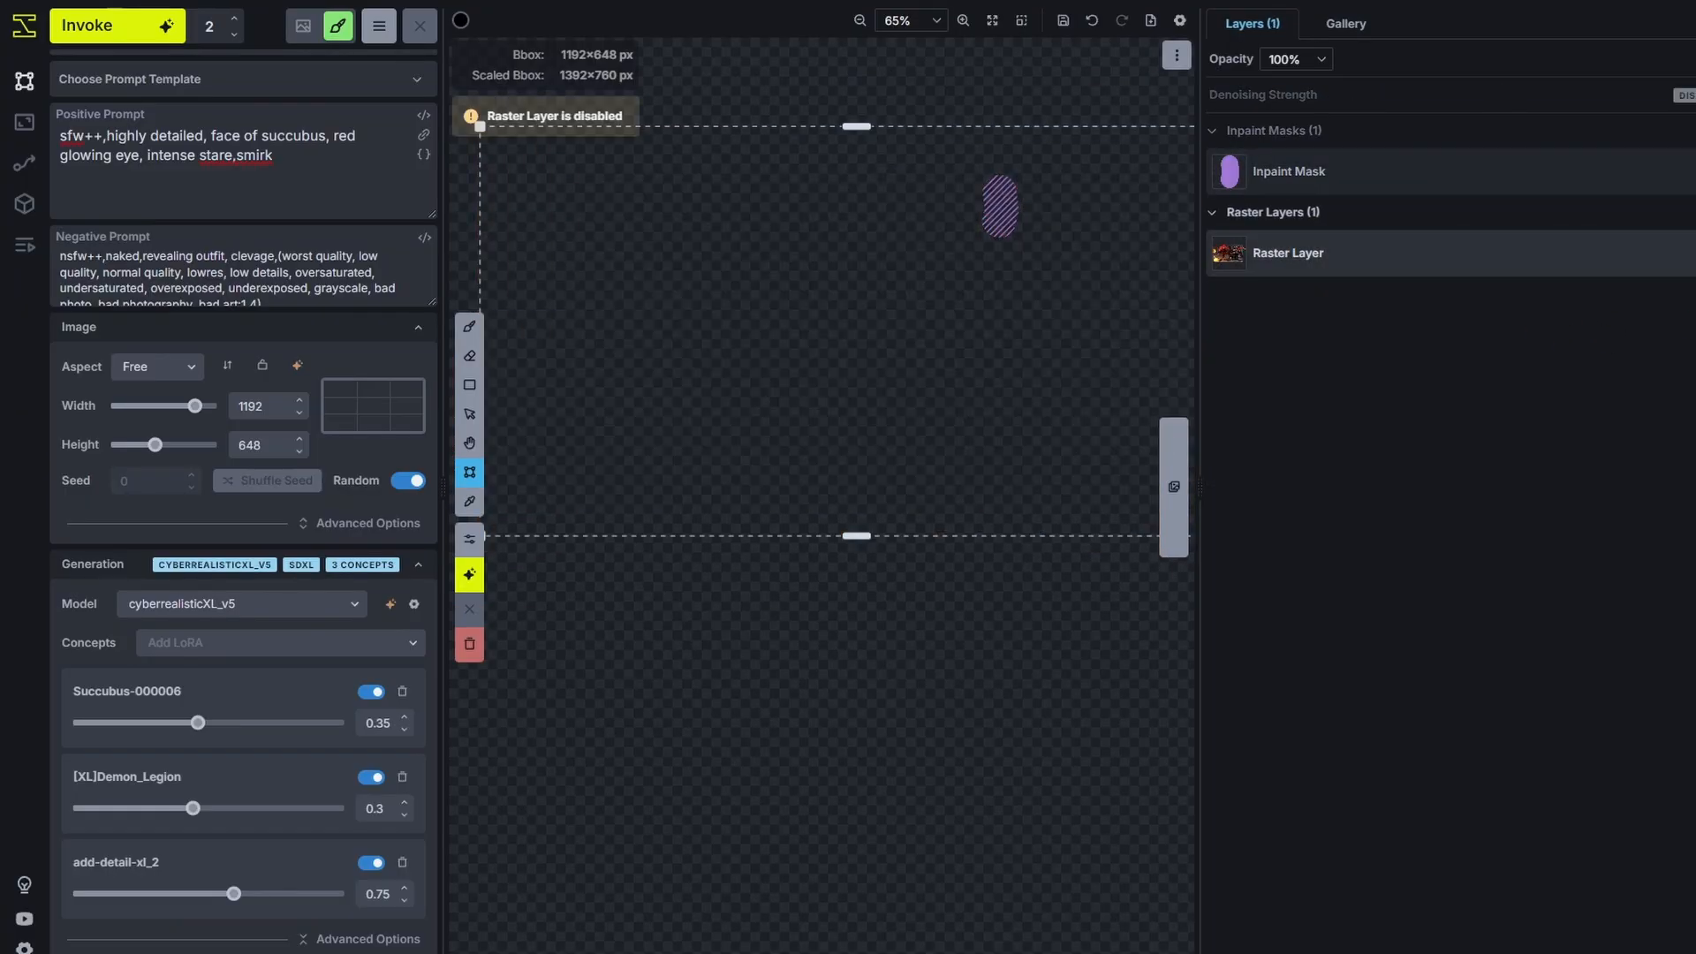
left_click(1288, 172)
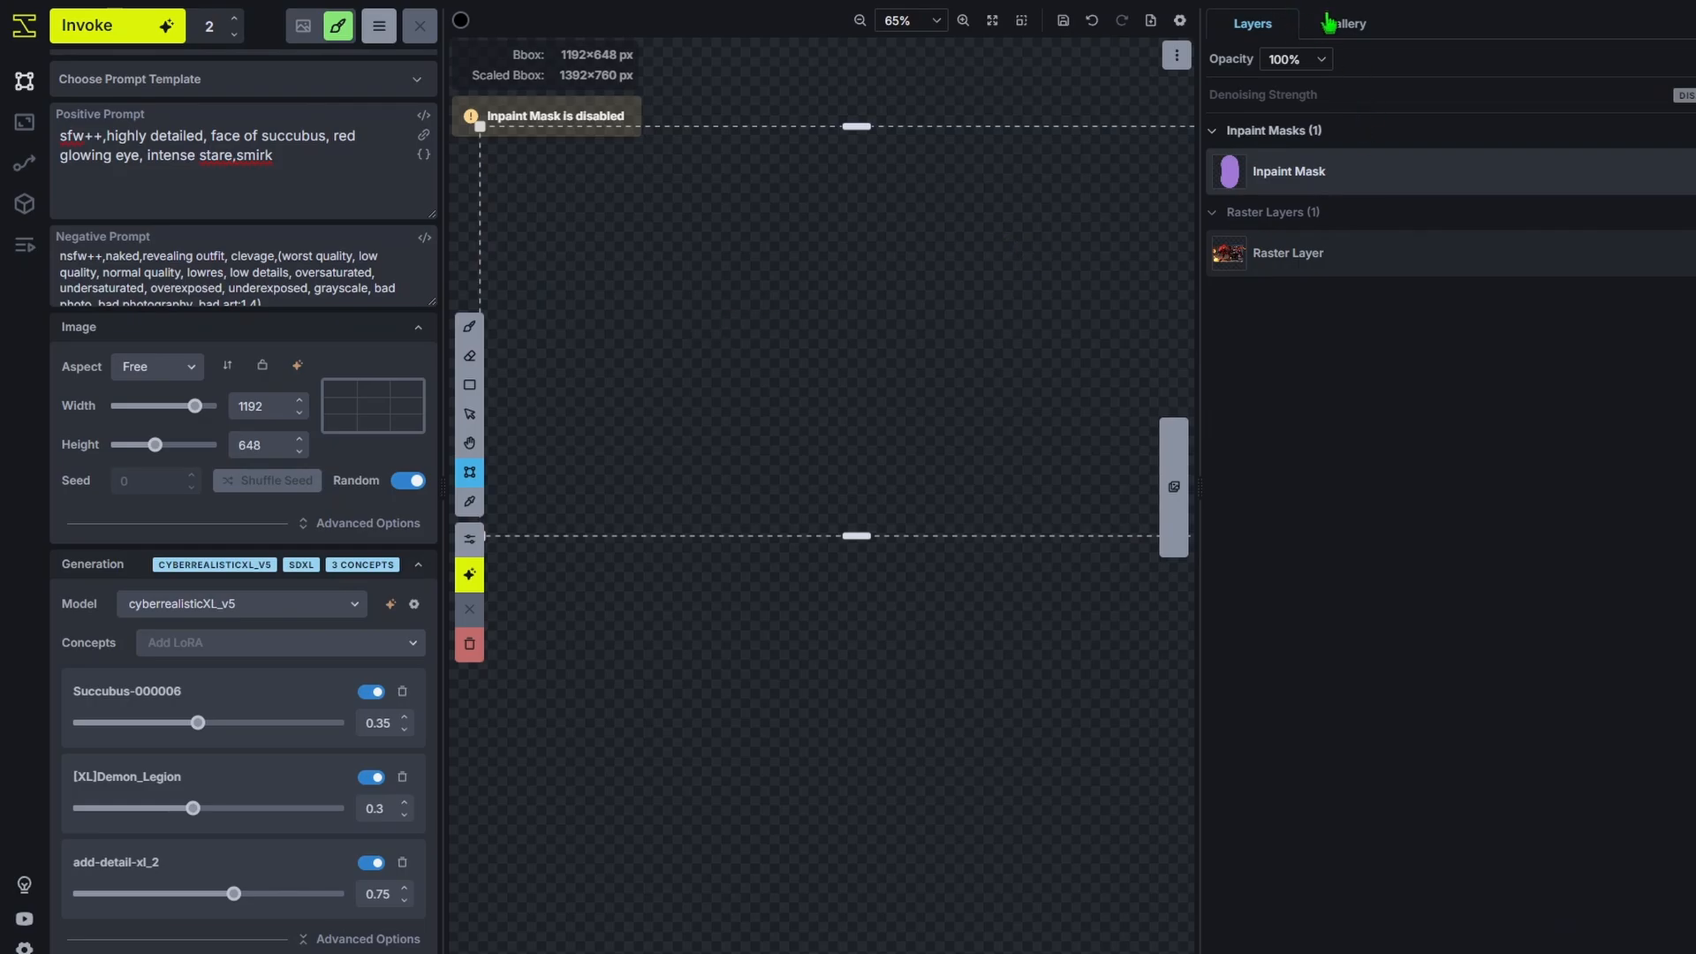
left_click(1346, 23)
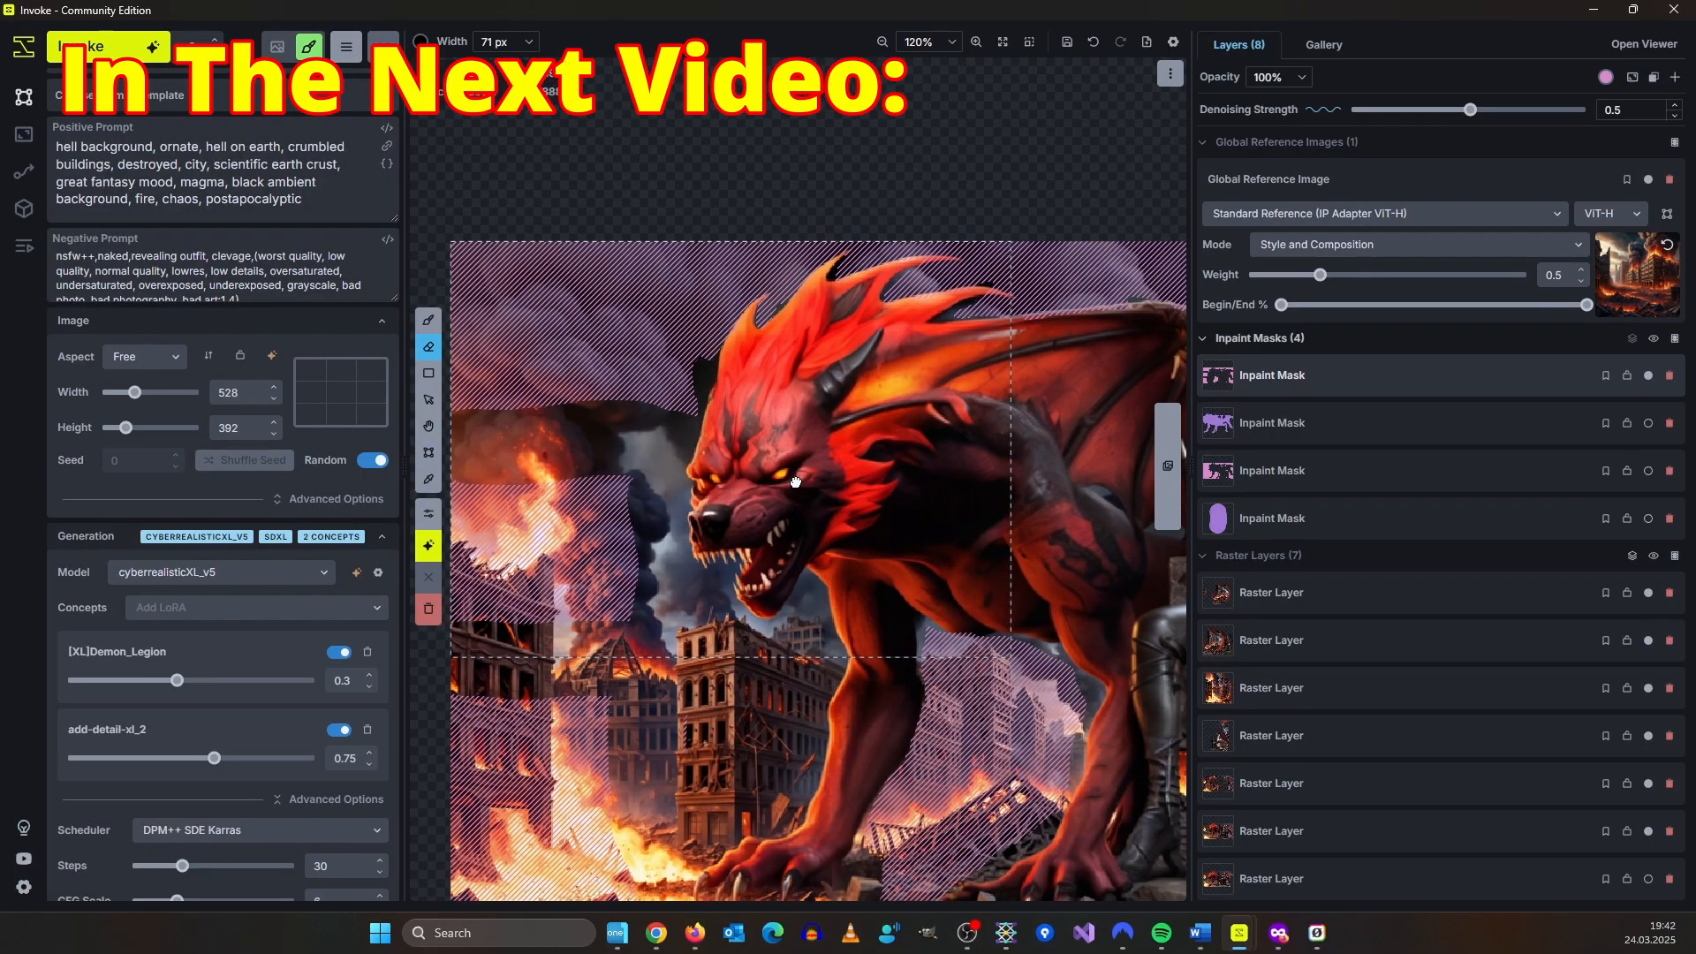
scroll("up", 3)
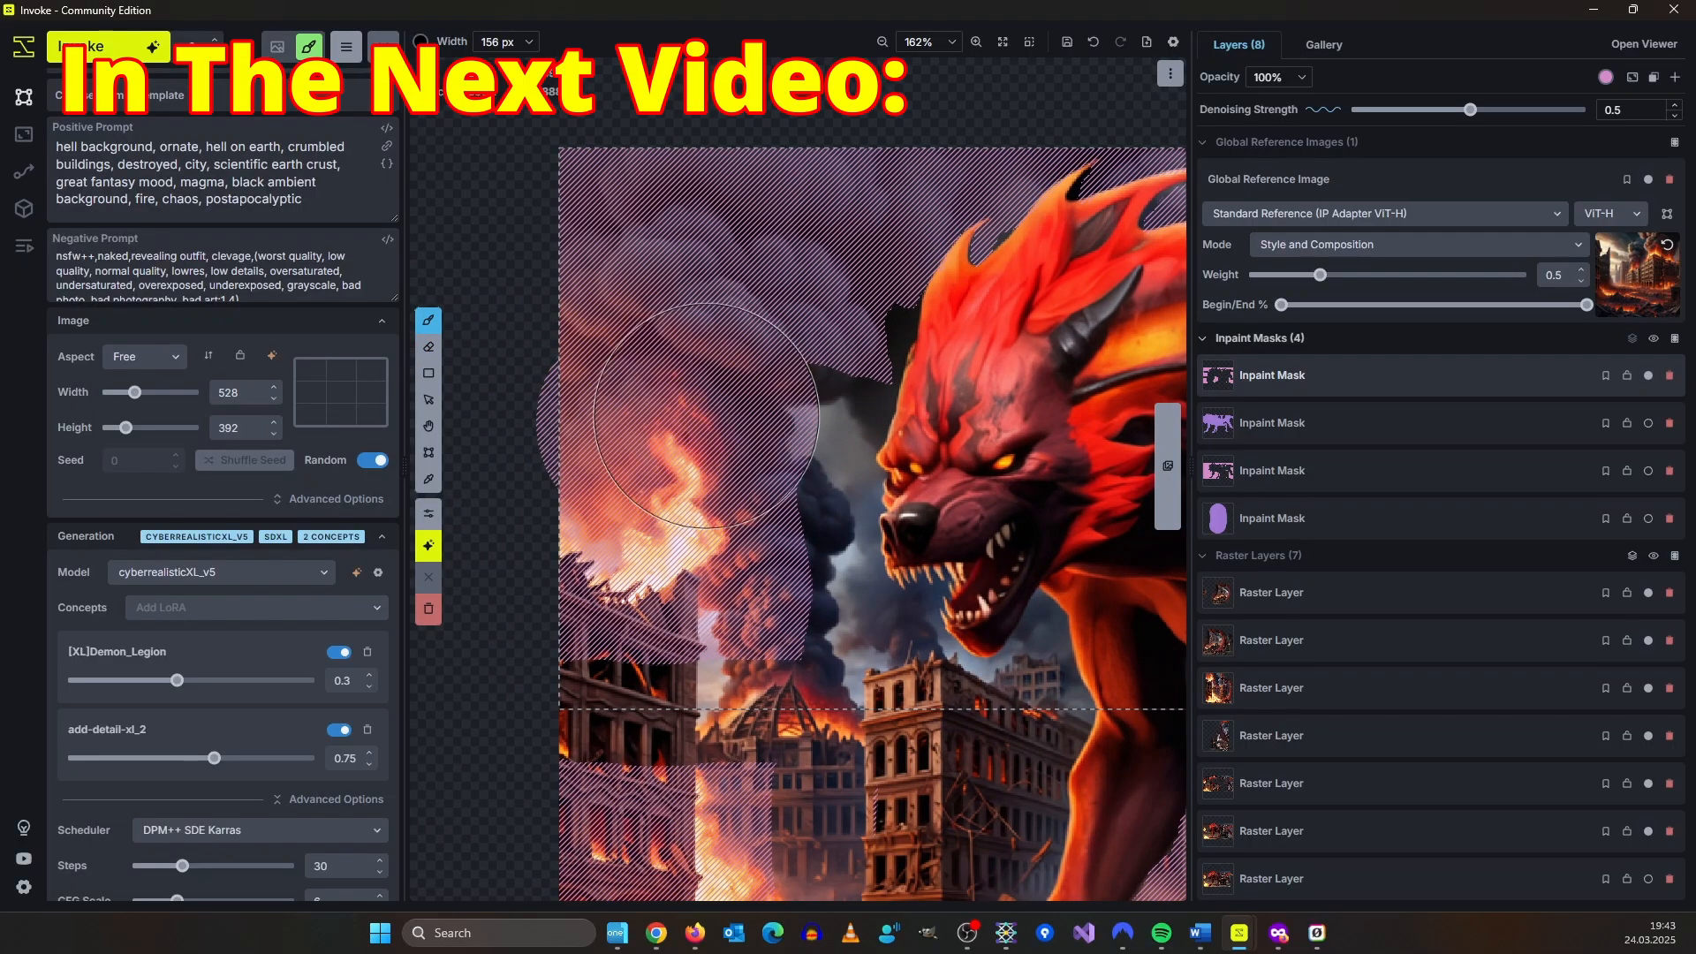